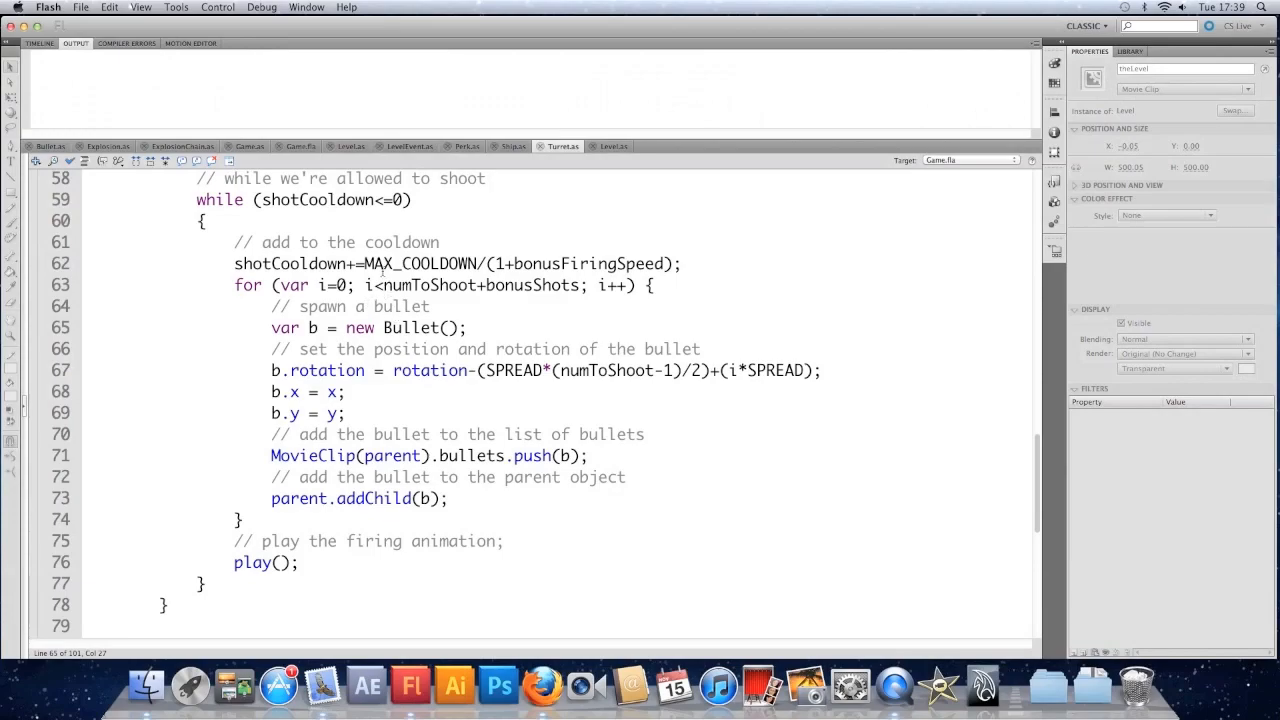
- Start the test game and fire the turret to stack Multi Shot buffs
{"action": "left_click", "coordinate": [386, 285]}
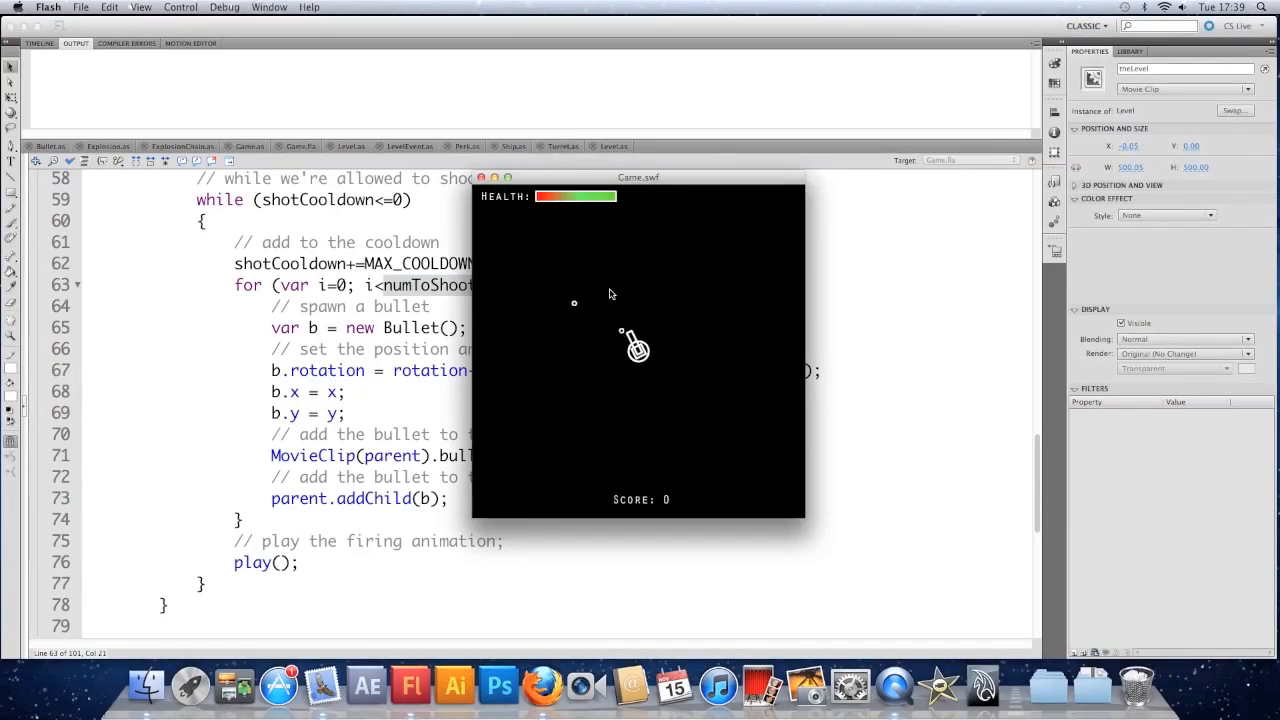
{"action": "left_click", "coordinate": [638, 347]}
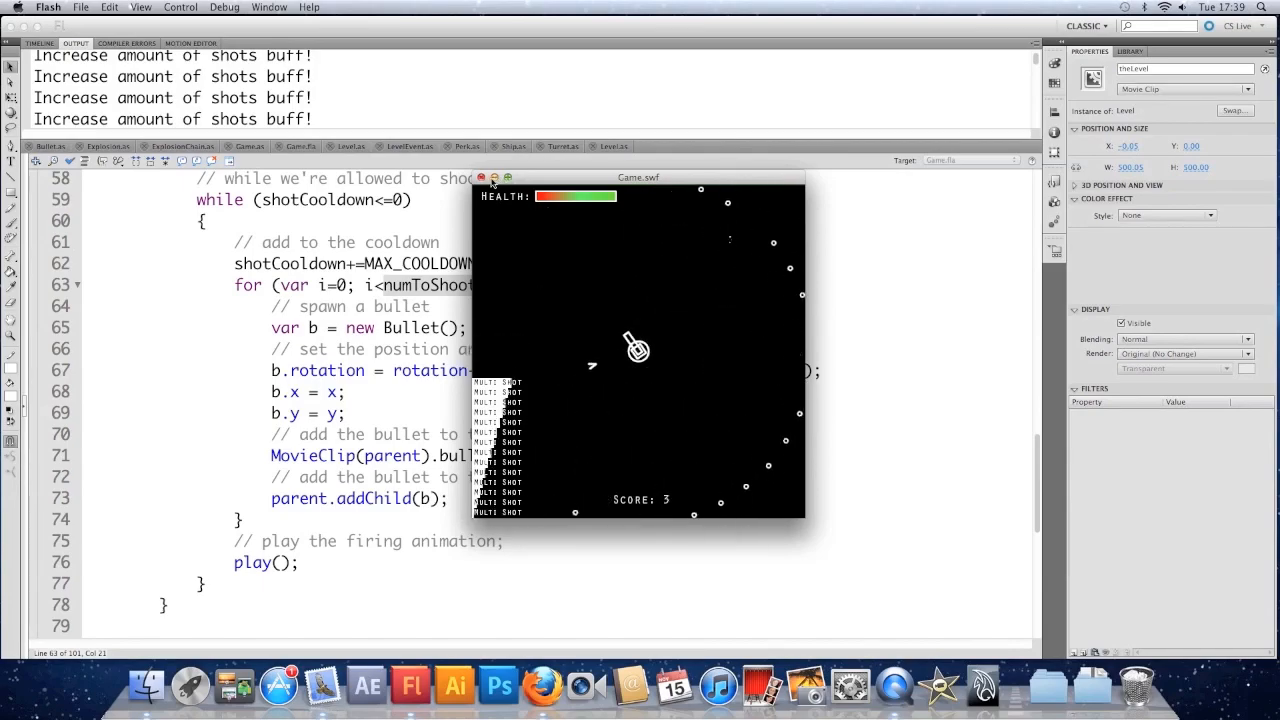
- Close the game, then append +bonusShots after numToShoot in the line 67 rotation formula
{"action": "left_click", "coordinate": [481, 177]}
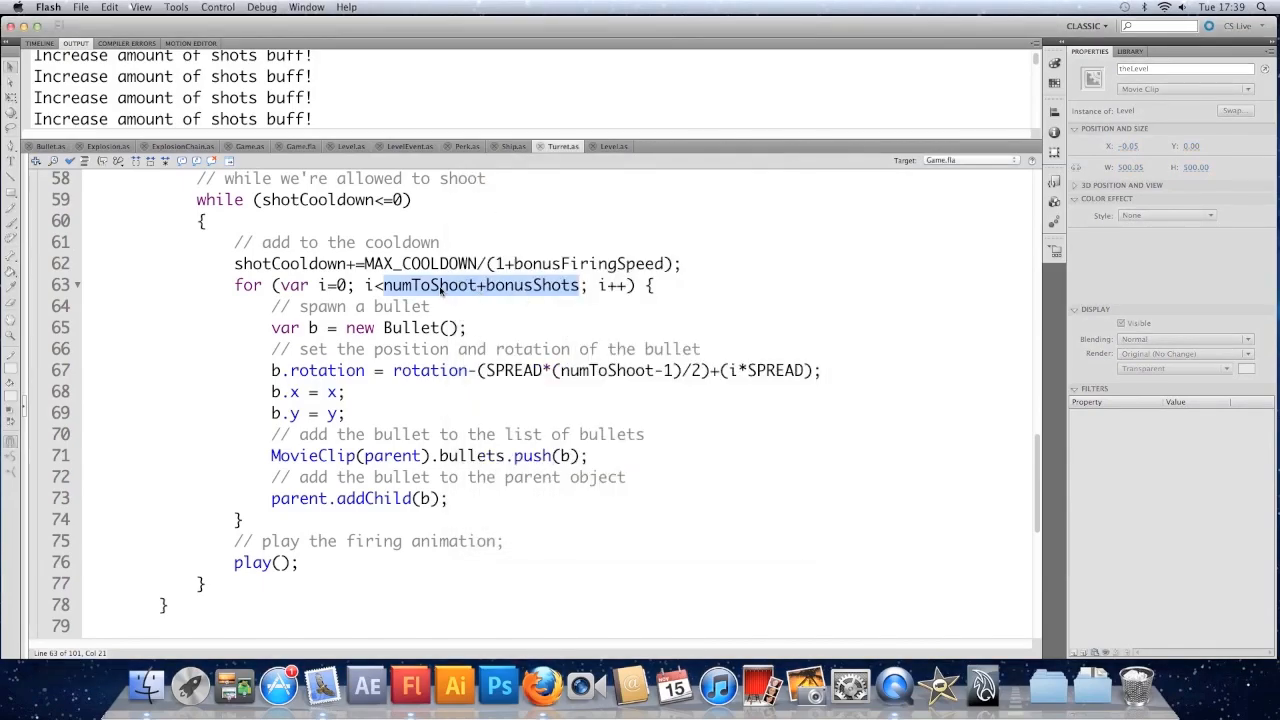
{"action": "left_click", "coordinate": [432, 306]}
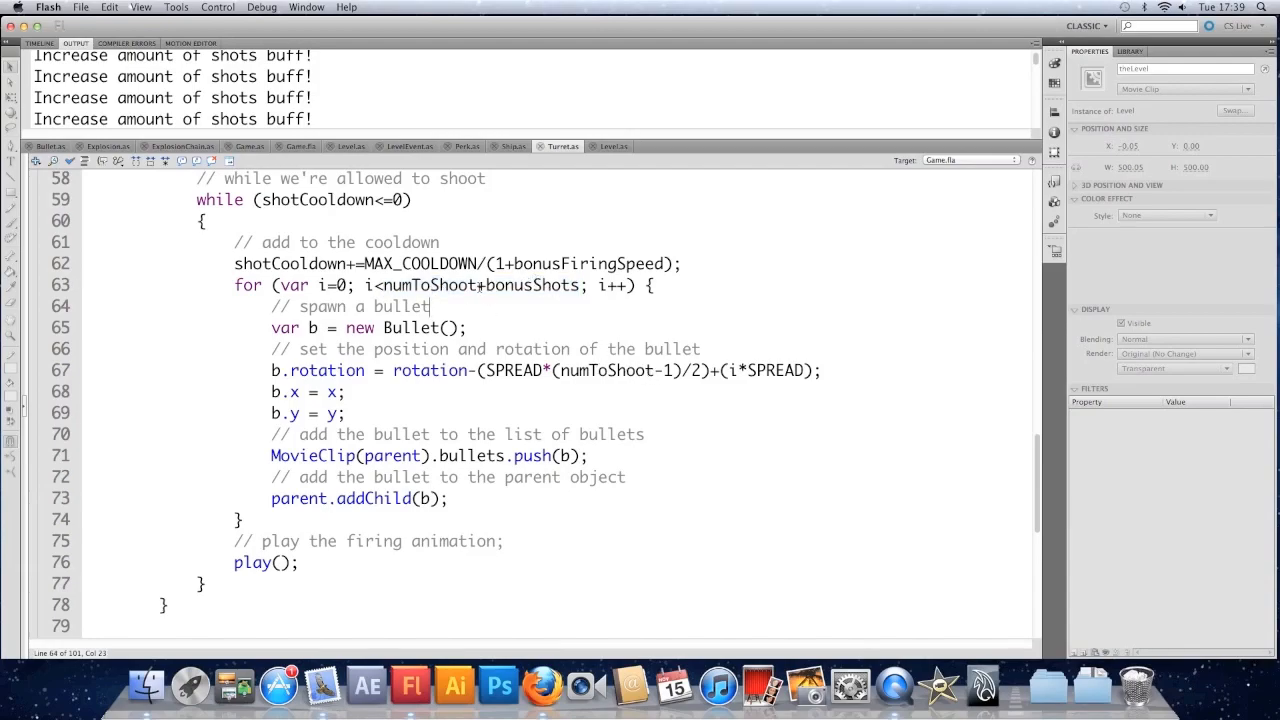
{"action": "double_click", "coordinate": [530, 285]}
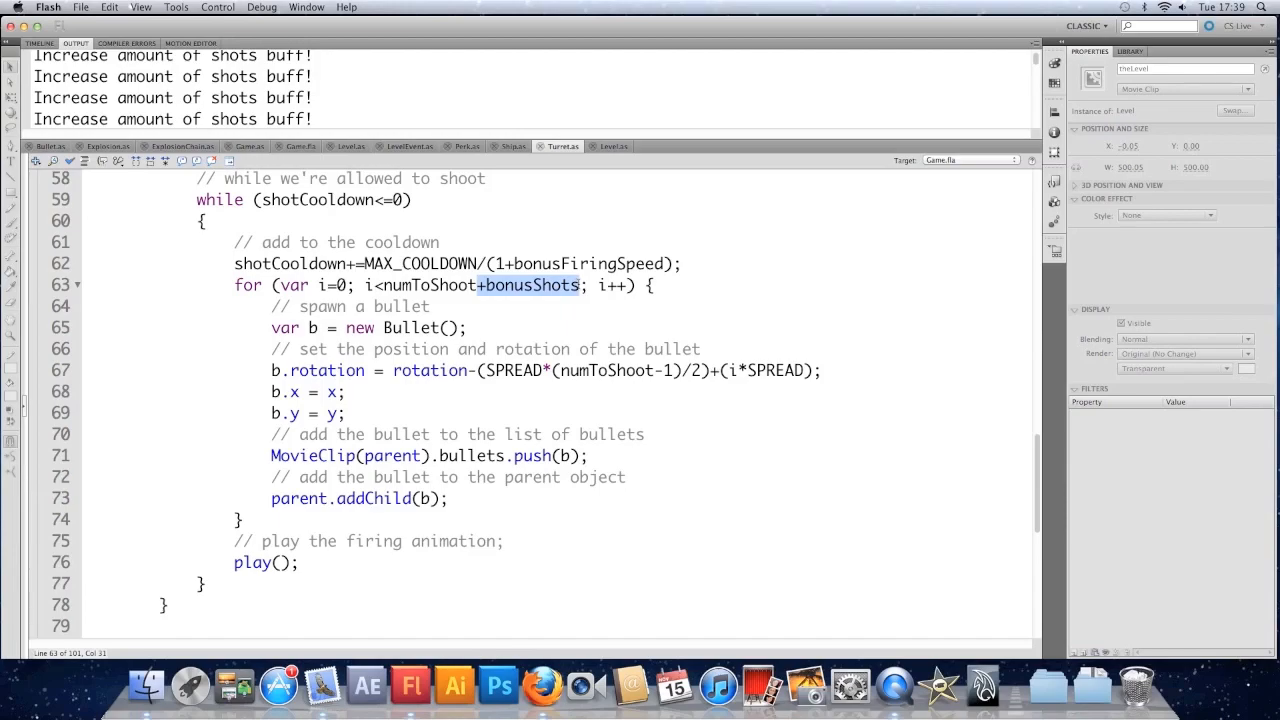
{"action": "right_click", "coordinate": [540, 300]}
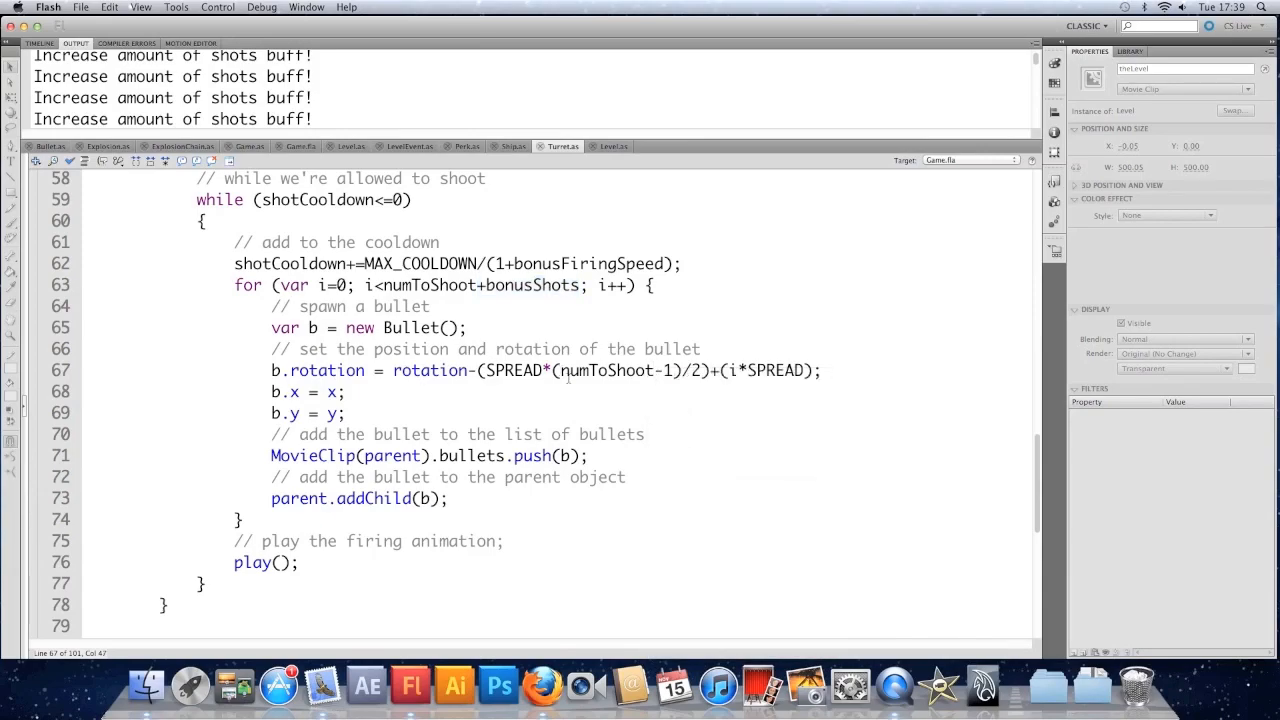
{"action": "type", "text": "+bonusShots"}
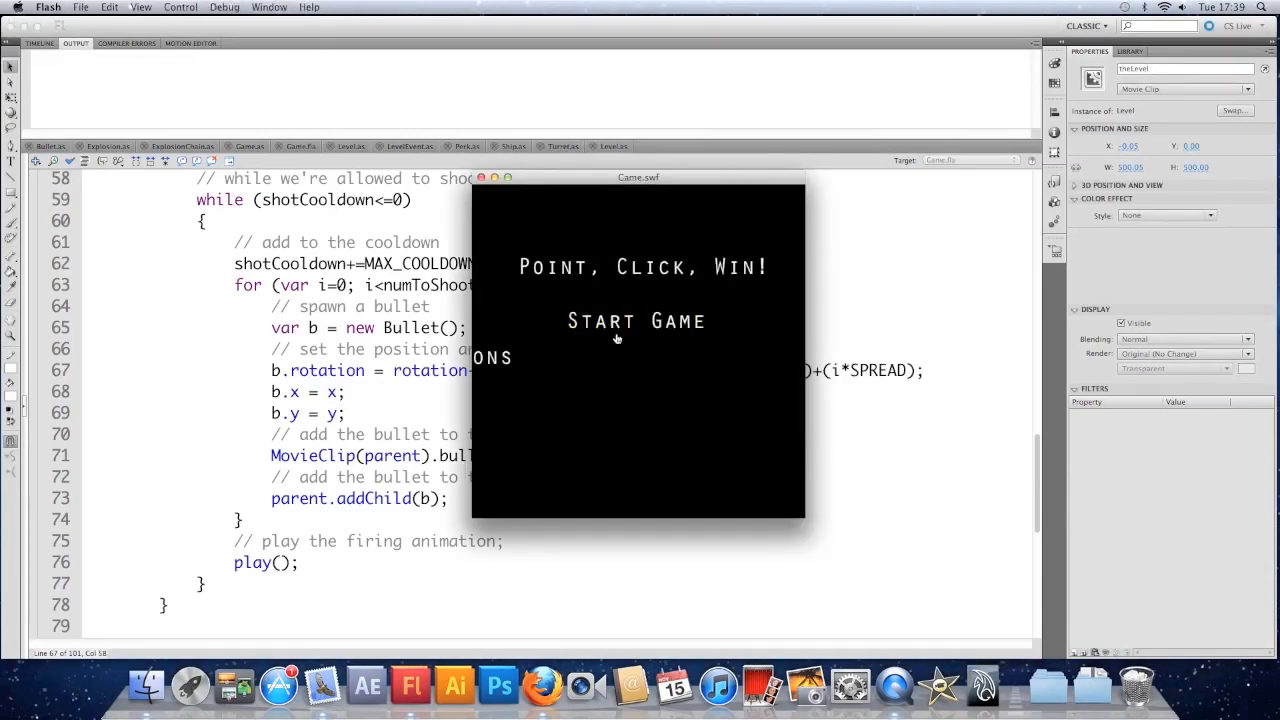
{"action": "left_click", "coordinate": [636, 321]}
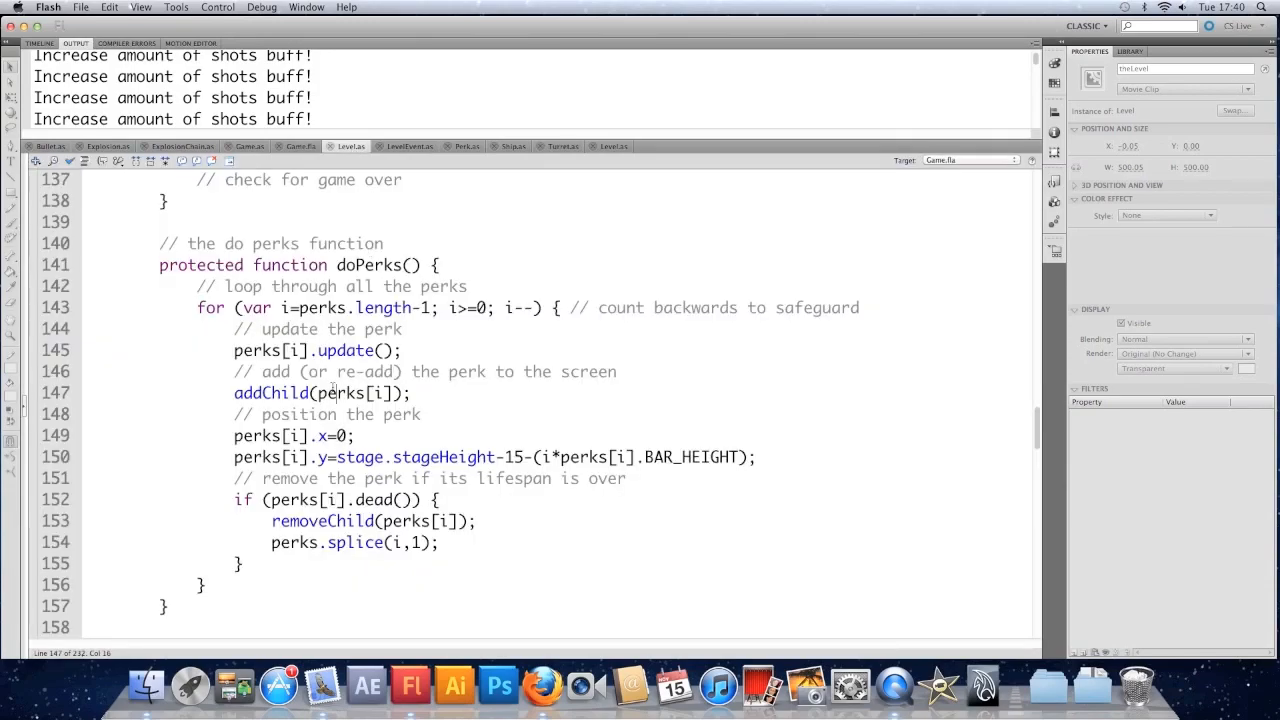
- Wrap the healthBar.gotoAndStop argument on line 129 in Math.round()
{"action": "scroll", "scroll_direction": "up", "scroll_amount": 3}
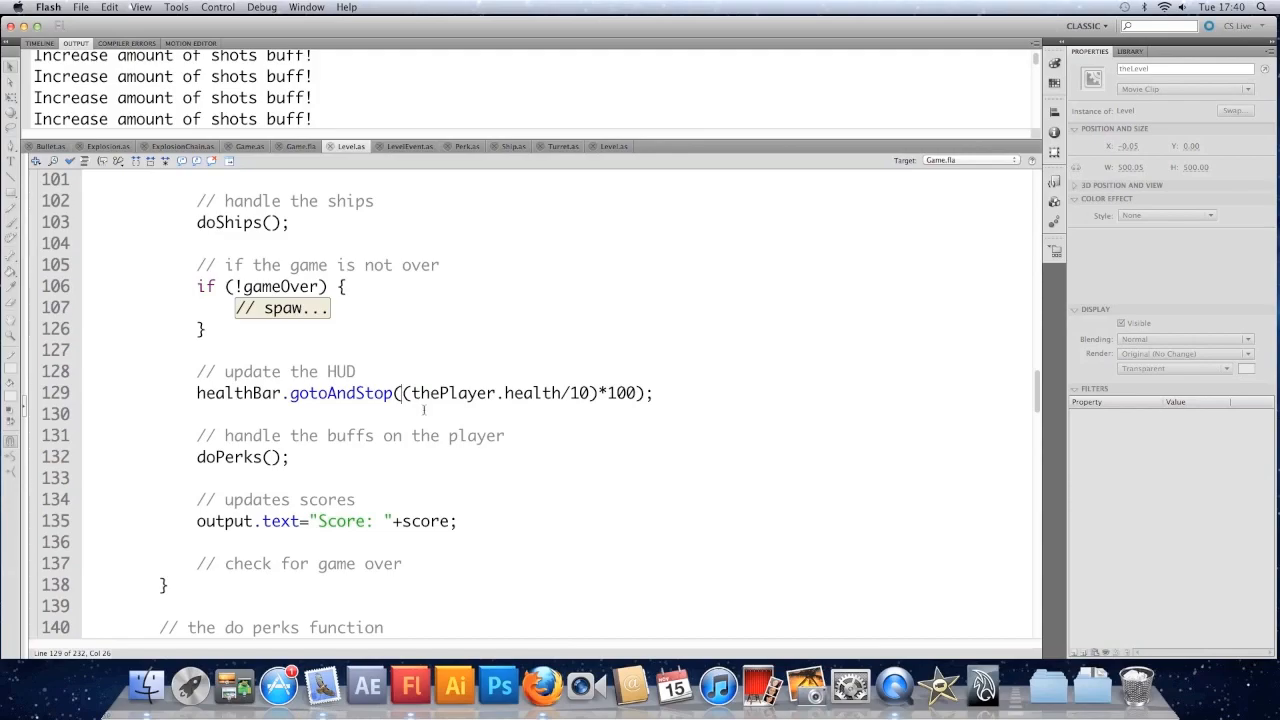
{"action": "type", "text": "Math.rou"}
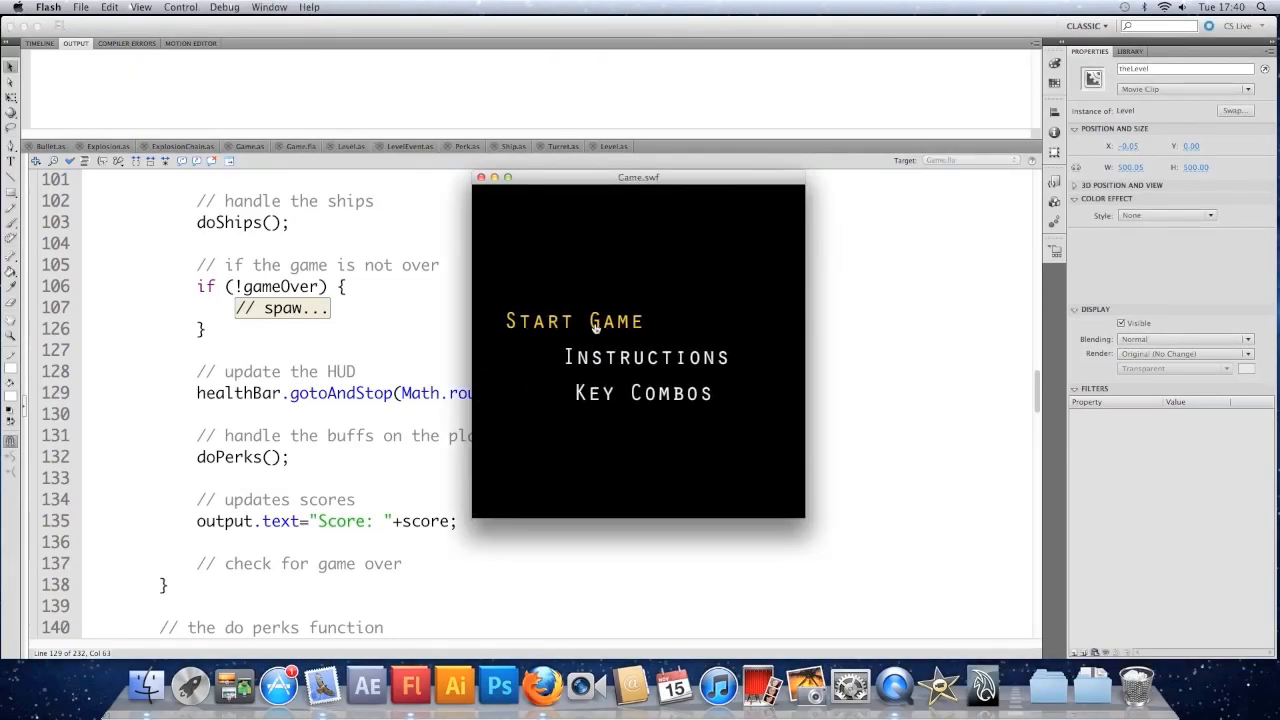
- Play the test game to Game Over with score 16, then close Game.swf
{"action": "left_click", "coordinate": [573, 320]}
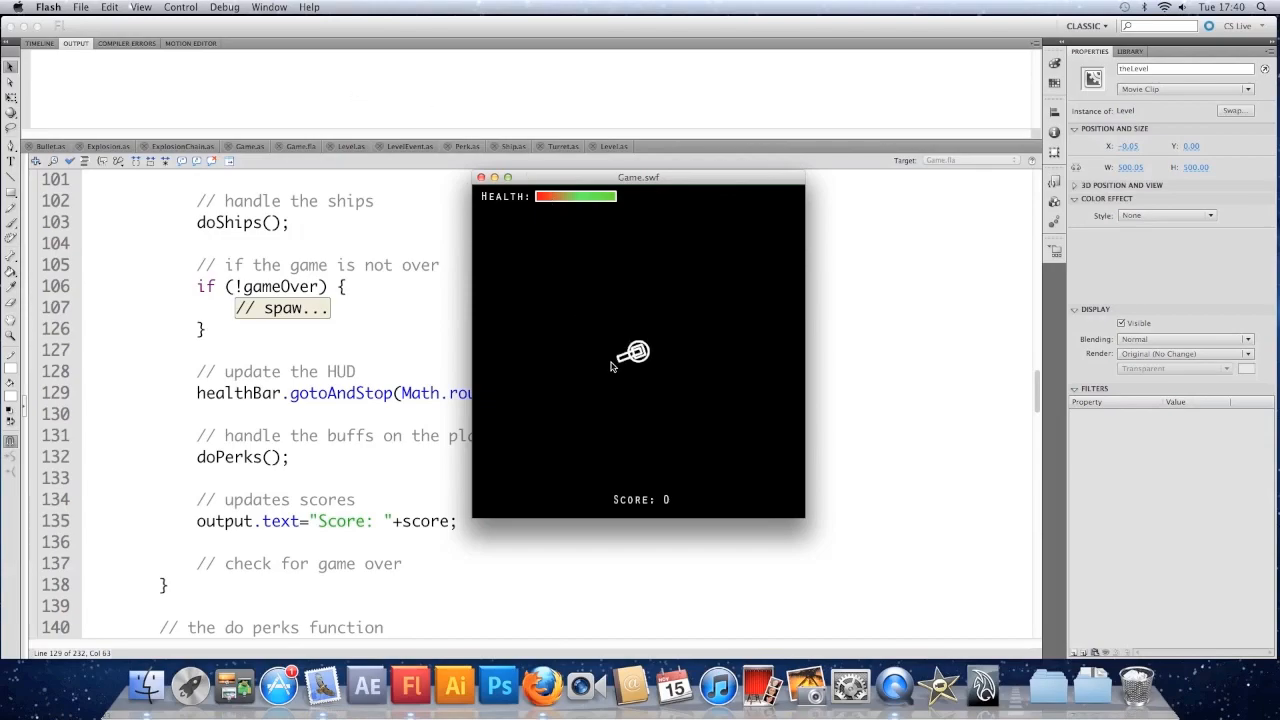
{"action": "mouse_move", "coordinate": [559, 396]}
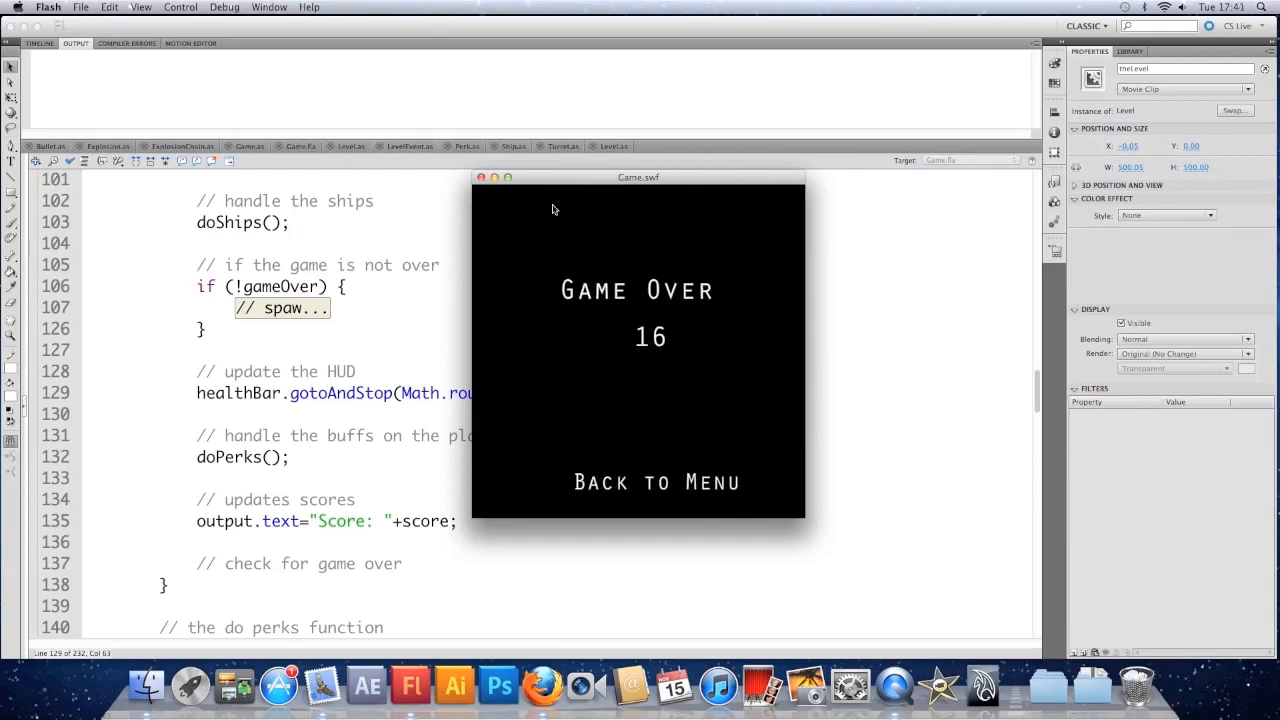
{"action": "left_click", "coordinate": [480, 177]}
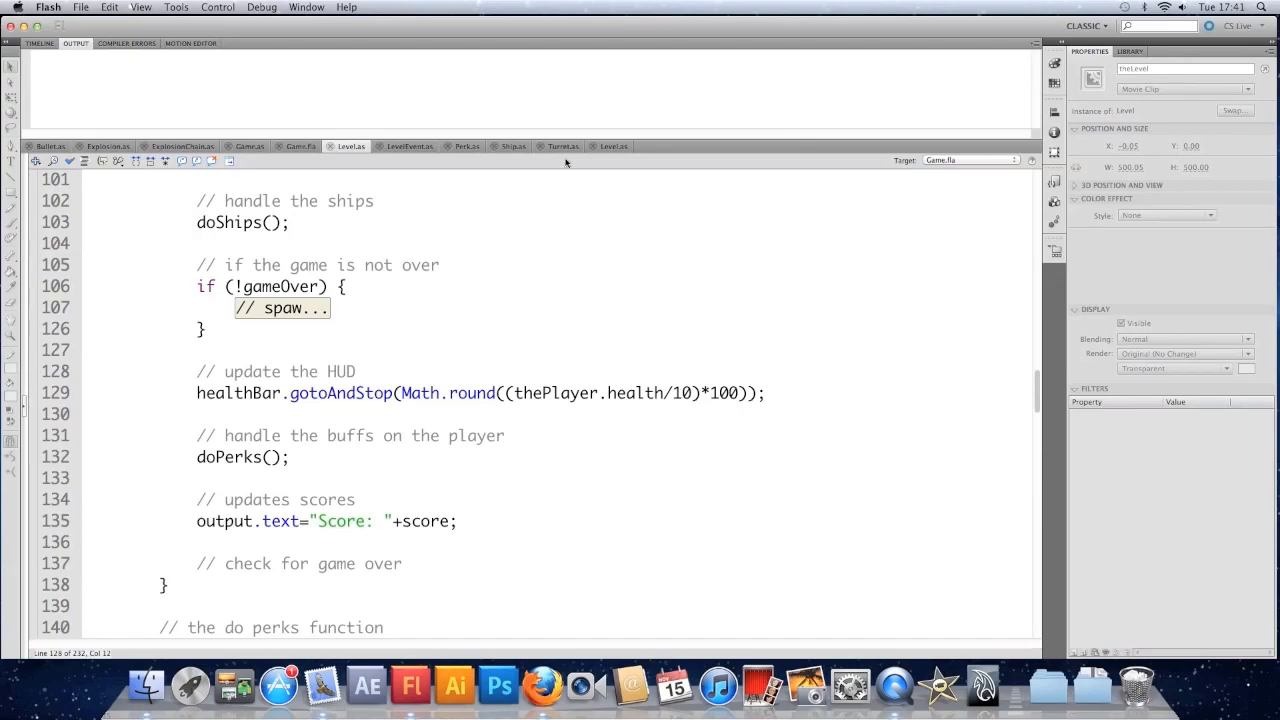
- In Turret.as update(), add 'if (shotCooldown<-1) shotCooldown=-1;' after shotCooldown--
{"action": "left_click", "coordinate": [561, 146]}
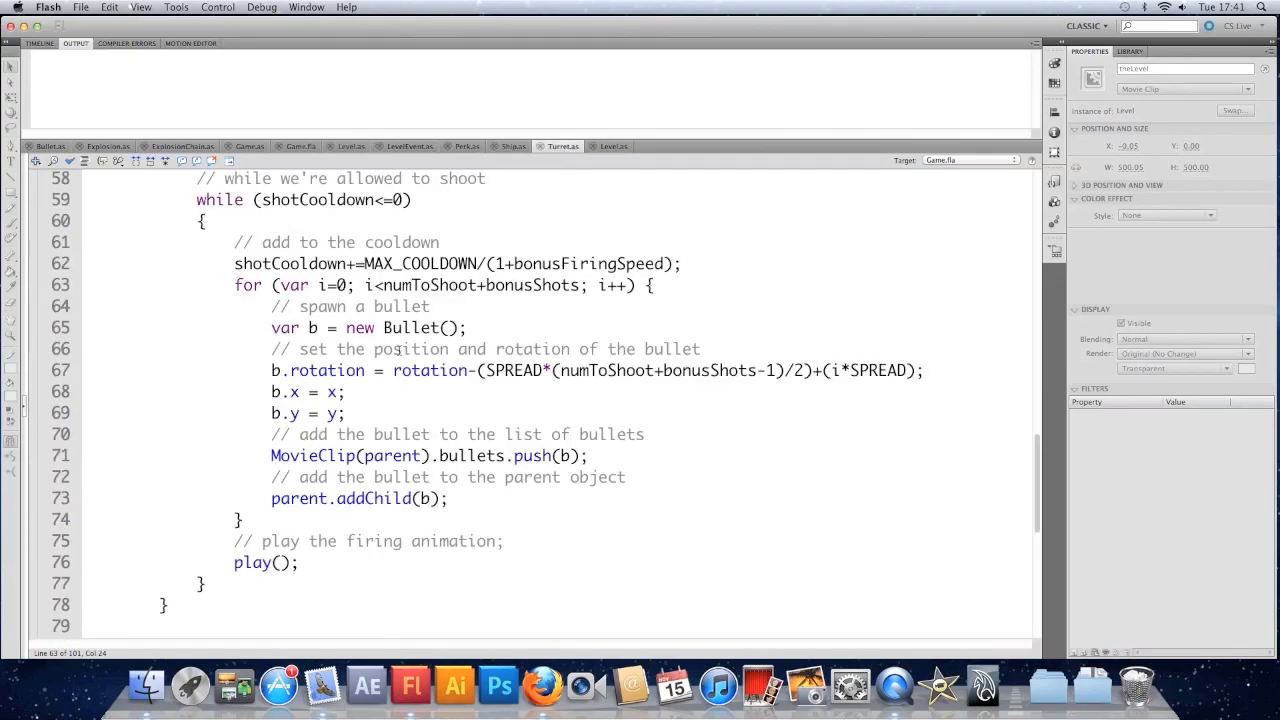
{"action": "scroll", "scroll_direction": "up", "scroll_amount": 3}
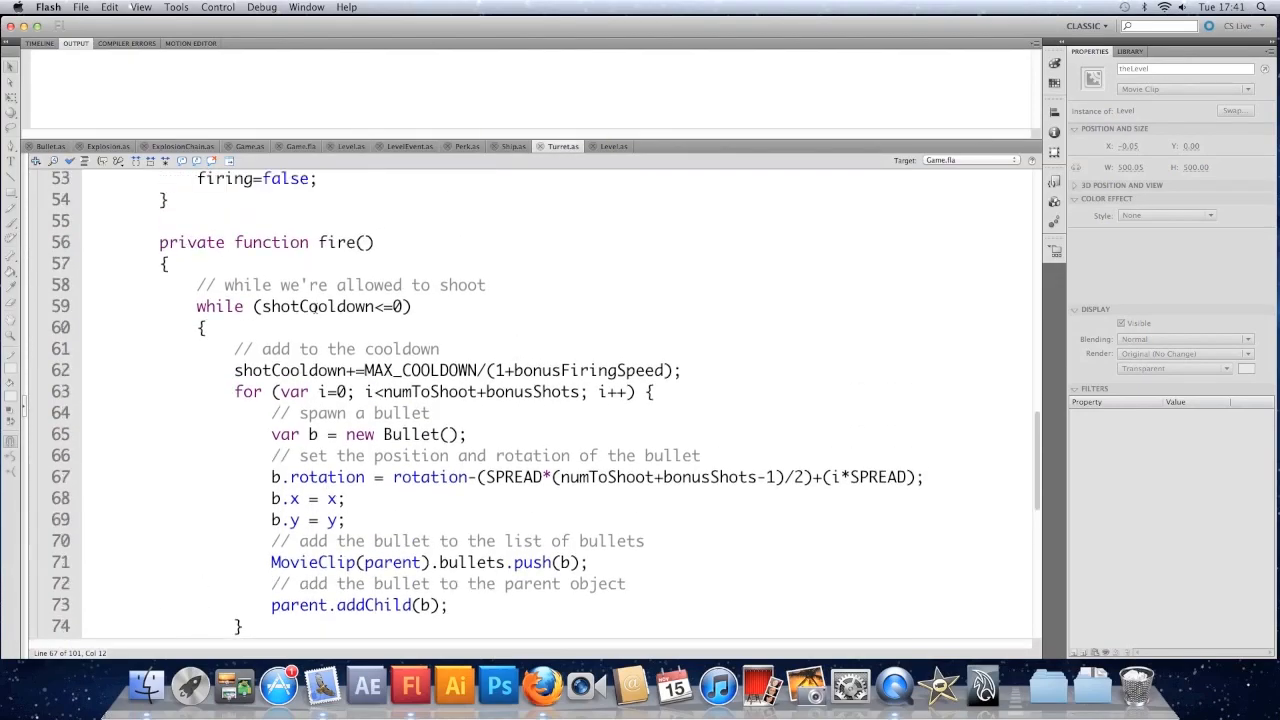
{"action": "left_click", "coordinate": [284, 306]}
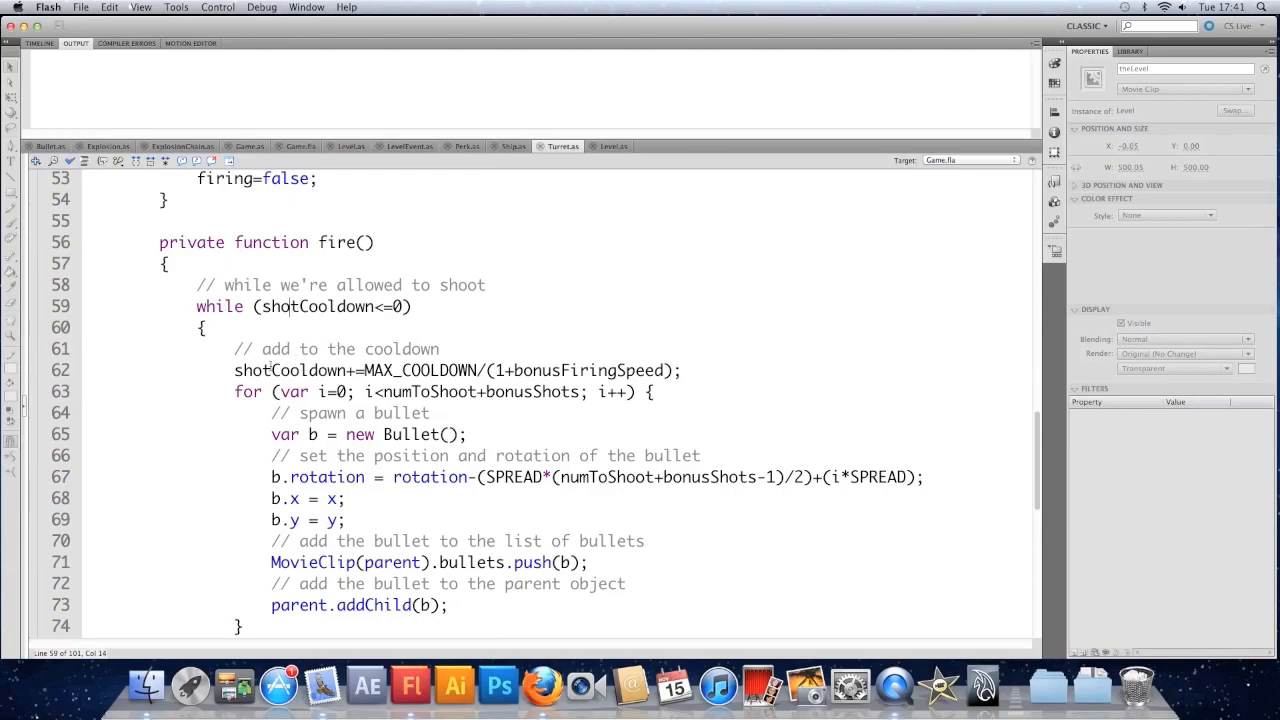
{"action": "scroll", "scroll_direction": "down", "scroll_amount": 3}
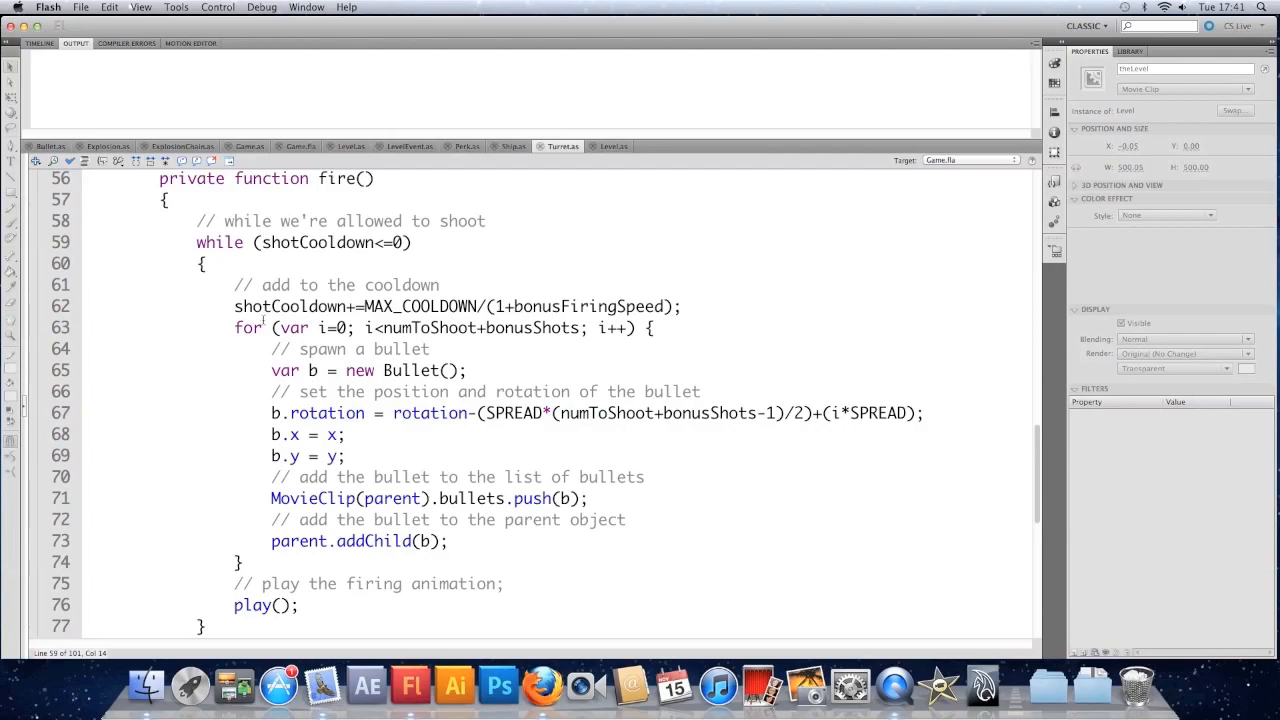
{"action": "scroll", "scroll_direction": "down", "scroll_amount": 3}
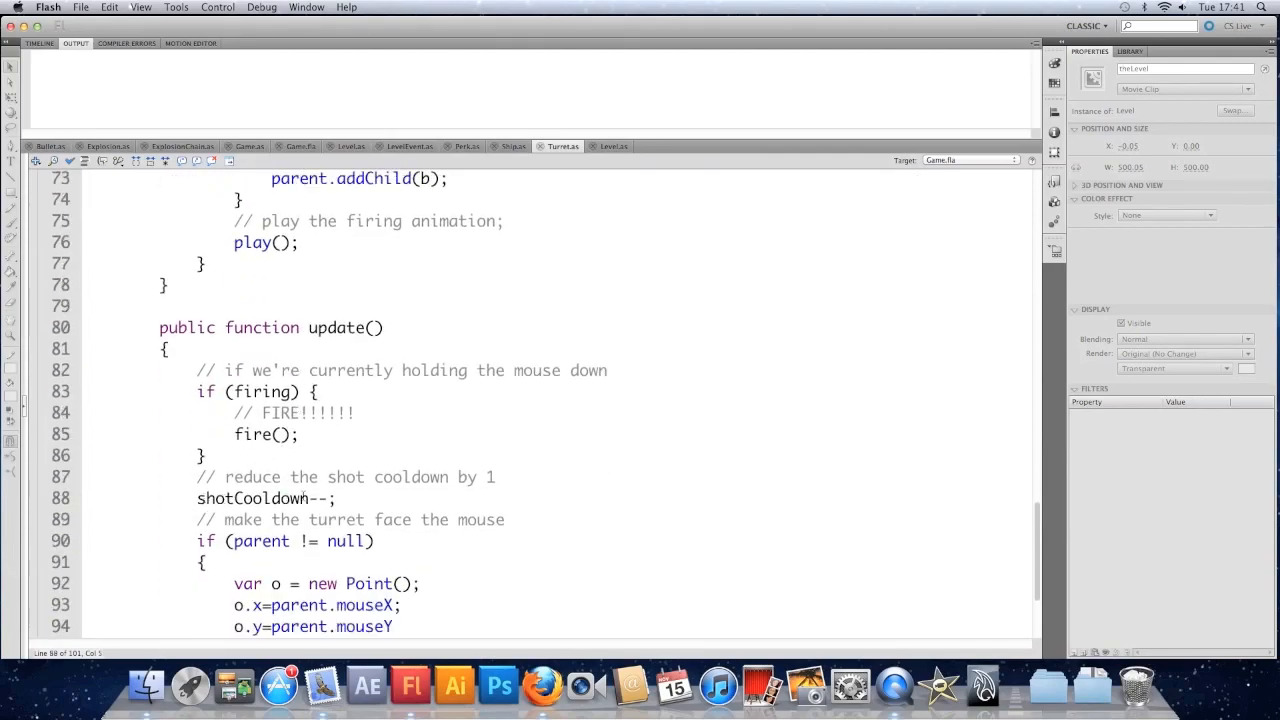
{"action": "left_click", "coordinate": [317, 498]}
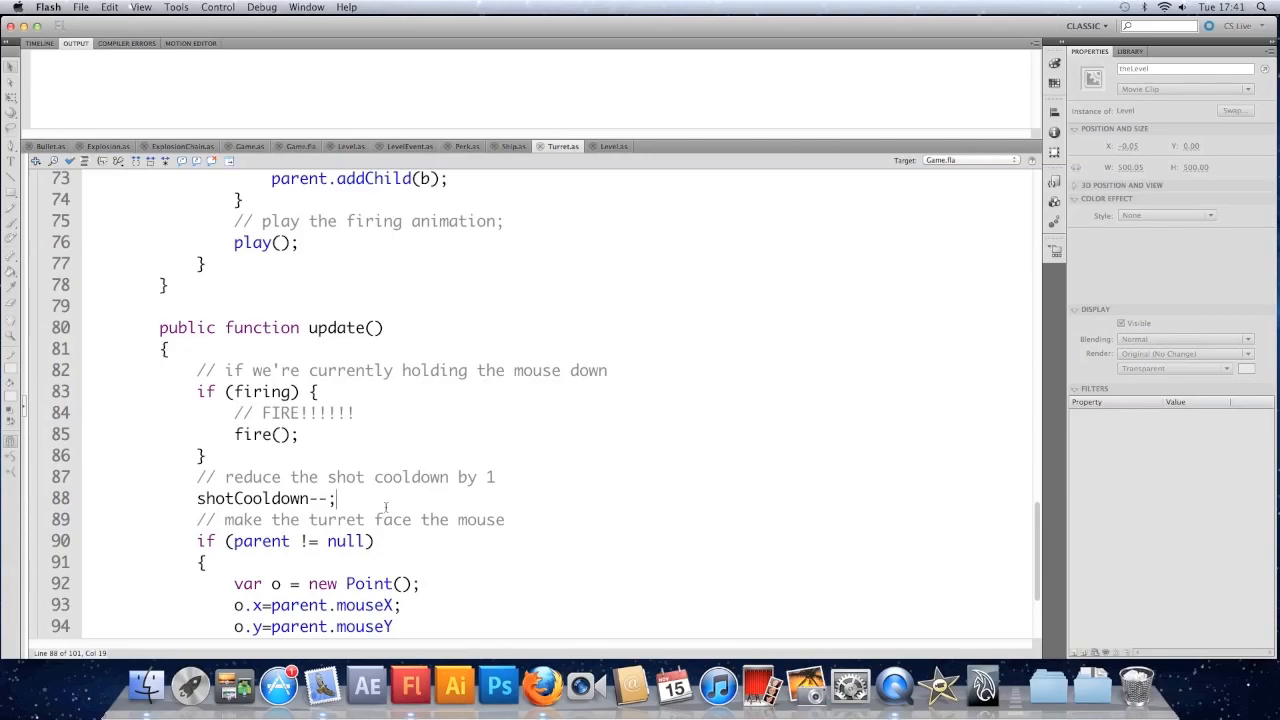
{"action": "type", "text": "if"}
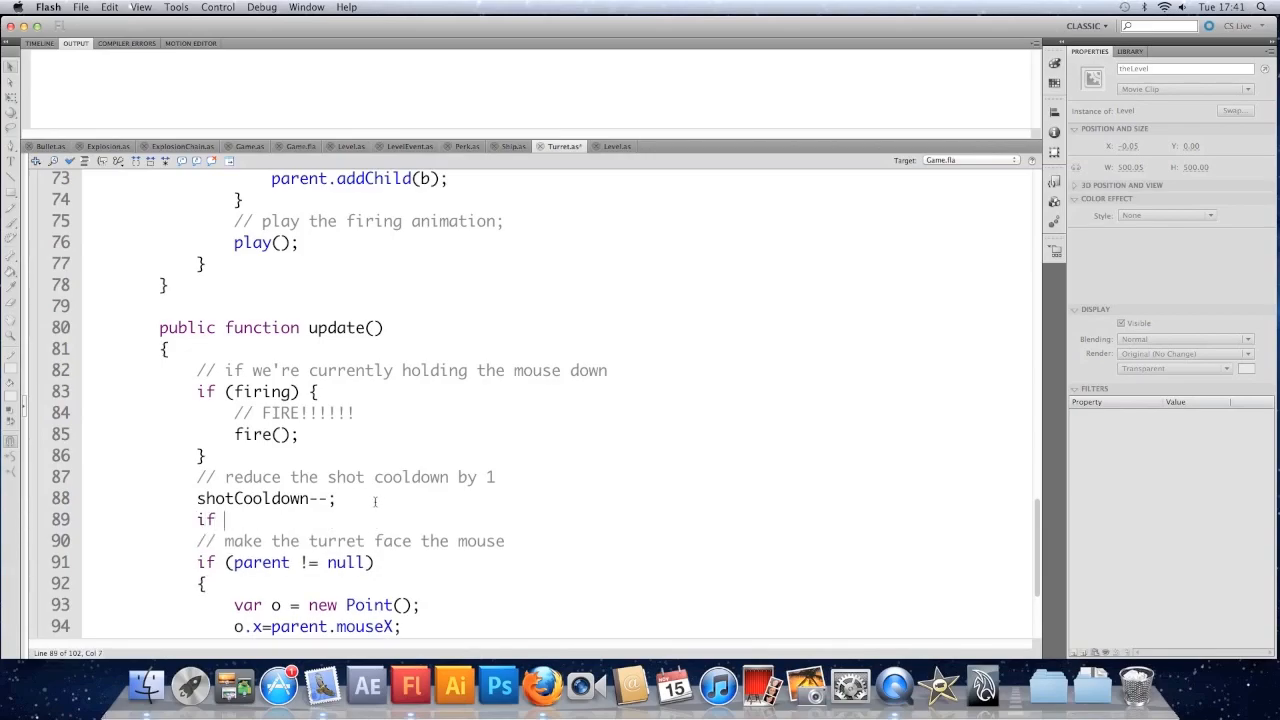
{"action": "type", "text": "(shotCO"}
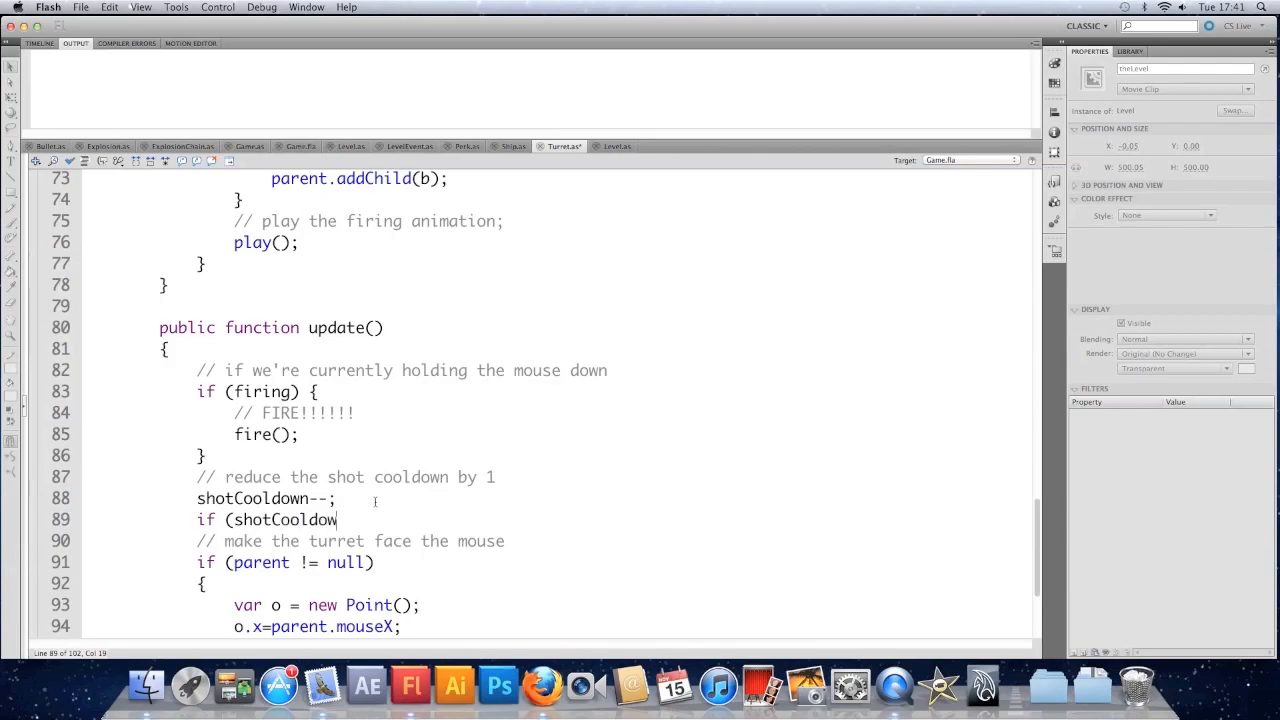
{"action": "type", "text": "<="}
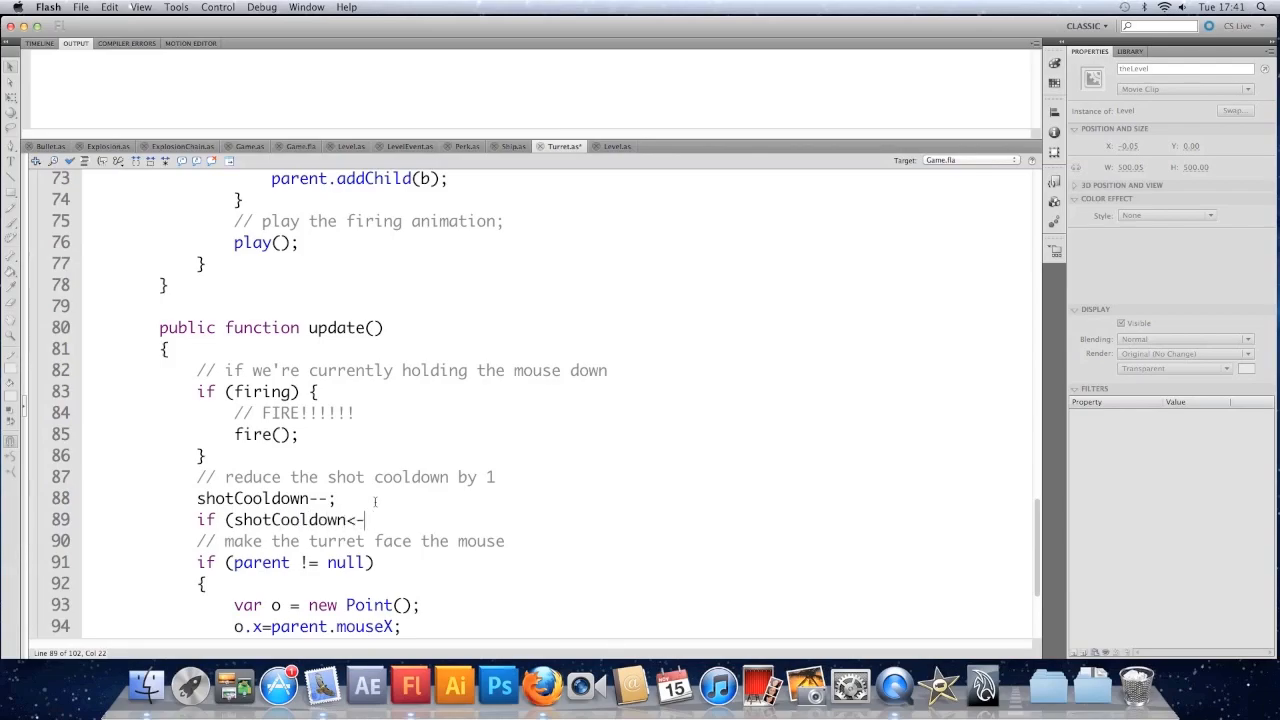
{"action": "type", "text": "1)"}
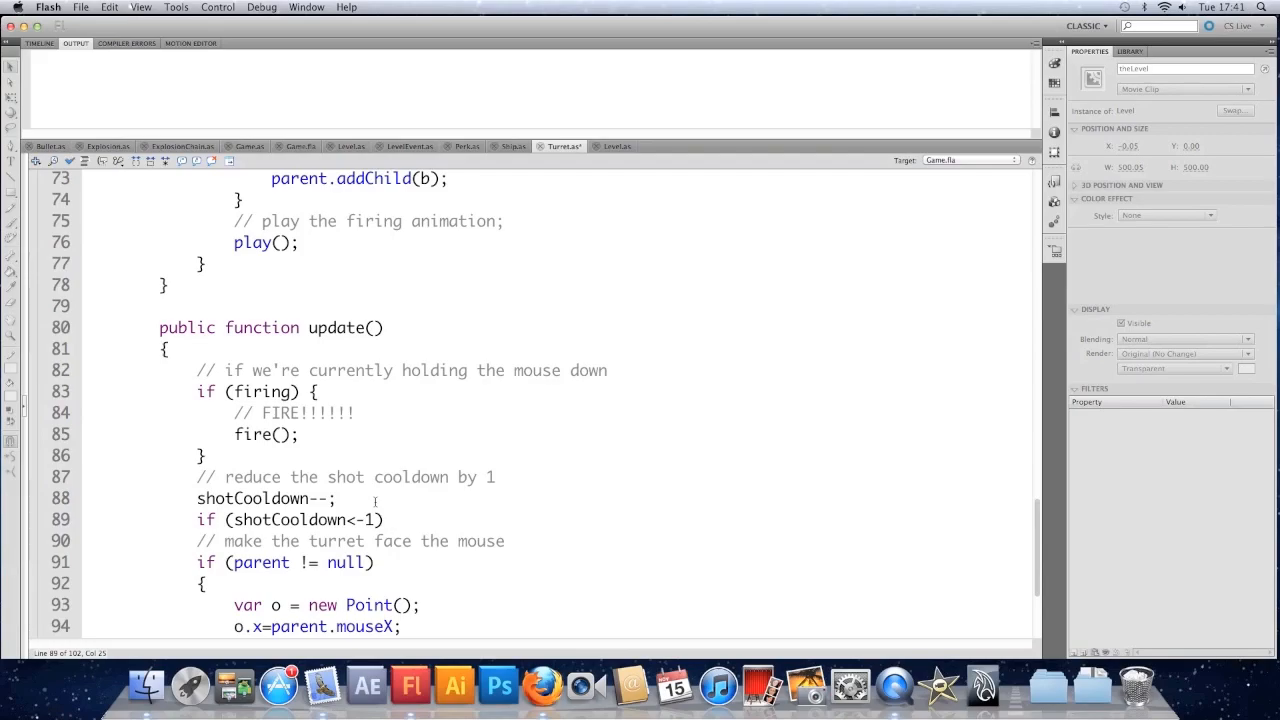
{"action": "type", "text": "shotCooldown=-1;"}
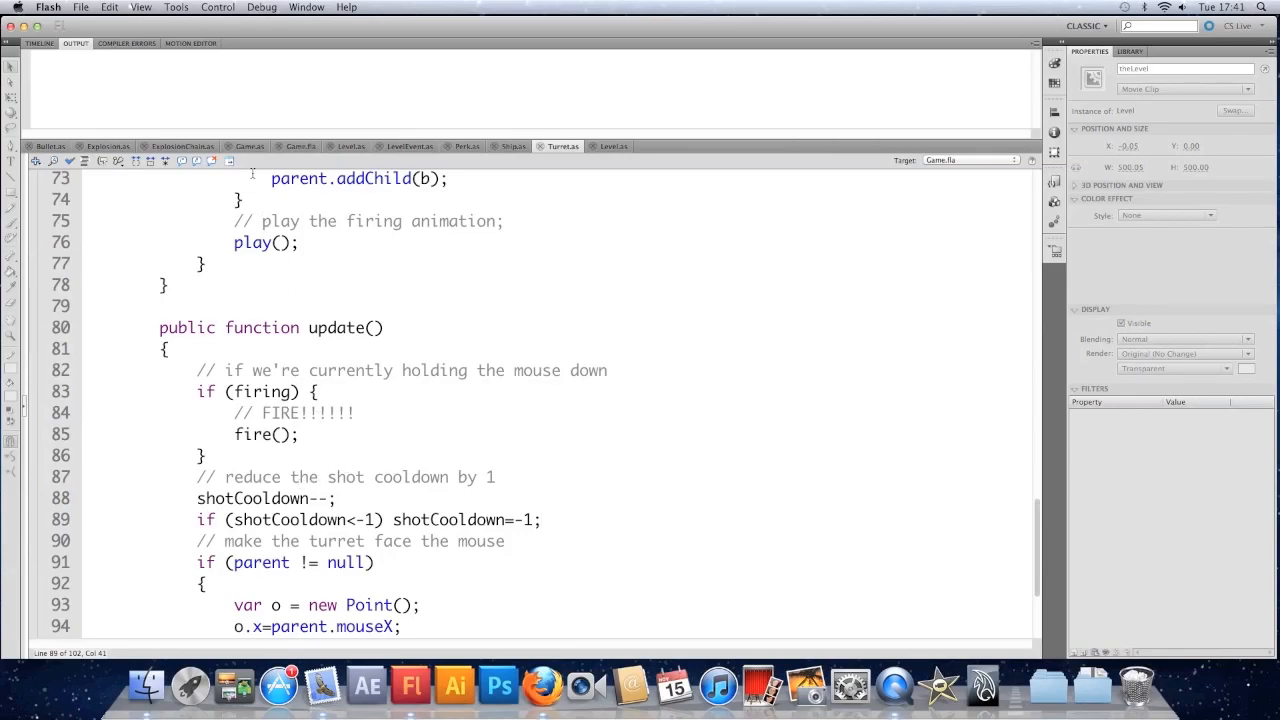
- In Level.as keyPressed, comment out the Rapid Fire perk push line with //
{"action": "left_click", "coordinate": [351, 146]}
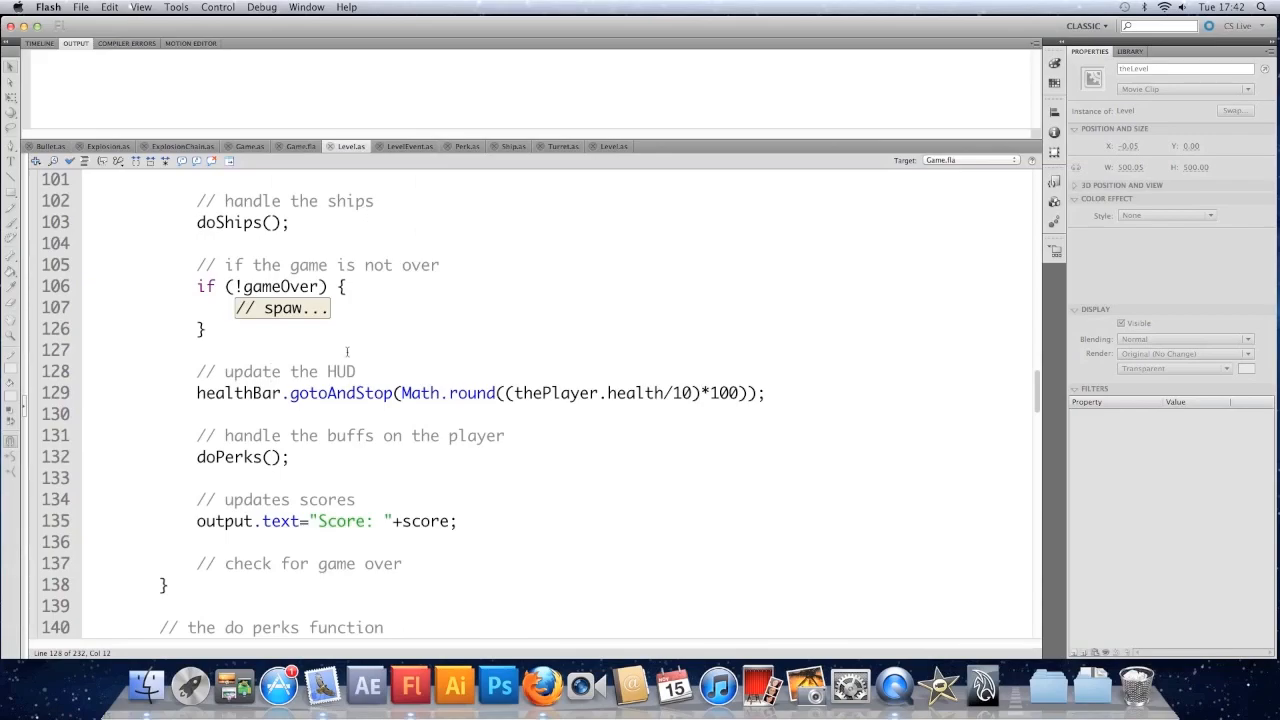
{"action": "scroll", "scroll_direction": "up", "scroll_amount": 3}
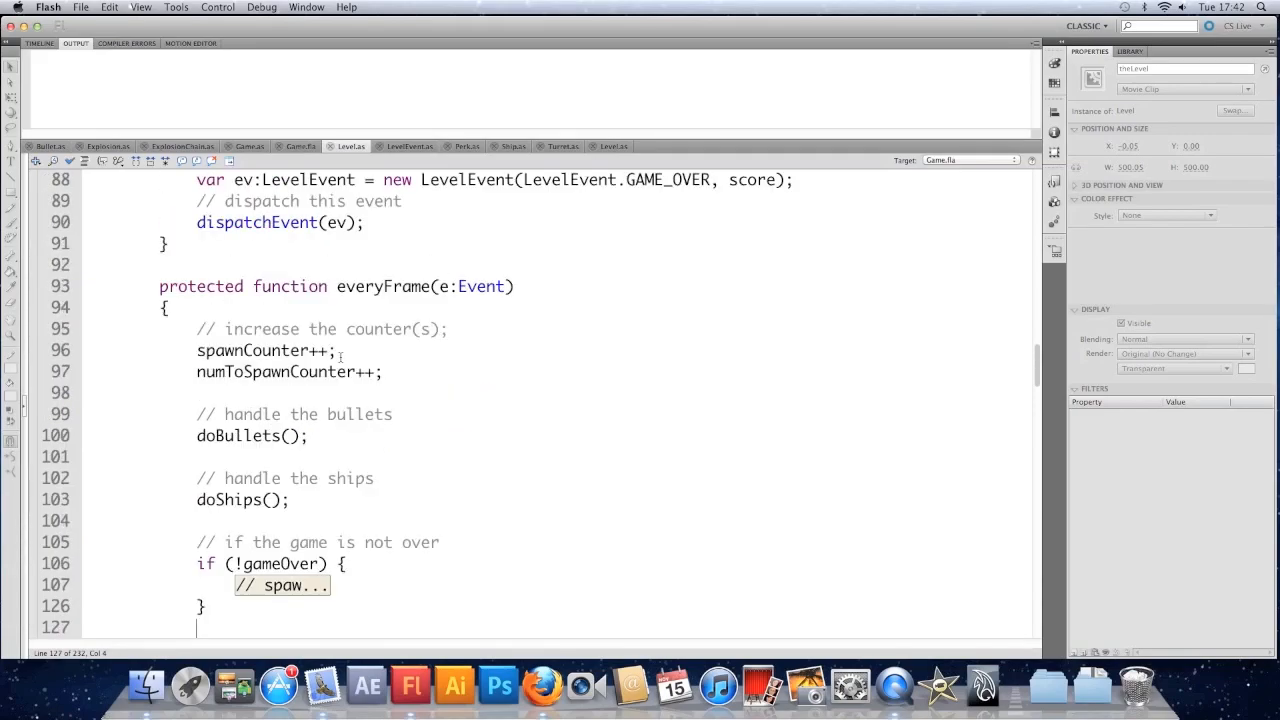
{"action": "scroll", "scroll_direction": "up", "scroll_amount": 3}
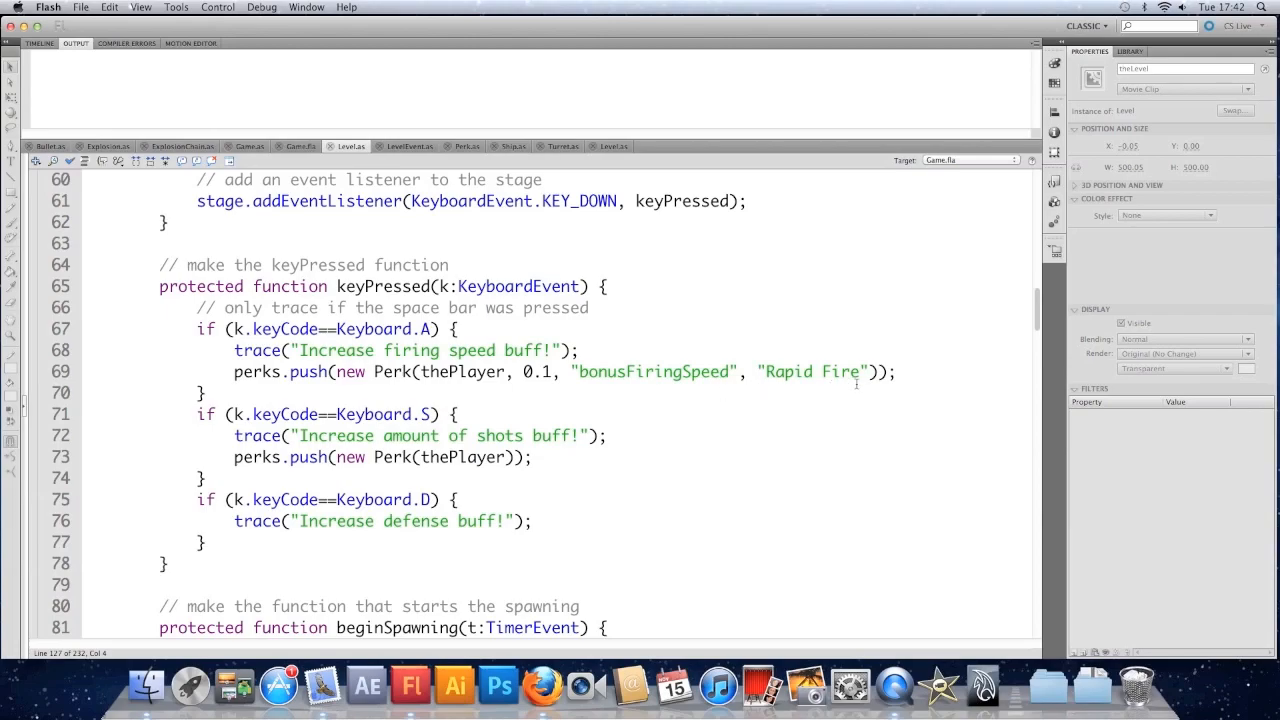
{"action": "left_click", "coordinate": [233, 371]}
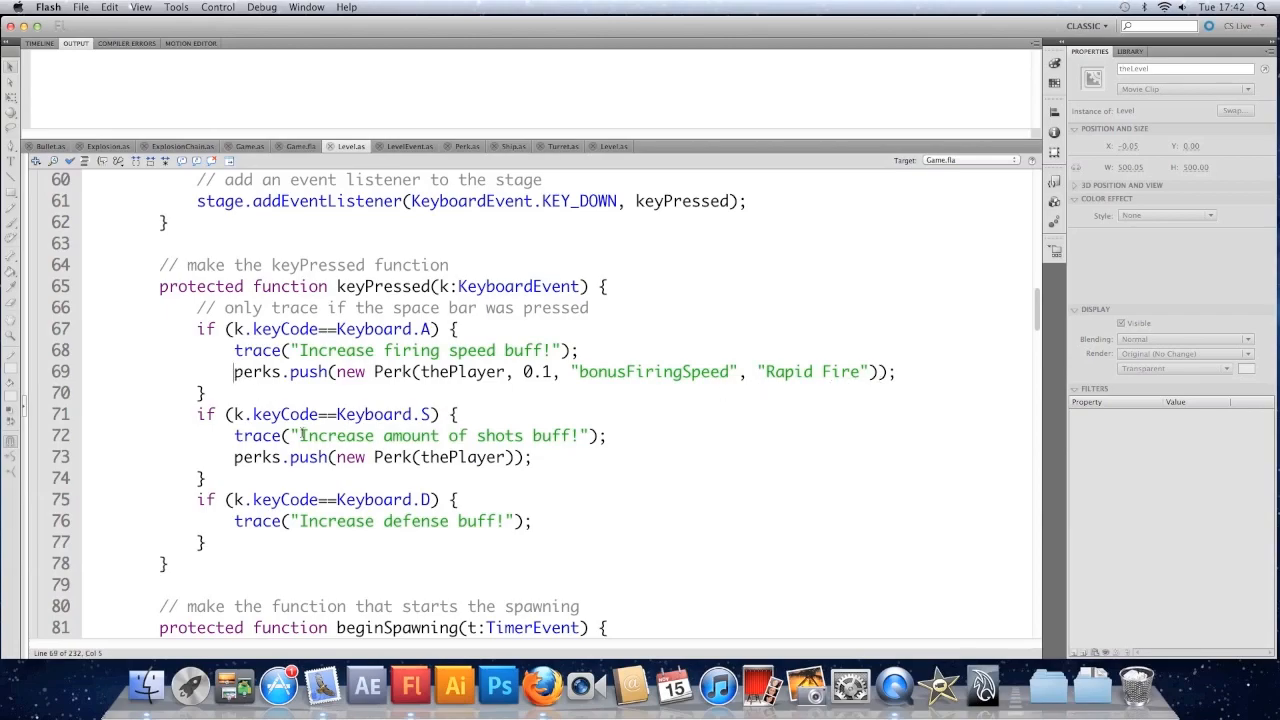
{"action": "type", "text": "//"}
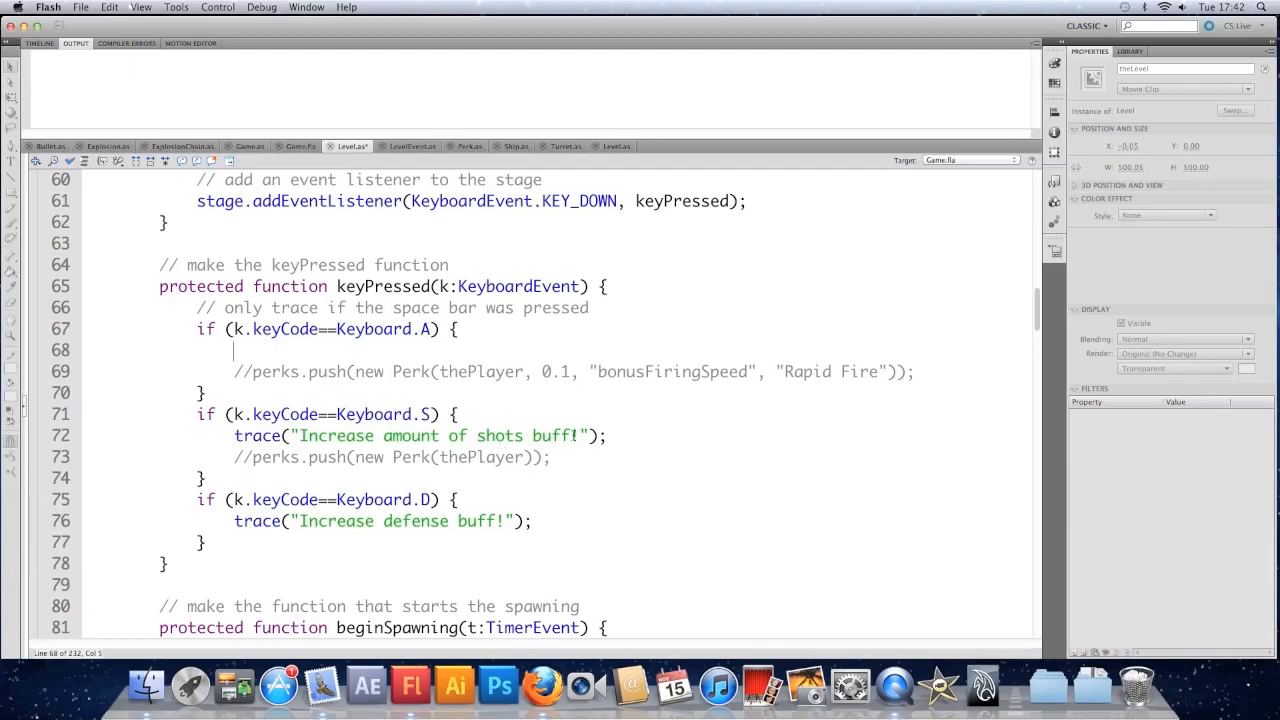
- Delete the shots-buff and defense-buff trace lines
{"action": "double_click", "coordinate": [420, 435]}
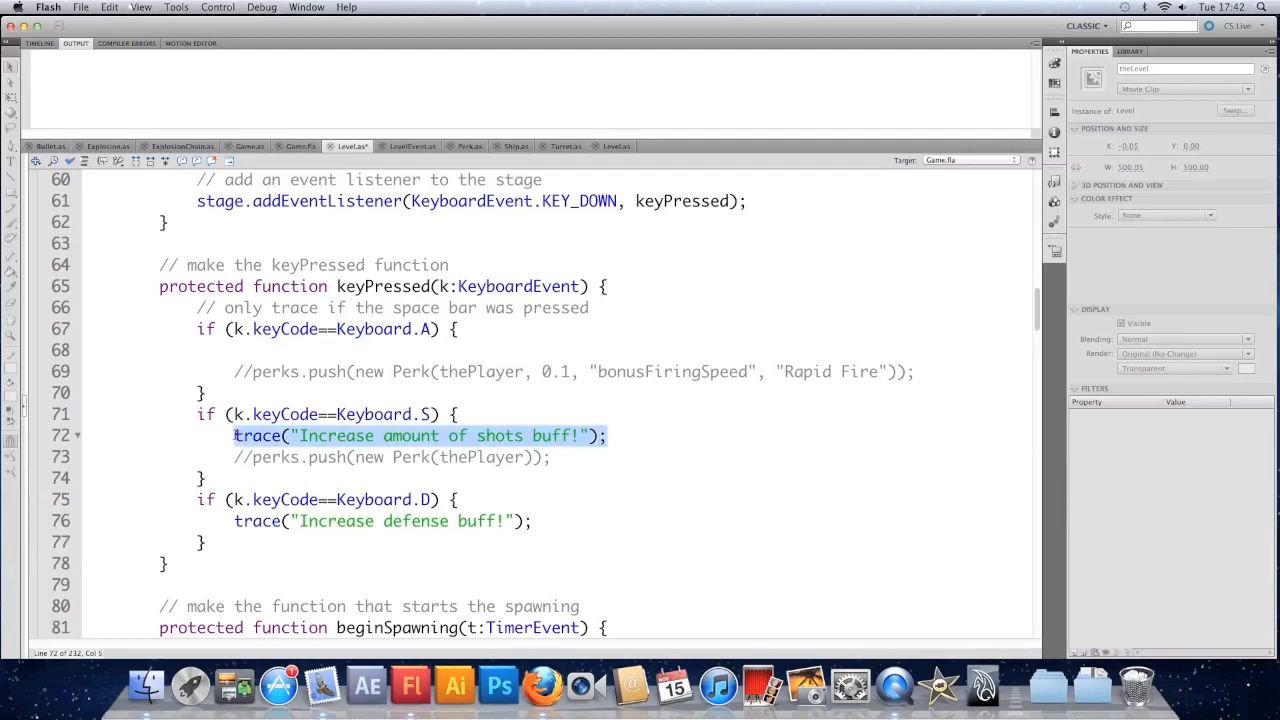
{"action": "key", "text": "Delete"}
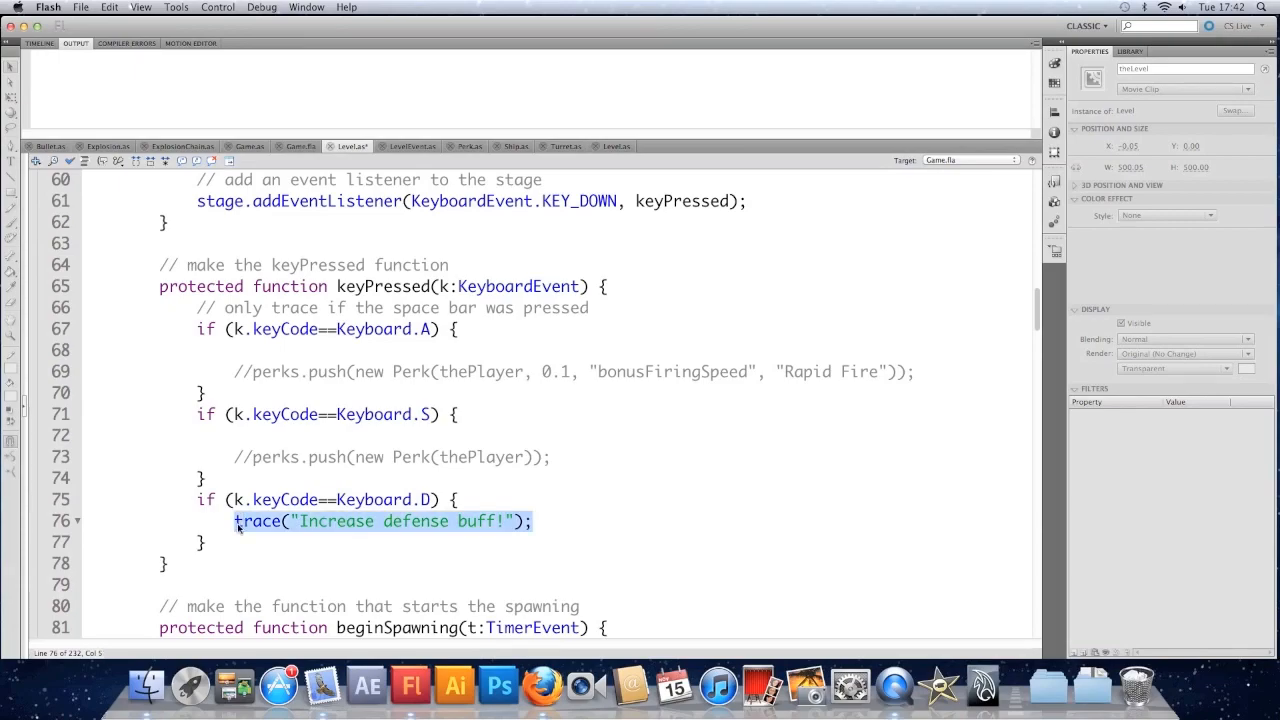
{"action": "key", "text": "Delete"}
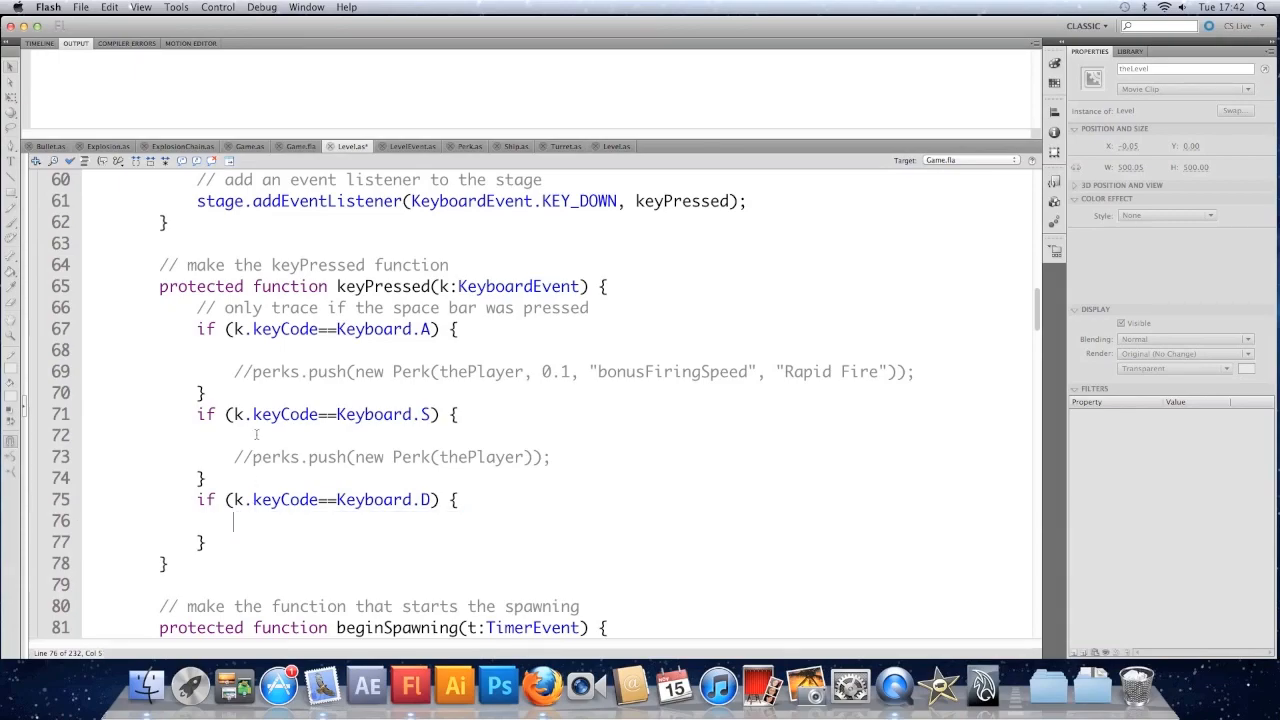
- Declare 'public var keys:Array;' below the perks declaration
{"action": "scroll", "scroll_direction": "up", "scroll_amount": 3}
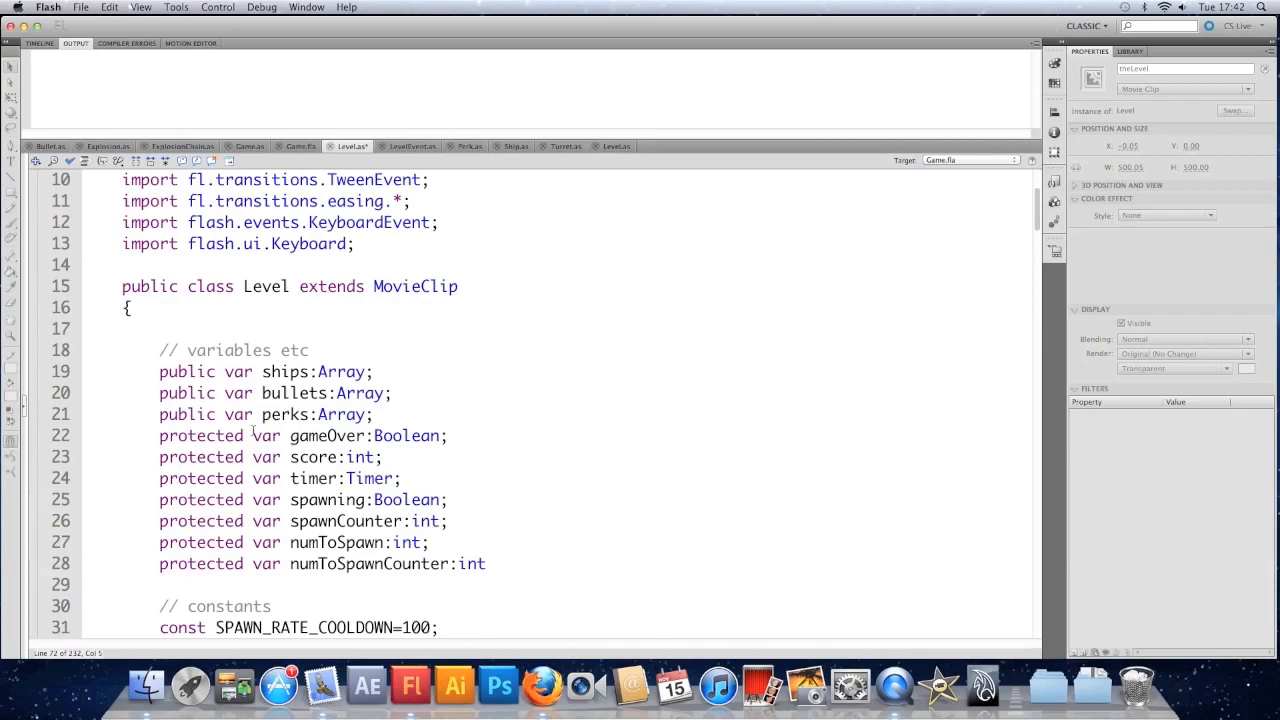
{"action": "scroll", "scroll_direction": "down", "scroll_amount": 3}
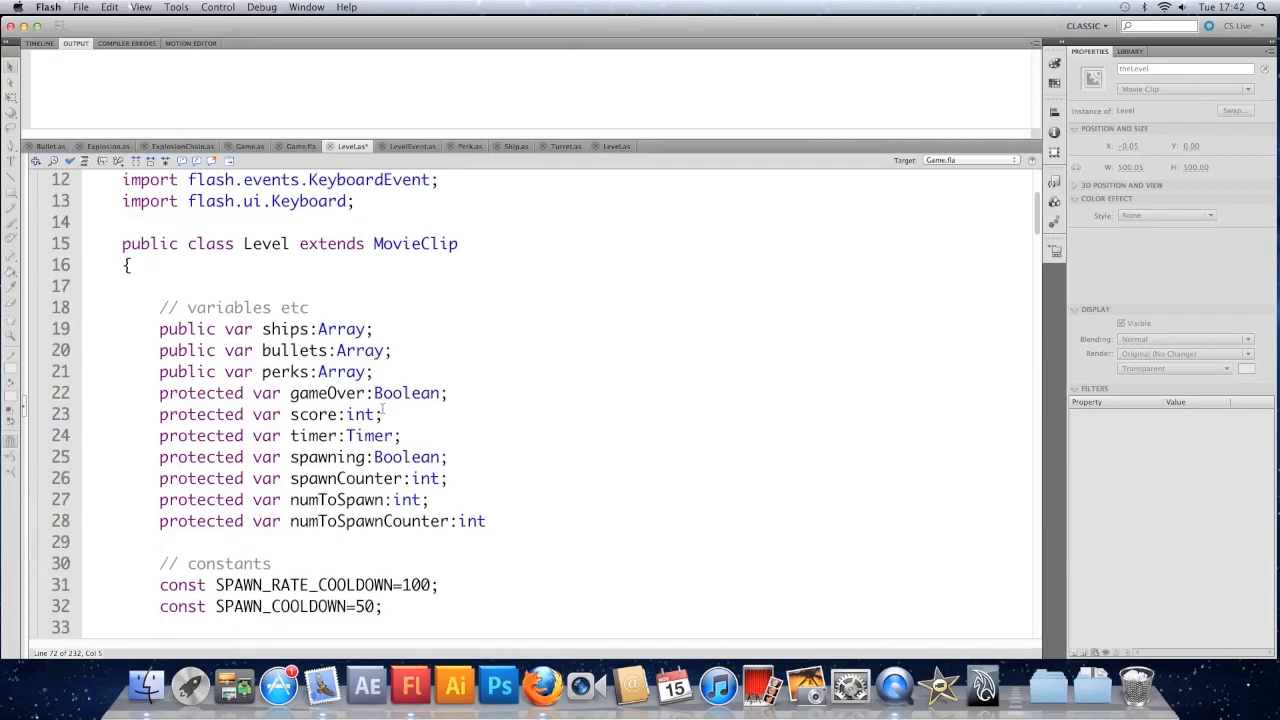
{"action": "key", "text": "Return"}
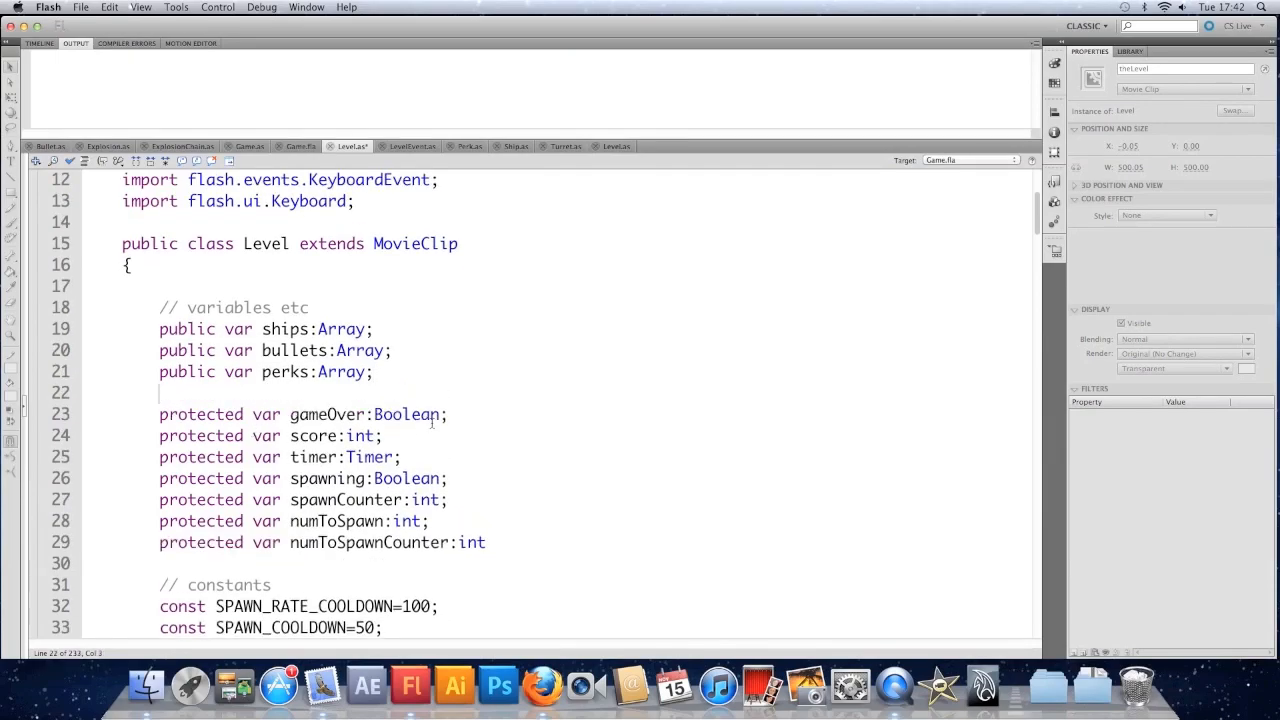
{"action": "type", "text": "public"}
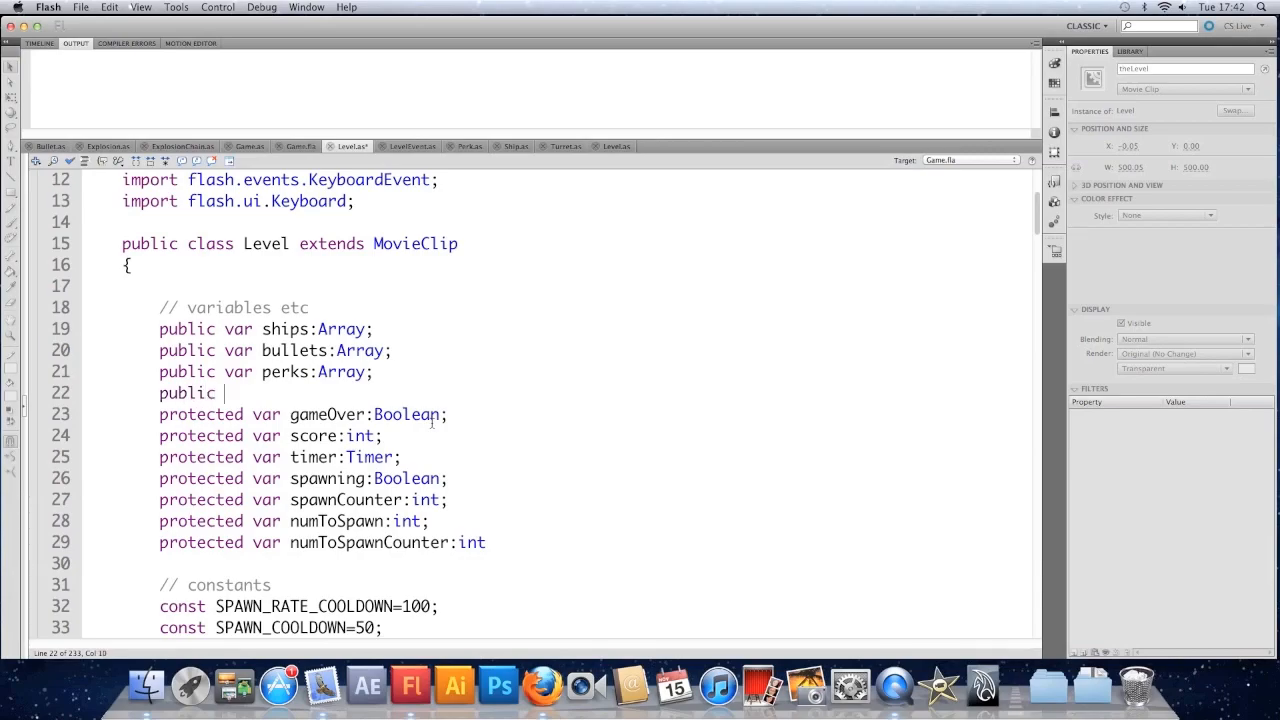
{"action": "type", "text": "var"}
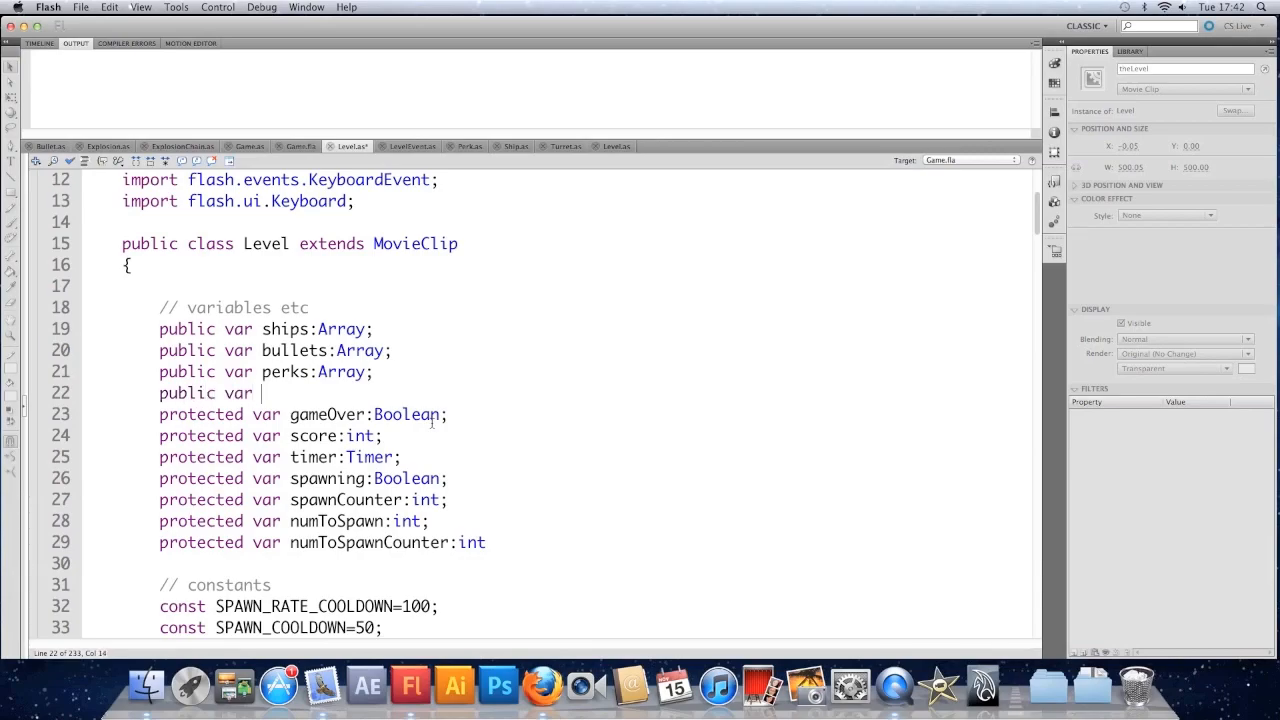
{"action": "type", "text": "key"}
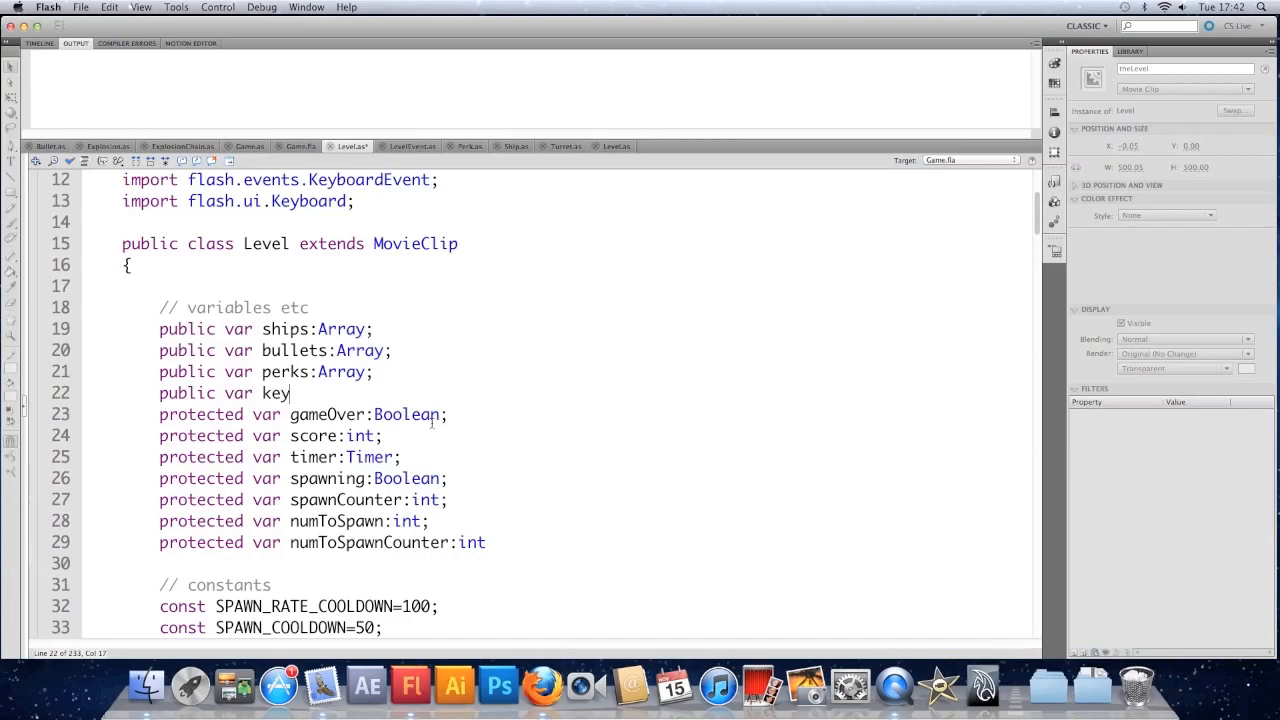
{"action": "type", "text": "s:A"}
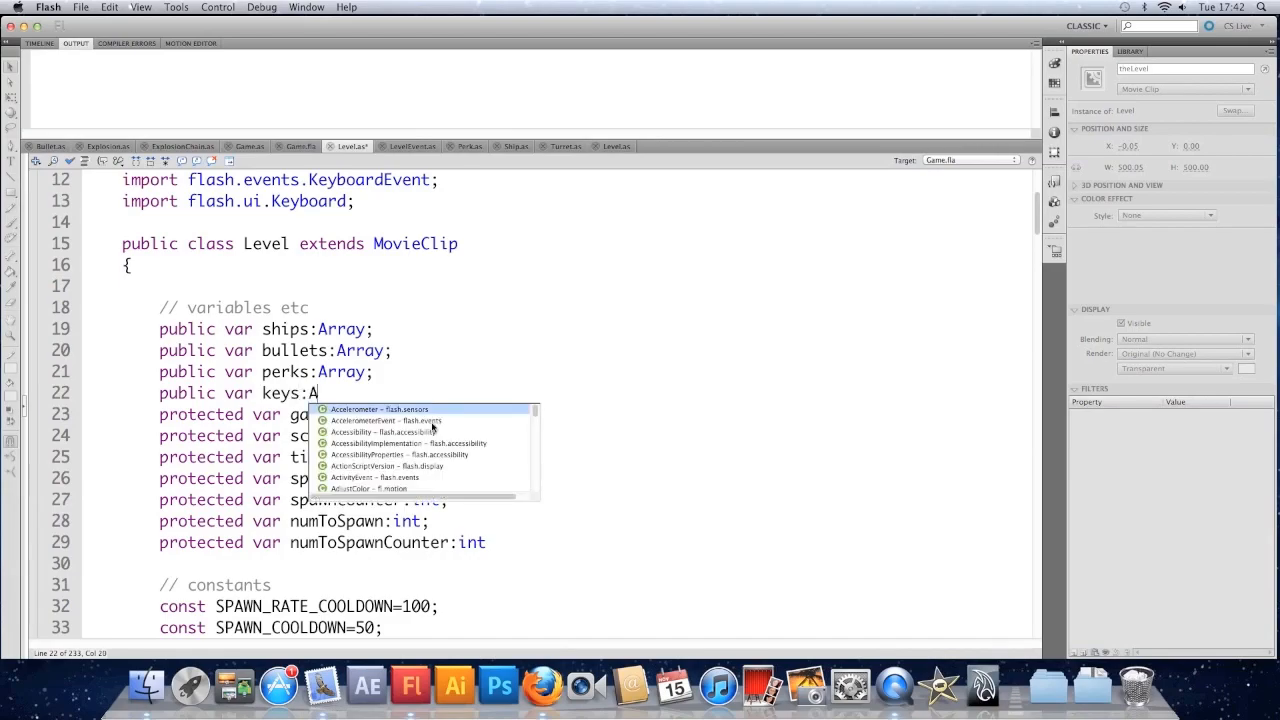
{"action": "type", "text": "rray;"}
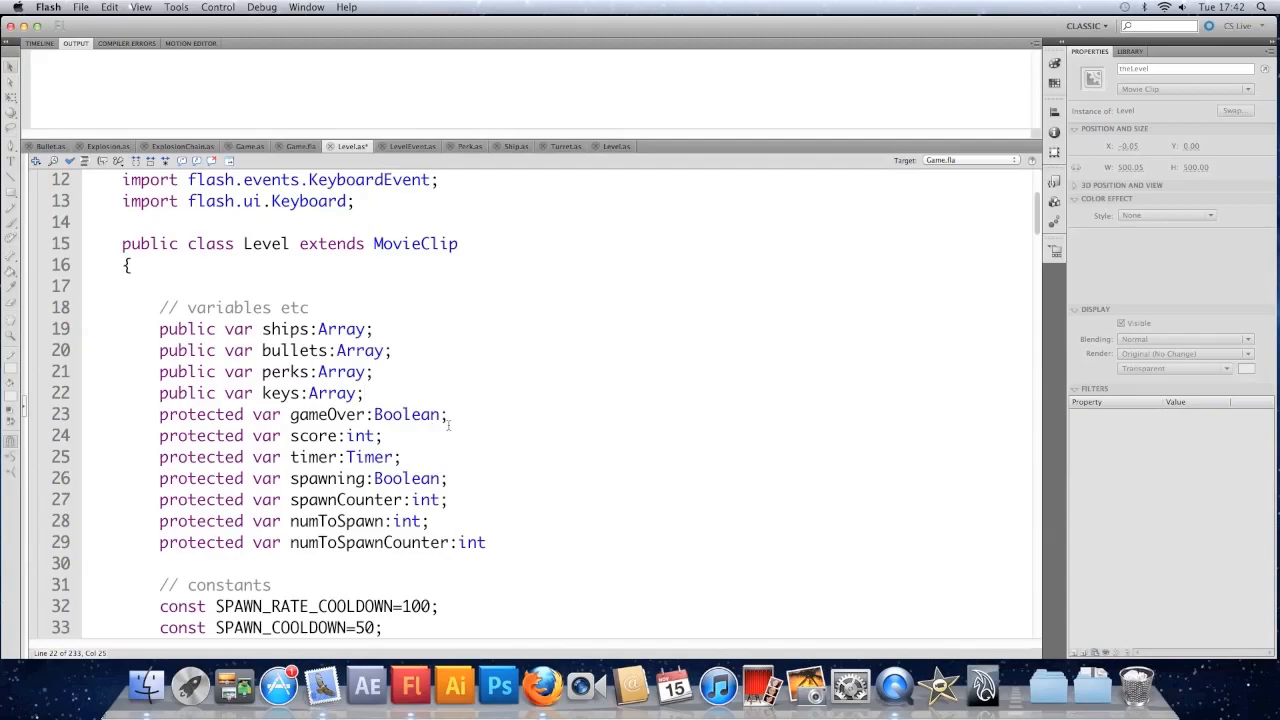
- Initialise 'keys = new Array();' in the constructor with a 'last 3 keys pressed' comment
{"action": "scroll", "scroll_direction": "down", "scroll_amount": 3}
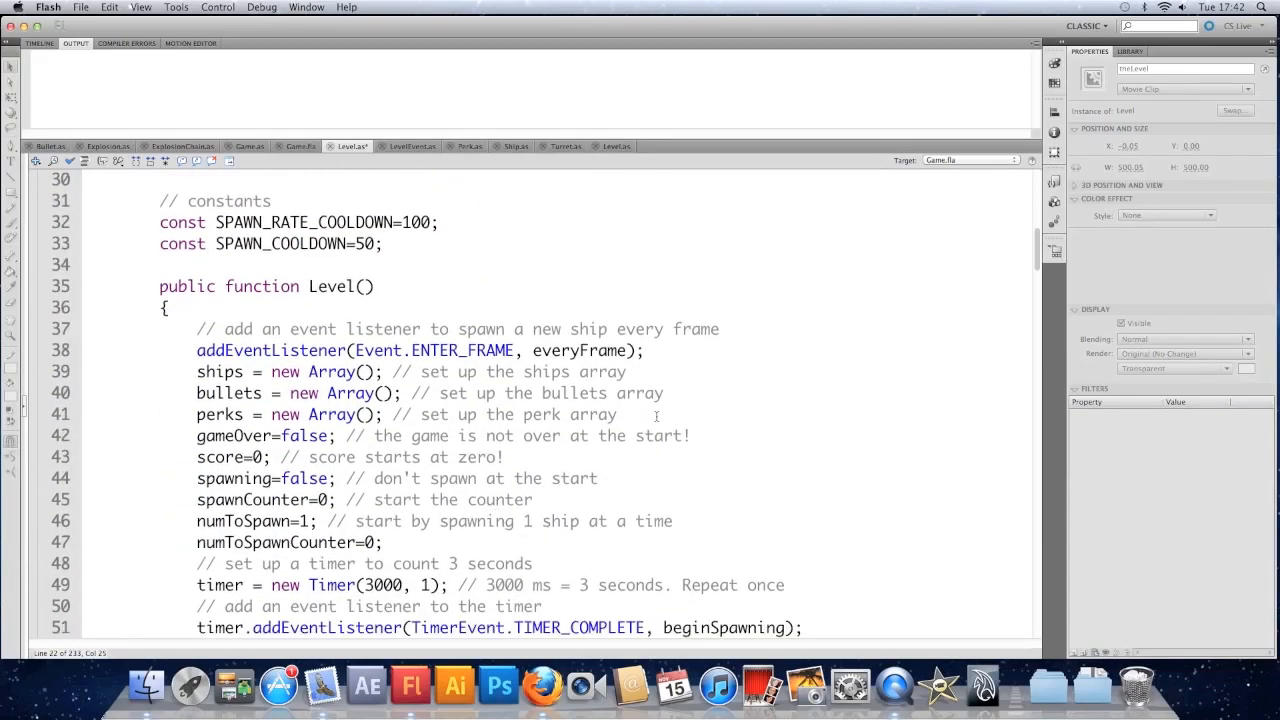
{"action": "key", "text": "Return"}
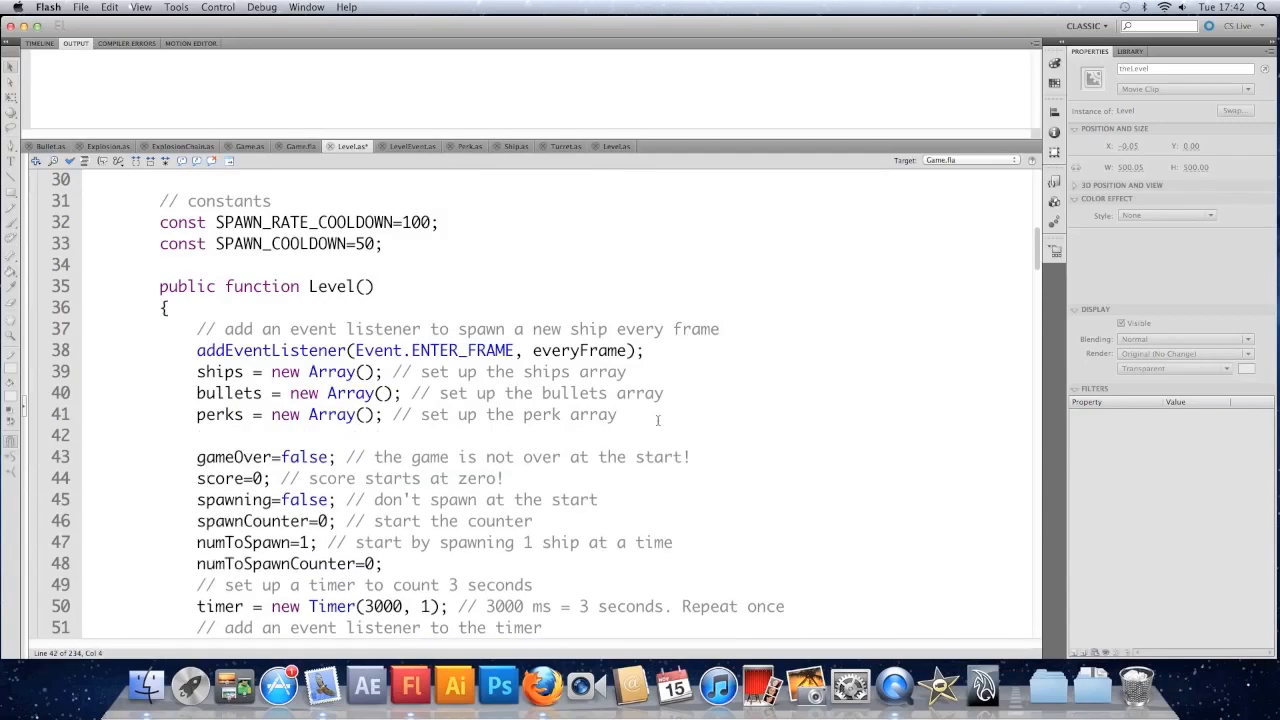
{"action": "type", "text": "keys"}
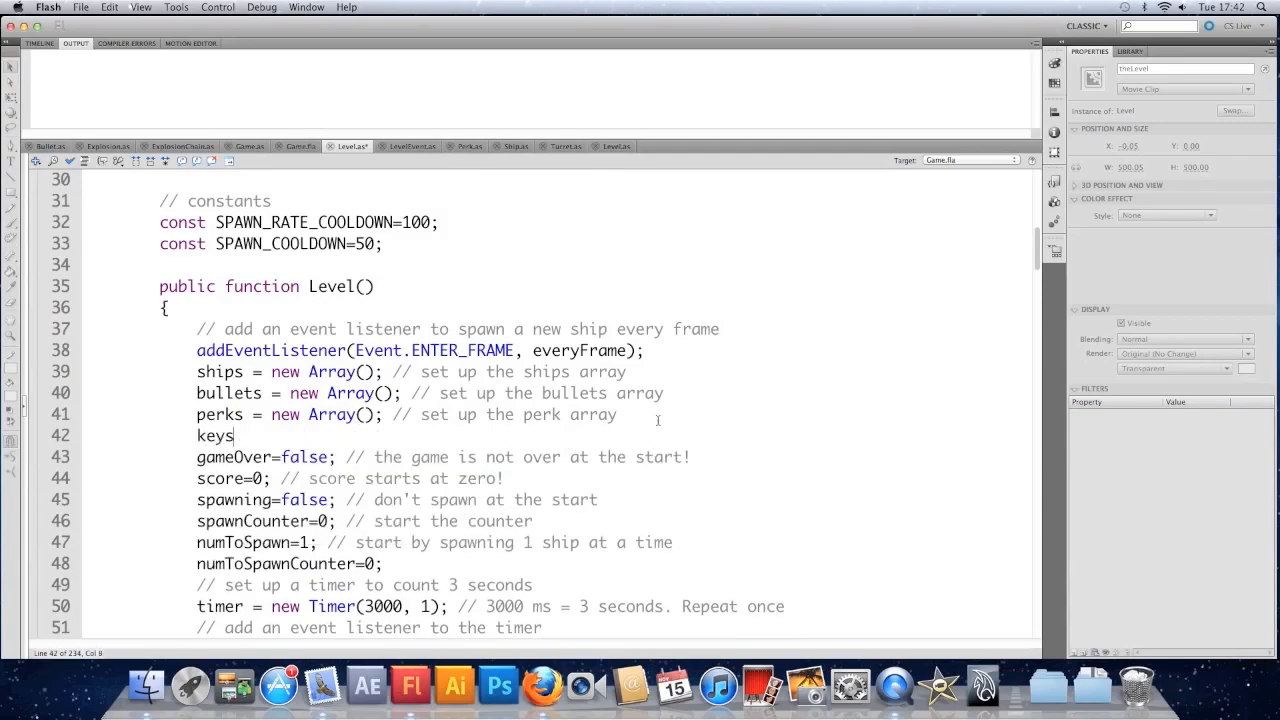
{"action": "type", "text": "= new"}
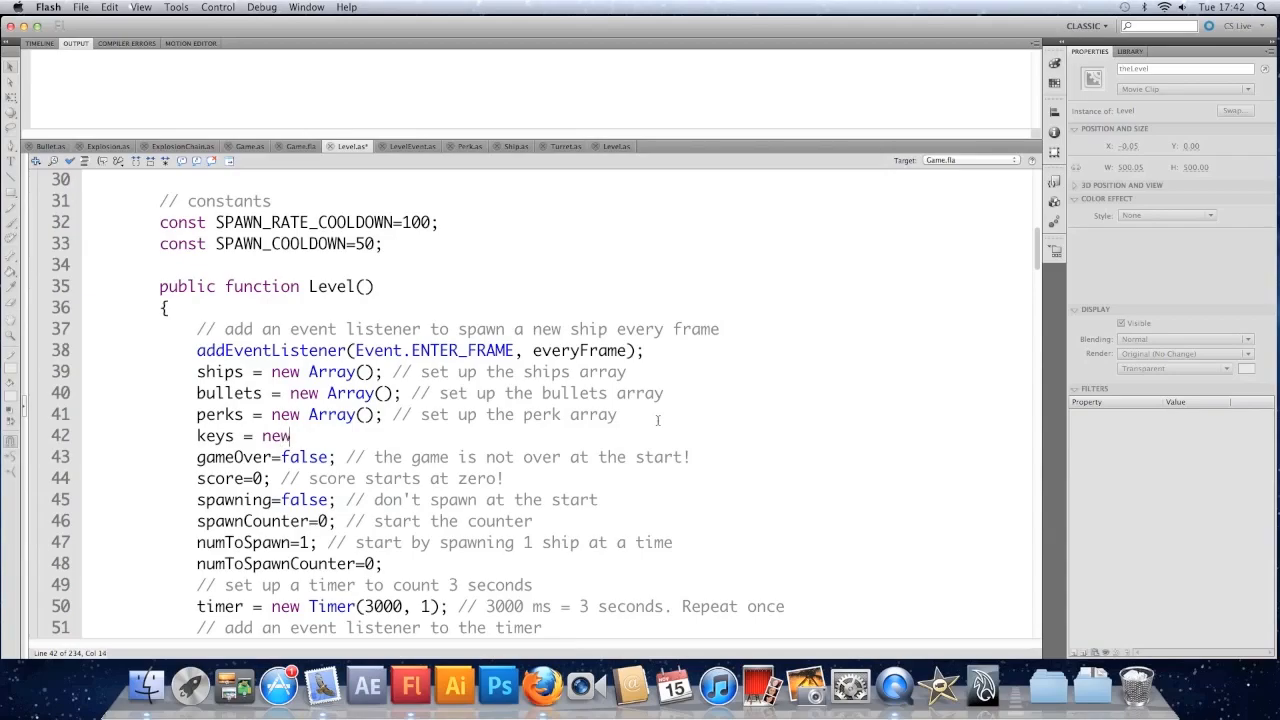
{"action": "type", "text": "Array();"}
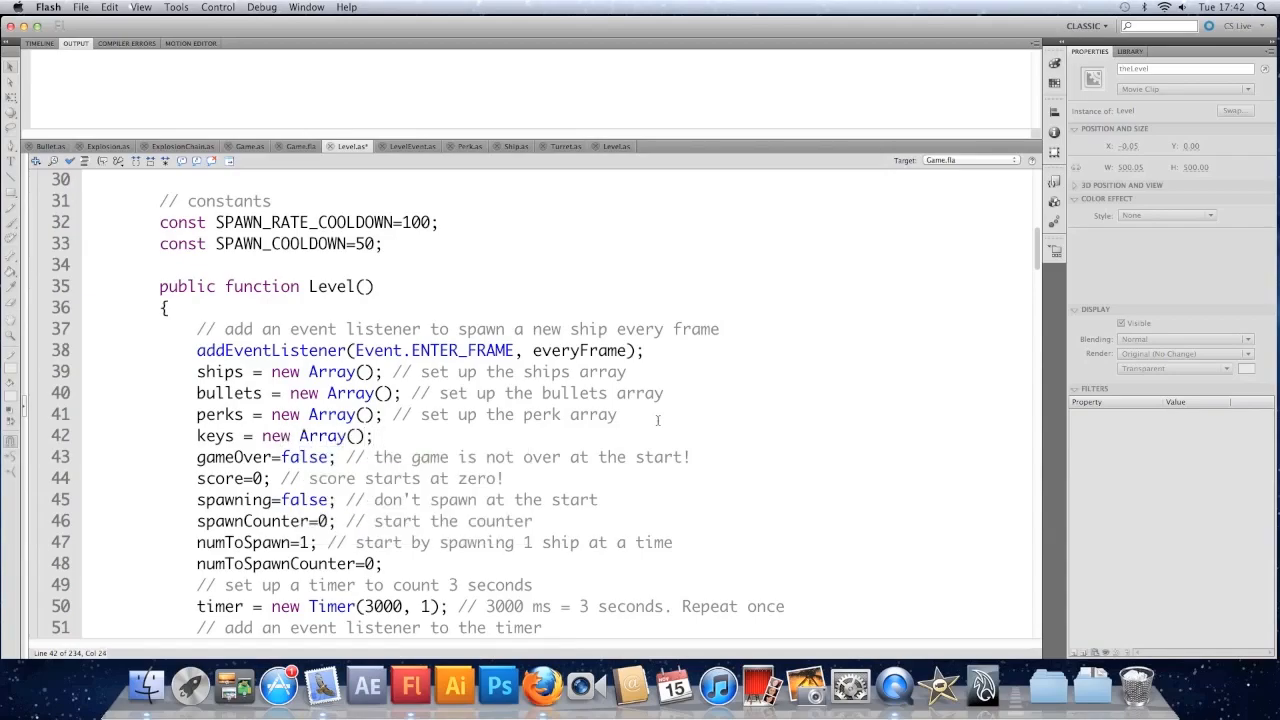
{"action": "type", "text": "// an"}
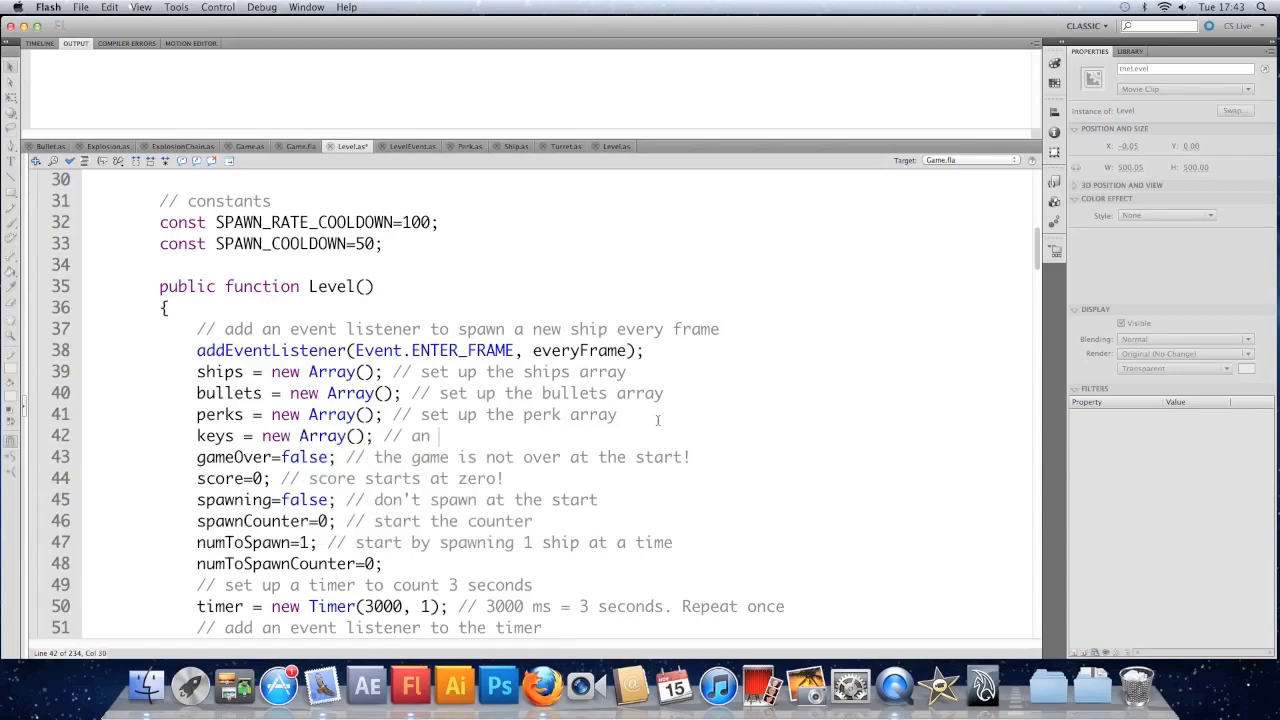
{"action": "type", "text": "array to hold"}
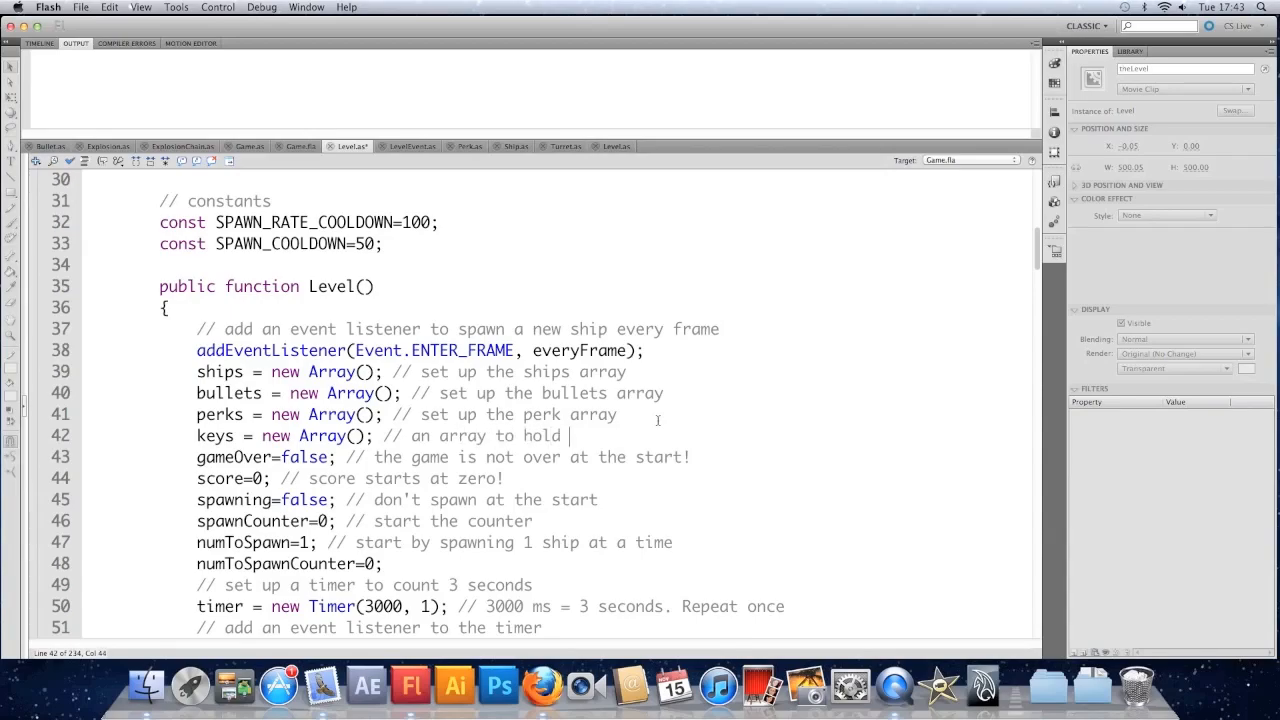
{"action": "type", "text": "the last"}
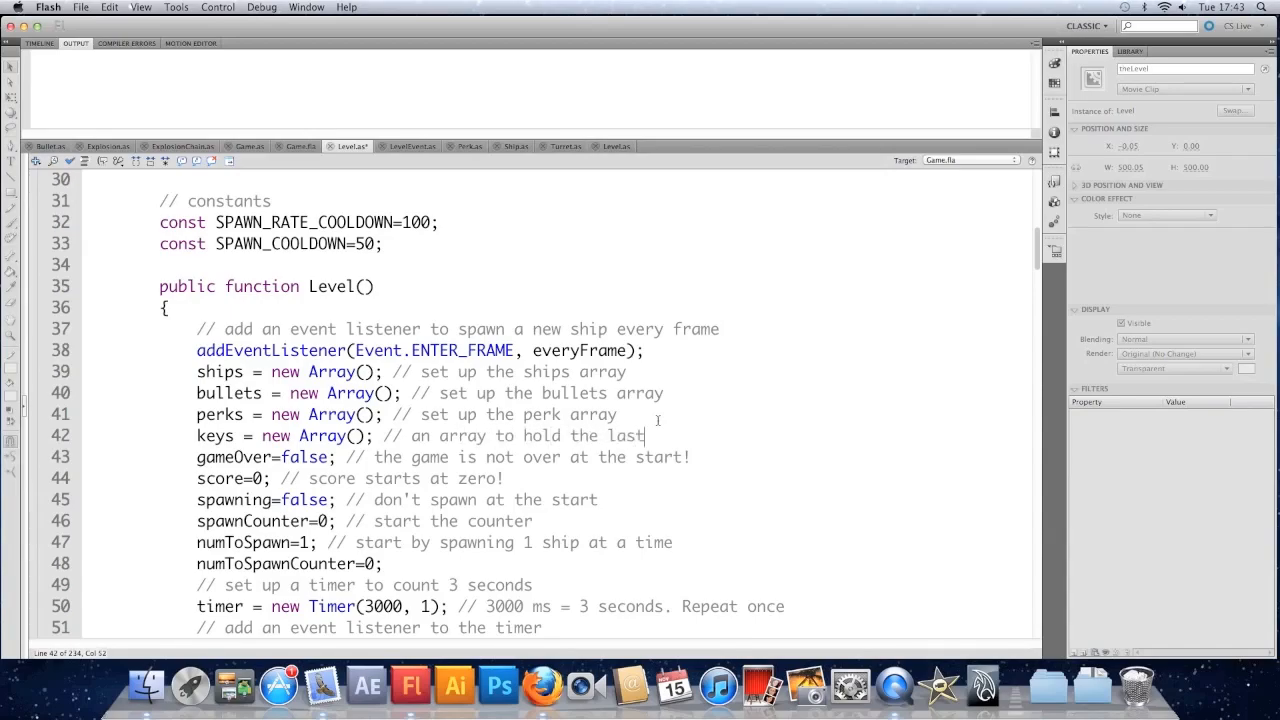
{"action": "type", "text": "3 keys pressed"}
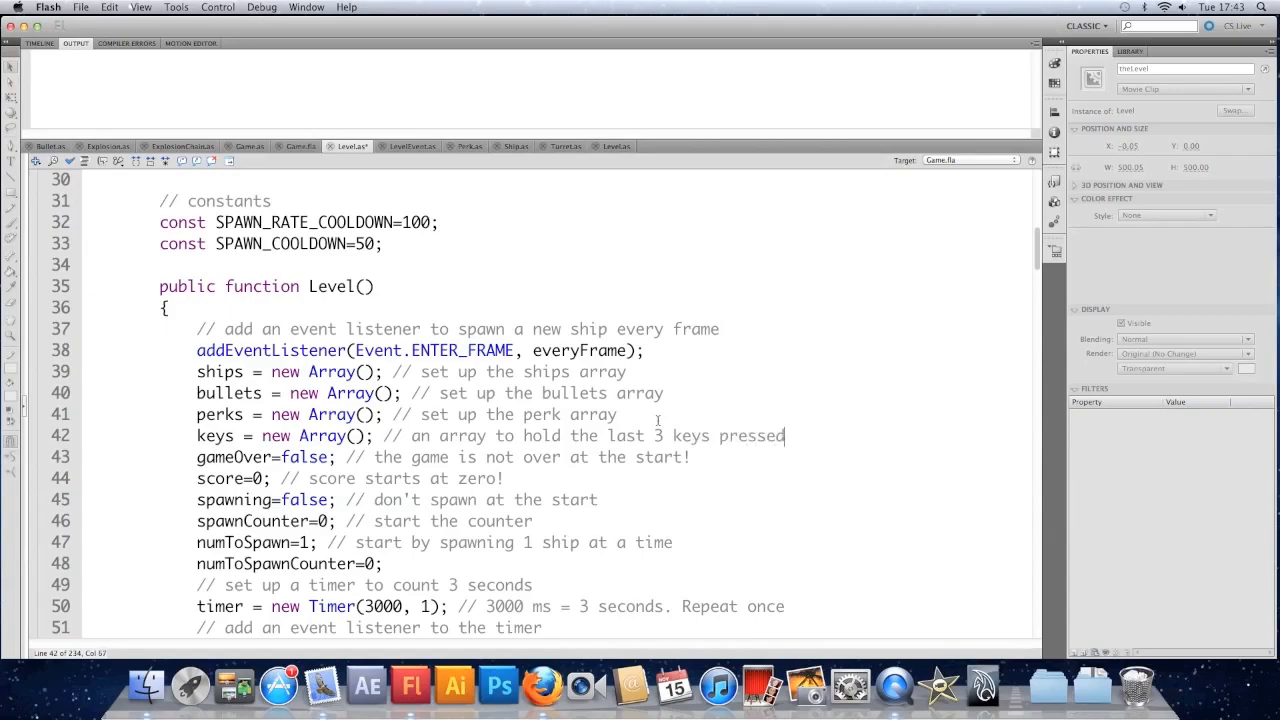
- Add keys.push("A"), keys.push("S") and keys.push("D") to the three key blocks
{"action": "scroll", "scroll_direction": "down", "scroll_amount": 3}
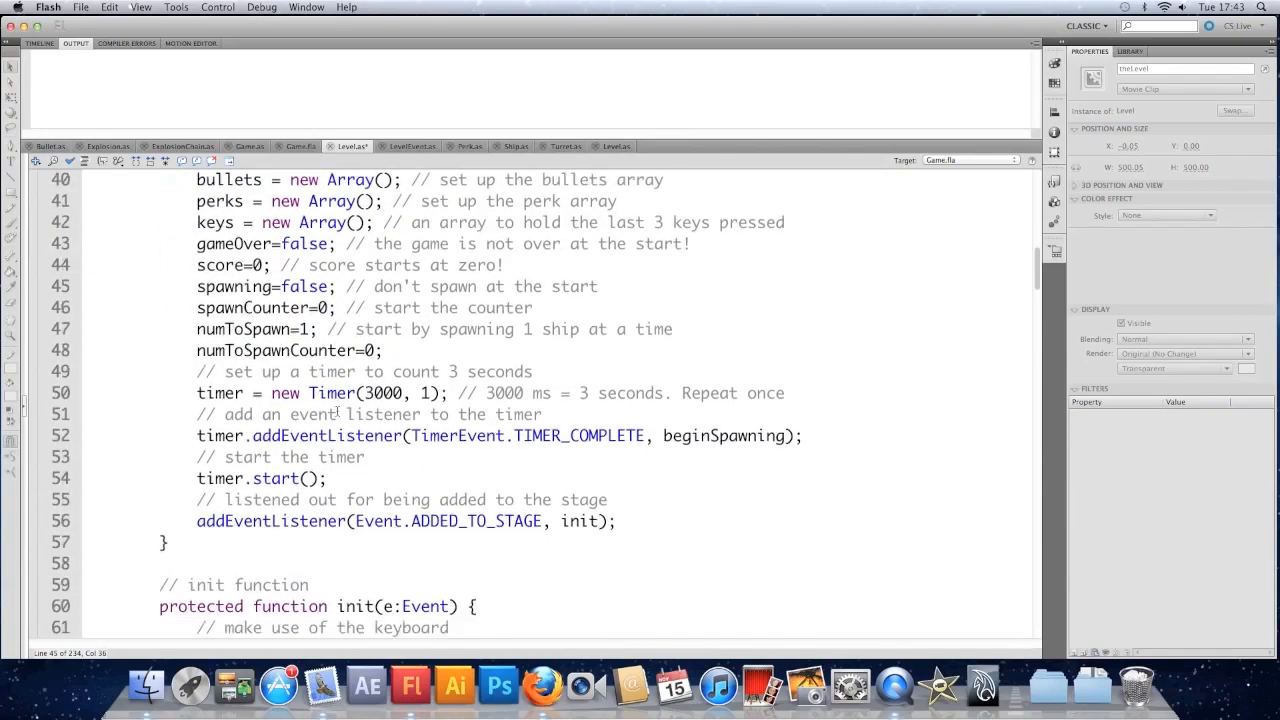
{"action": "scroll", "scroll_direction": "down", "scroll_amount": 3}
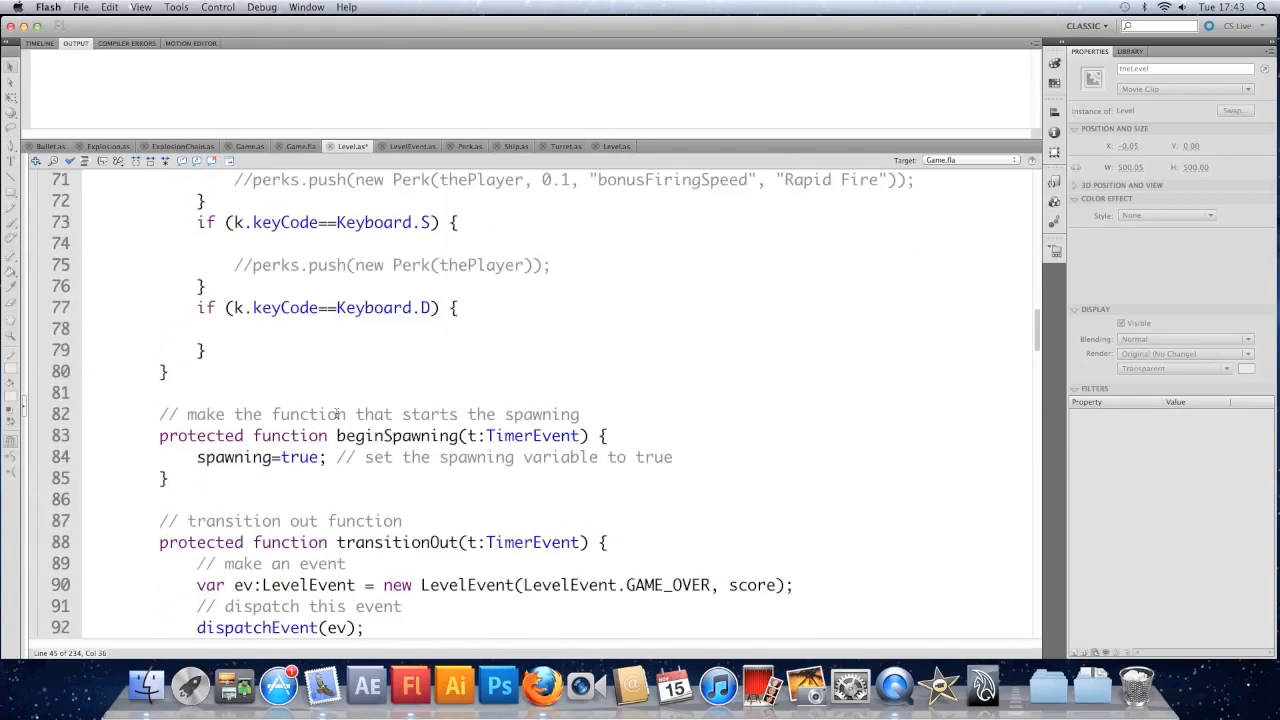
{"action": "scroll", "scroll_direction": "up", "scroll_amount": 3}
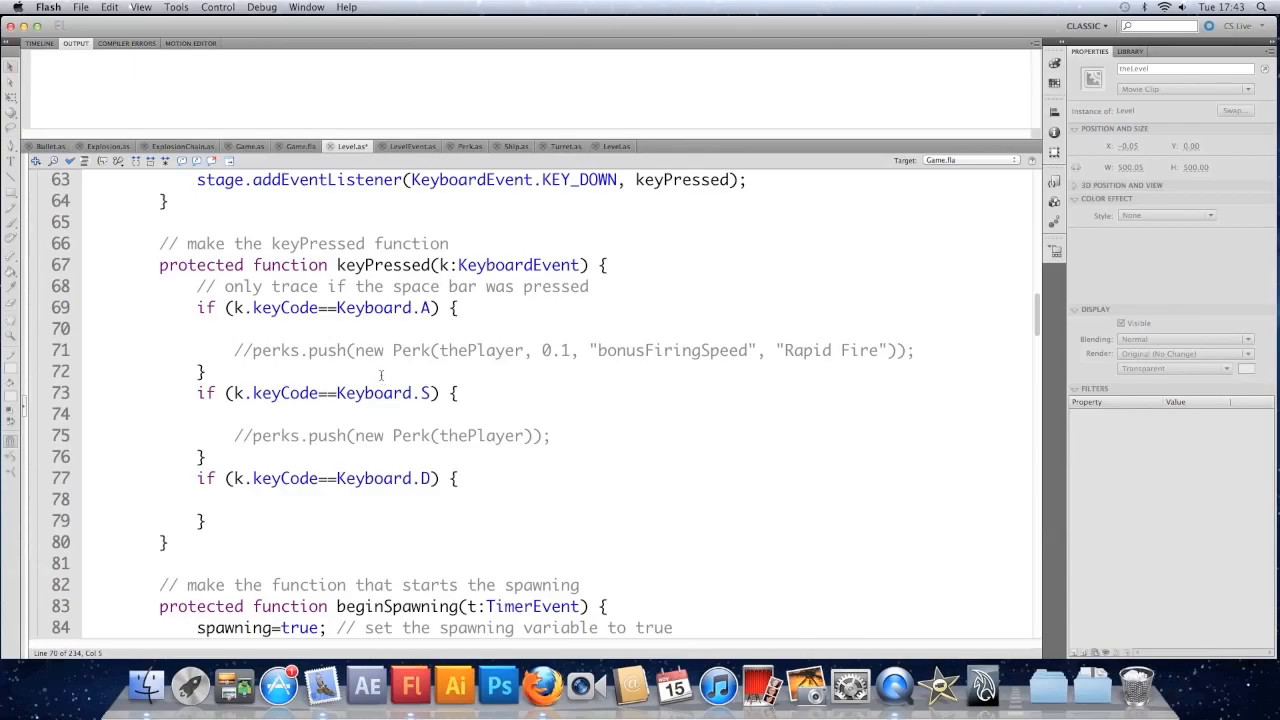
{"action": "scroll", "scroll_direction": "up", "scroll_amount": 3}
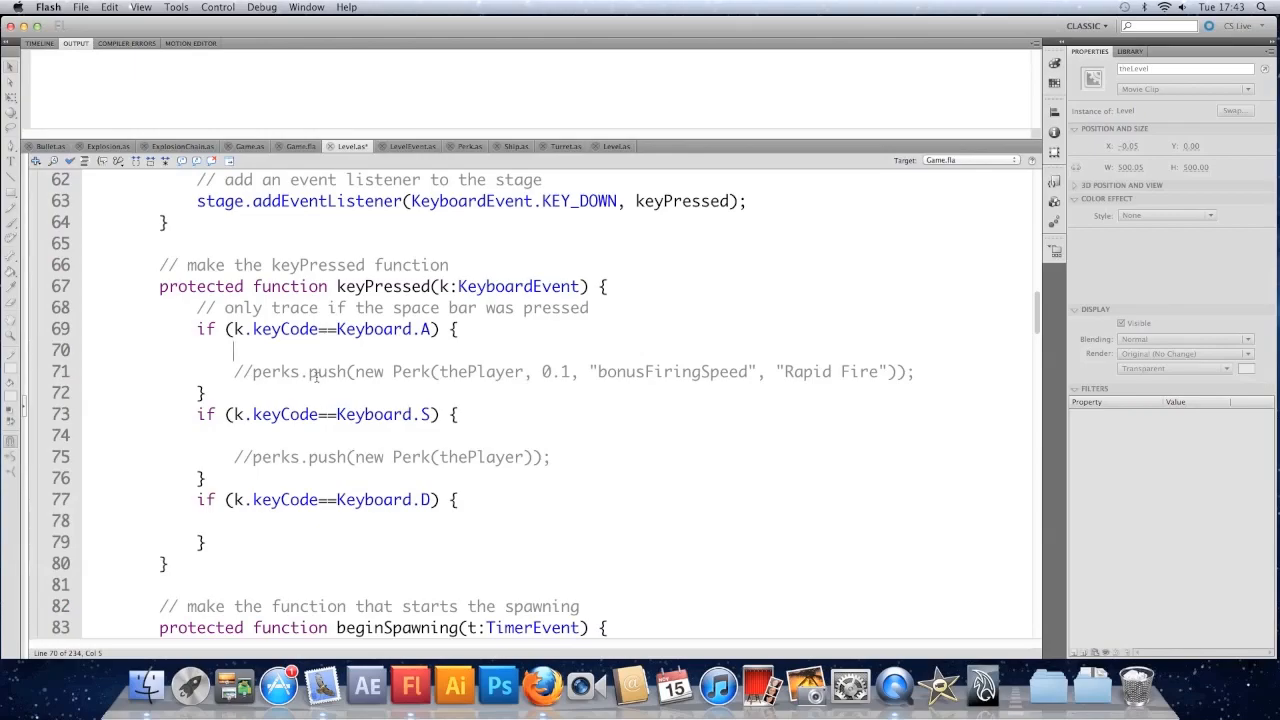
{"action": "type", "text": "keys.push(\""}
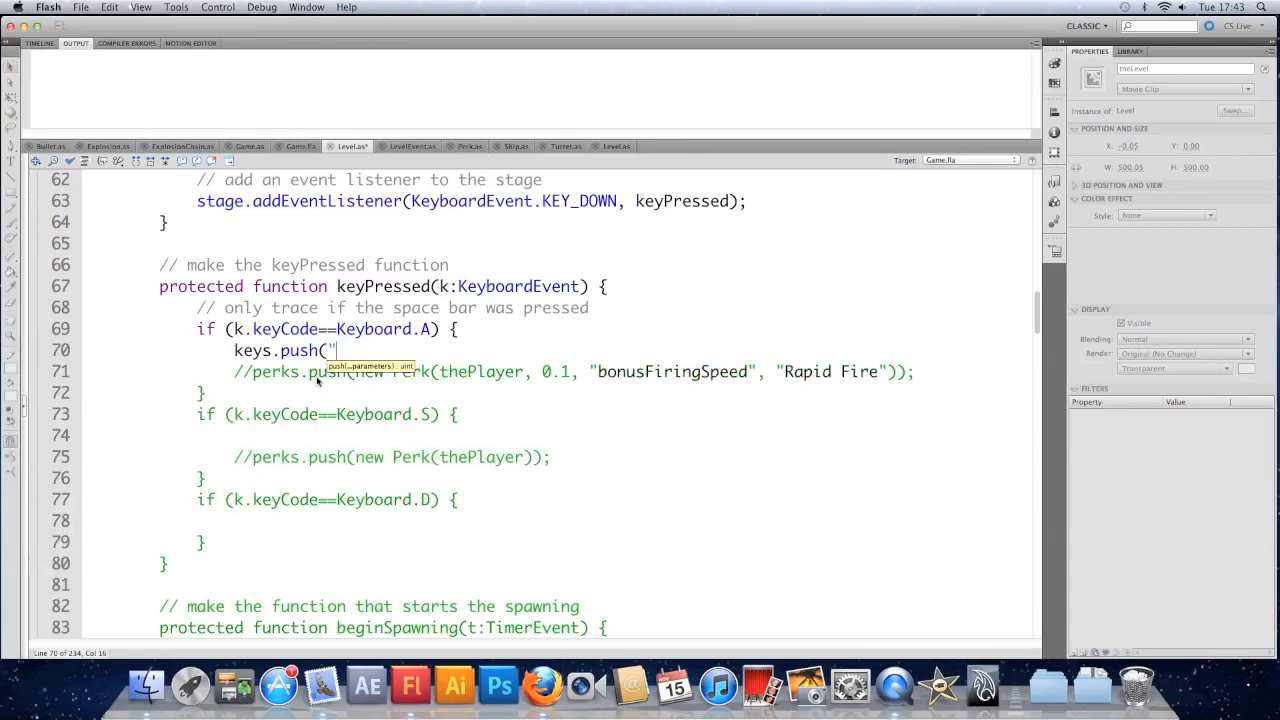
{"action": "type", "text": "A\");"}
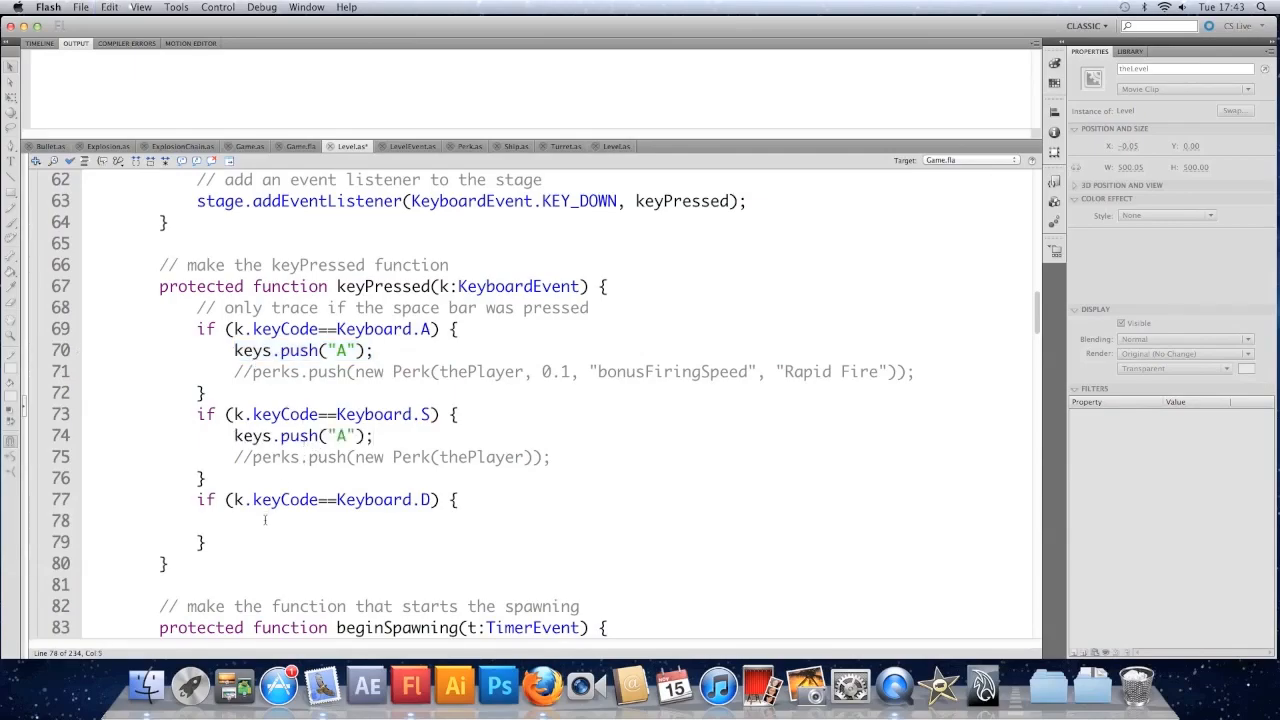
{"action": "type", "text": "keys.push(\"A\");"}
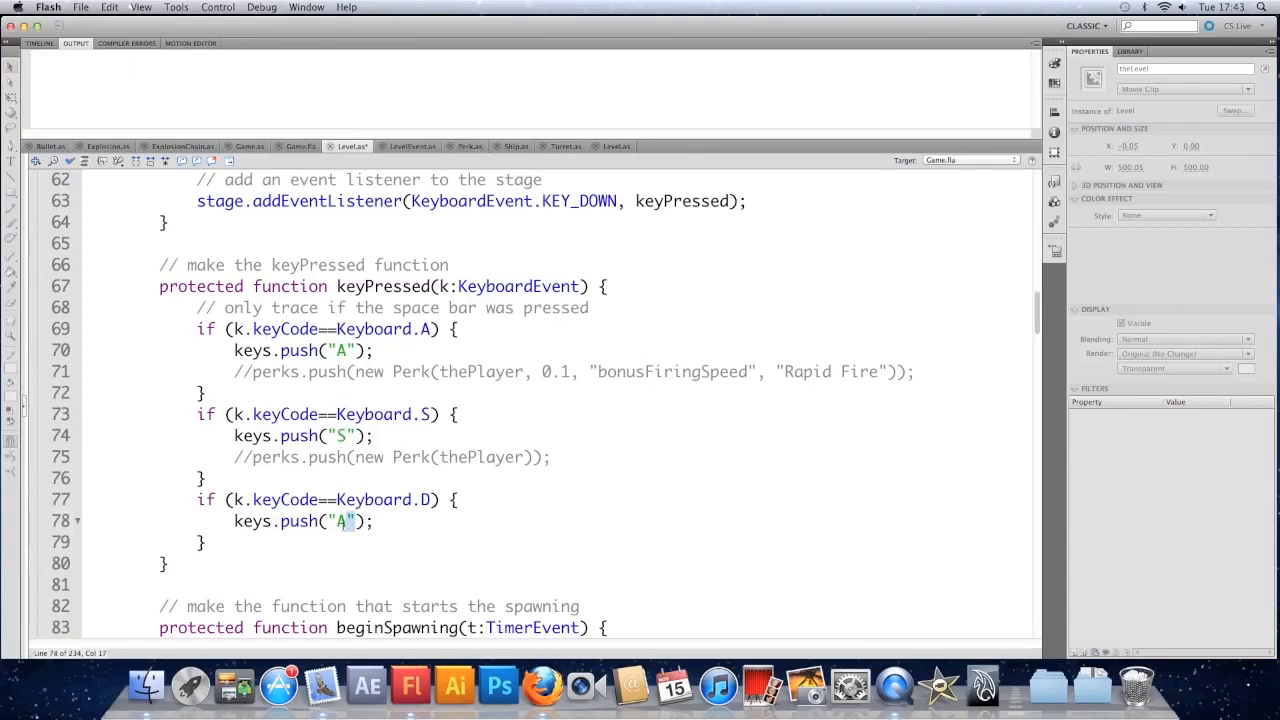
{"action": "type", "text": "D"}
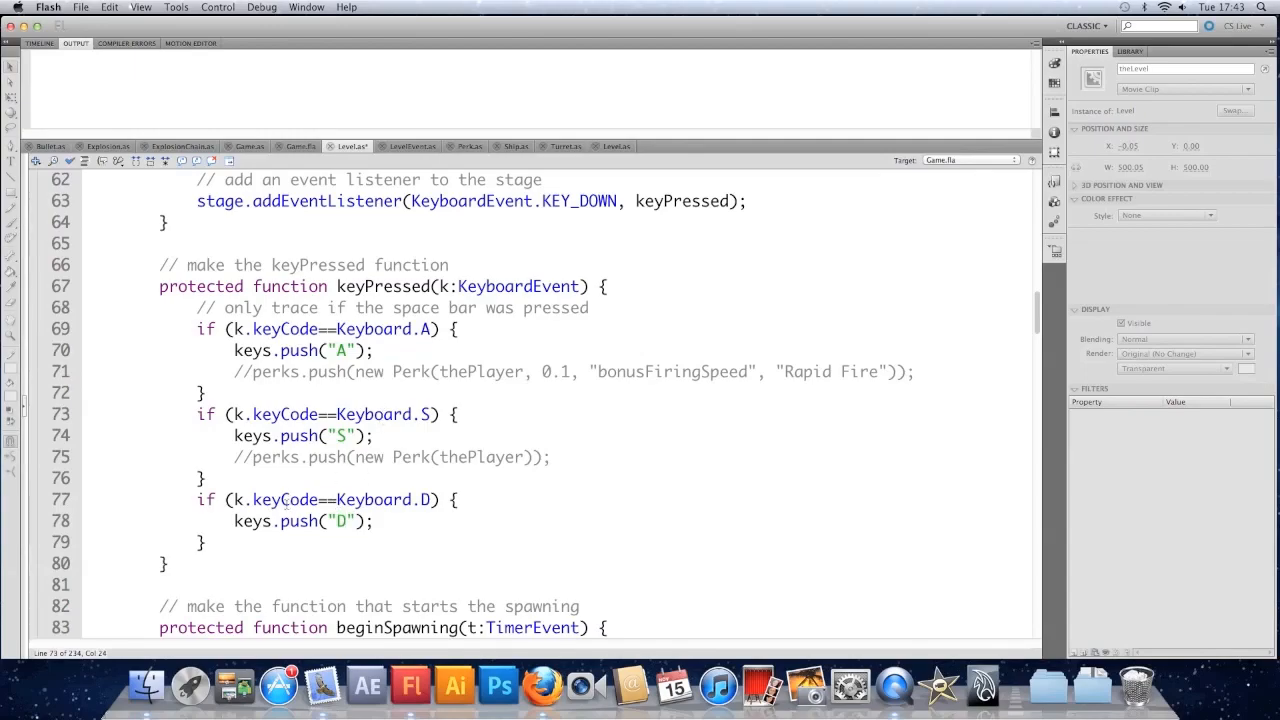
- Add 'trace(keys);' on a new line after the D key block
{"action": "key", "text": "return"}
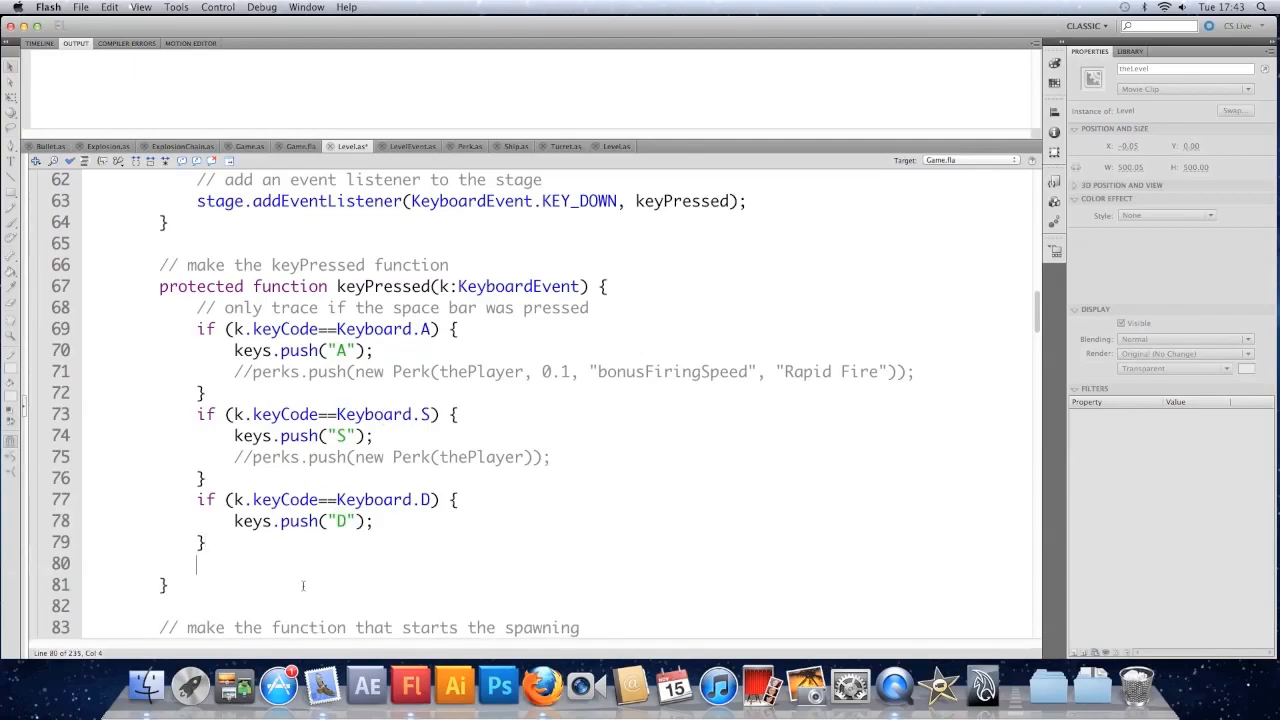
{"action": "type", "text": "trace("}
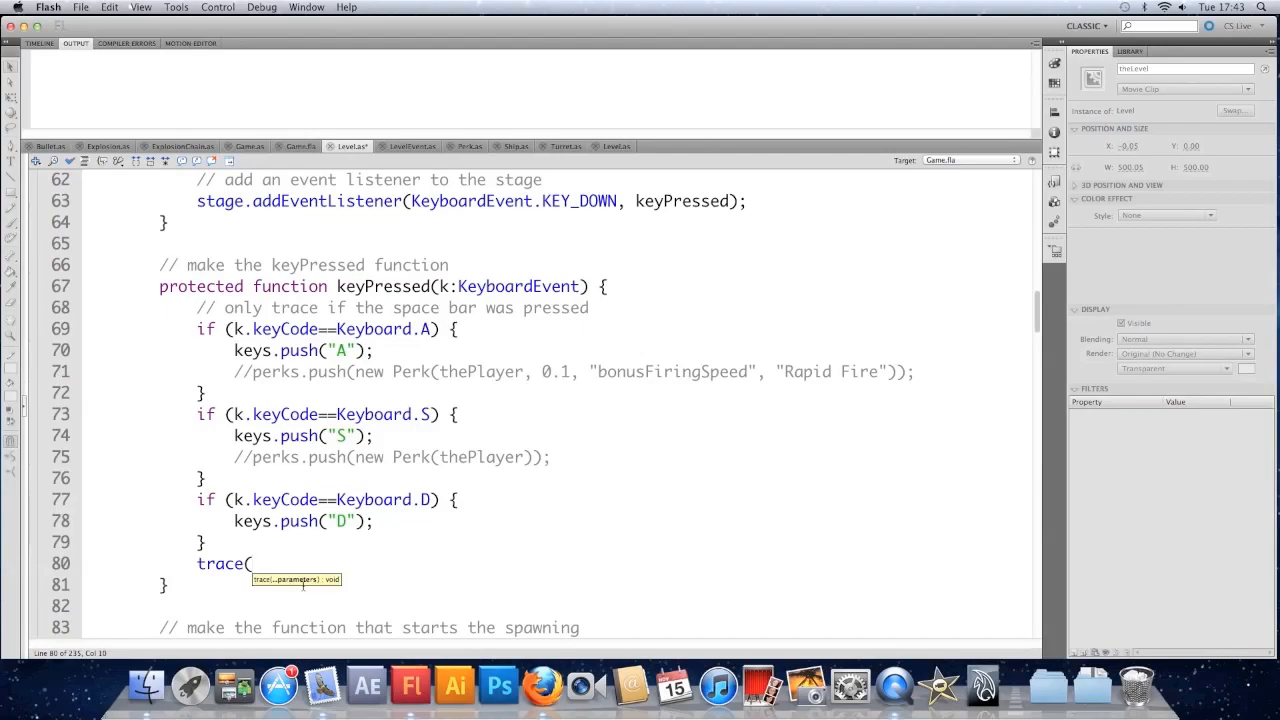
{"action": "type", "text": "keys);"}
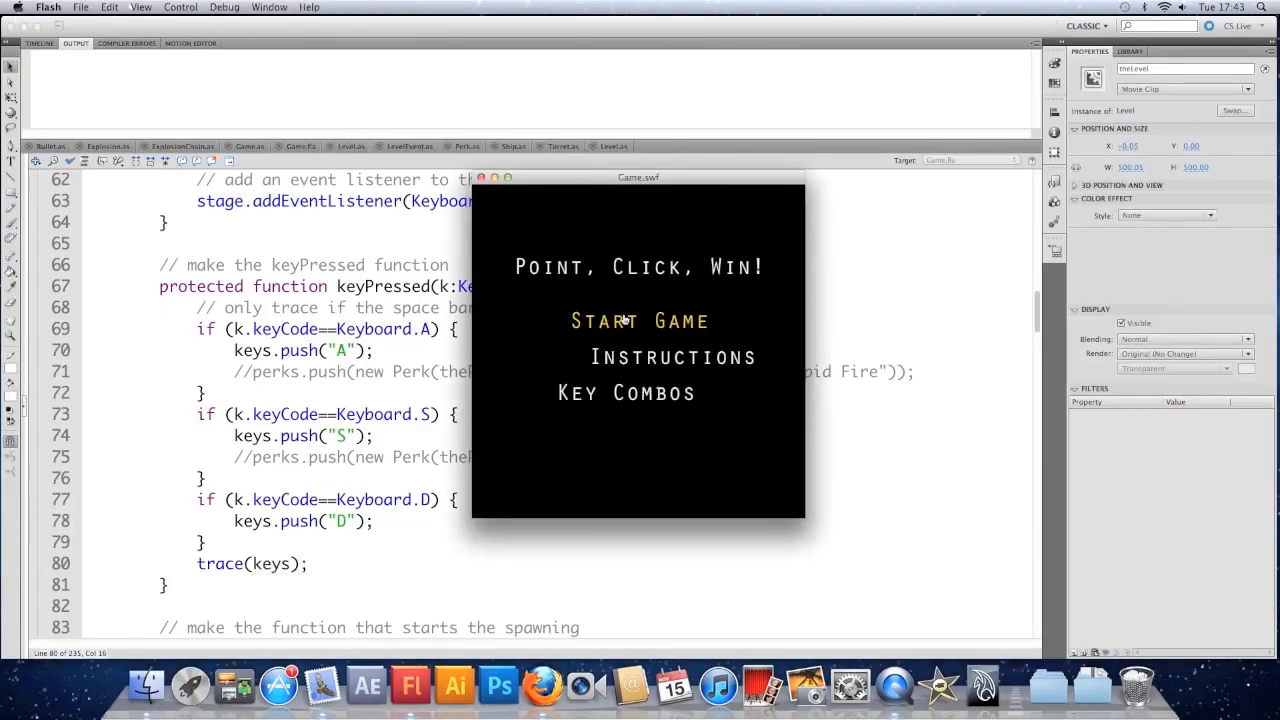
- Start the game, press A to record keys, then close the test window
{"action": "left_click", "coordinate": [639, 320]}
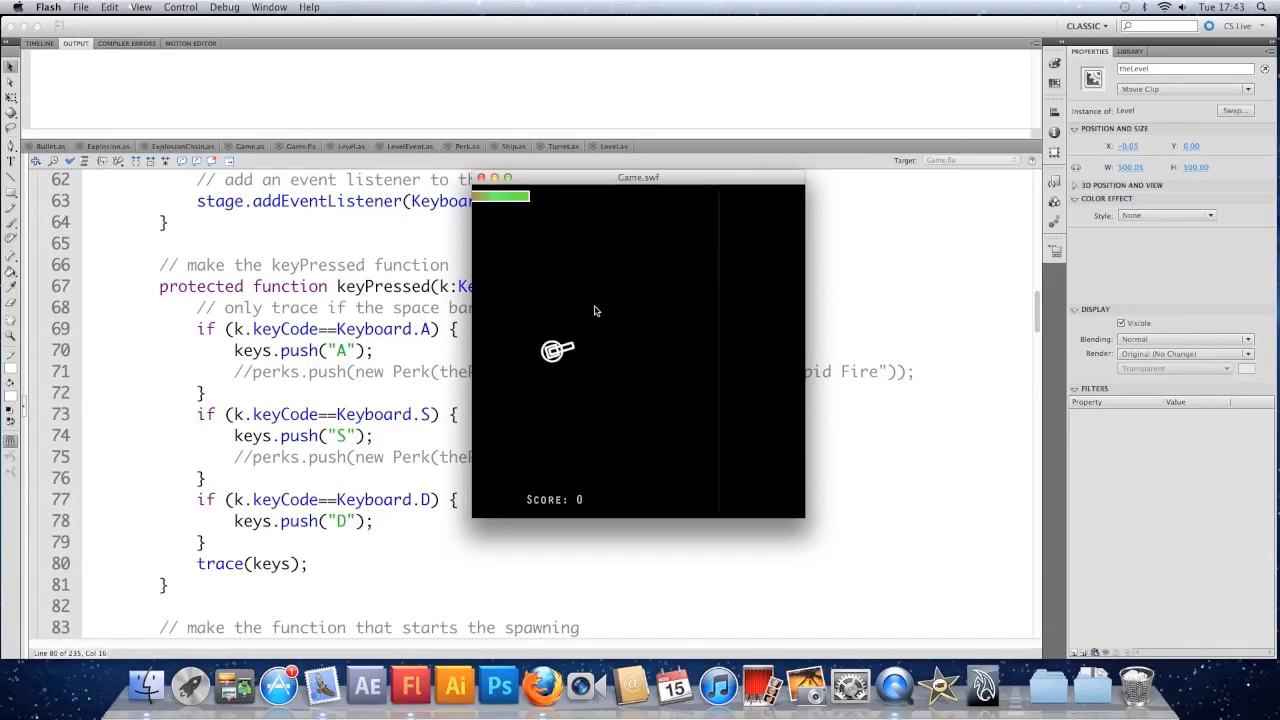
{"action": "key", "text": "a"}
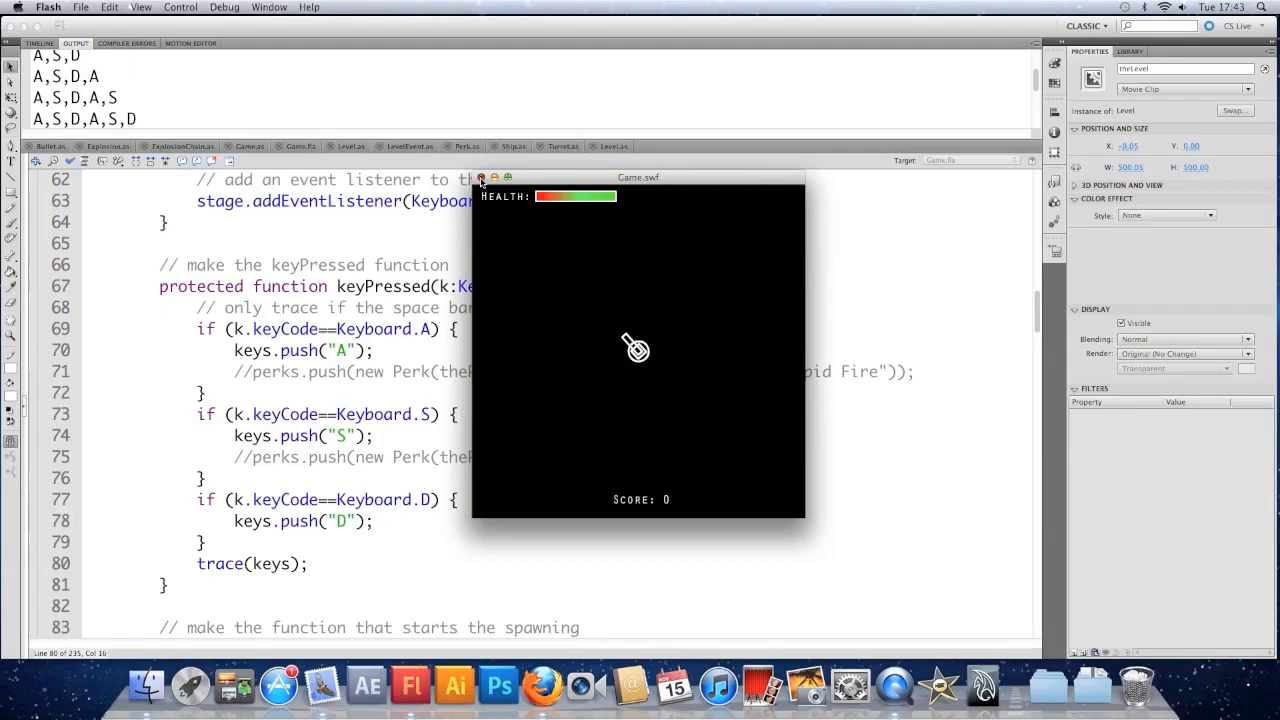
{"action": "left_click", "coordinate": [481, 178]}
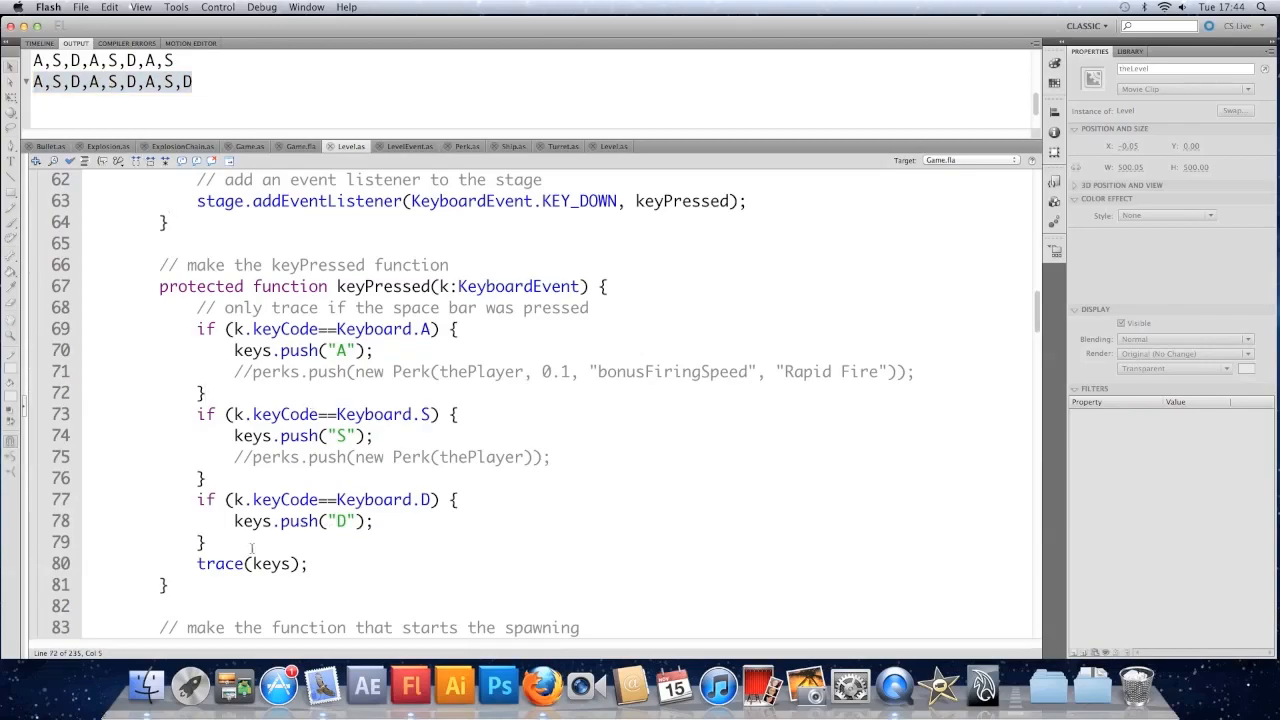
- Replace the trace(keys); line with an 'if (keys.length>3)' block
{"action": "left_click", "coordinate": [280, 563]}
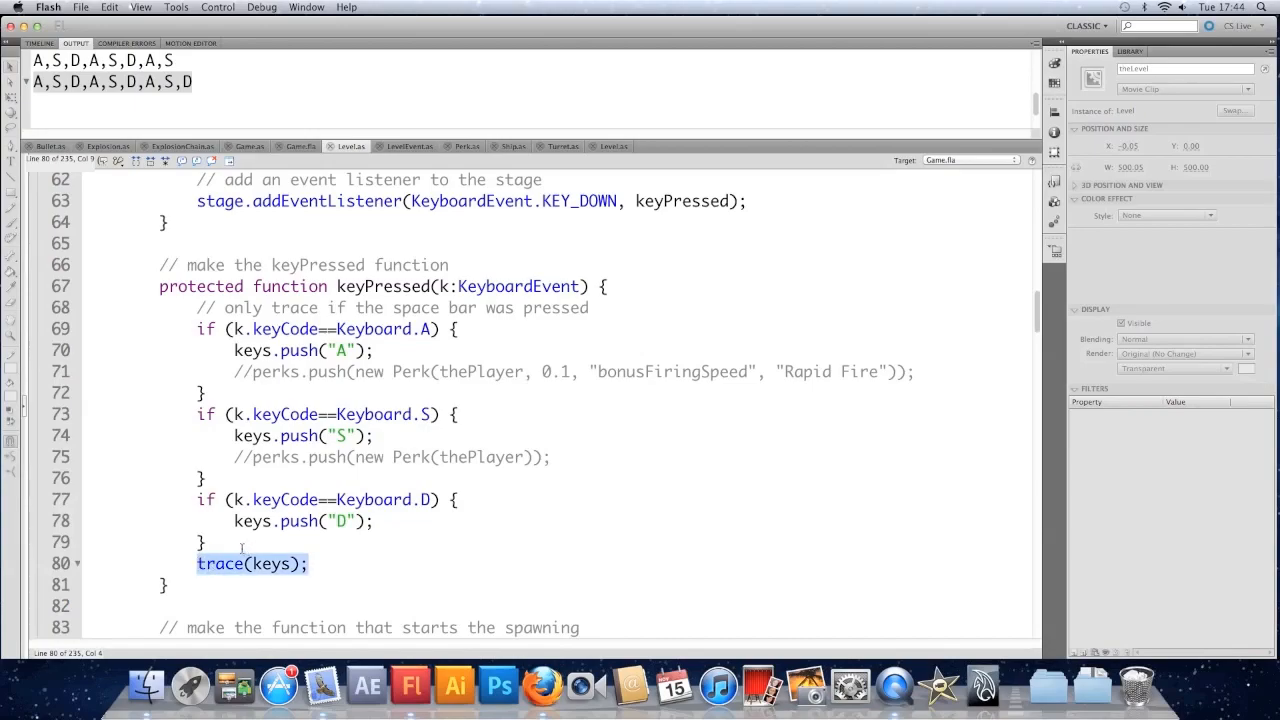
{"action": "mouse_move", "coordinate": [340, 578]}
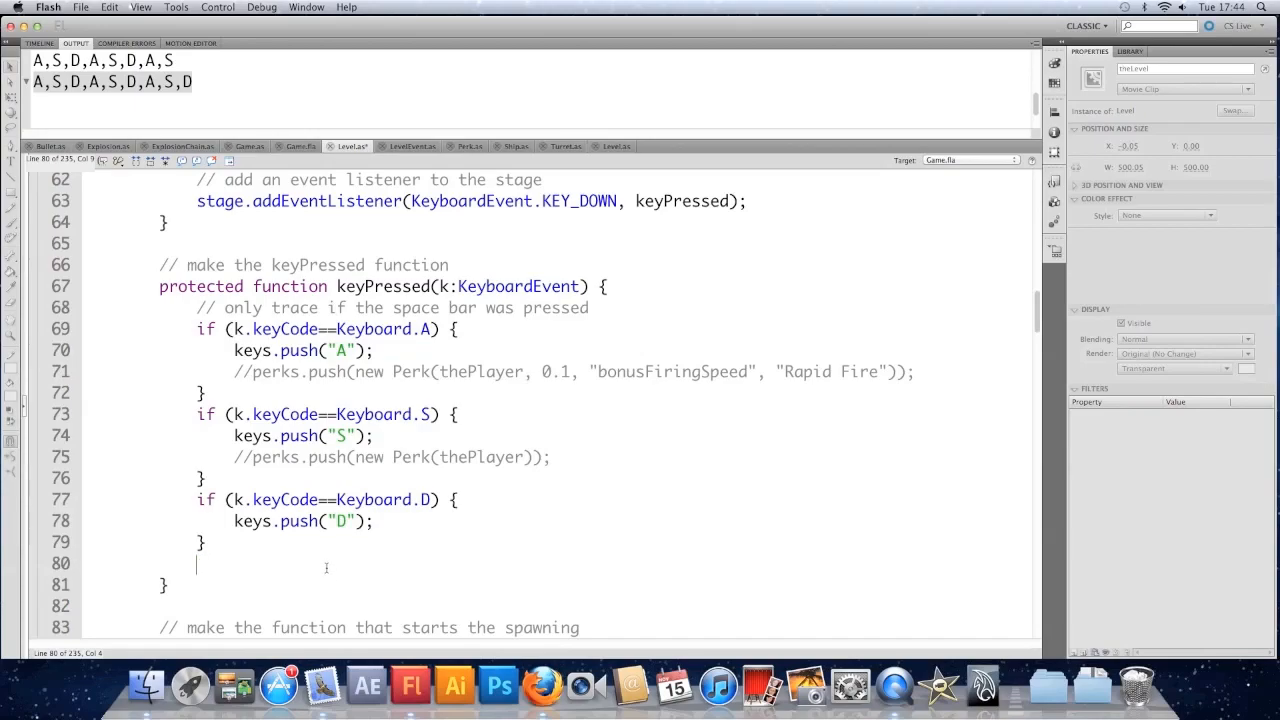
{"action": "type", "text": "if ("}
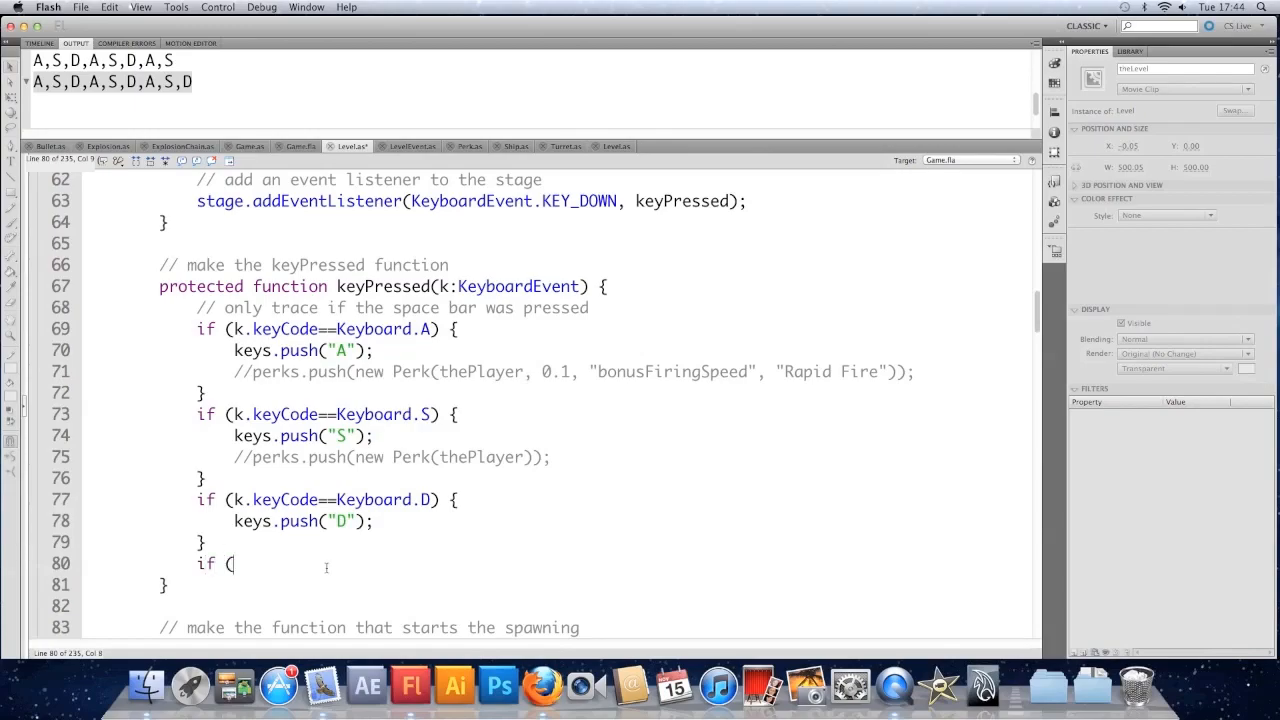
{"action": "type", "text": "keys.length>"}
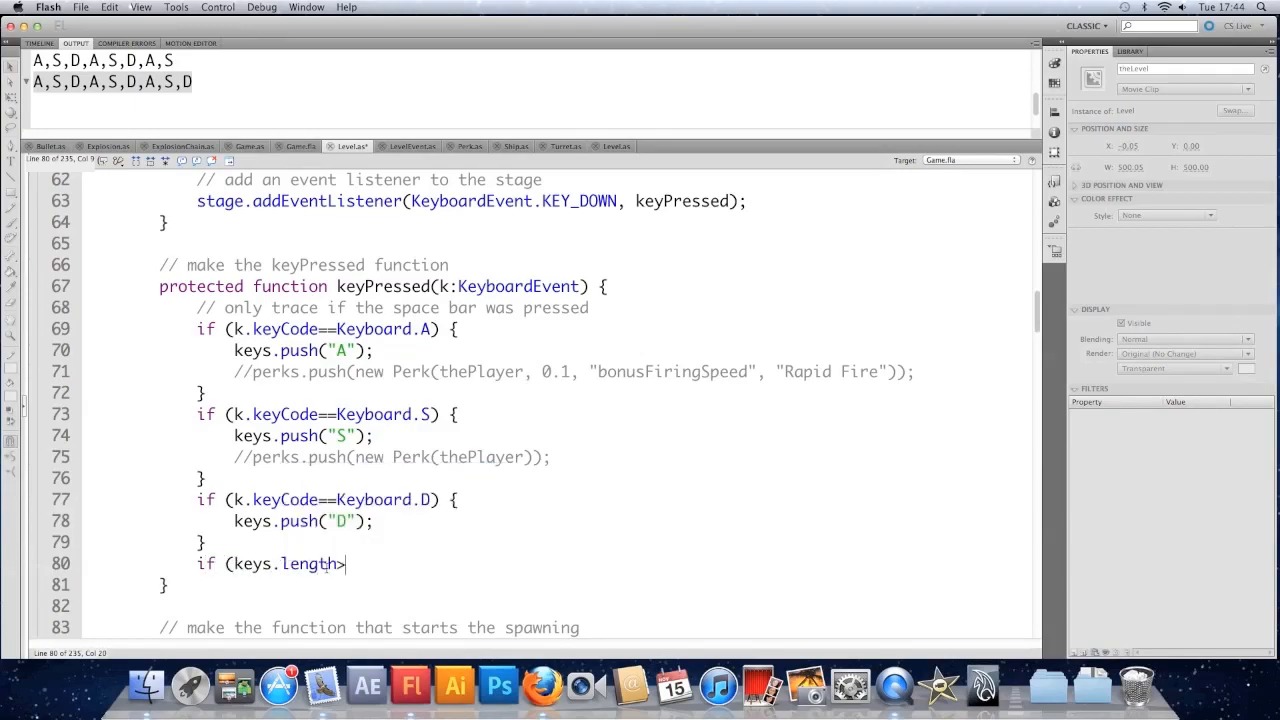
{"action": "type", "text": "3) { //"}
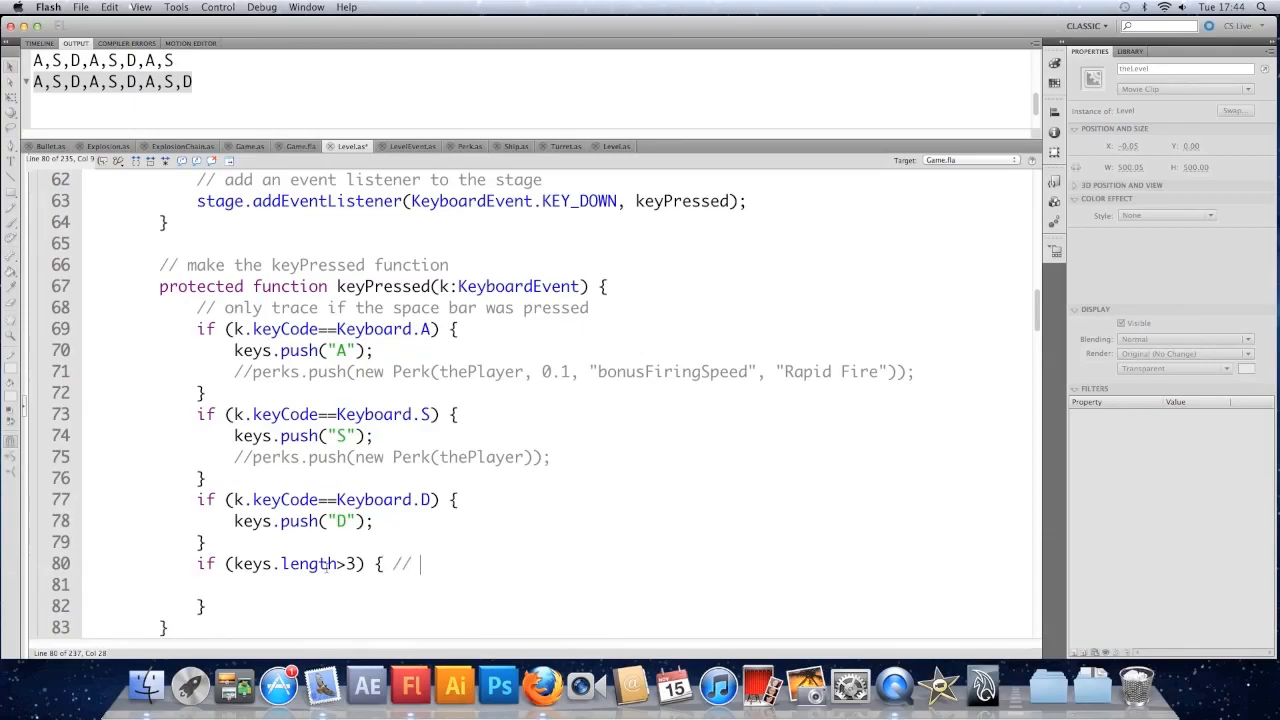
- Add comments 'if we have stored more than 3 key presses' and 'delete the oldest'
{"action": "type", "text": "if we have pre"}
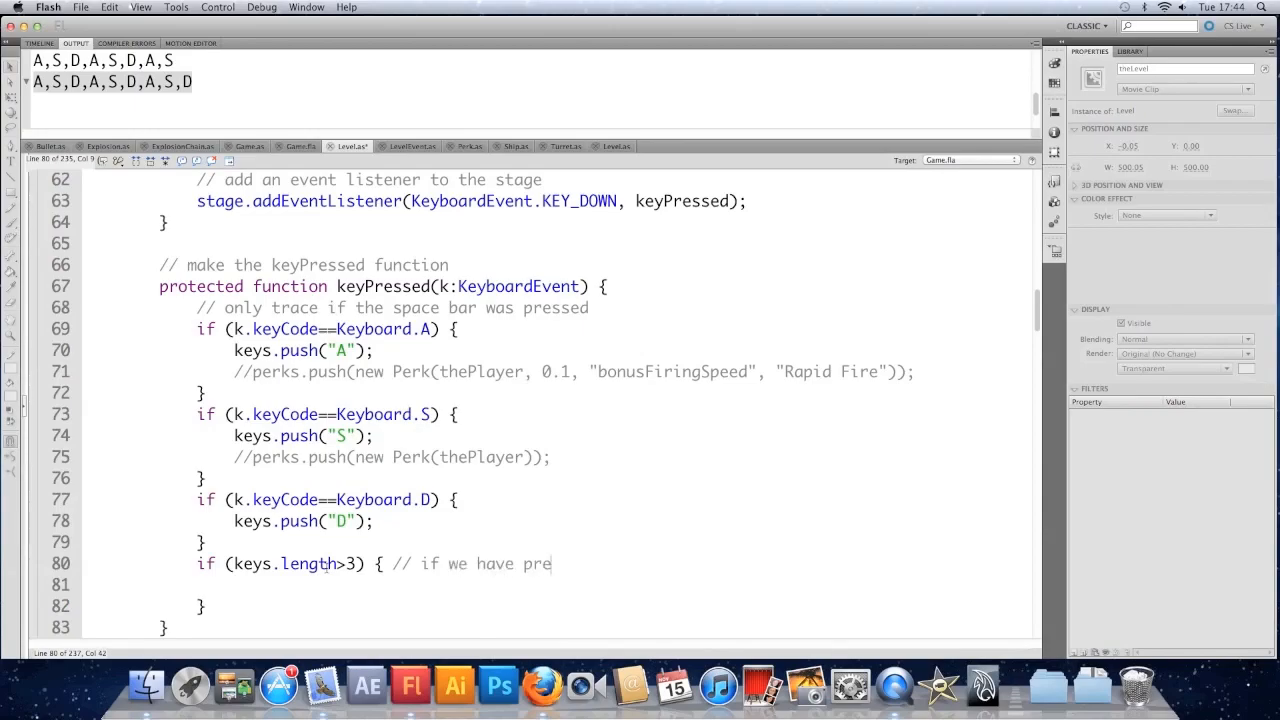
{"action": "type", "text": "store"}
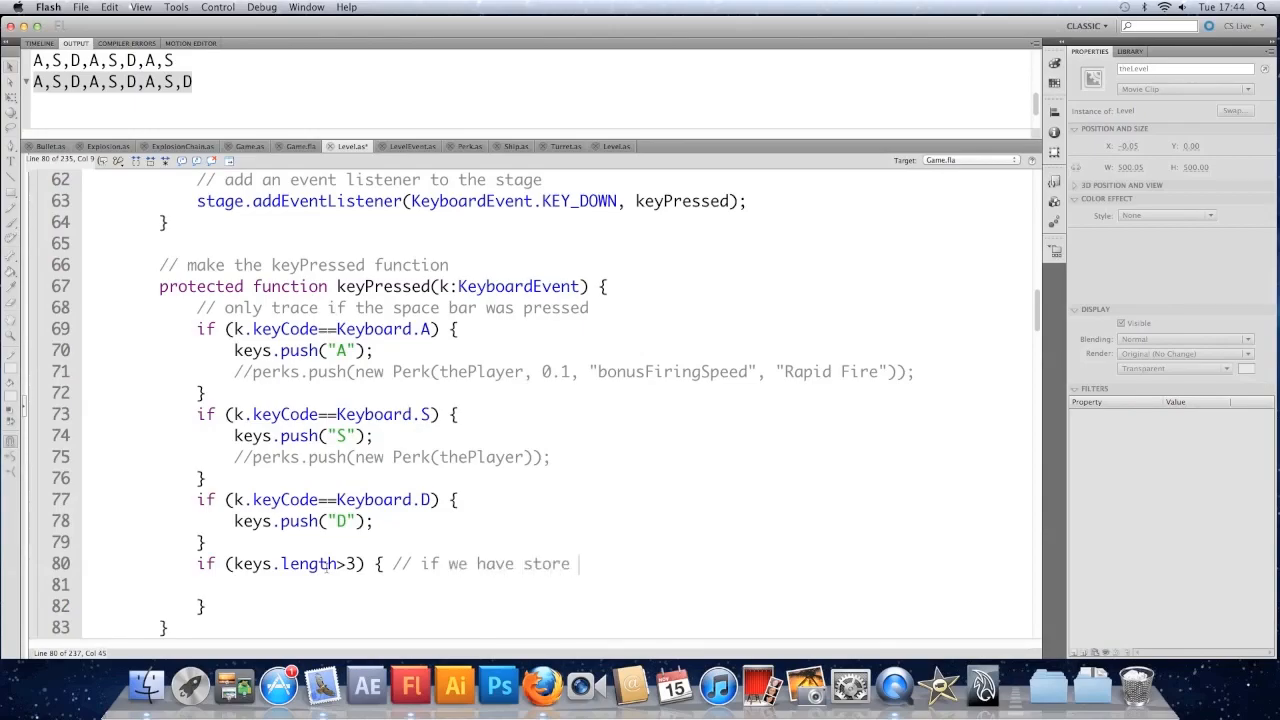
{"action": "type", "text": "d more than 3"}
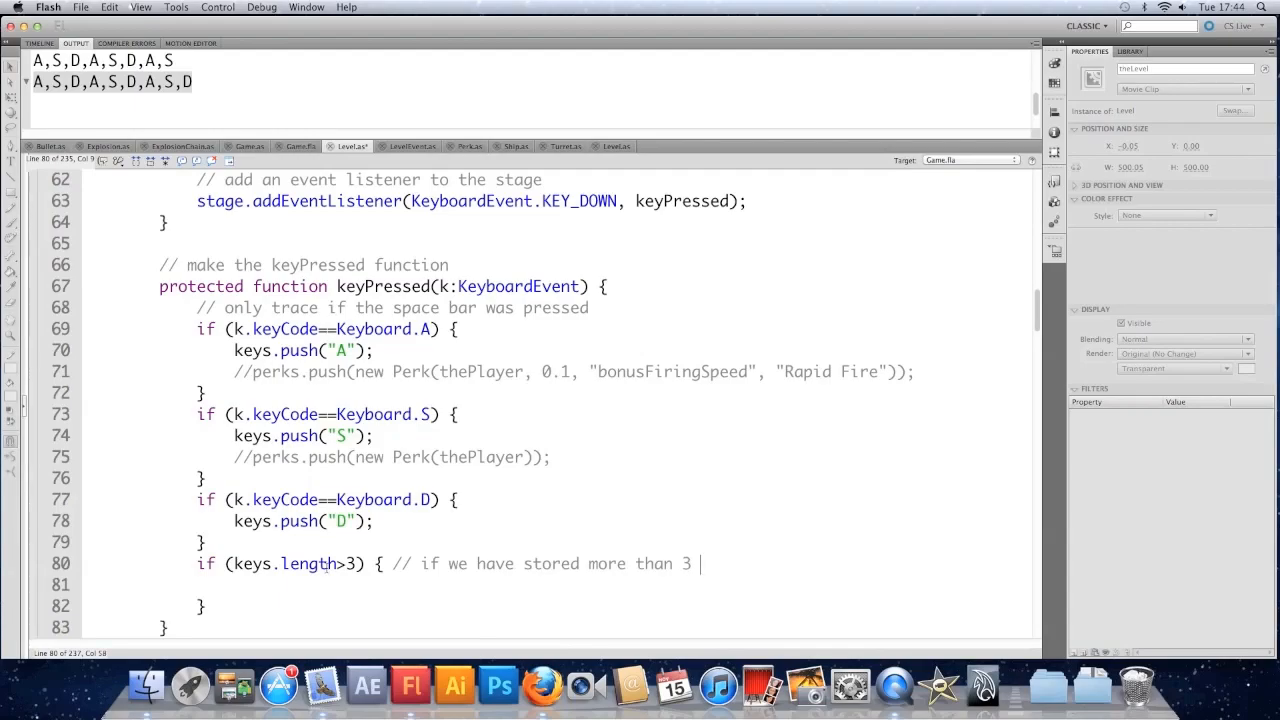
{"action": "type", "text": "key presses"}
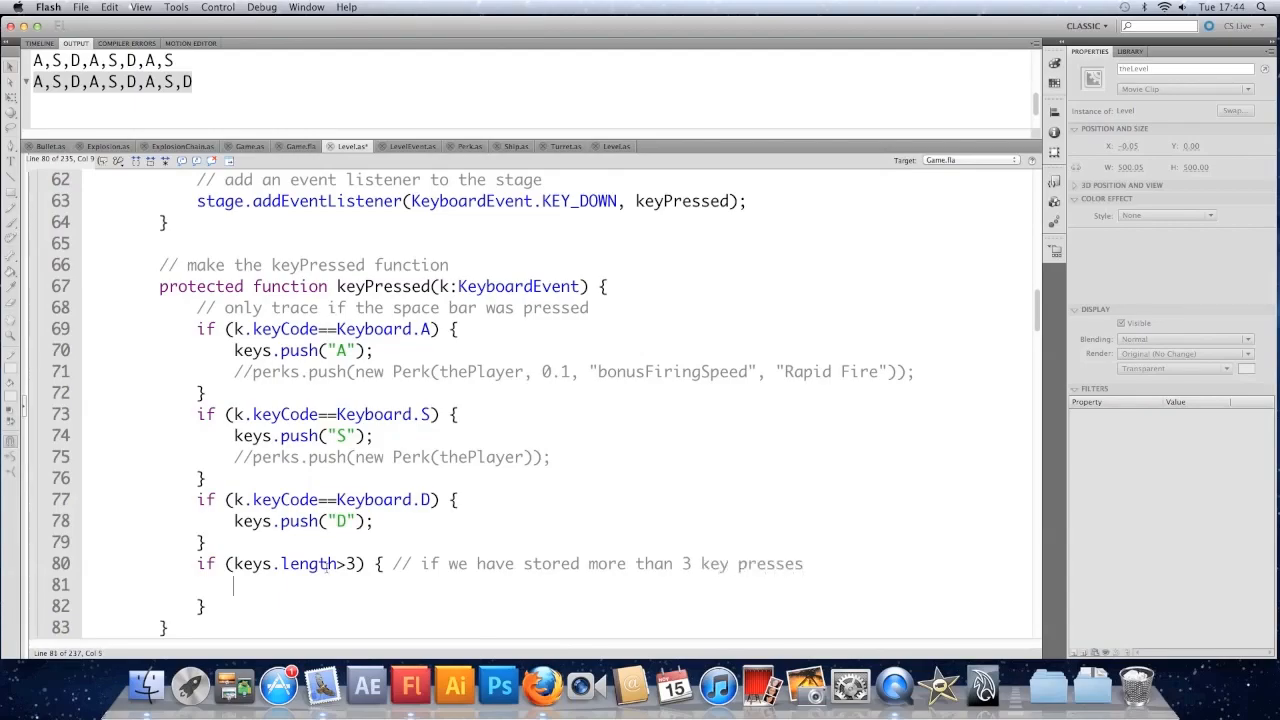
{"action": "type", "text": "// delete t"}
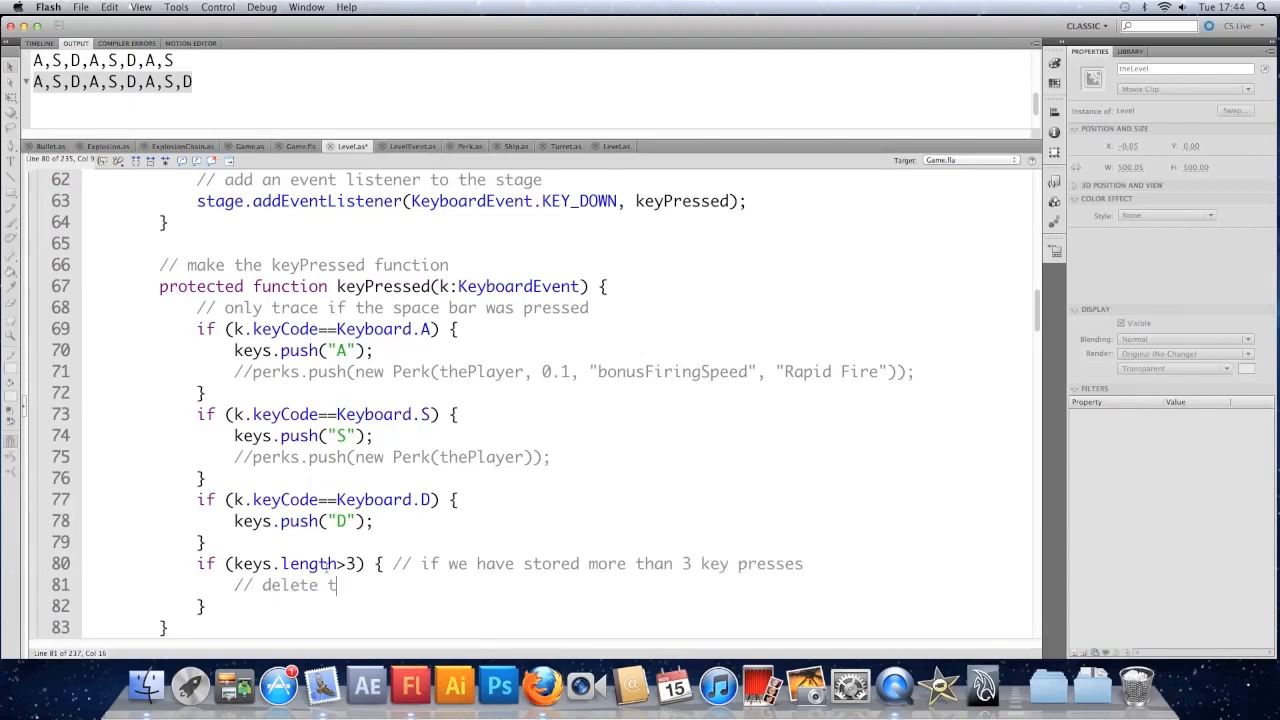
{"action": "type", "text": "he old"}
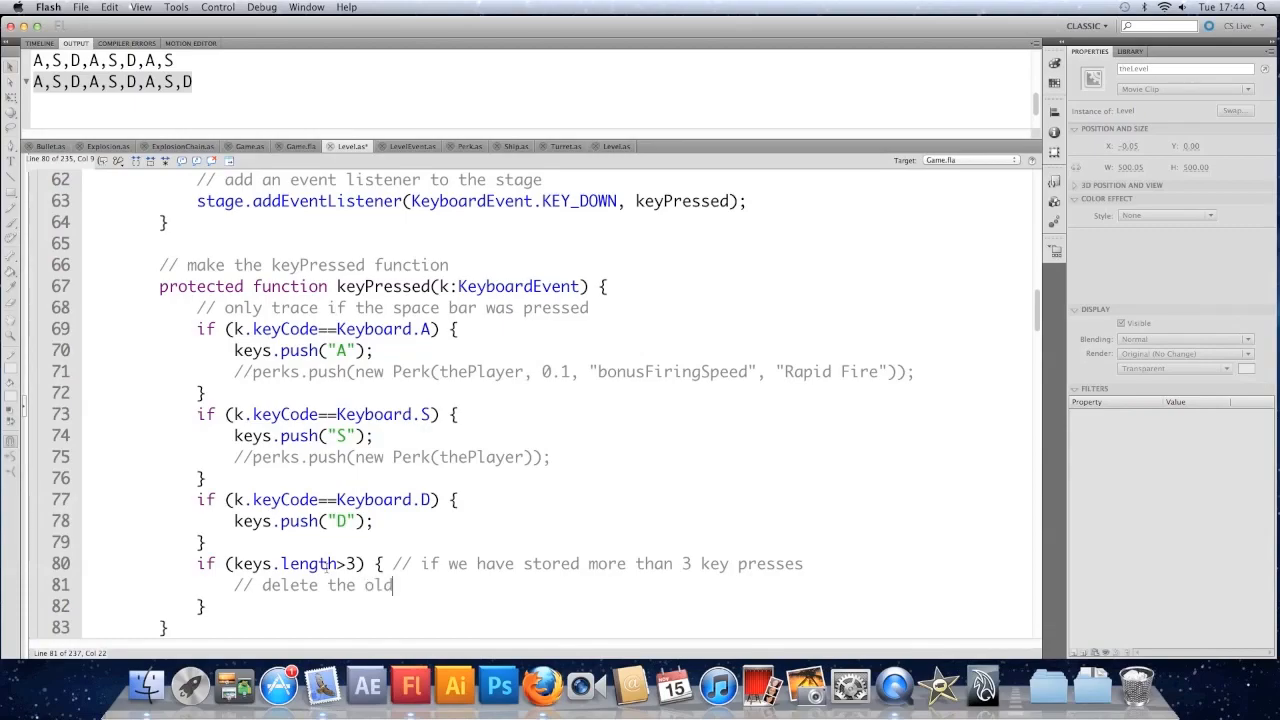
{"action": "type", "text": "est"}
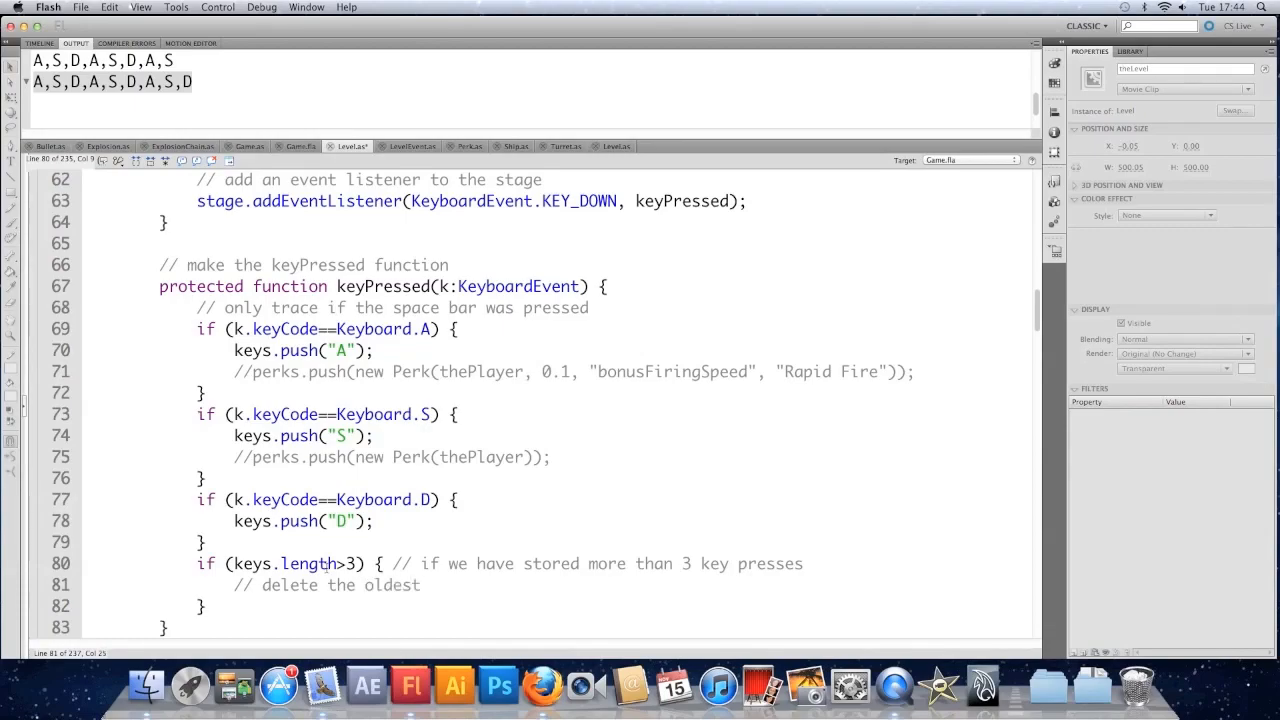
{"action": "scroll", "scroll_direction": "down", "scroll_amount": 3}
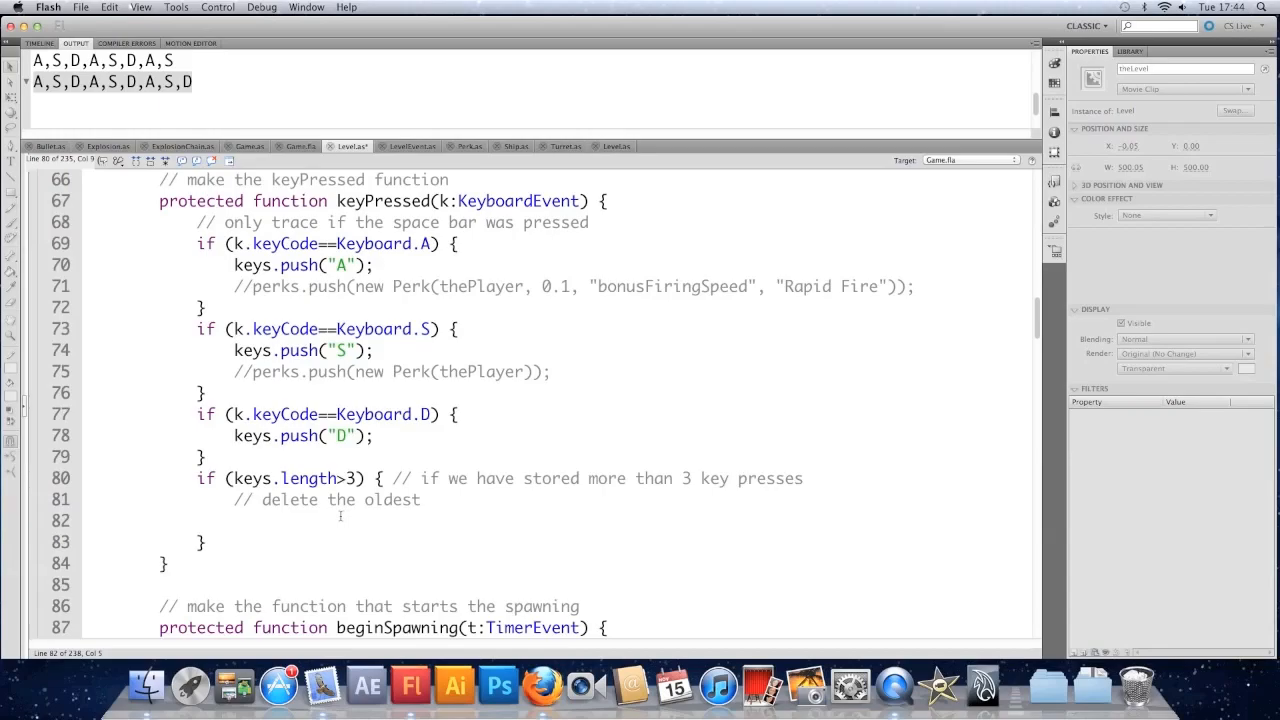
- Add keys.shift(); inside the keys.length > 3 if block to drop the oldest key
{"action": "left_click", "coordinate": [233, 520]}
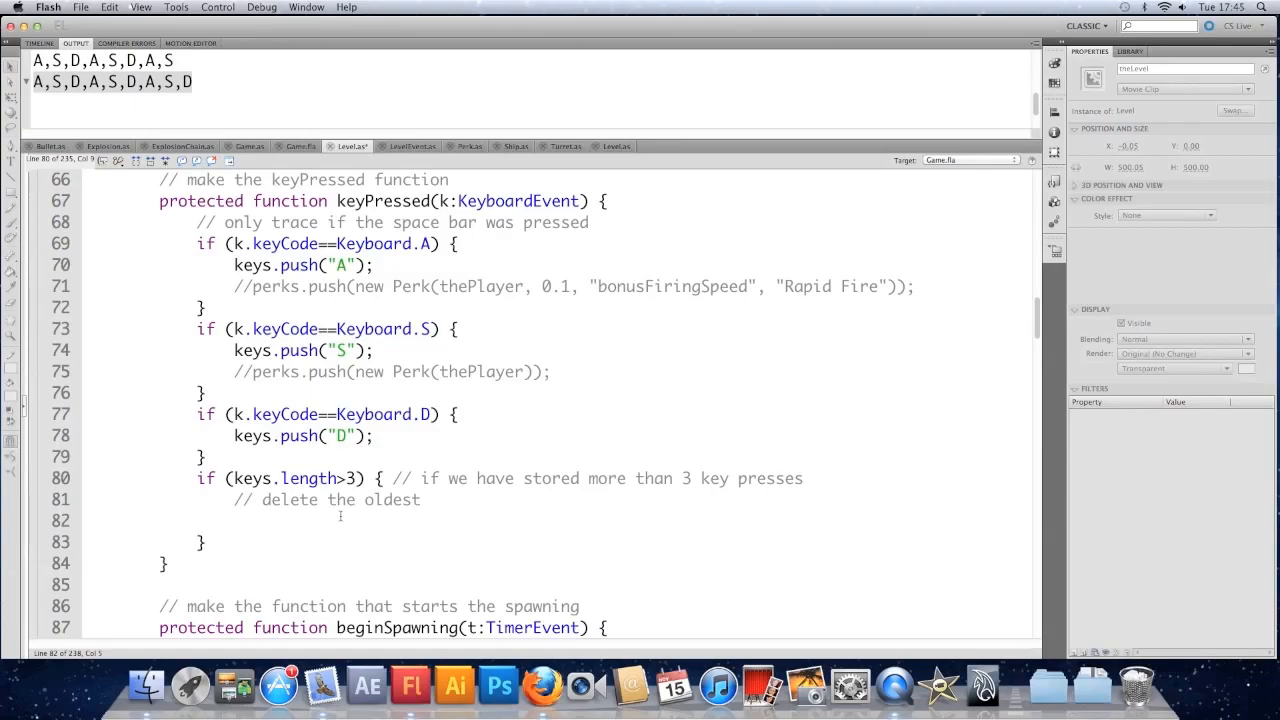
{"action": "type", "text": "keys."}
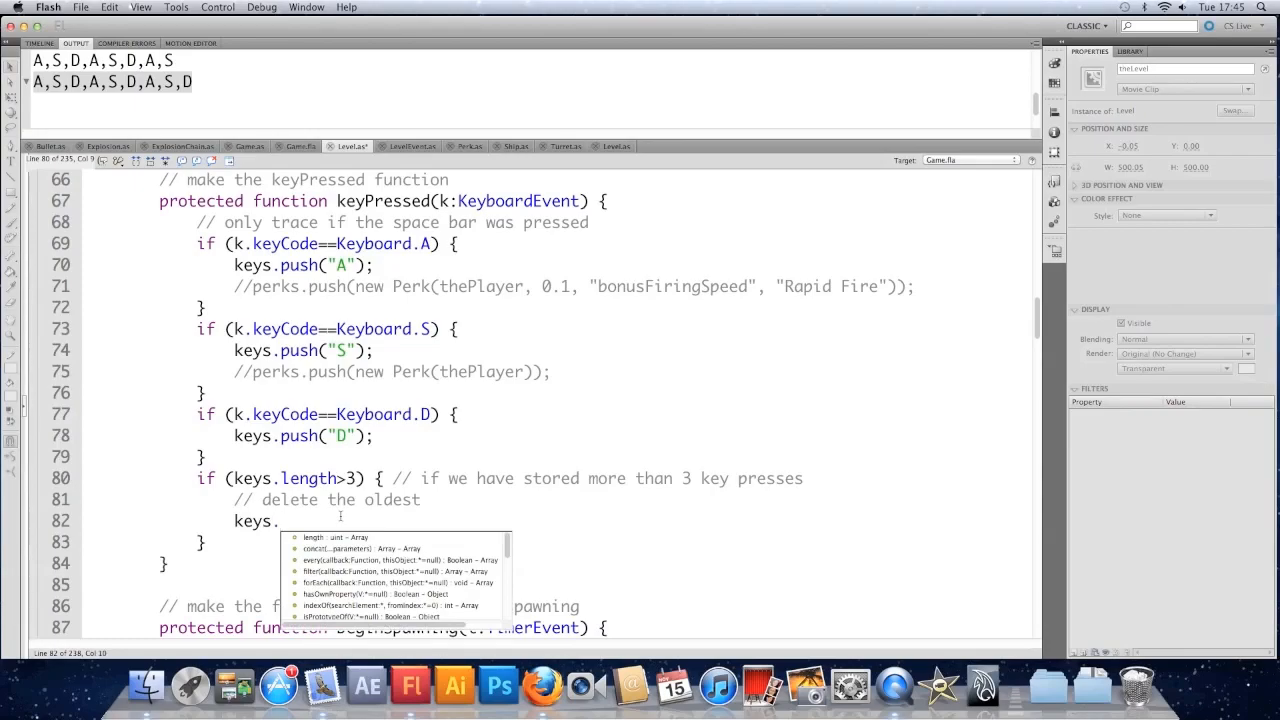
{"action": "type", "text": "shift("}
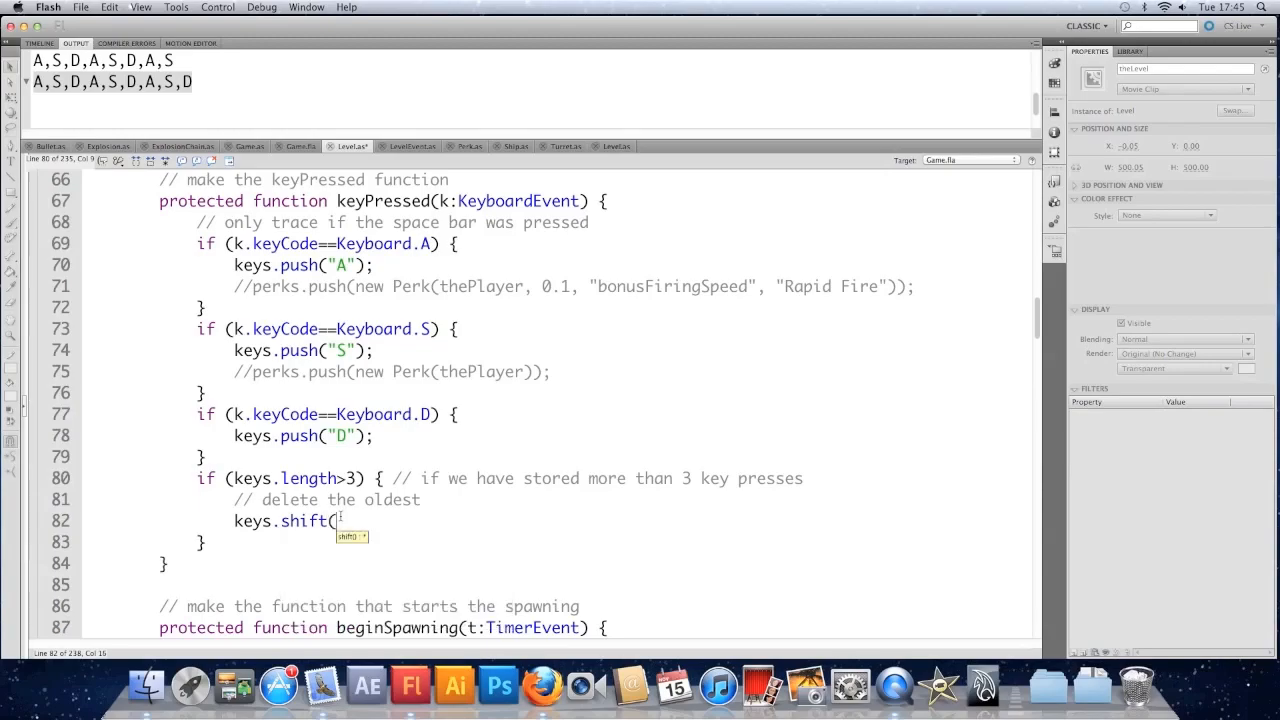
{"action": "type", "text": ")"}
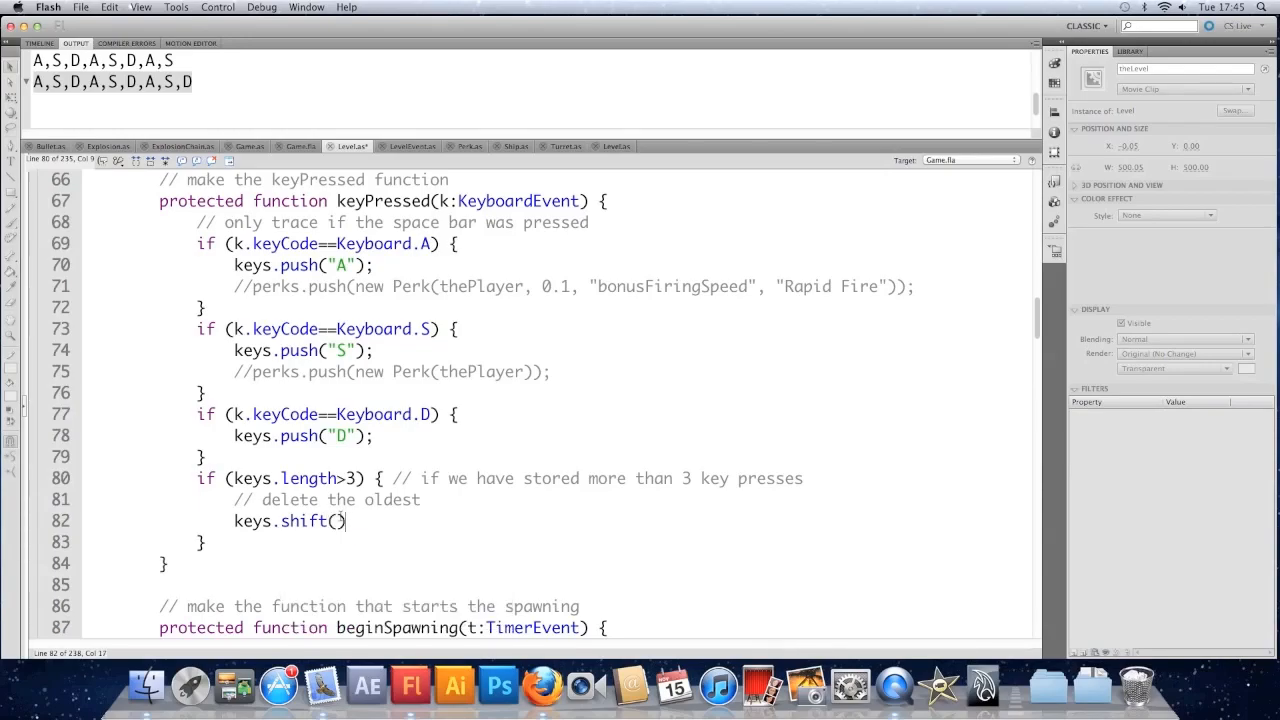
{"action": "type", "text": ";"}
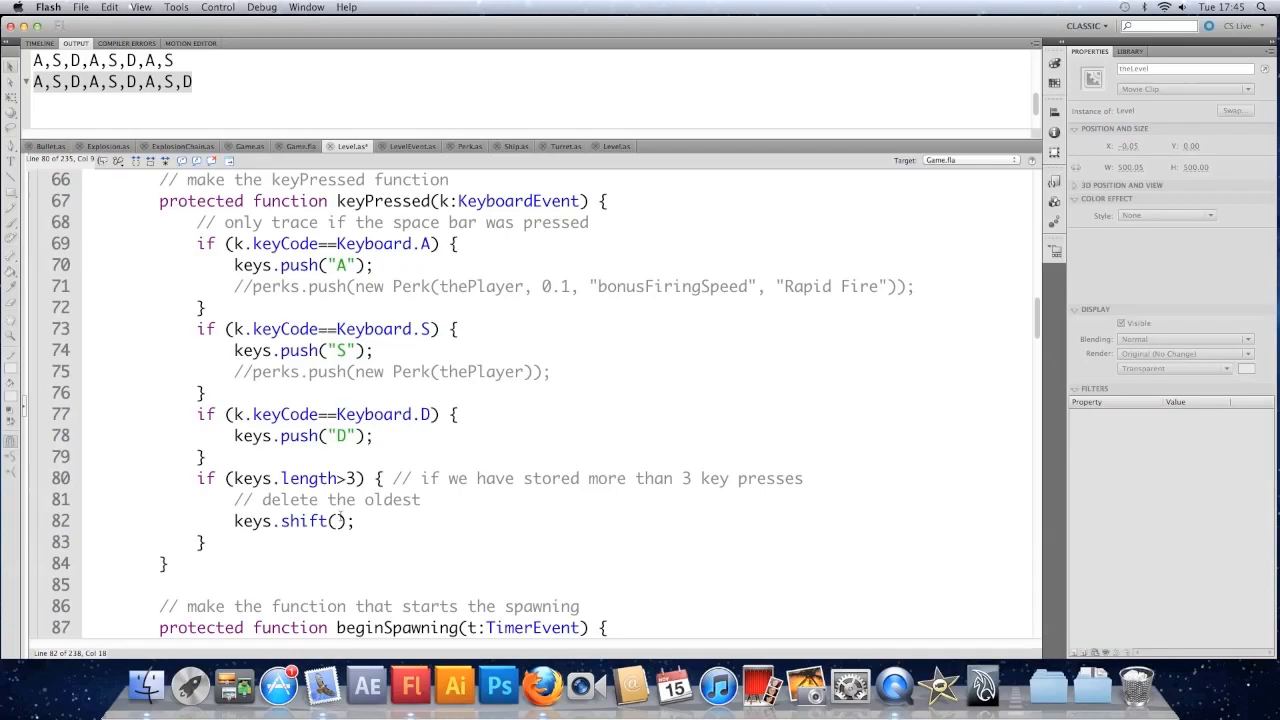
{"action": "double_click", "coordinate": [302, 521]}
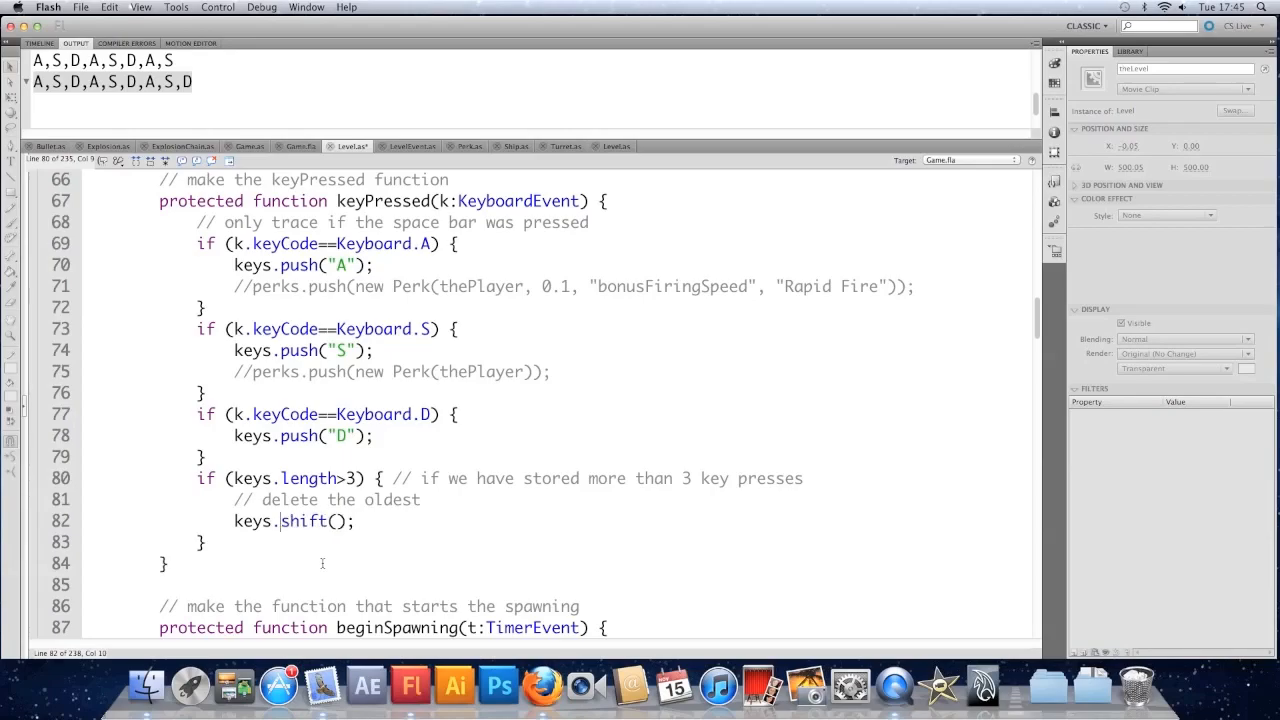
- Add trace(keys); after the if block and test that only three-key sequences appear
{"action": "left_click", "coordinate": [202, 542]}
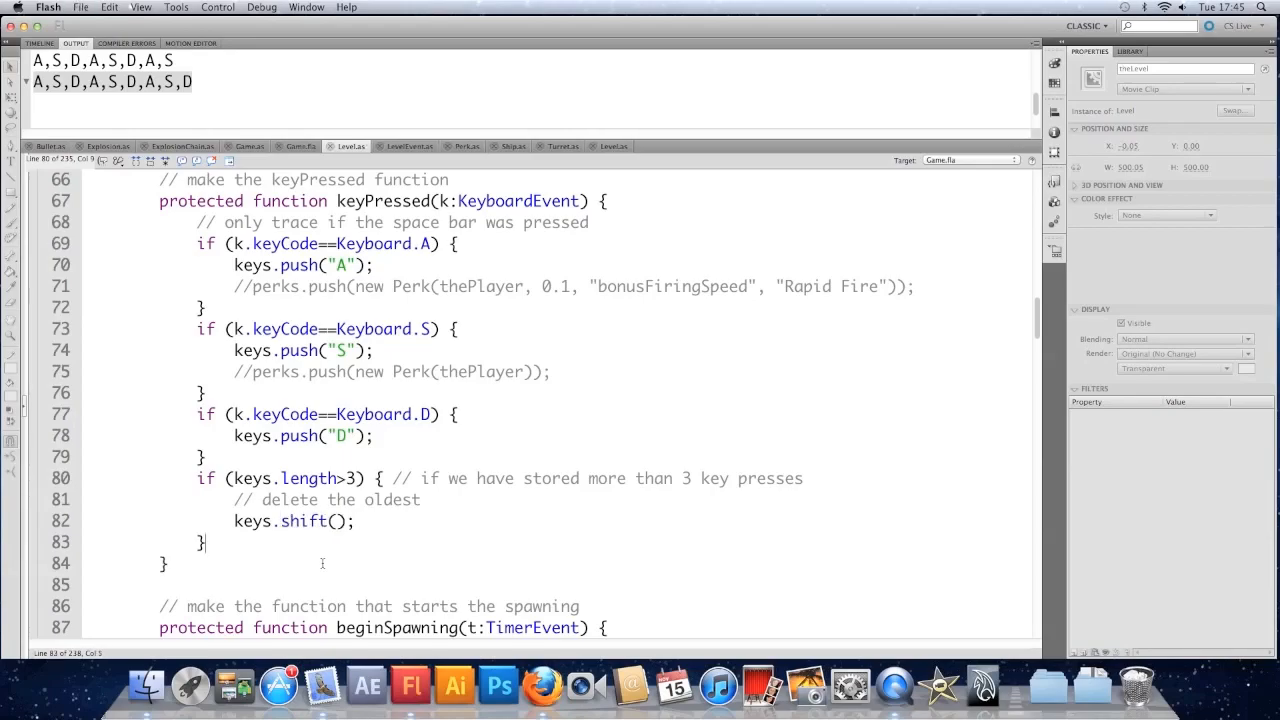
{"action": "type", "text": "trace"}
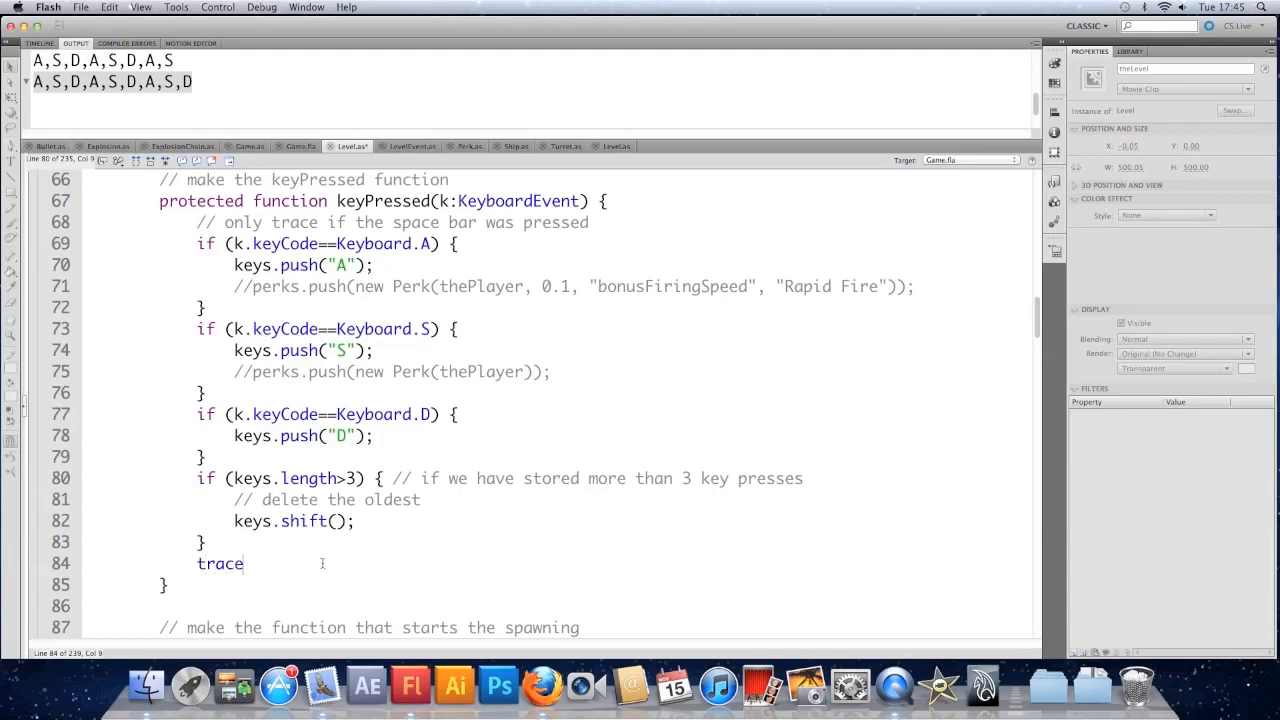
{"action": "type", "text": "(k"}
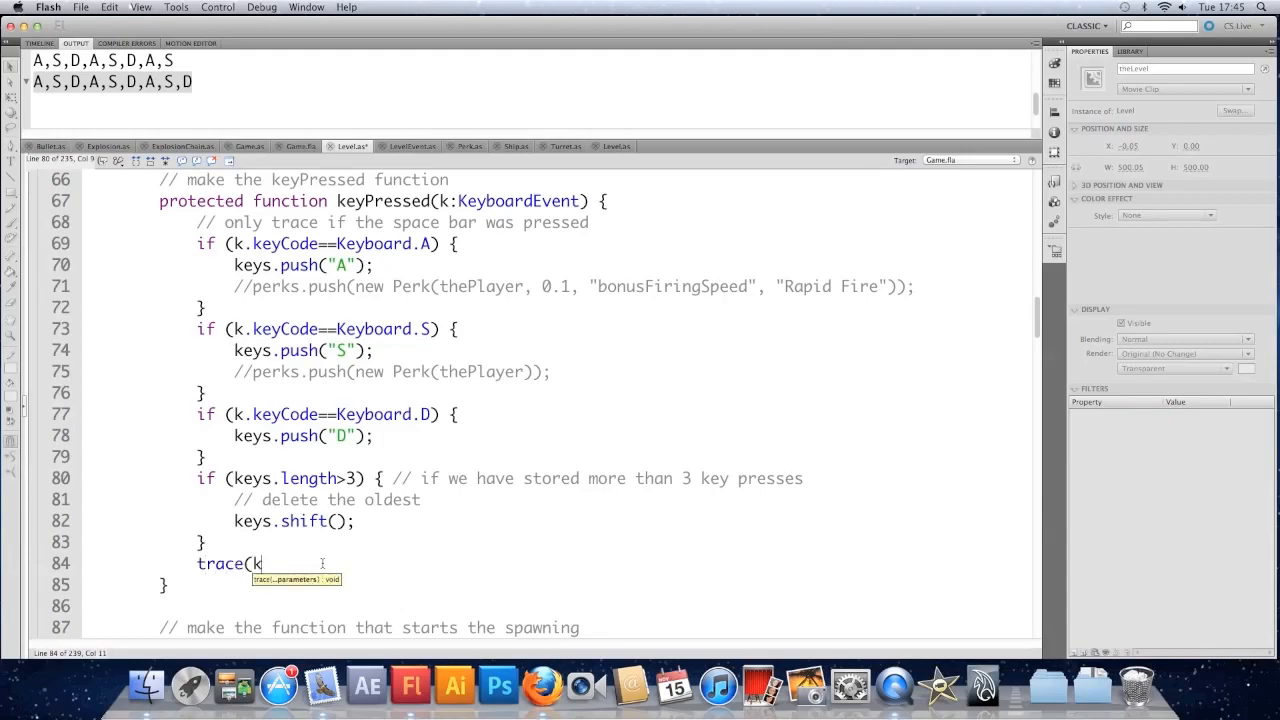
{"action": "type", "text": "eys);"}
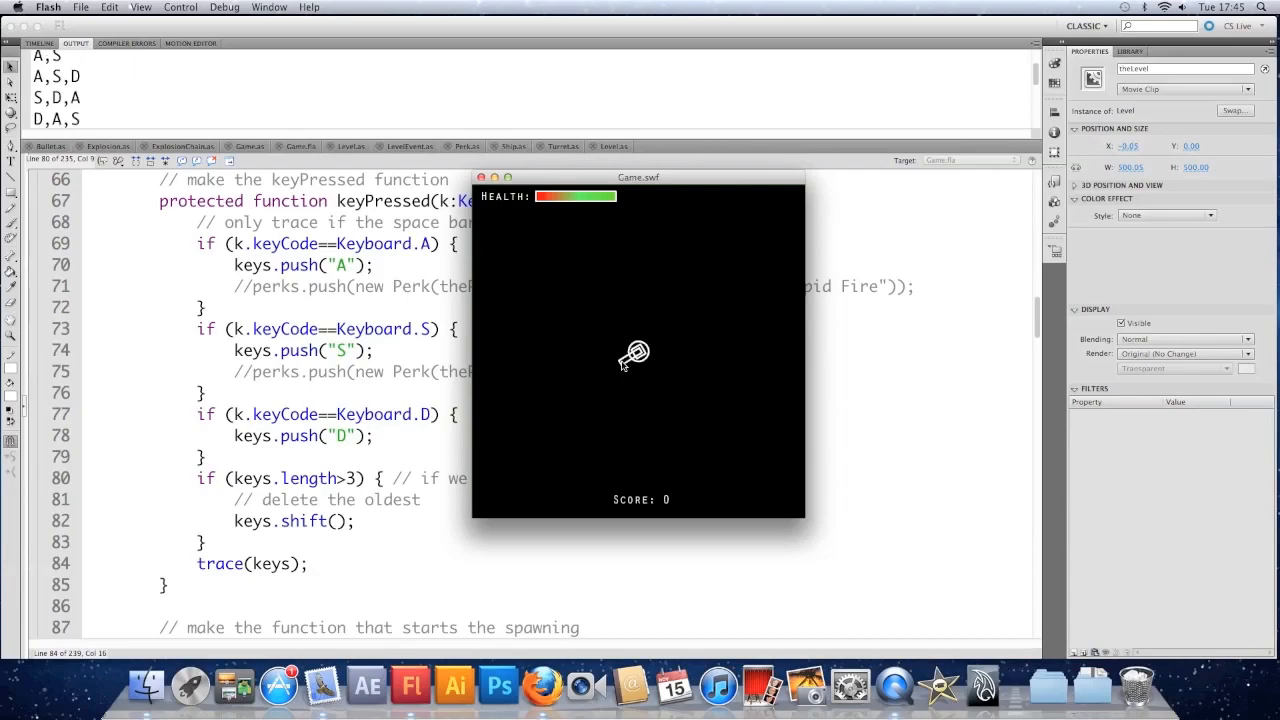
{"action": "left_click", "coordinate": [481, 177]}
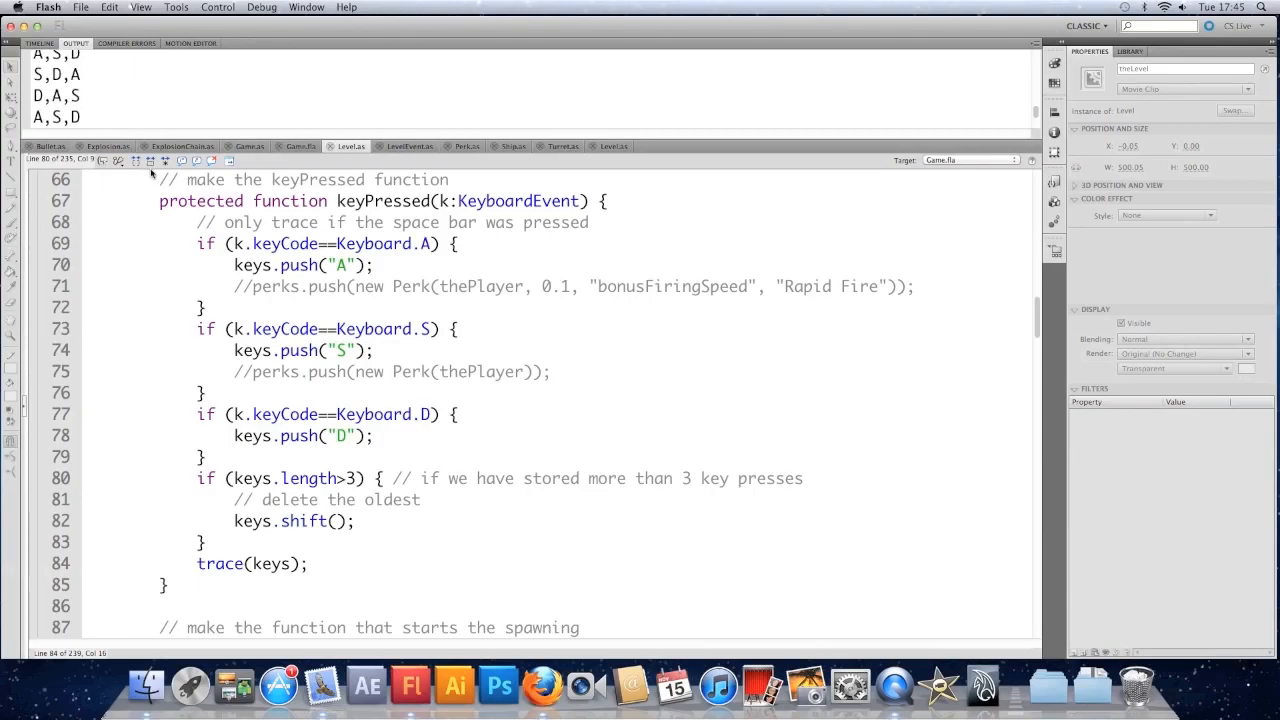
{"action": "left_click", "coordinate": [274, 585]}
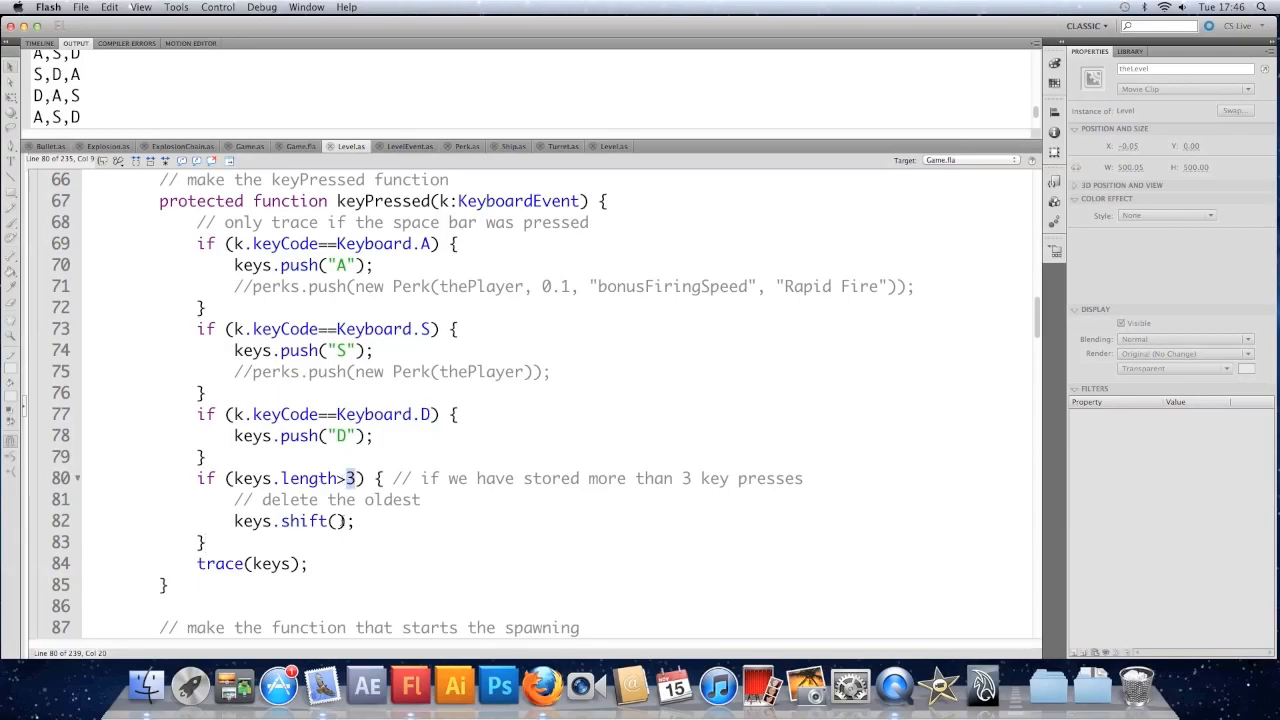
- Replace the delete-the-oldest comment with 'try to add a perk'
{"action": "scroll", "scroll_direction": "down", "scroll_amount": 3}
{"action": "type", "text": "=="}
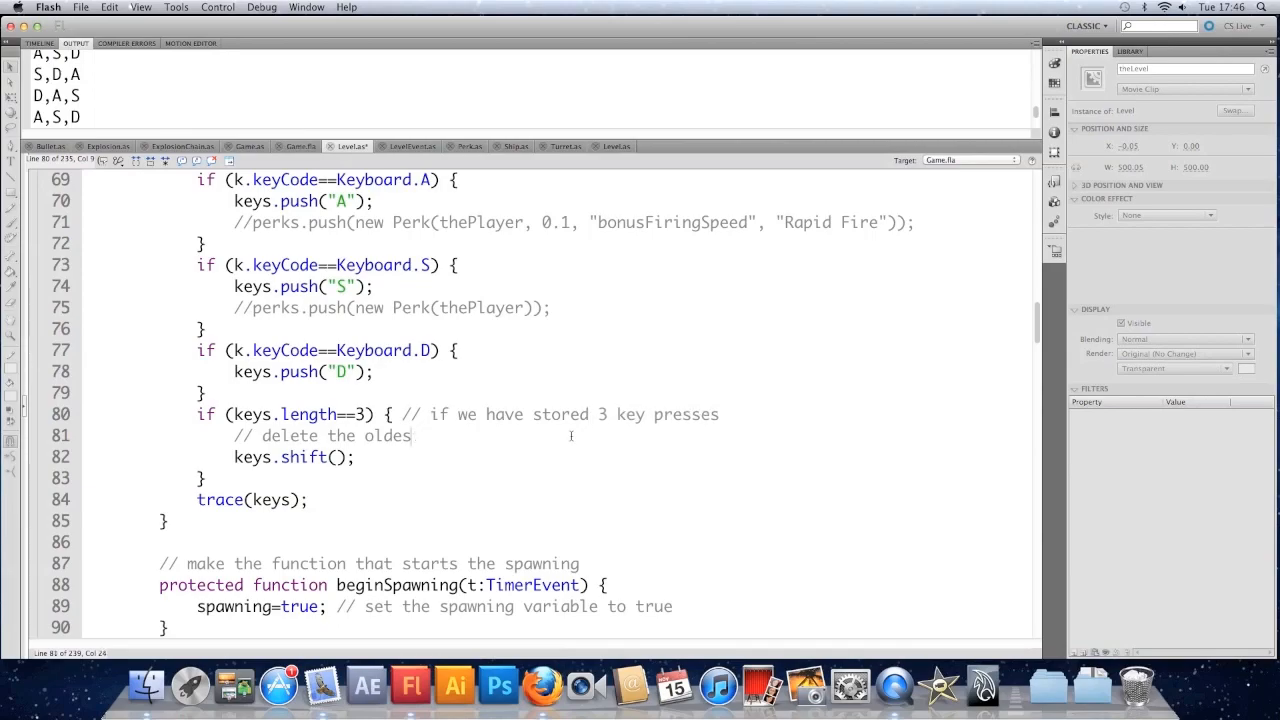
{"action": "key", "text": "backspace"}
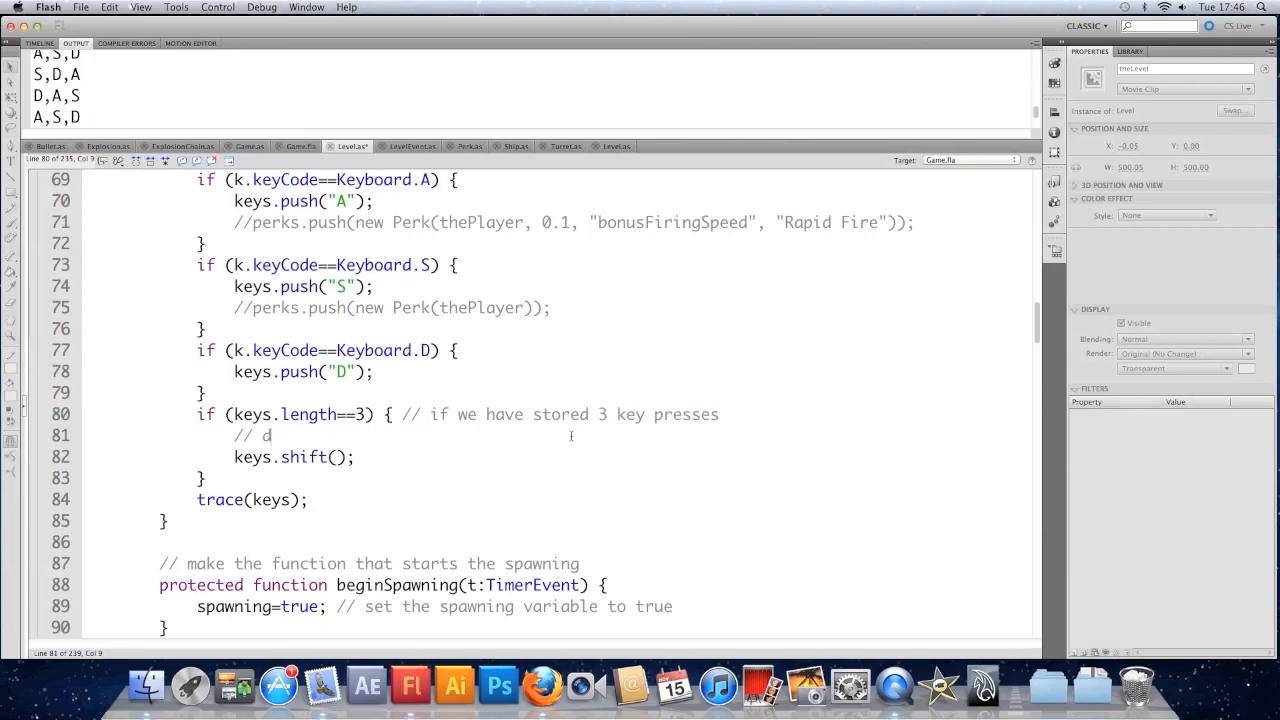
{"action": "type", "text": "try to add a p"}
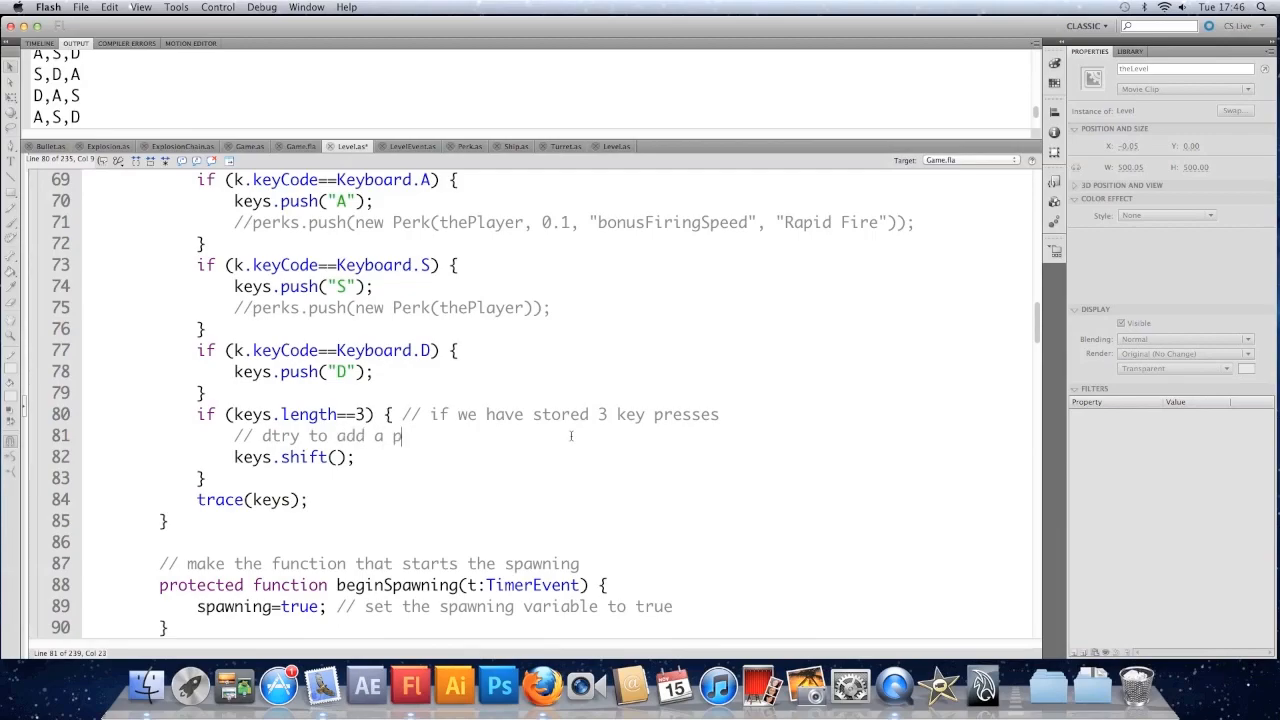
{"action": "type", "text": "erk"}
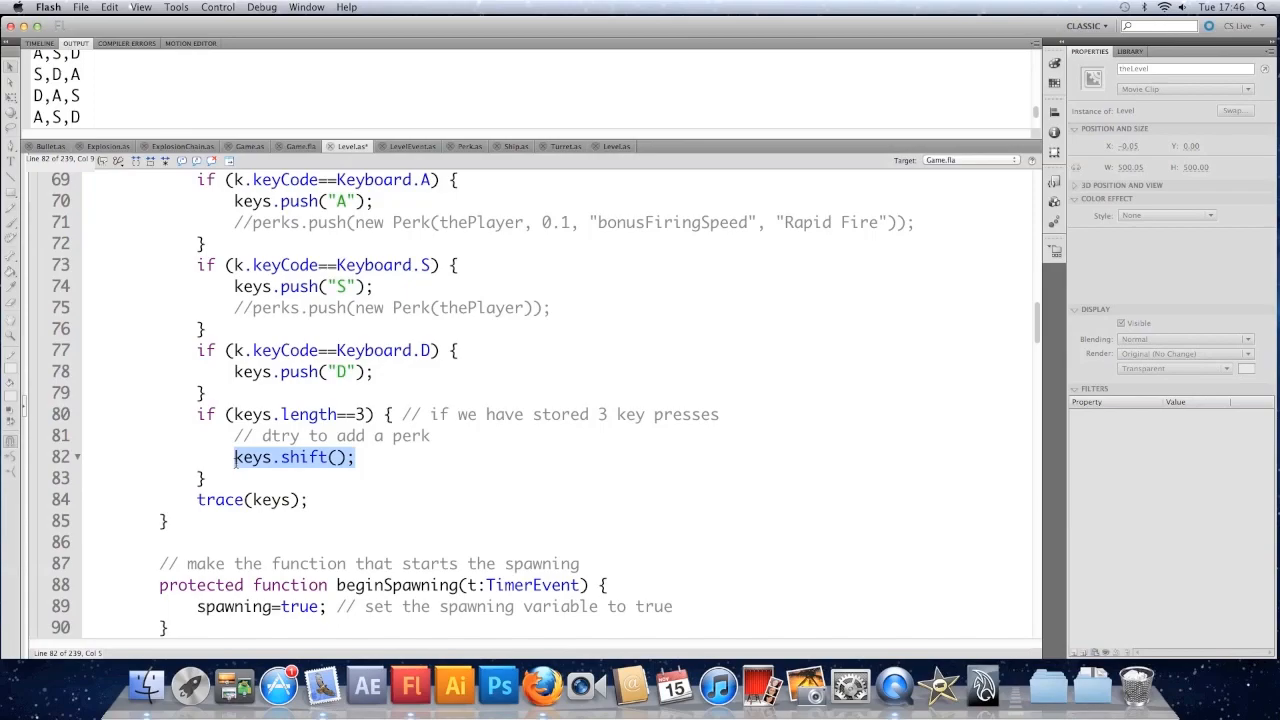
- Call addPerk(); in the three-key block and remove the trace(keys) line
{"action": "type", "text": "addPe"}
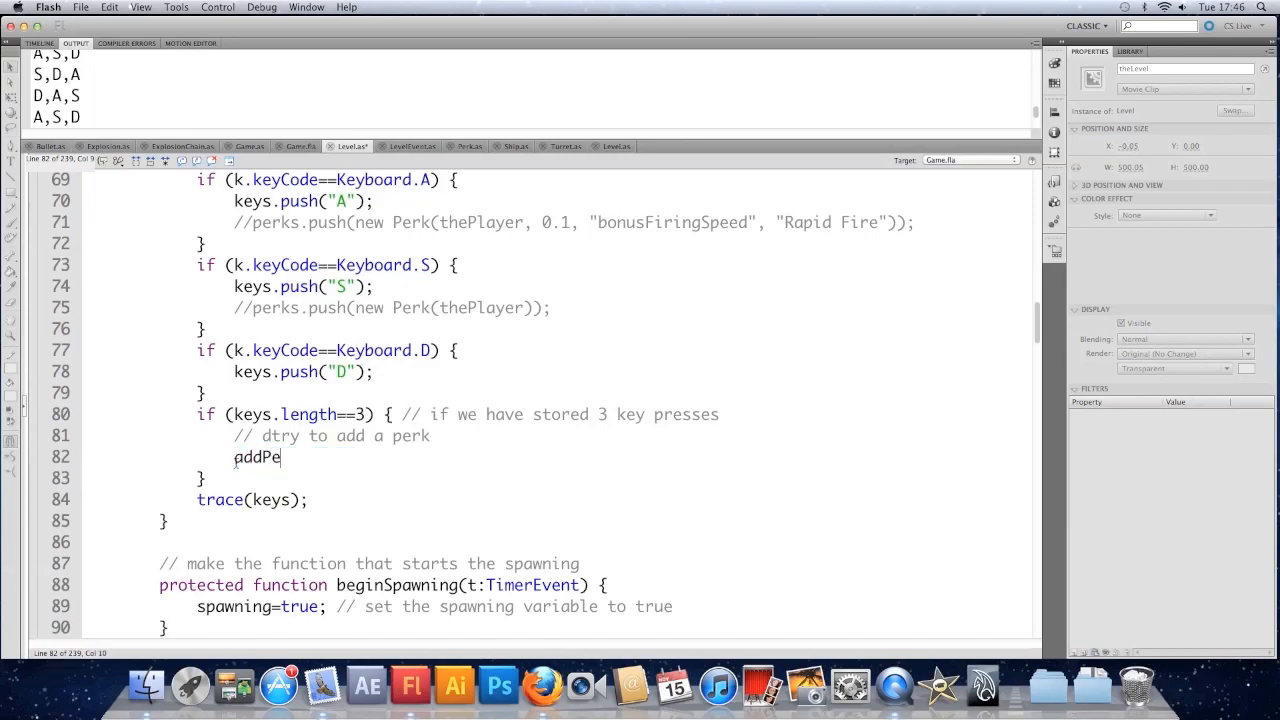
{"action": "type", "text": "rk();"}
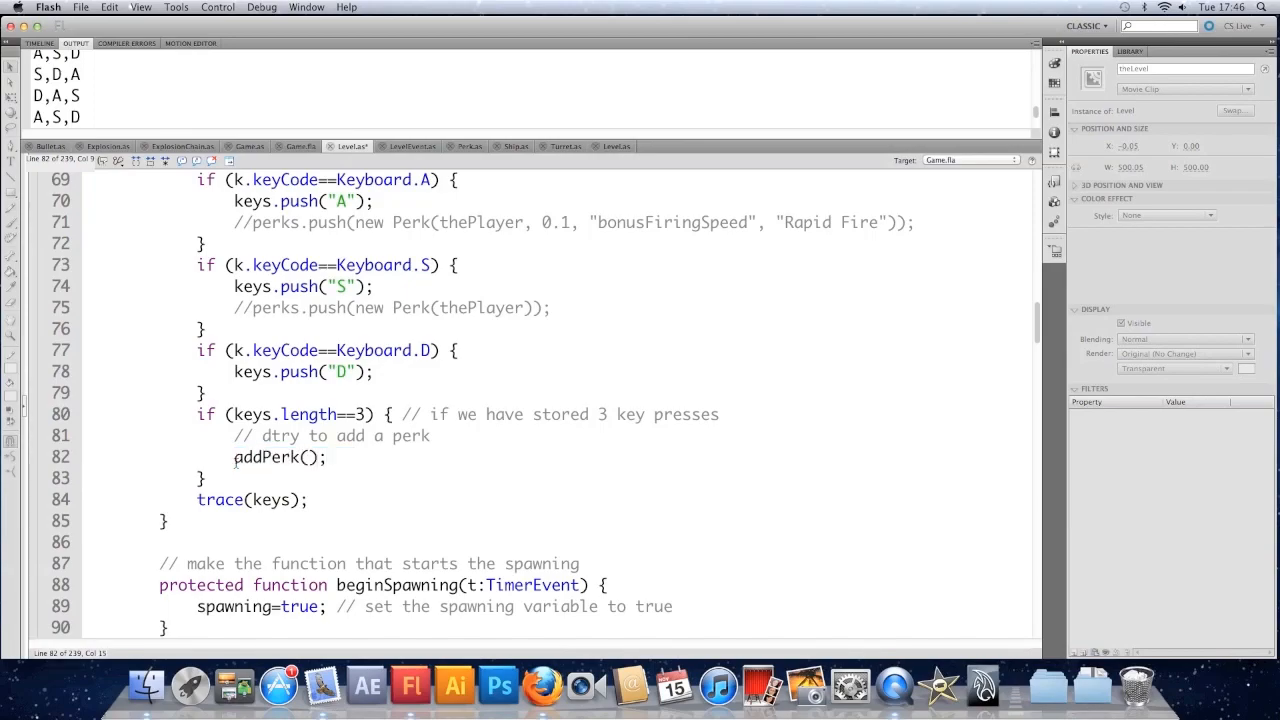
{"action": "double_click", "coordinate": [250, 500]}
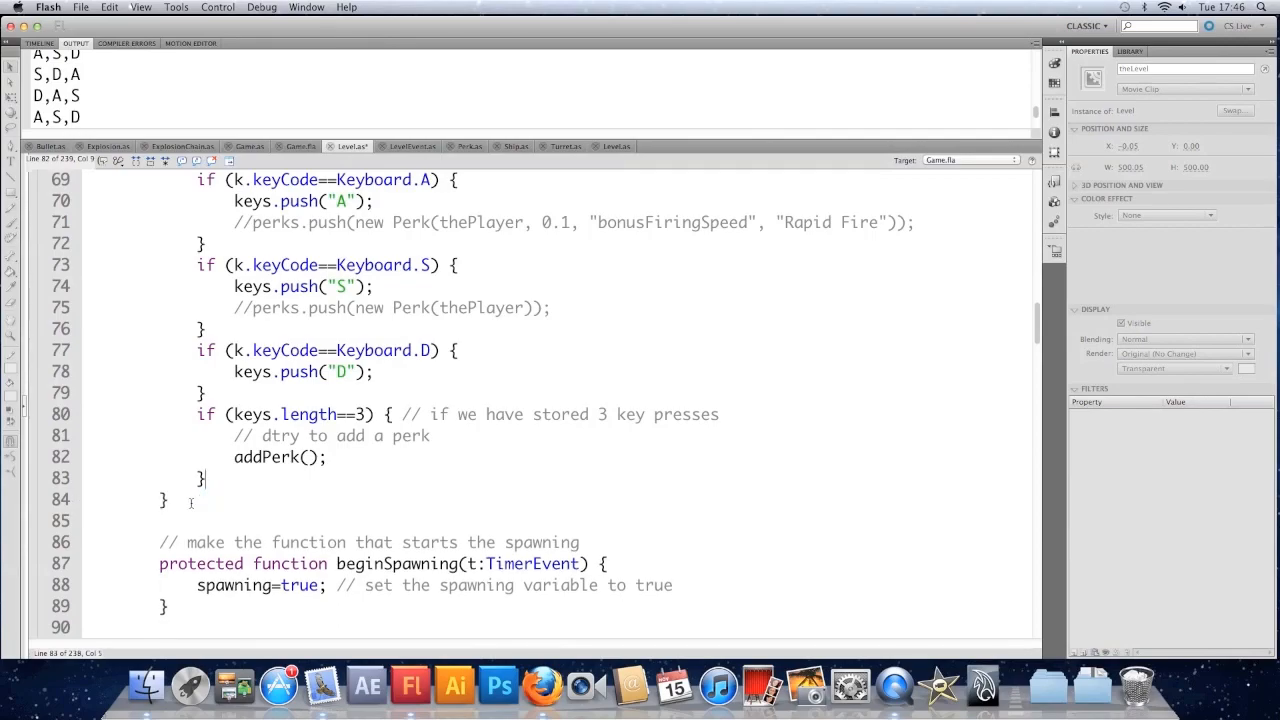
{"action": "scroll", "scroll_direction": "up", "scroll_amount": 3}
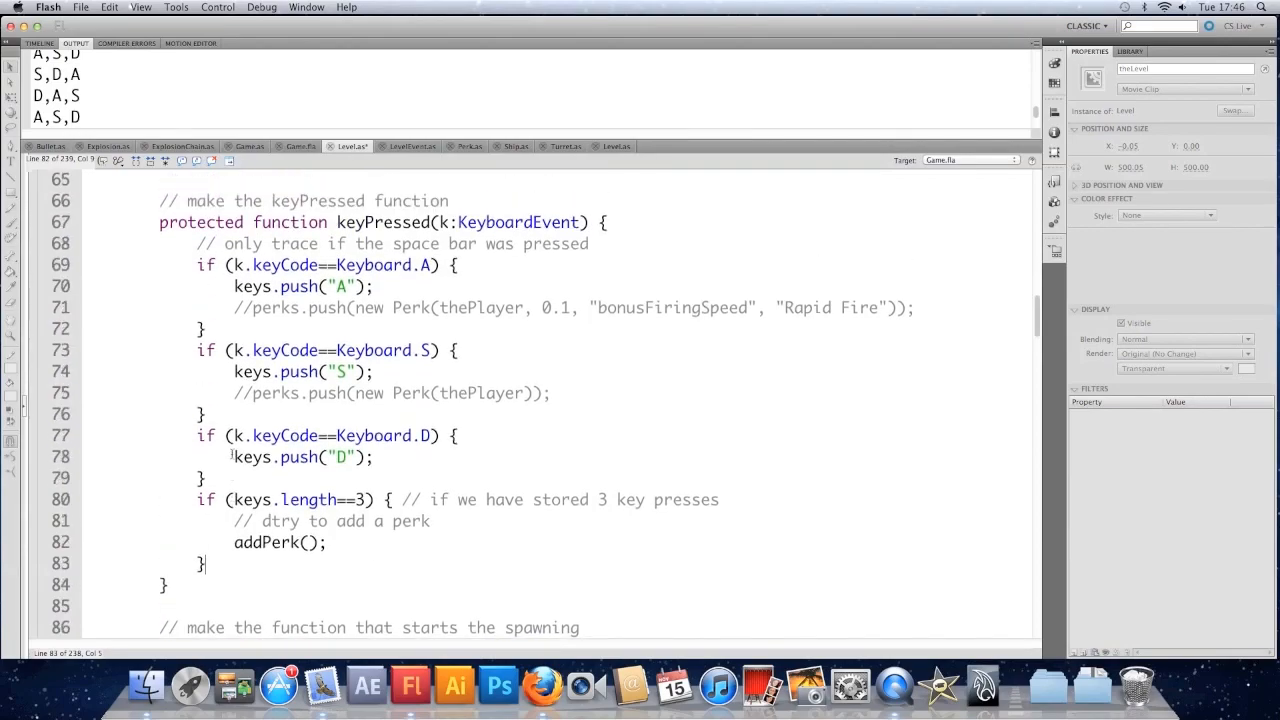
{"action": "scroll", "scroll_direction": "down", "scroll_amount": 3}
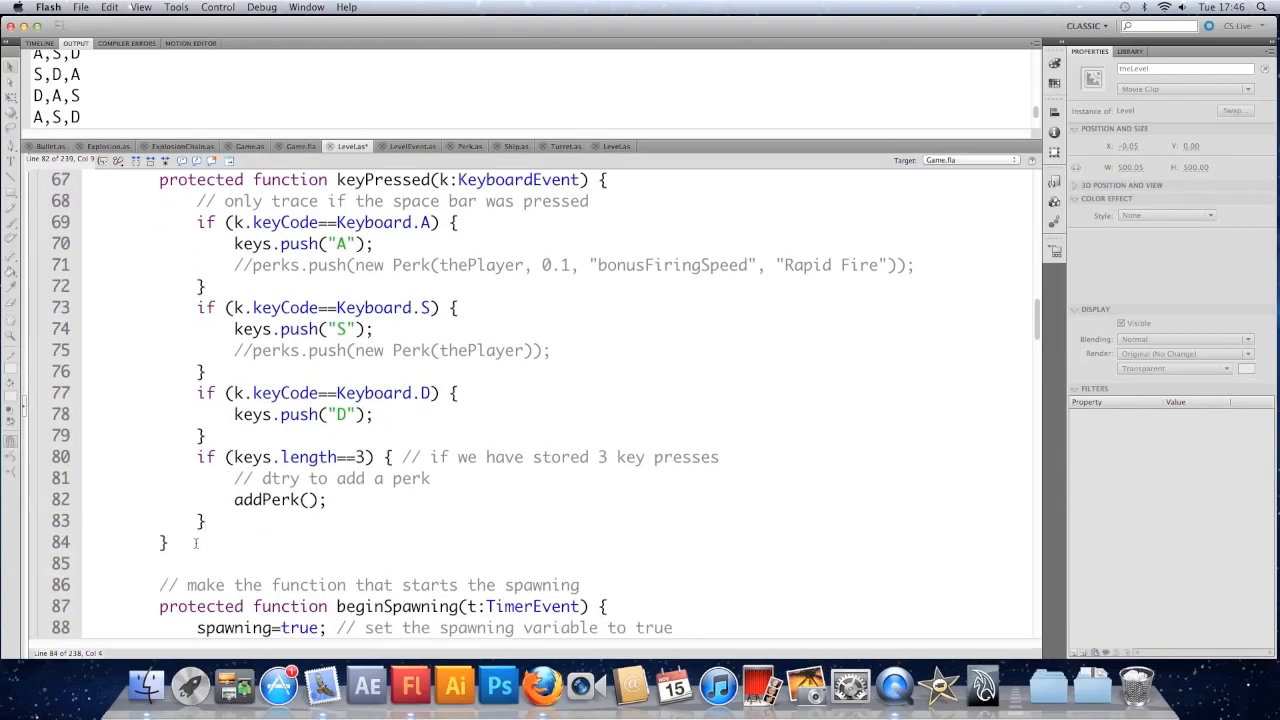
- Add a '// the addPerk function' comment and an empty protected addPerk() {} stub below keyPressed
{"action": "type", "text": "// t"}
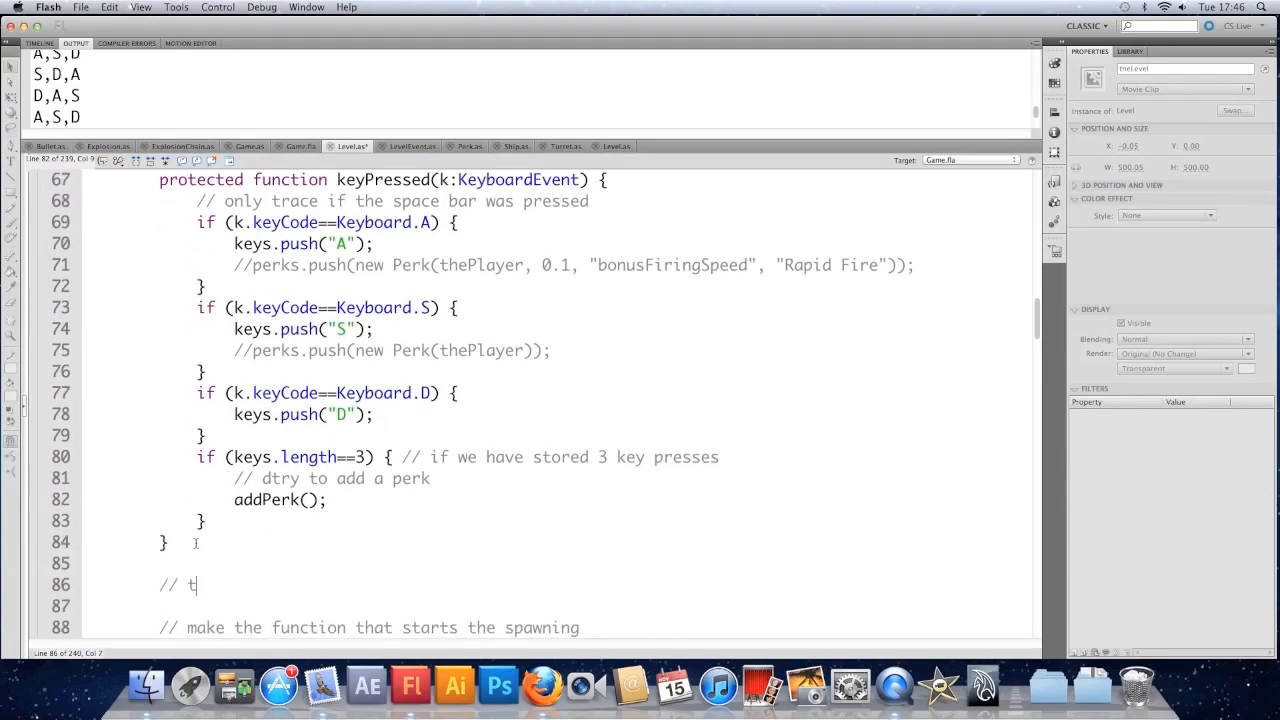
{"action": "type", "text": "he addPerk functio"}
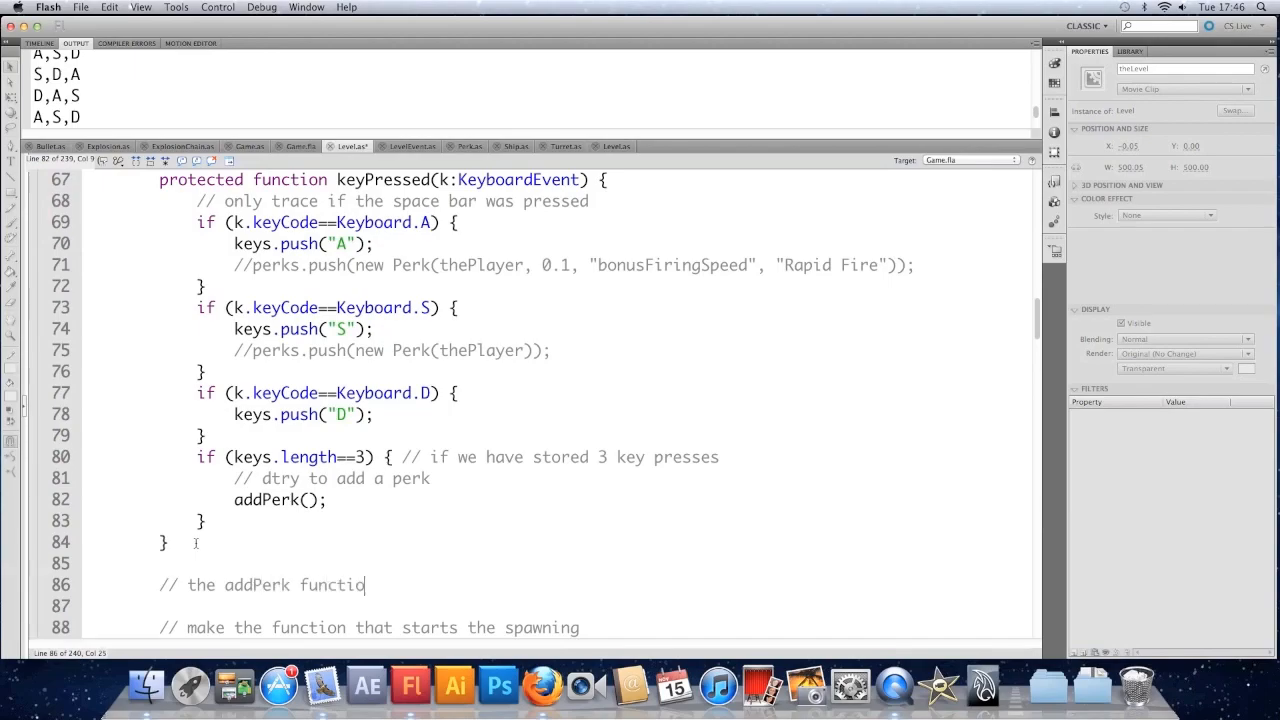
{"action": "scroll", "scroll_direction": "down", "scroll_amount": 3}
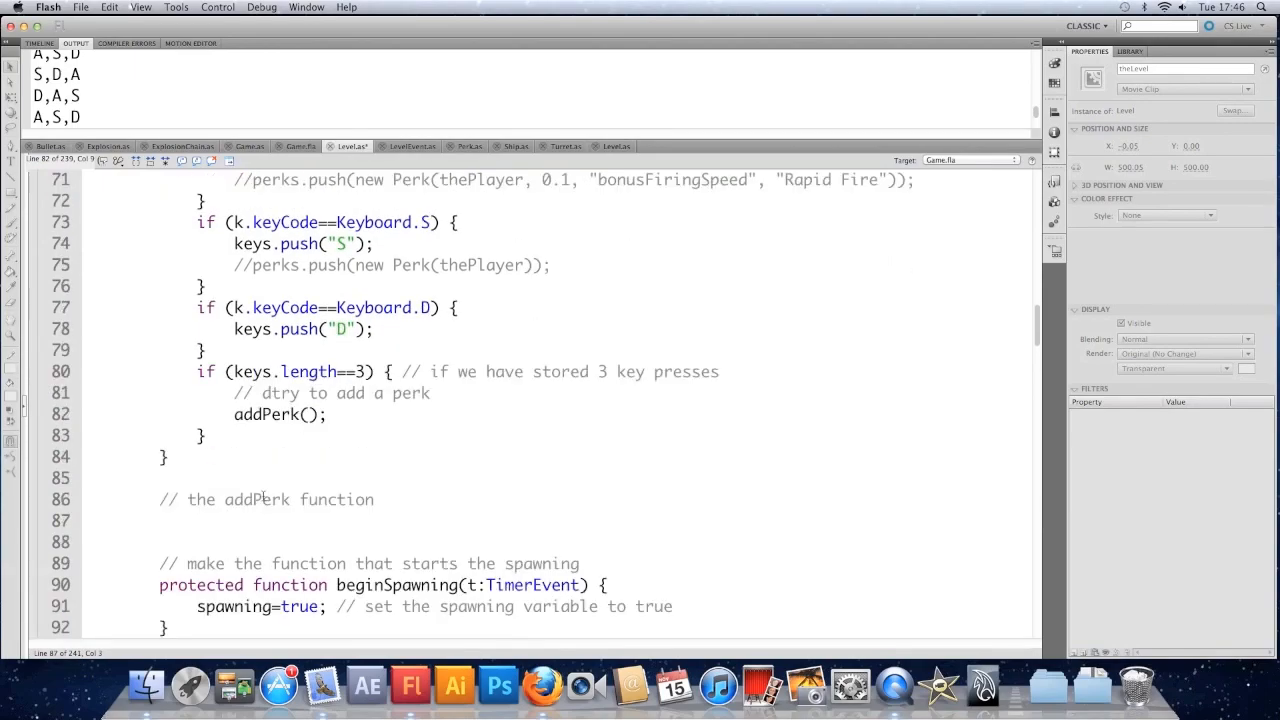
{"action": "type", "text": "pro"}
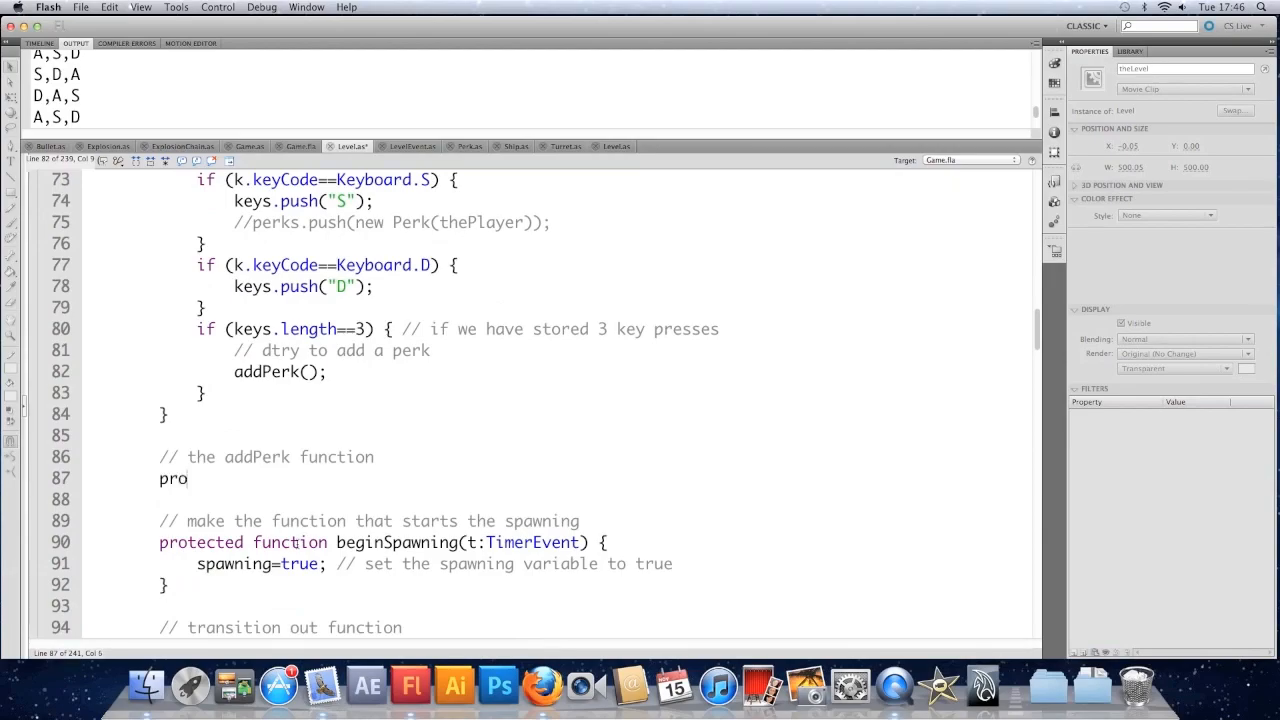
{"action": "type", "text": "tected function"}
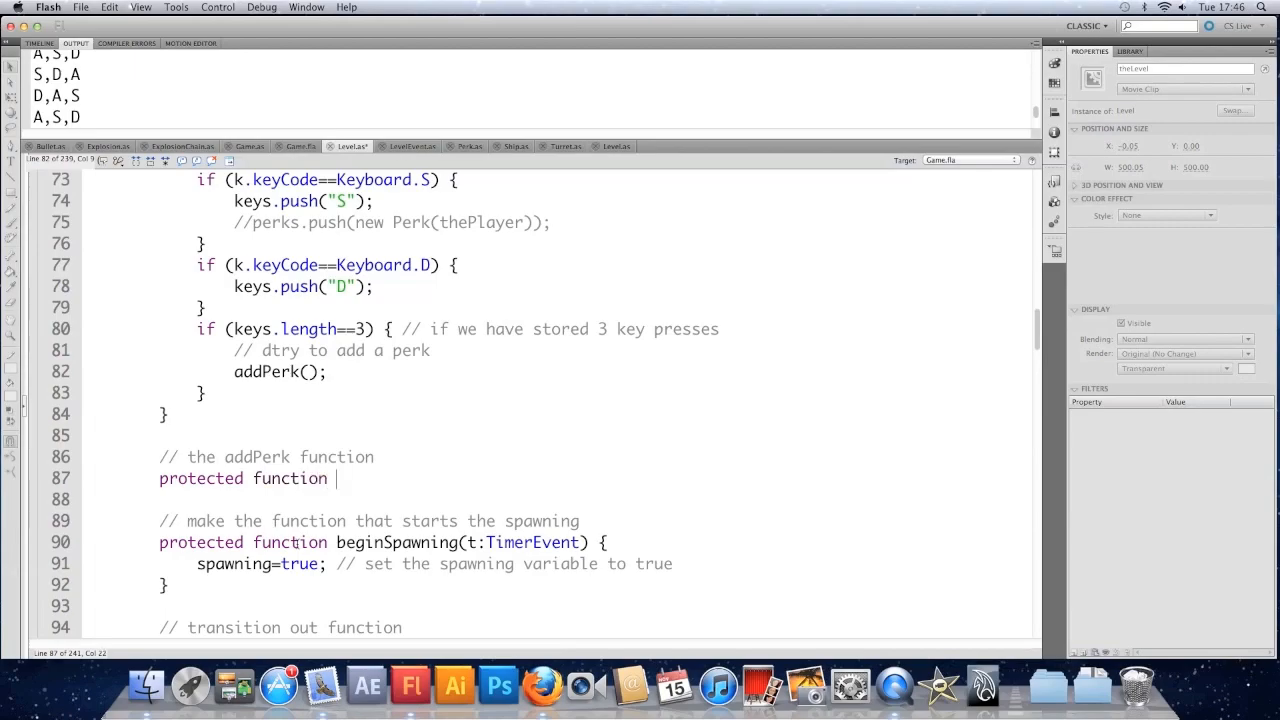
{"action": "type", "text": "addPer"}
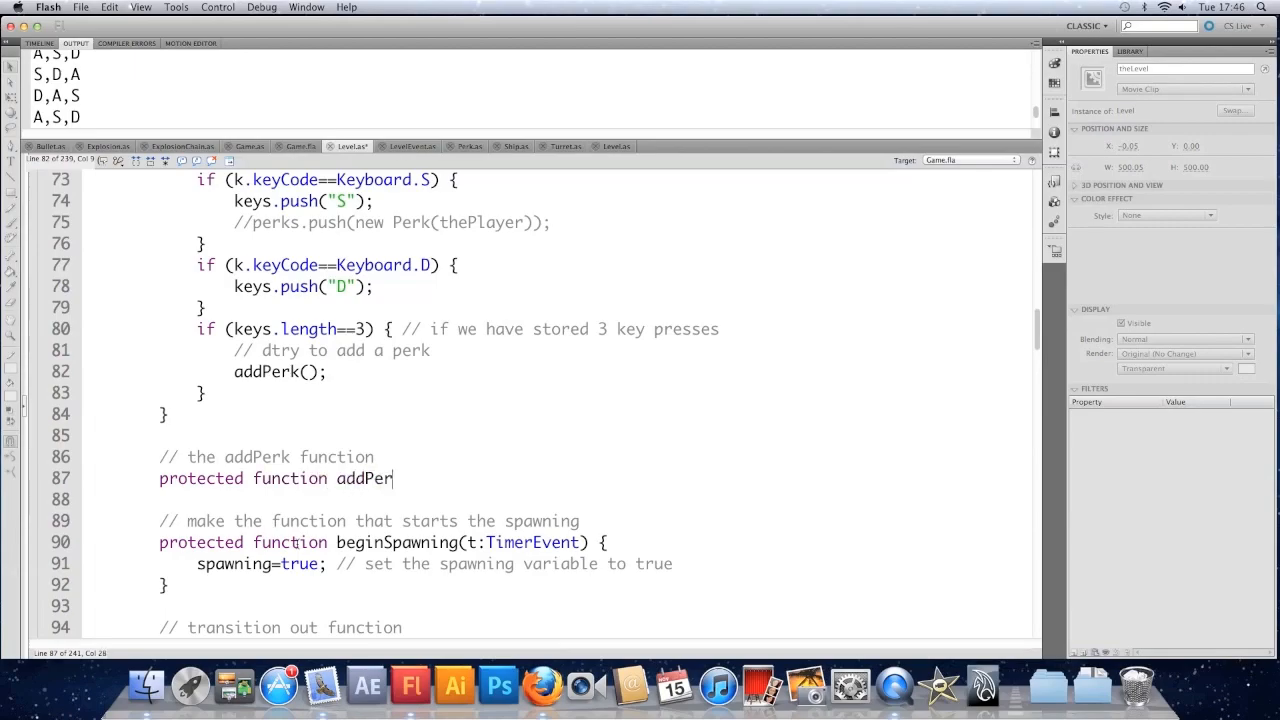
{"action": "type", "text": "k()"}
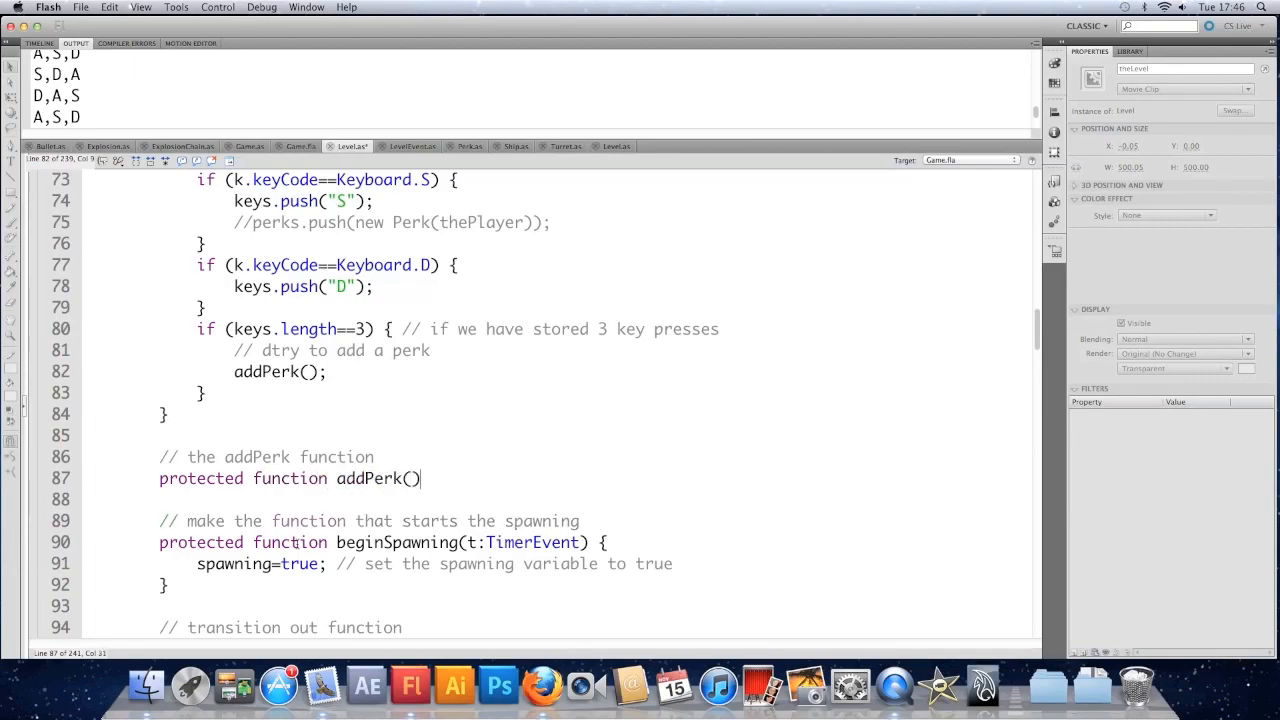
{"action": "type", "text": "{"}
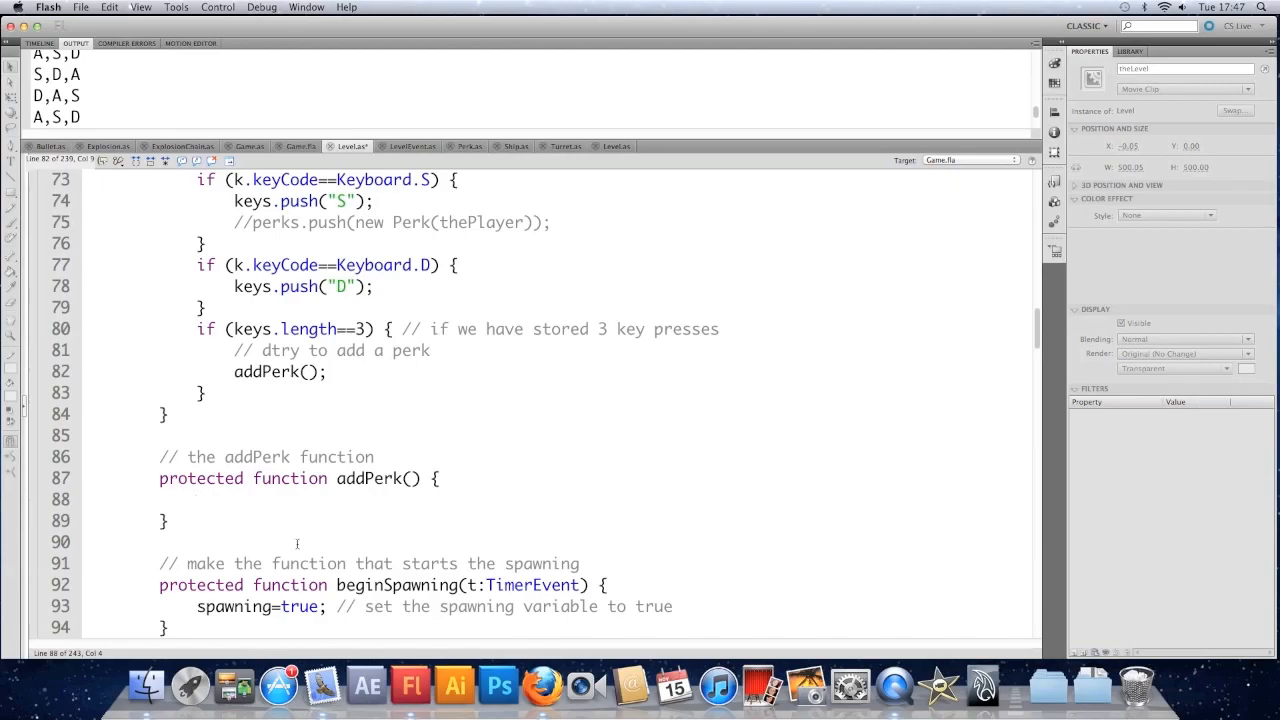
{"action": "left_click", "coordinate": [197, 499]}
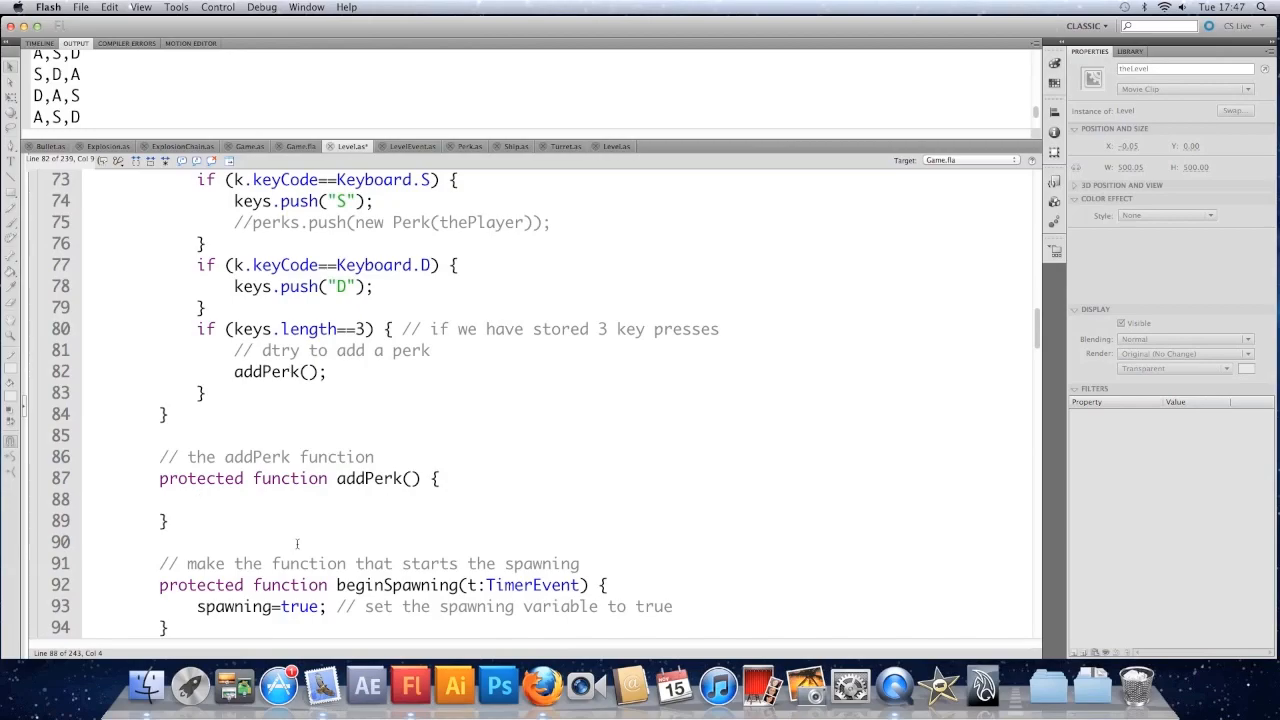
{"action": "left_click", "coordinate": [197, 499]}
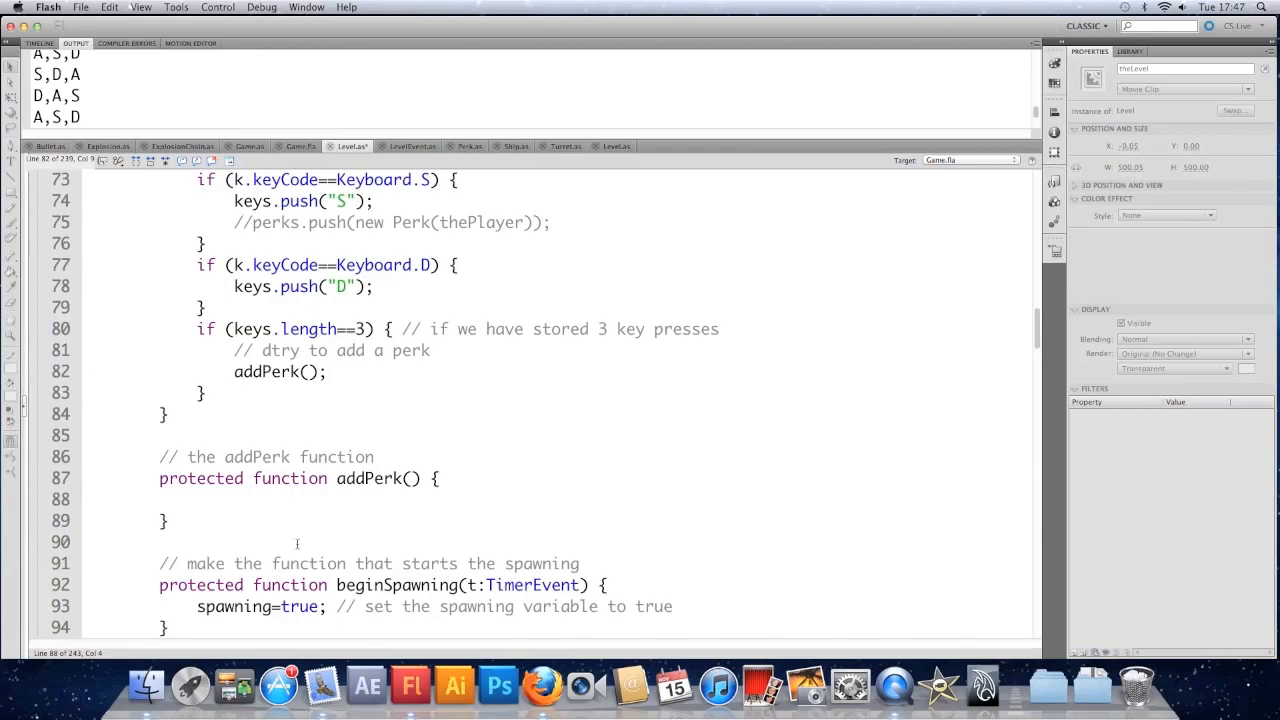
- Add switch (keys.toString()) with a 'set up a switch statement' comment and example "A,D,S"
{"action": "type", "text": "s"}
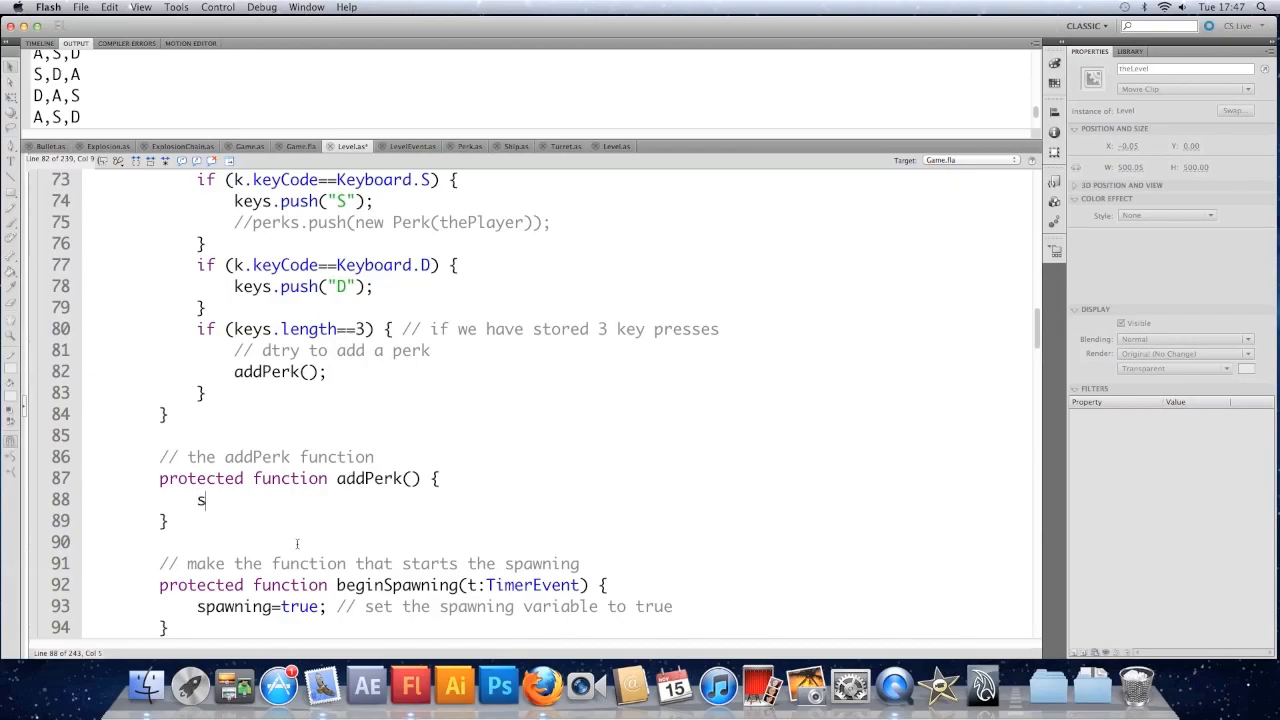
{"action": "type", "text": "witch"}
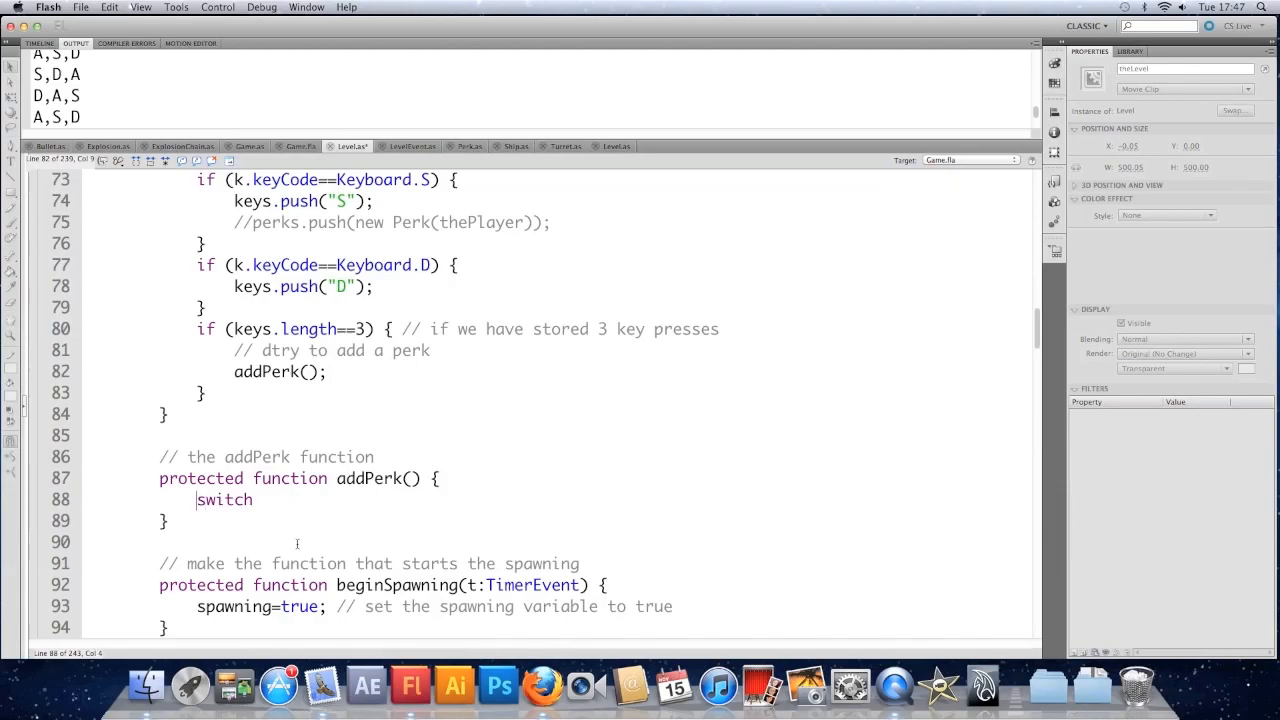
{"action": "type", "text": "// set"}
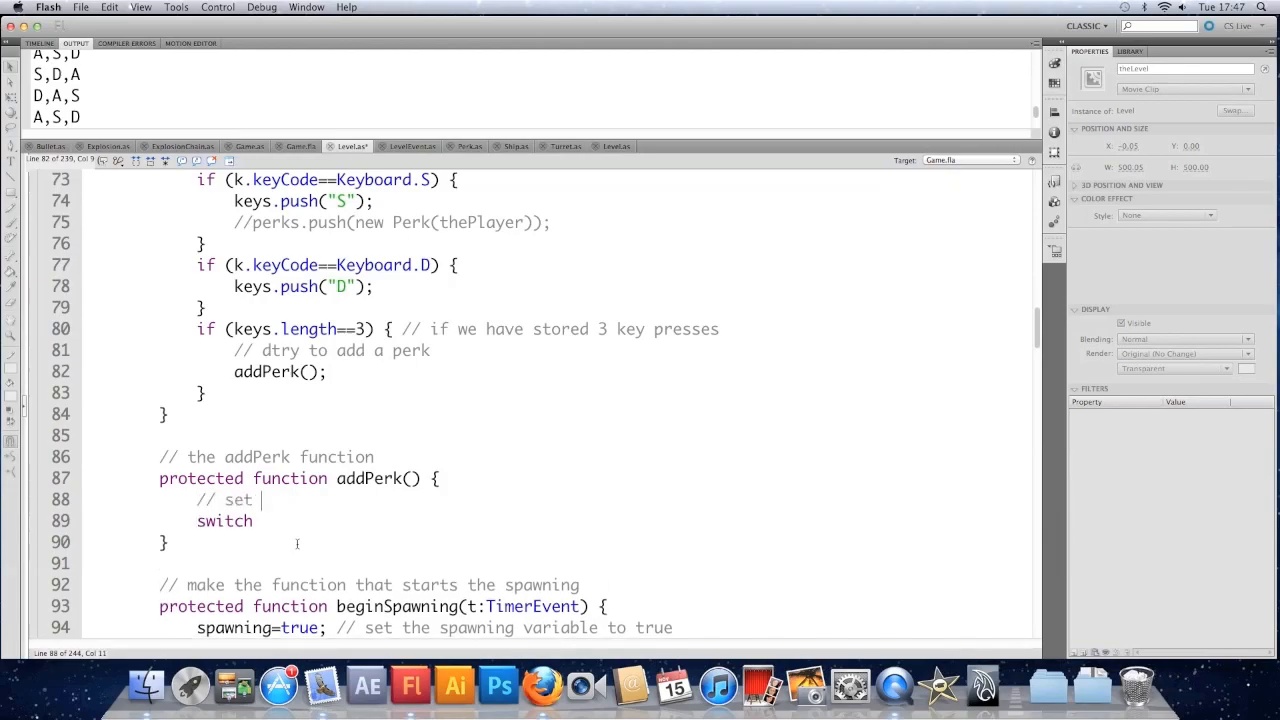
{"action": "type", "text": "up a switch ts"}
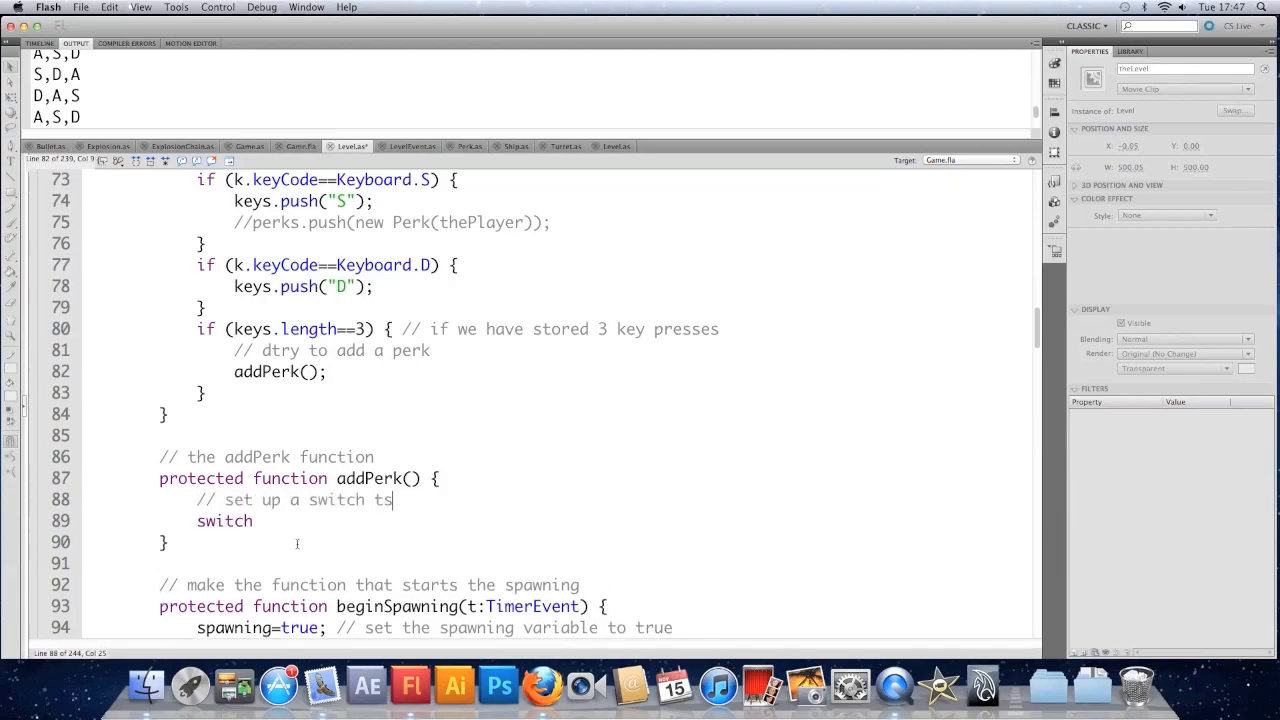
{"action": "type", "text": "tatement"}
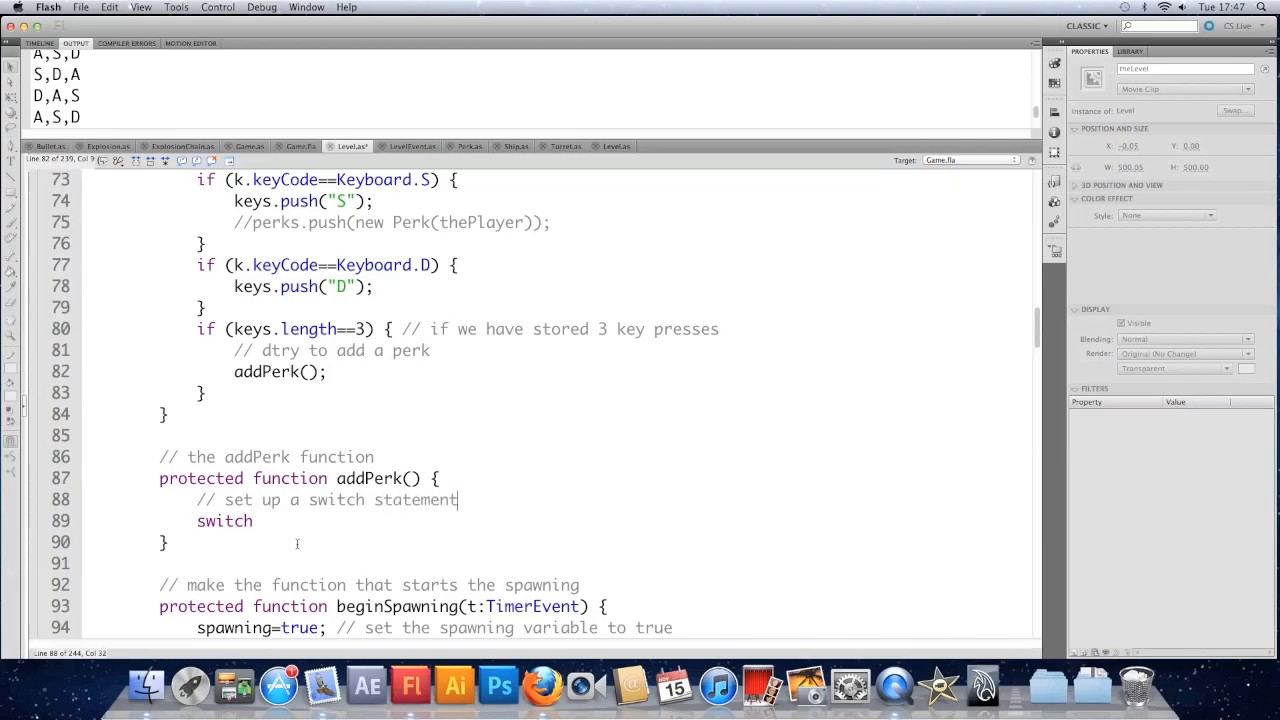
{"action": "type", "text": "("}
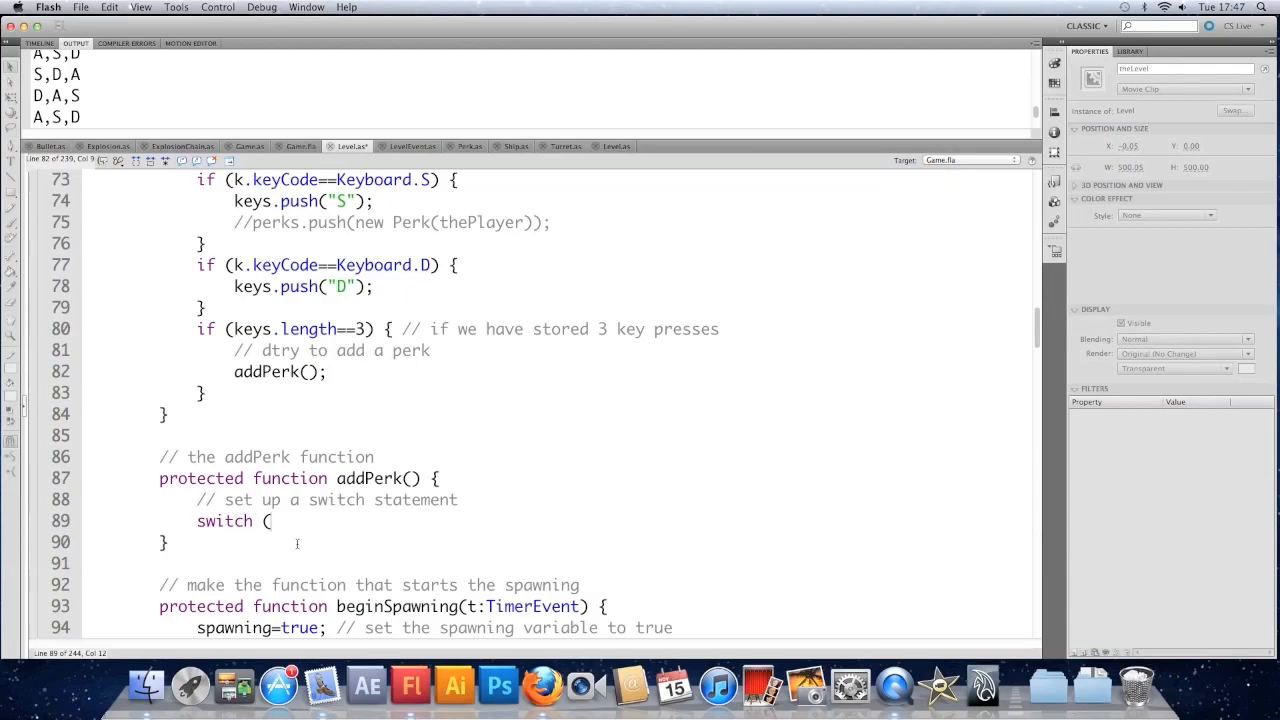
{"action": "type", "text": "keys."}
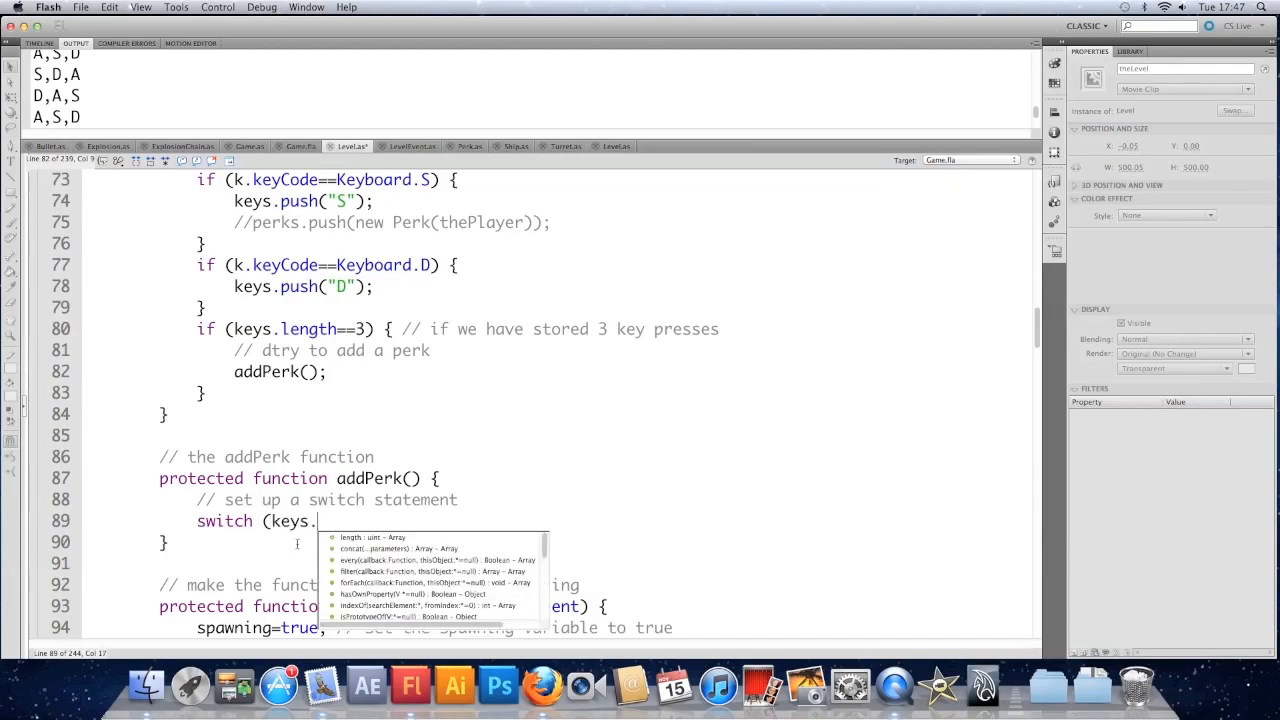
{"action": "type", "text": "toStri"}
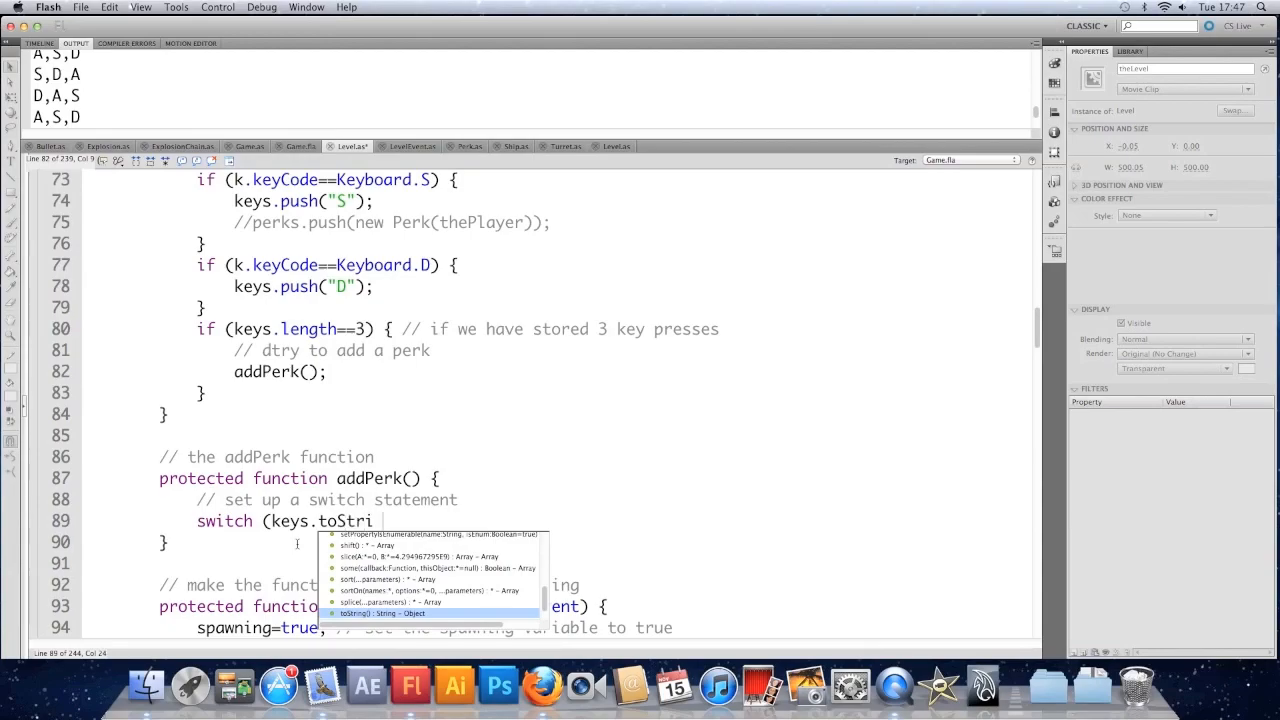
{"action": "type", "text": "ng("}
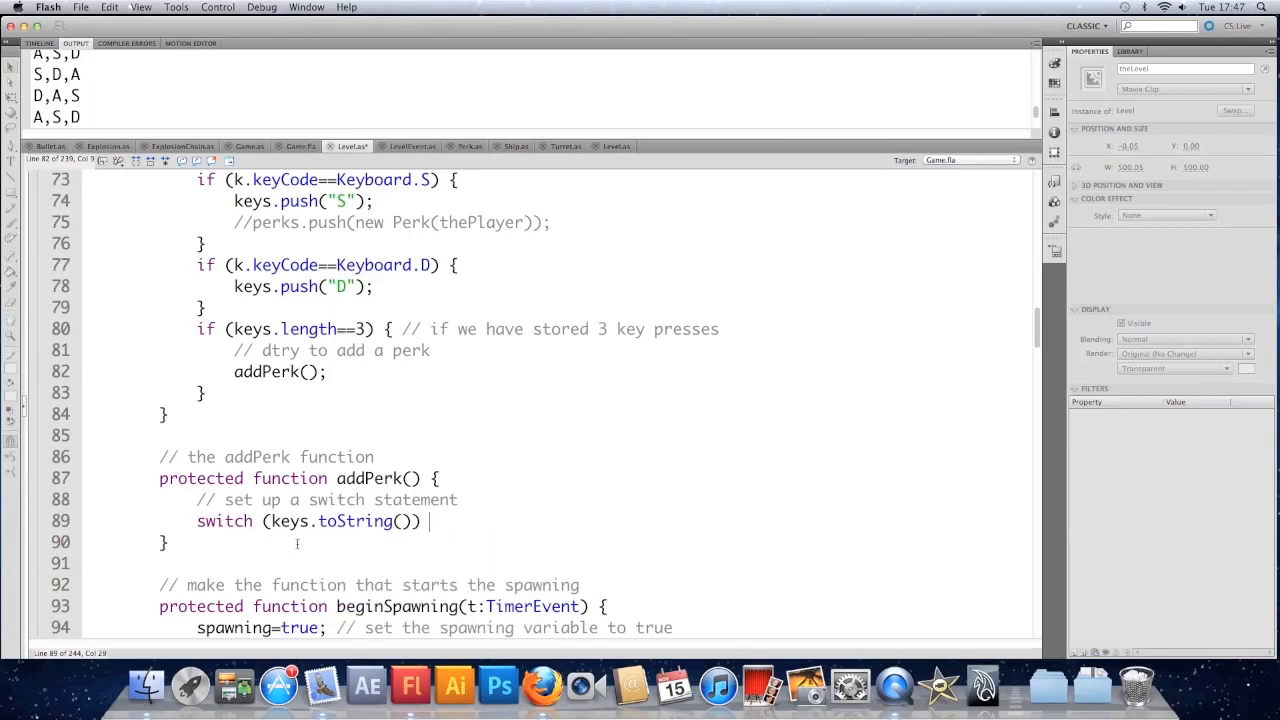
{"action": "type", "text": "{ // for"}
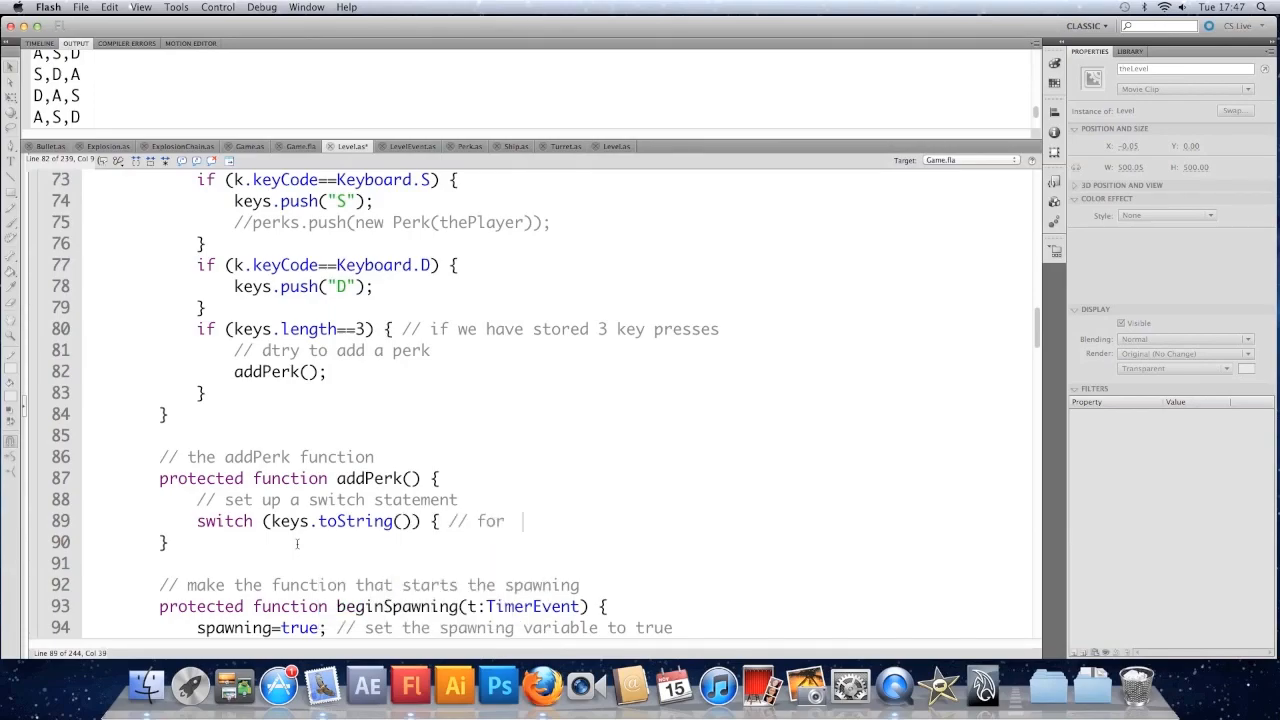
{"action": "type", "text": "example"}
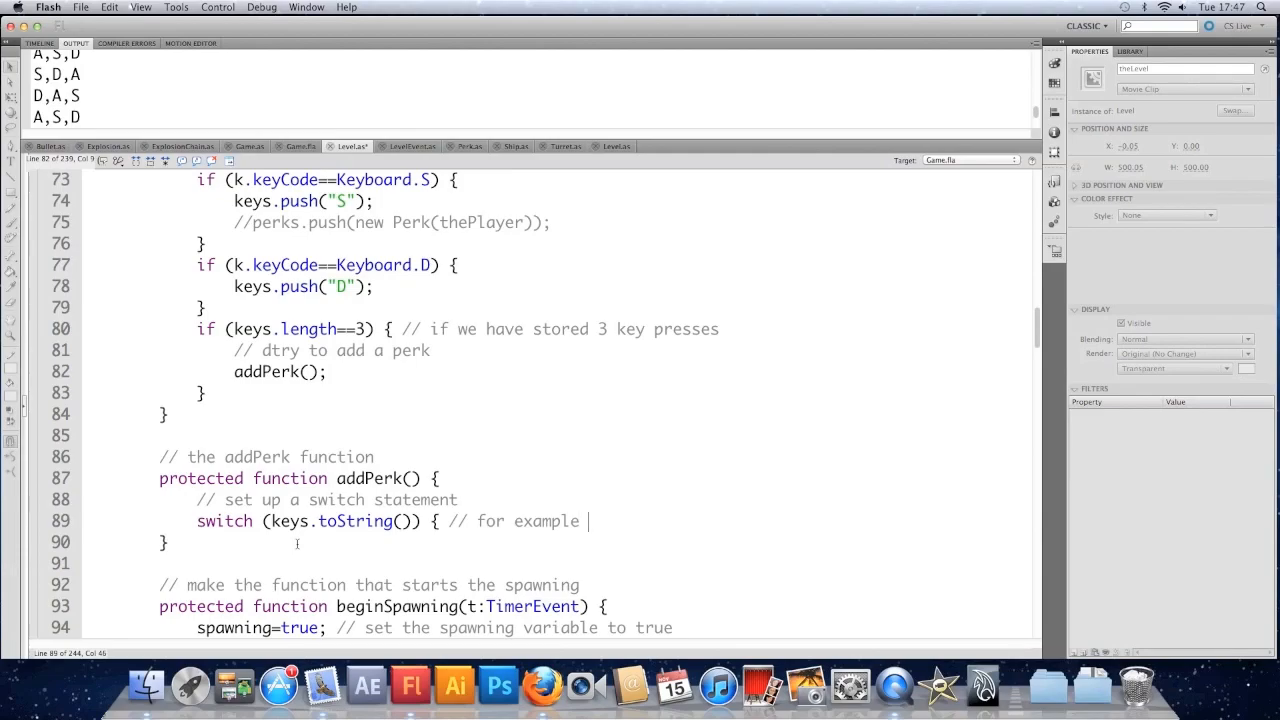
{"action": "type", "text": "\"A,"}
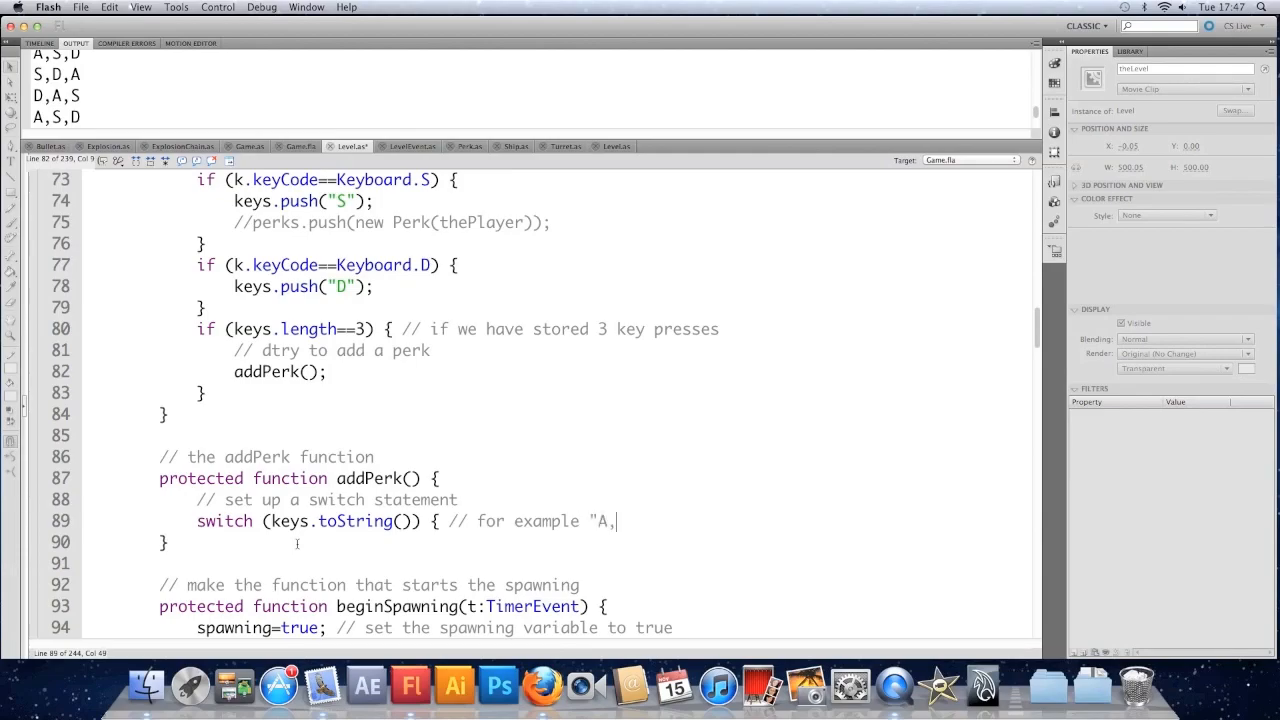
{"action": "type", "text": "D,S"}
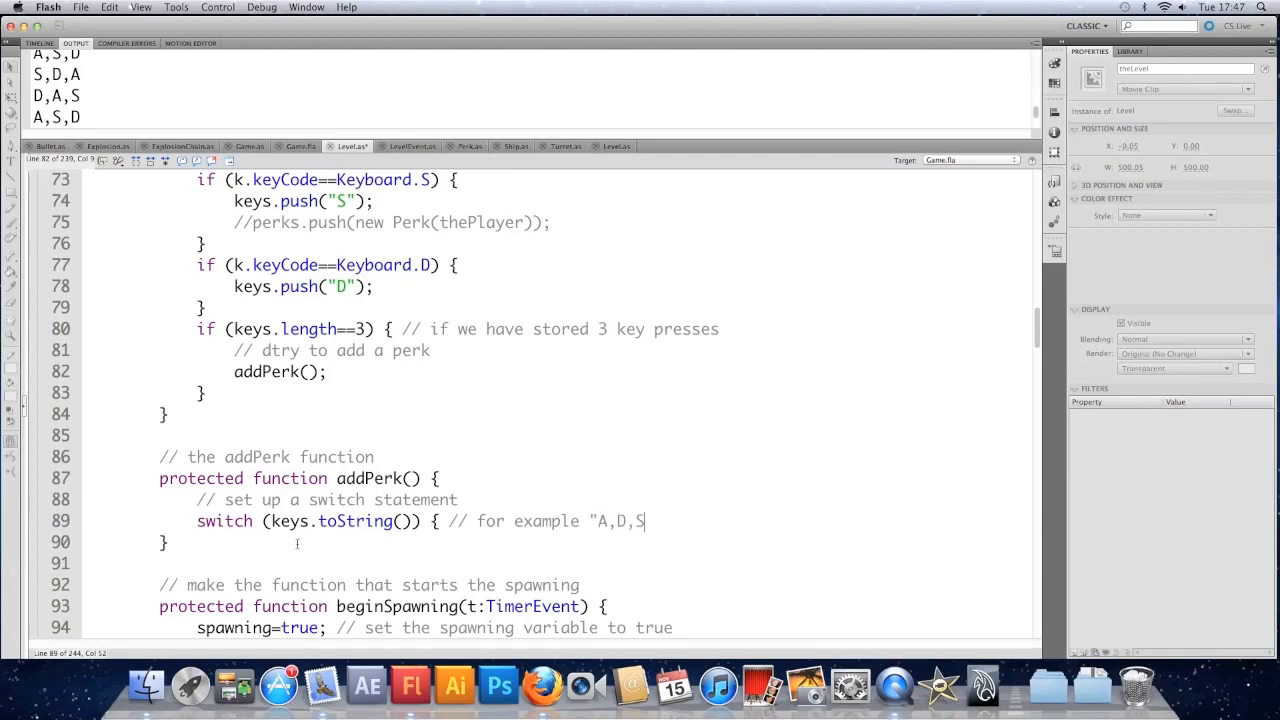
{"action": "type", "text": "\""}
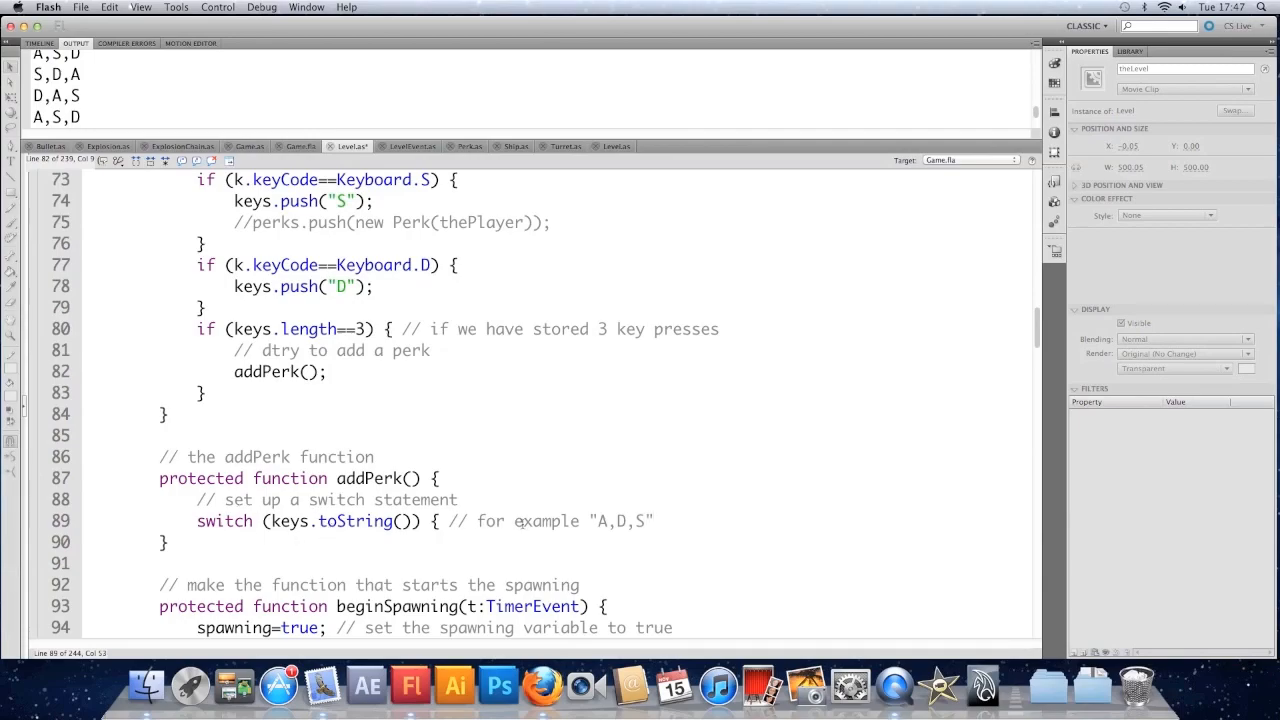
- Add a comment about using cases and write case "A,A,A": in the switch
{"action": "key", "text": "Return"}
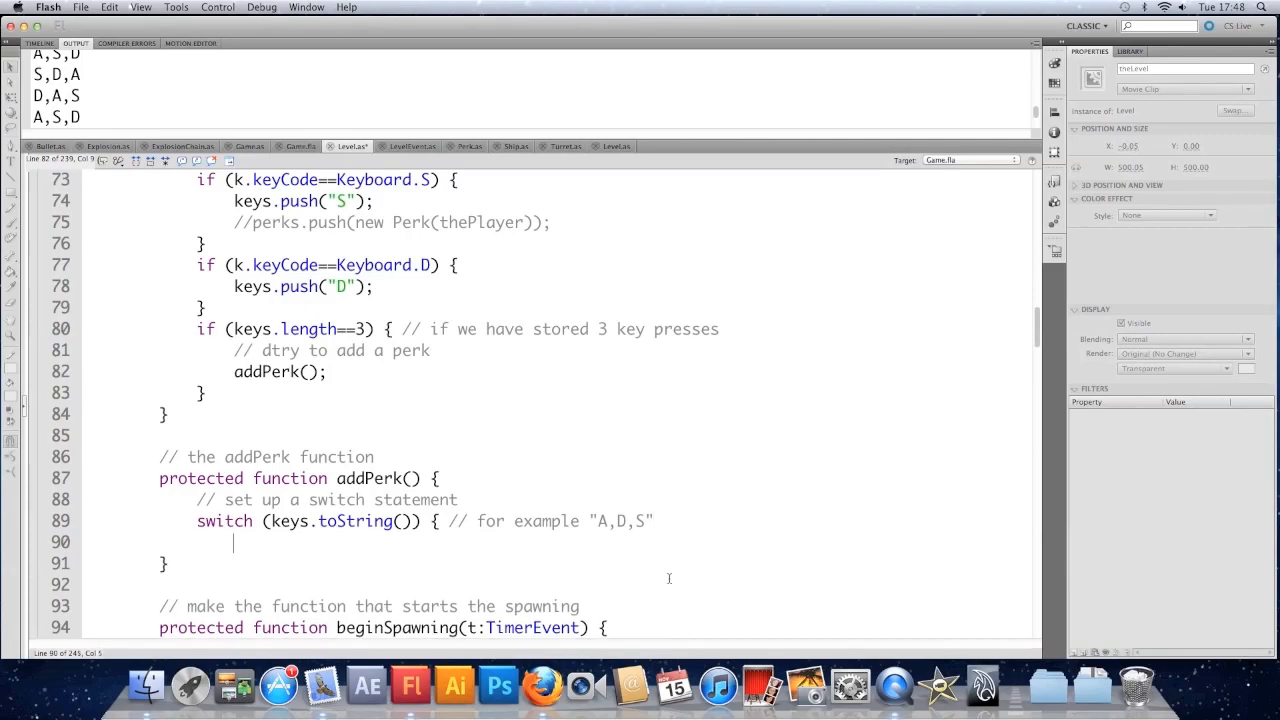
{"action": "type", "text": "// use the"}
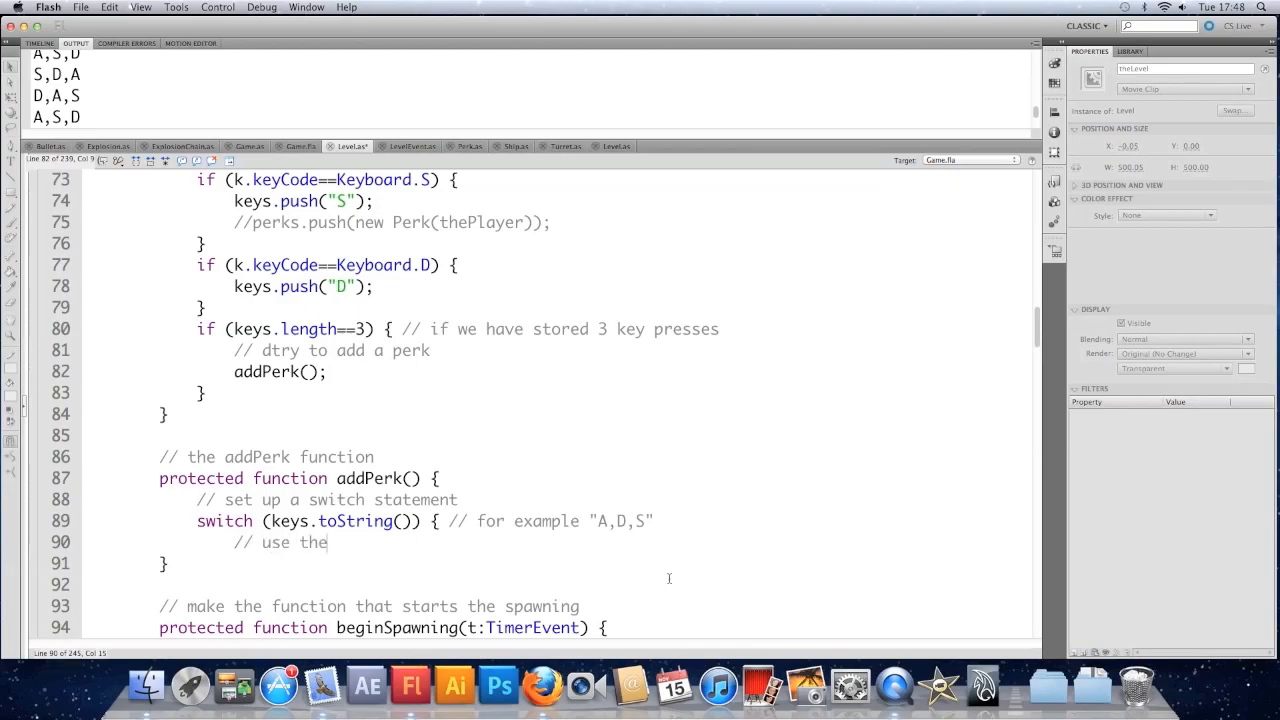
{"action": "type", "text": "'case'"}
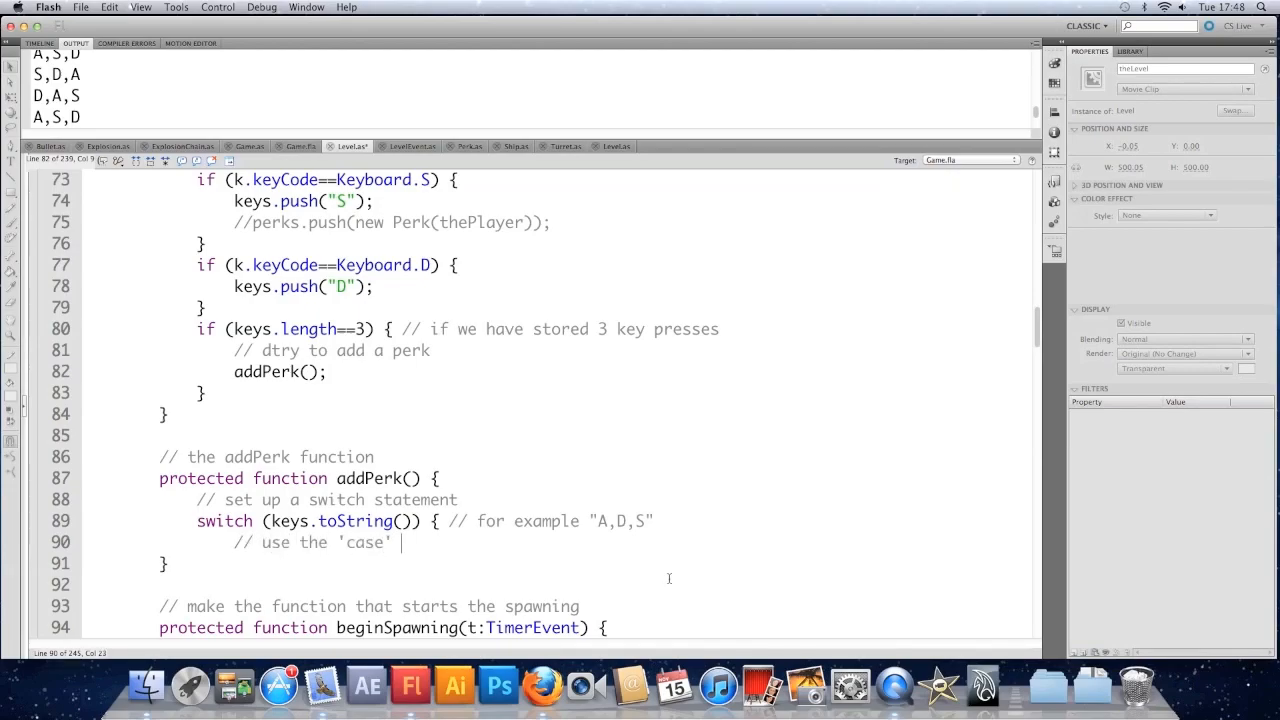
{"action": "type", "text": "of"}
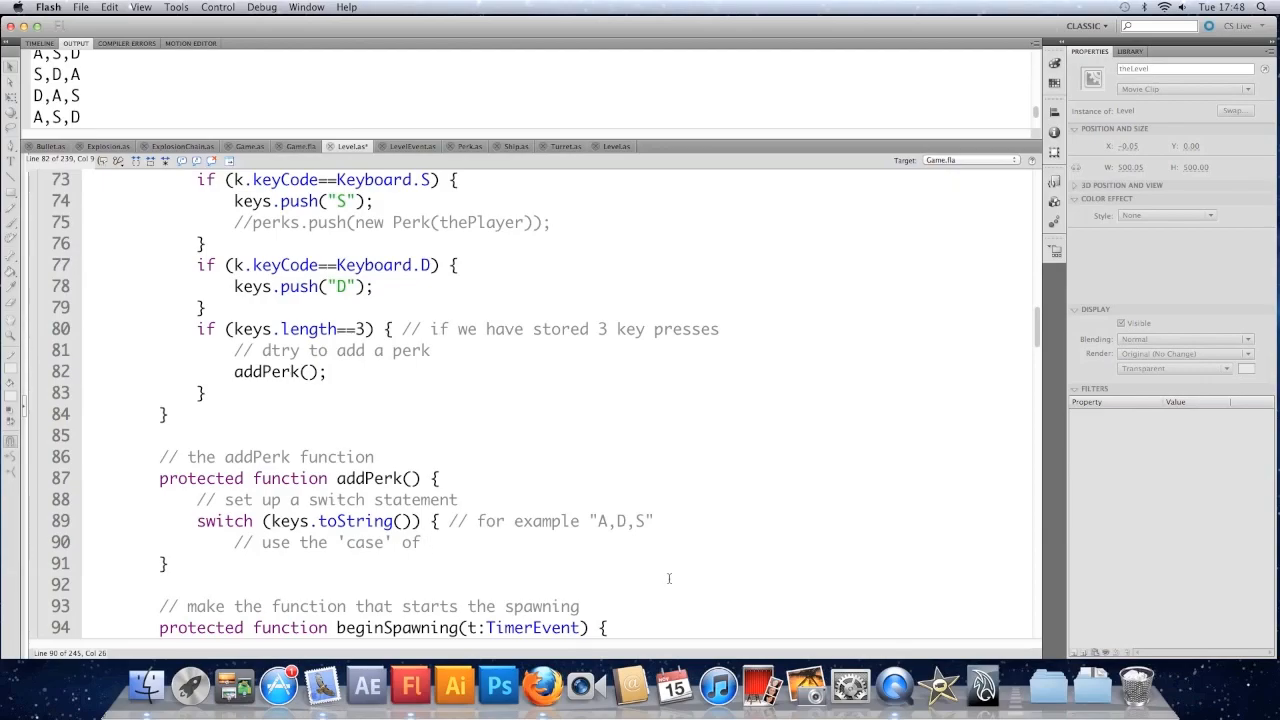
{"action": "type", "text": "\""}
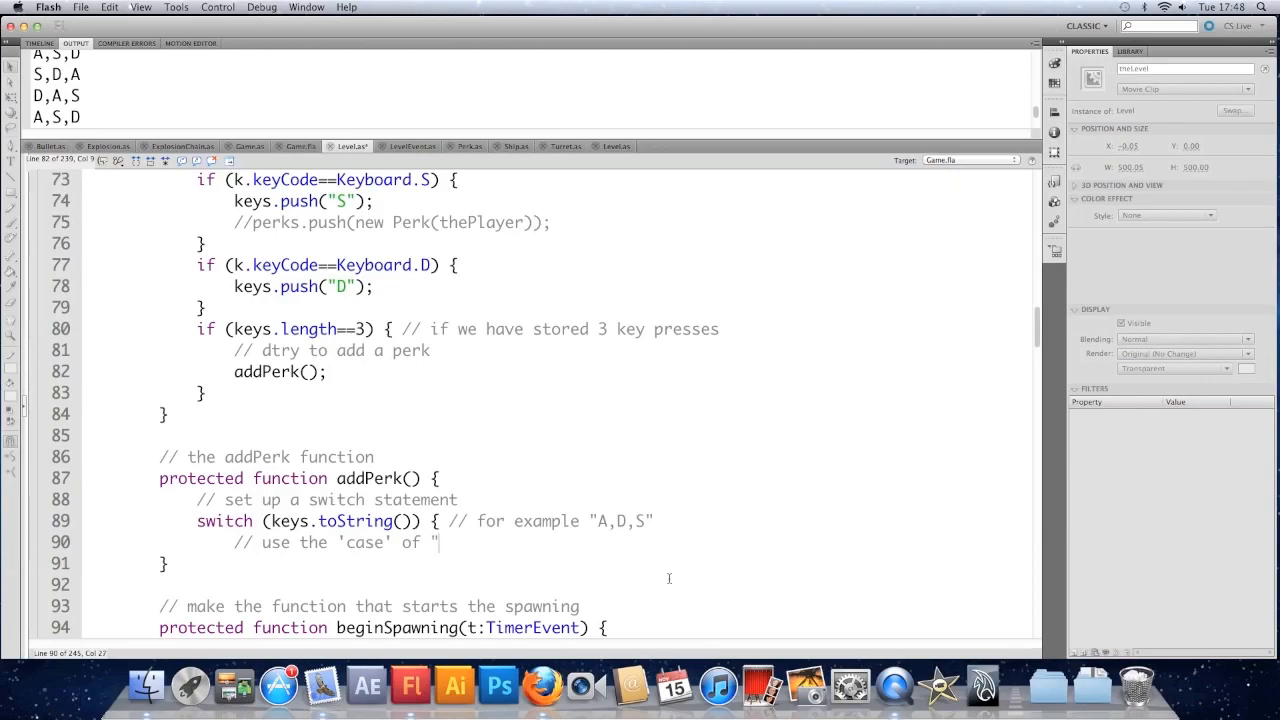
{"action": "type", "text": "a,d"}
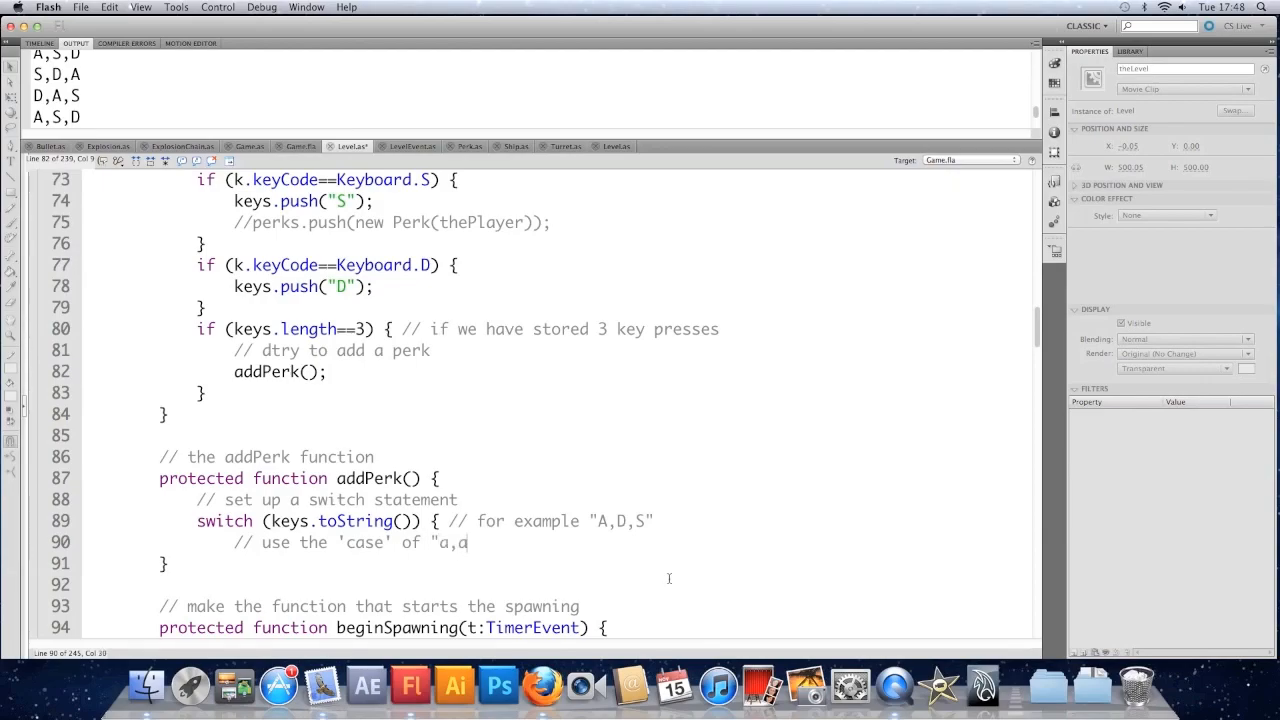
{"action": "type", "text": "A,"}
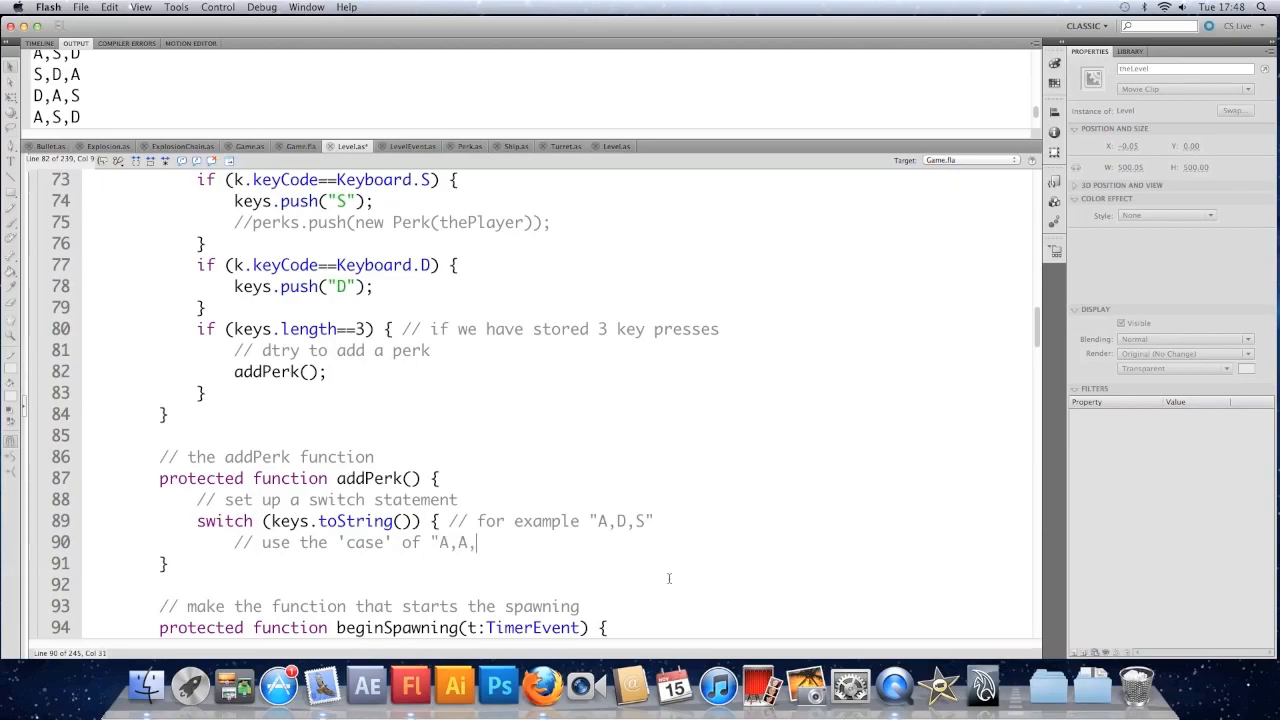
{"action": "type", "text": "A\""}
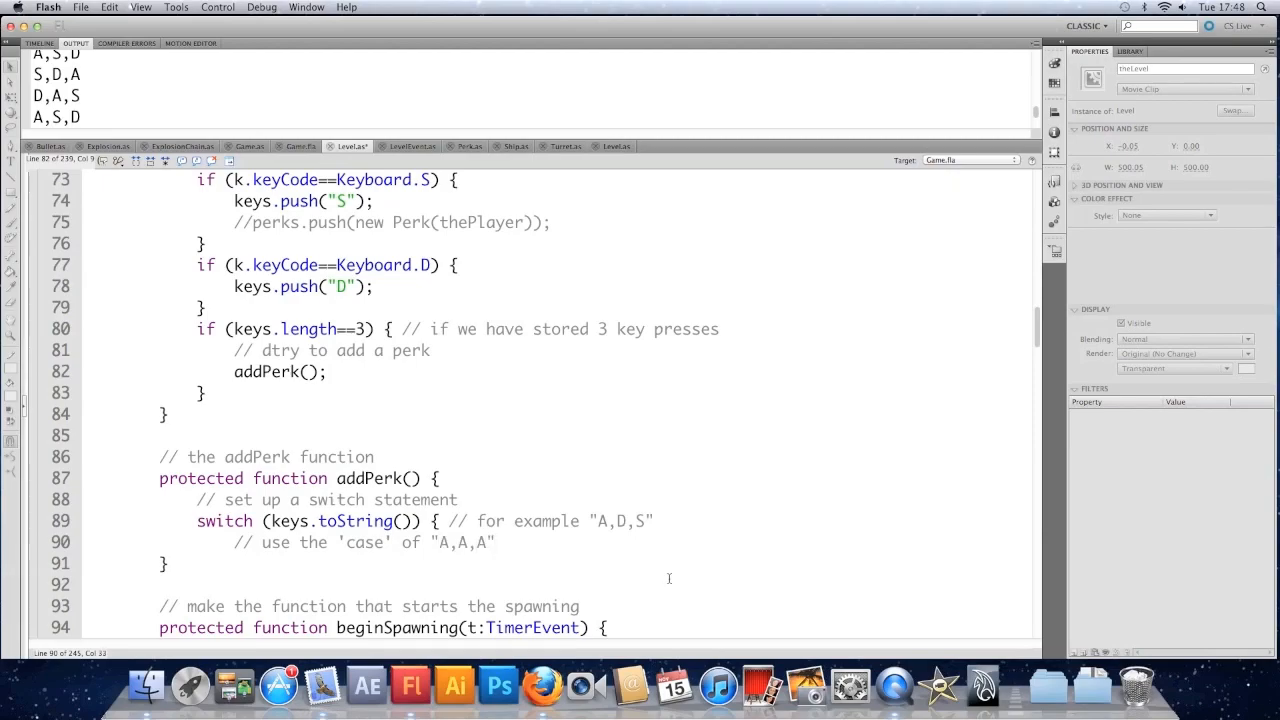
{"action": "type", "text": "case"}
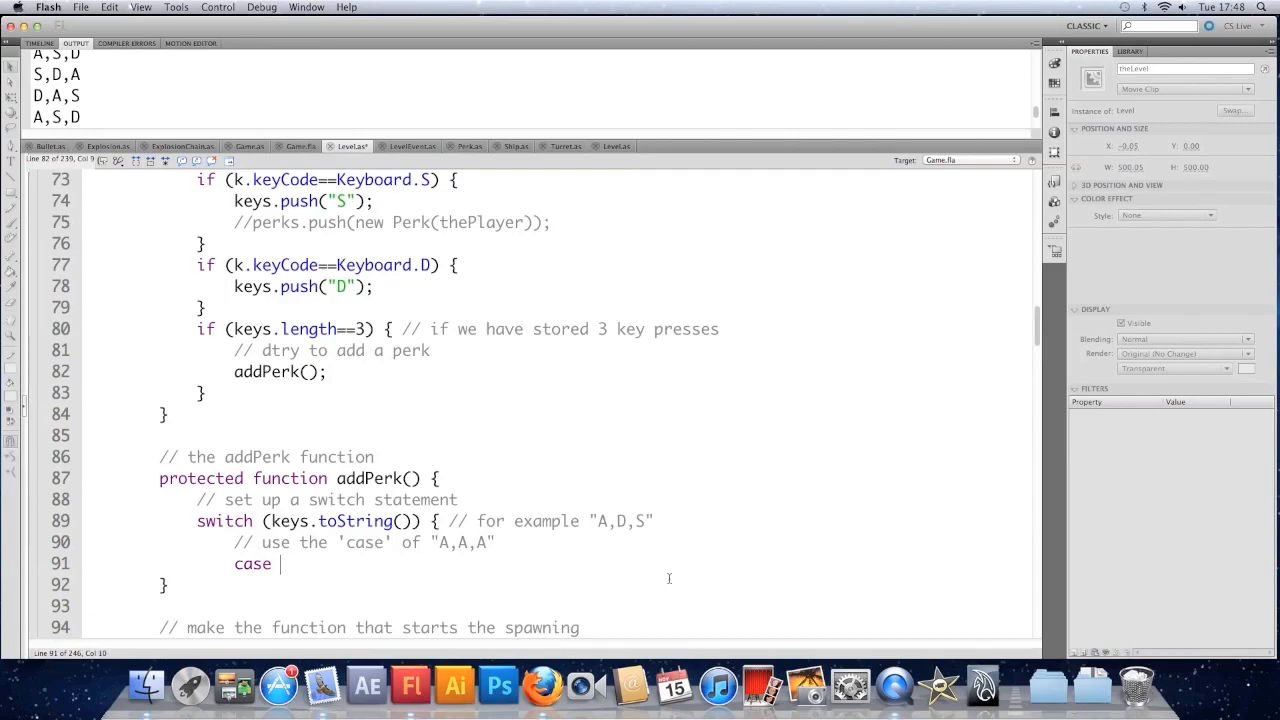
{"action": "type", "text": "\""}
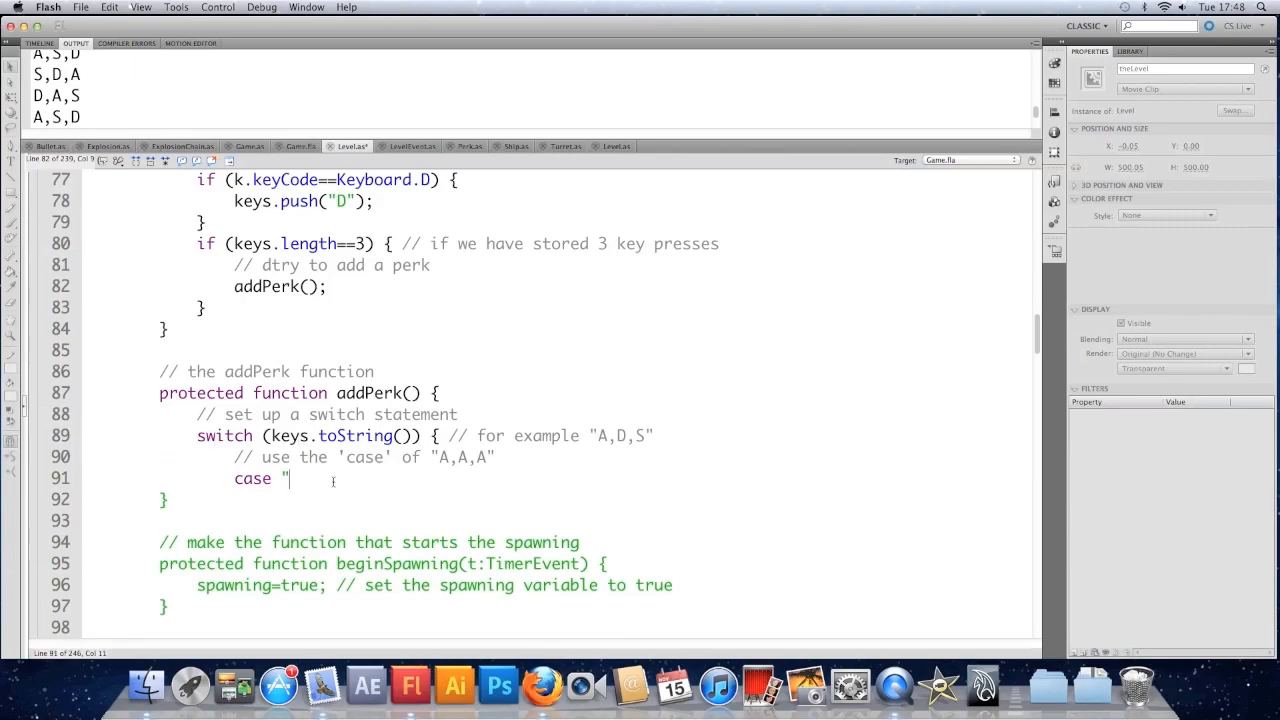
{"action": "type", "text": "A,A,A\""}
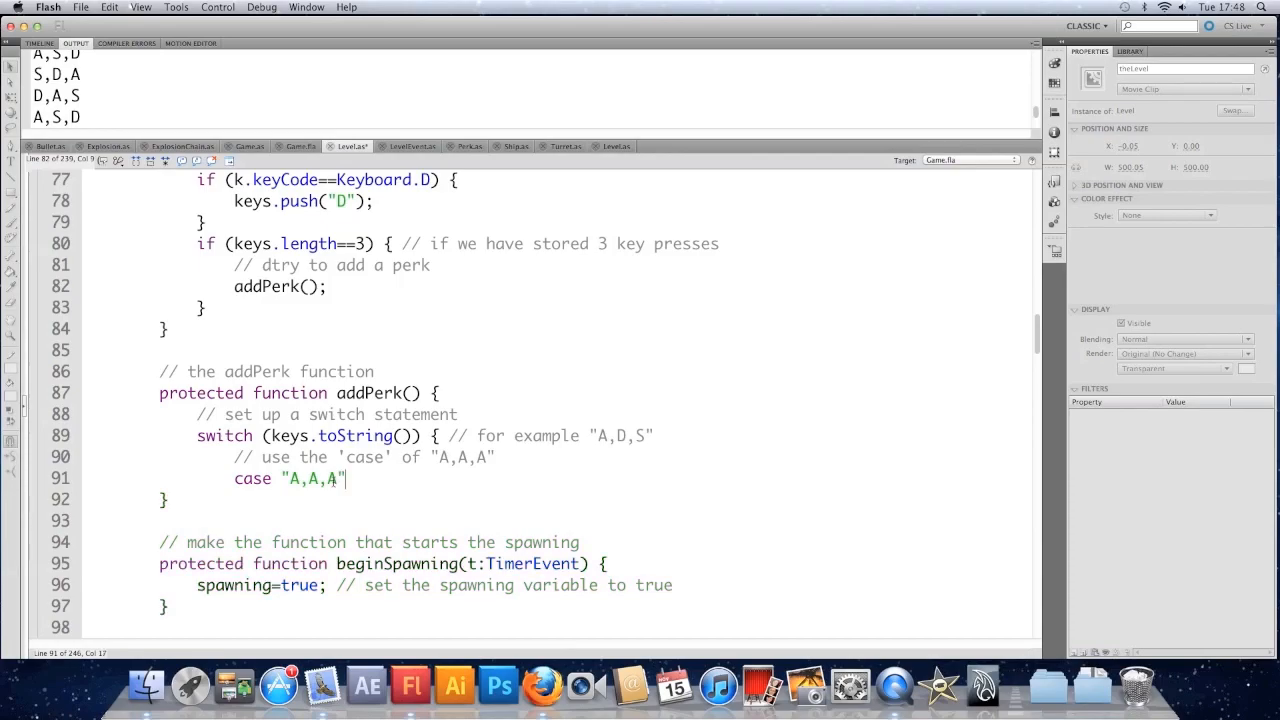
{"action": "type", "text": ";"}
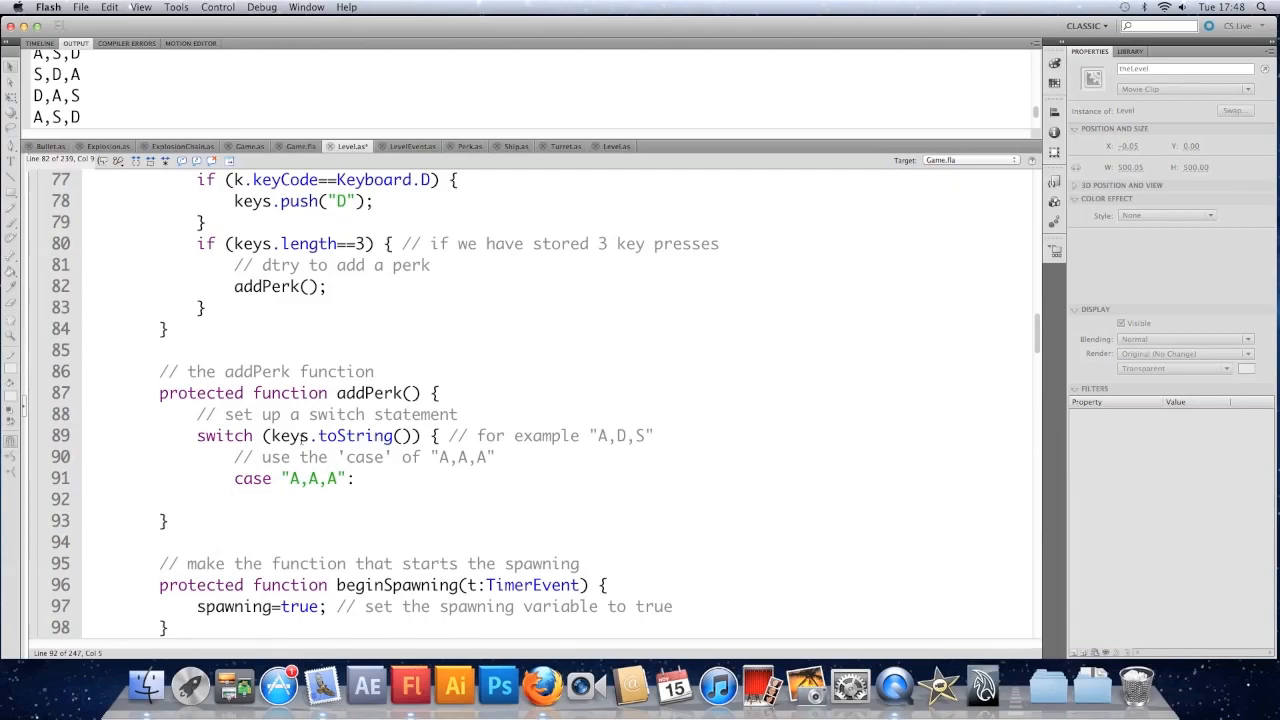
- Make the A,A,A case trace "Increase rate of fire!"
{"action": "double_click", "coordinate": [355, 435]}
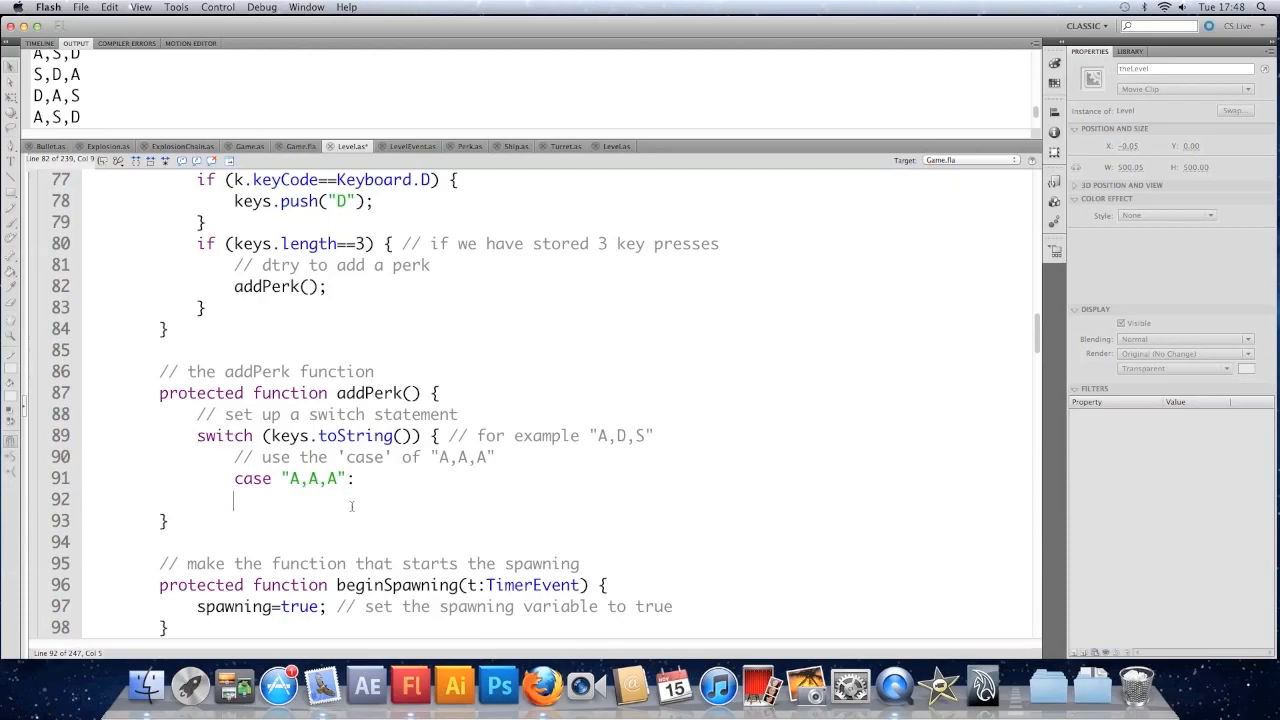
{"action": "type", "text": "tra"}
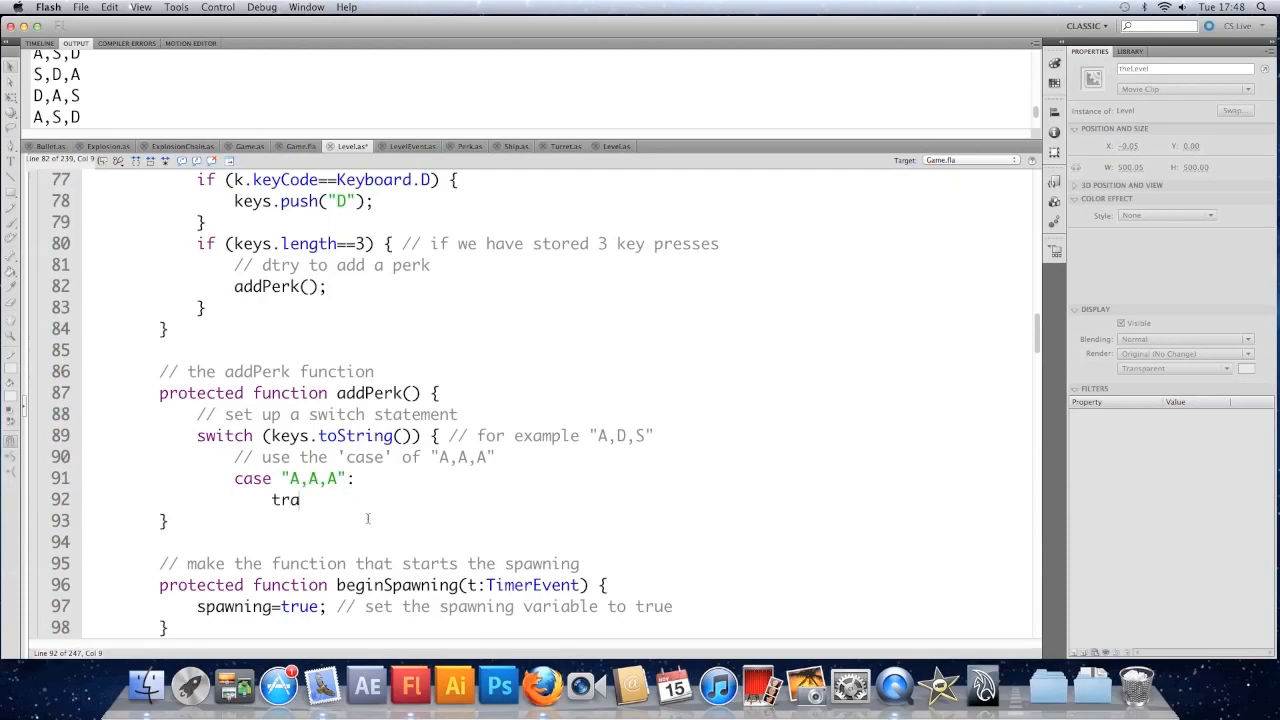
{"action": "type", "text": "ce"}
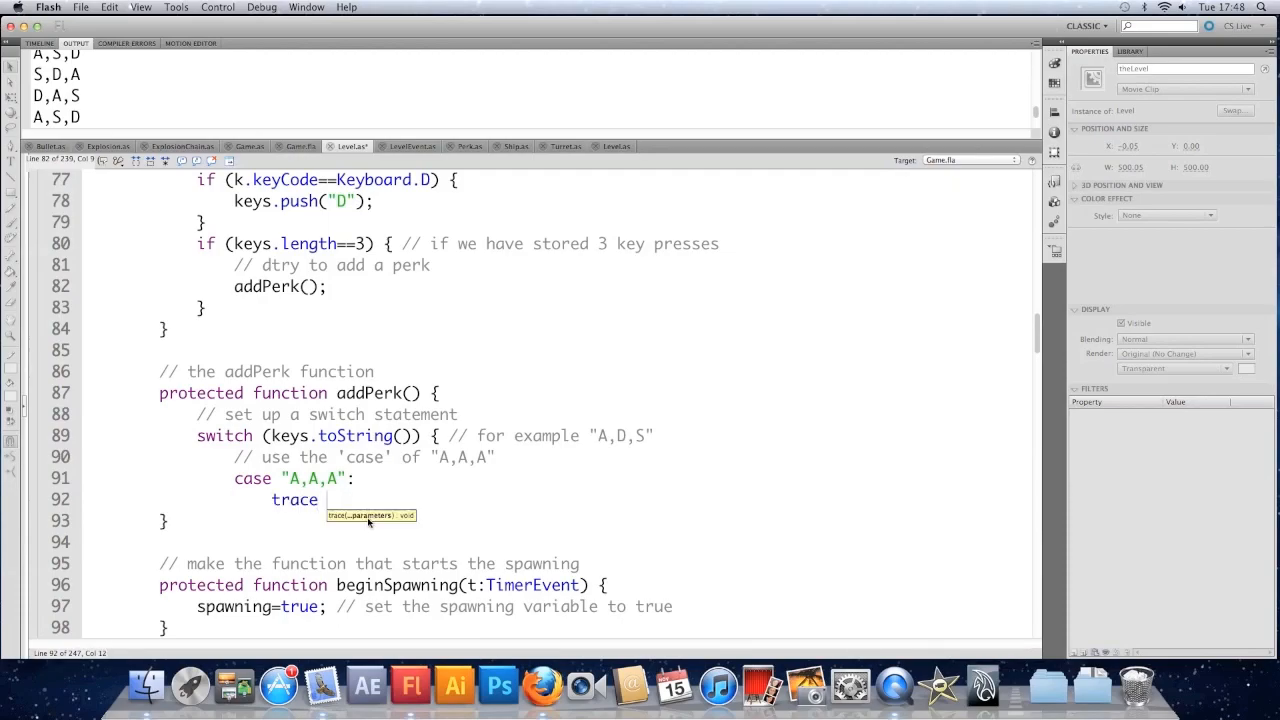
{"action": "type", "text": "(\""}
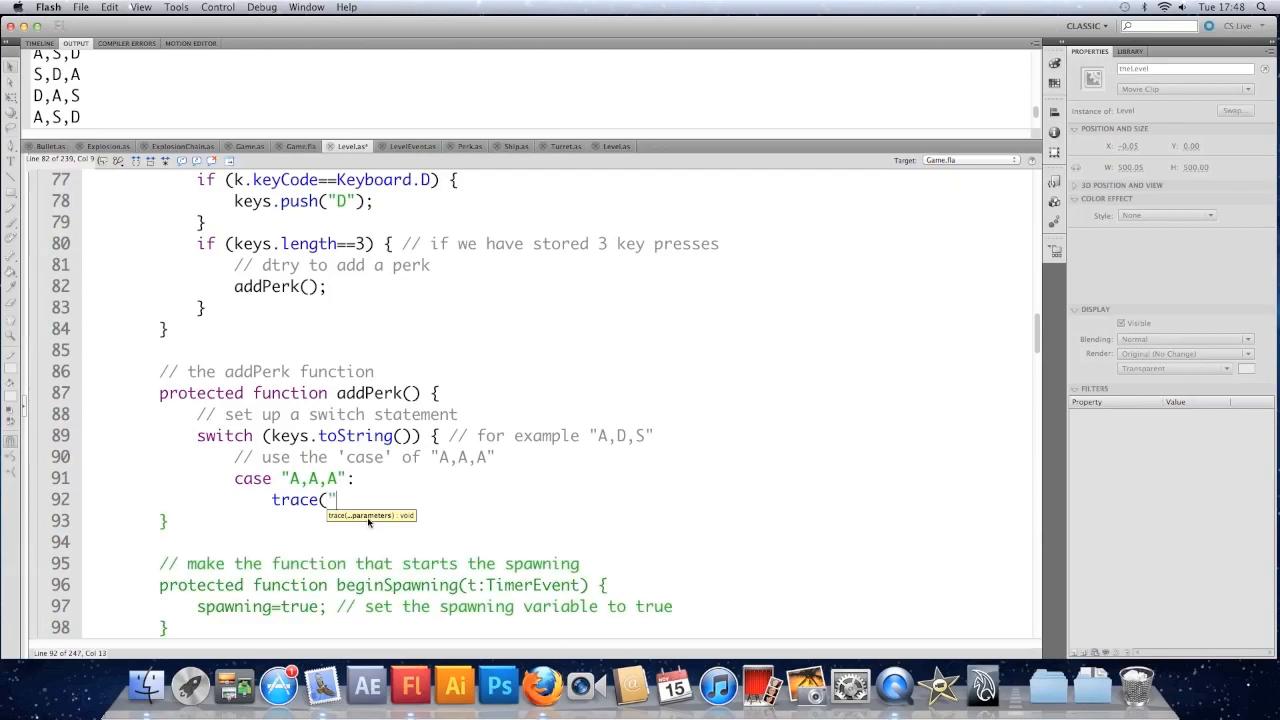
{"action": "type", "text": "Increase rate o"}
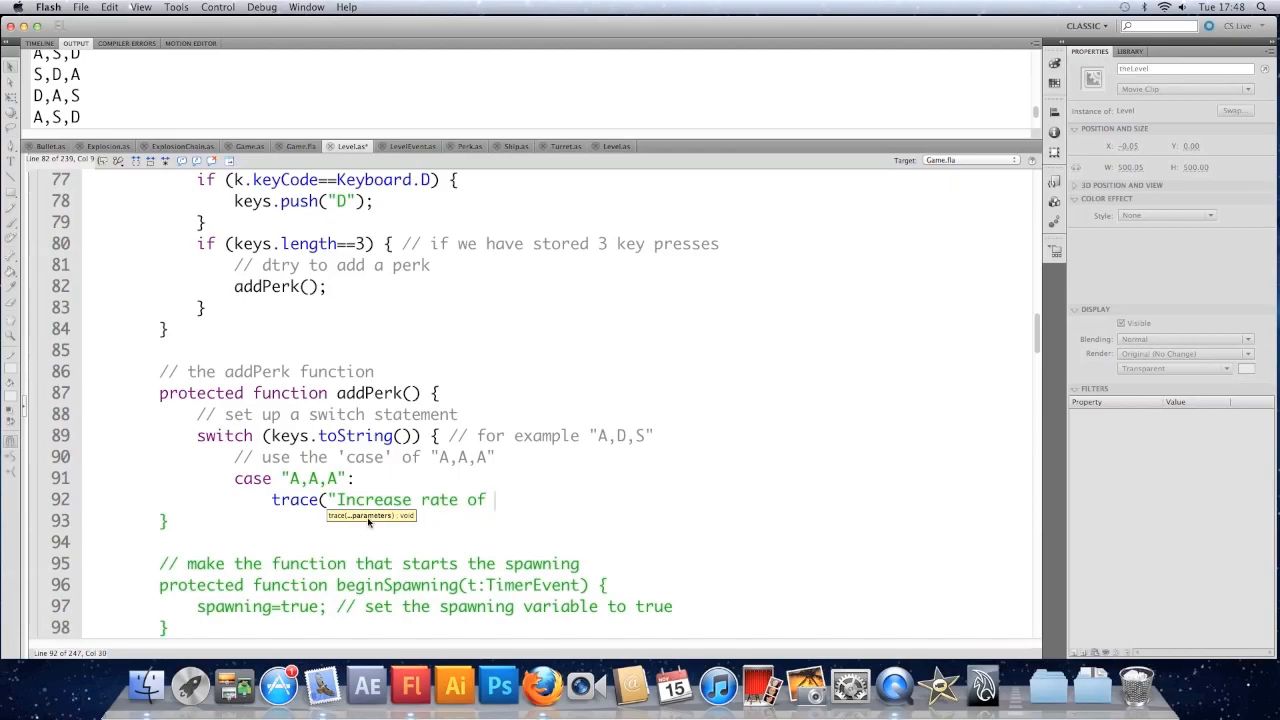
{"action": "type", "text": "fire!\");"}
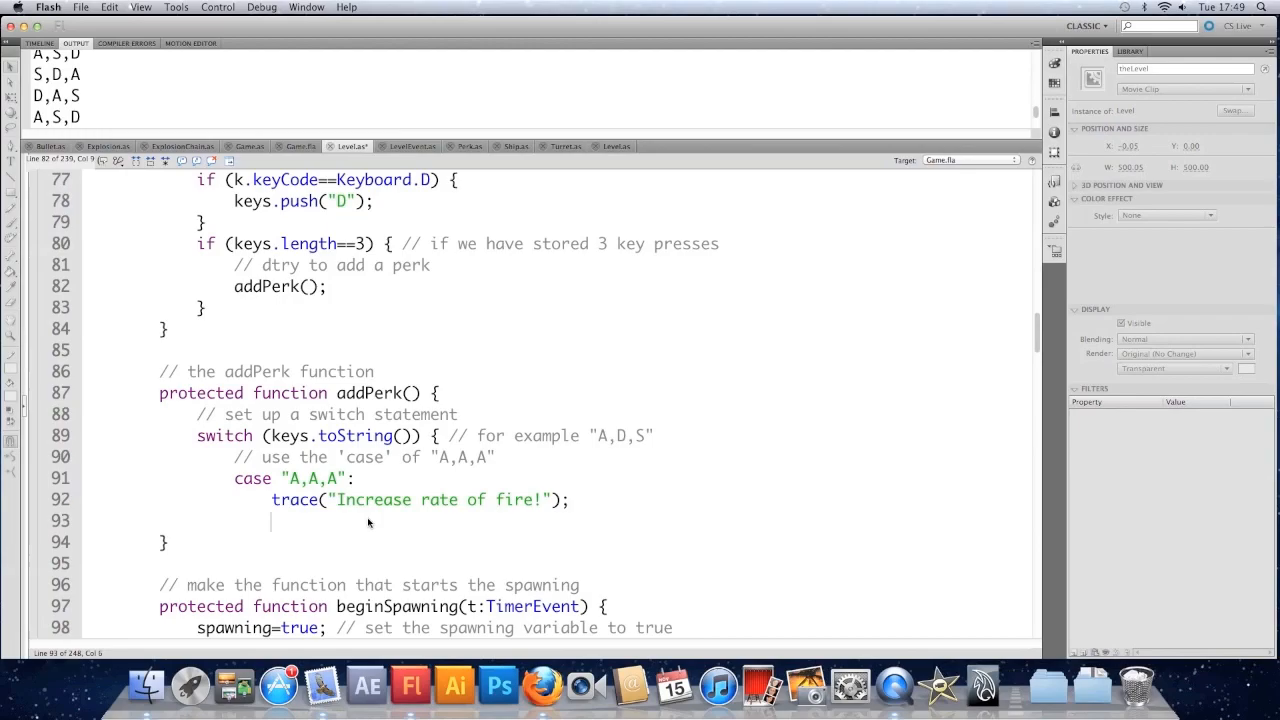
- End the A,A,A case with break; // break out of this switch statement
{"action": "type", "text": "break"}
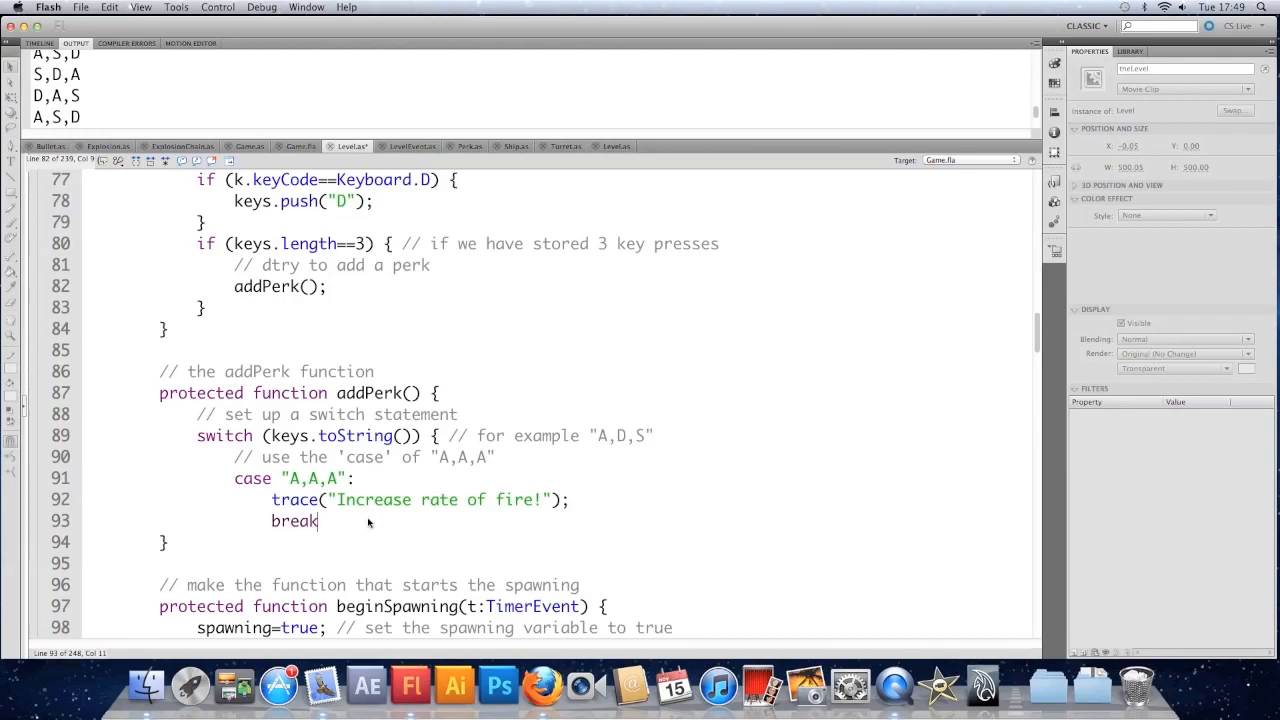
{"action": "type", "text": "; // break ou"}
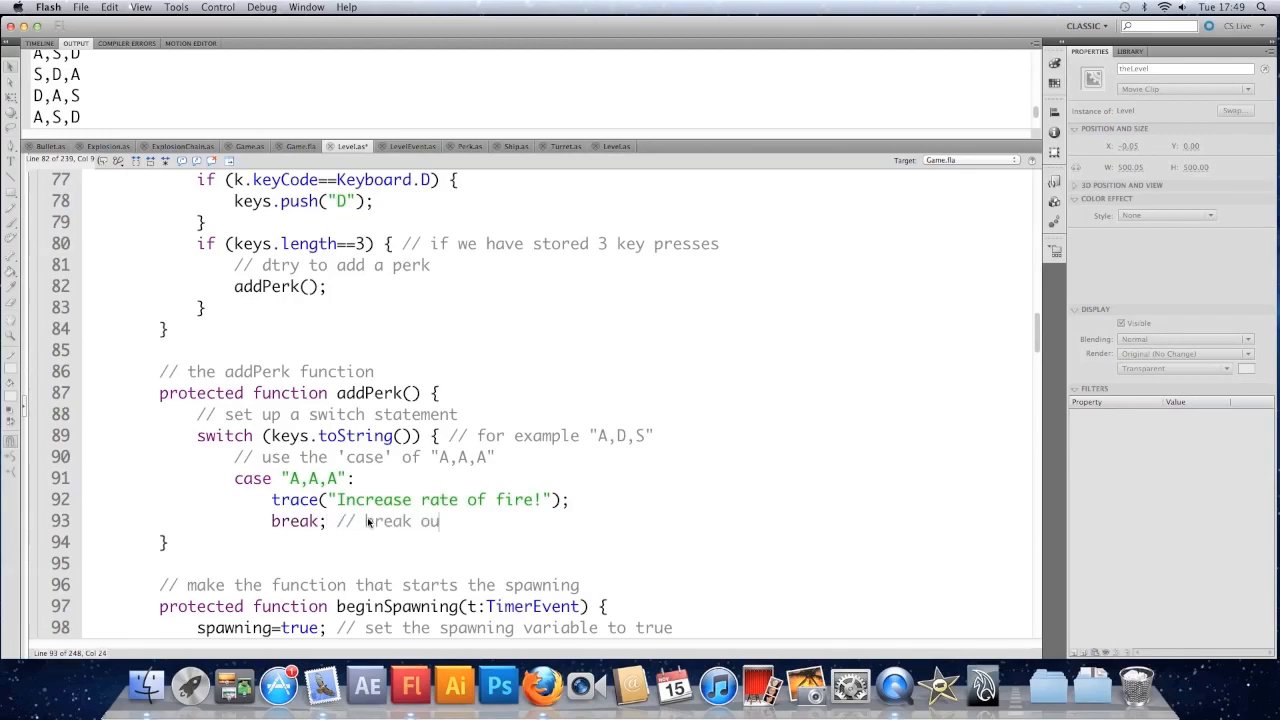
{"action": "type", "text": "t of this switch"}
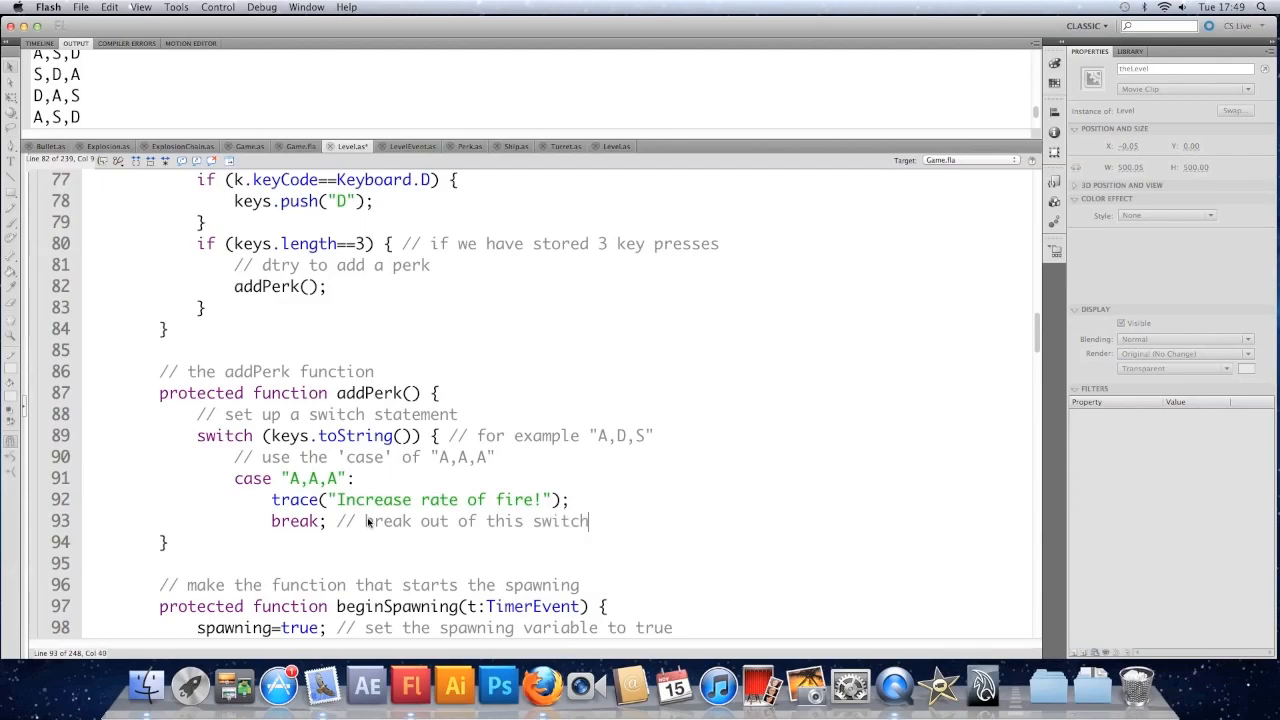
{"action": "type", "text": "statement"}
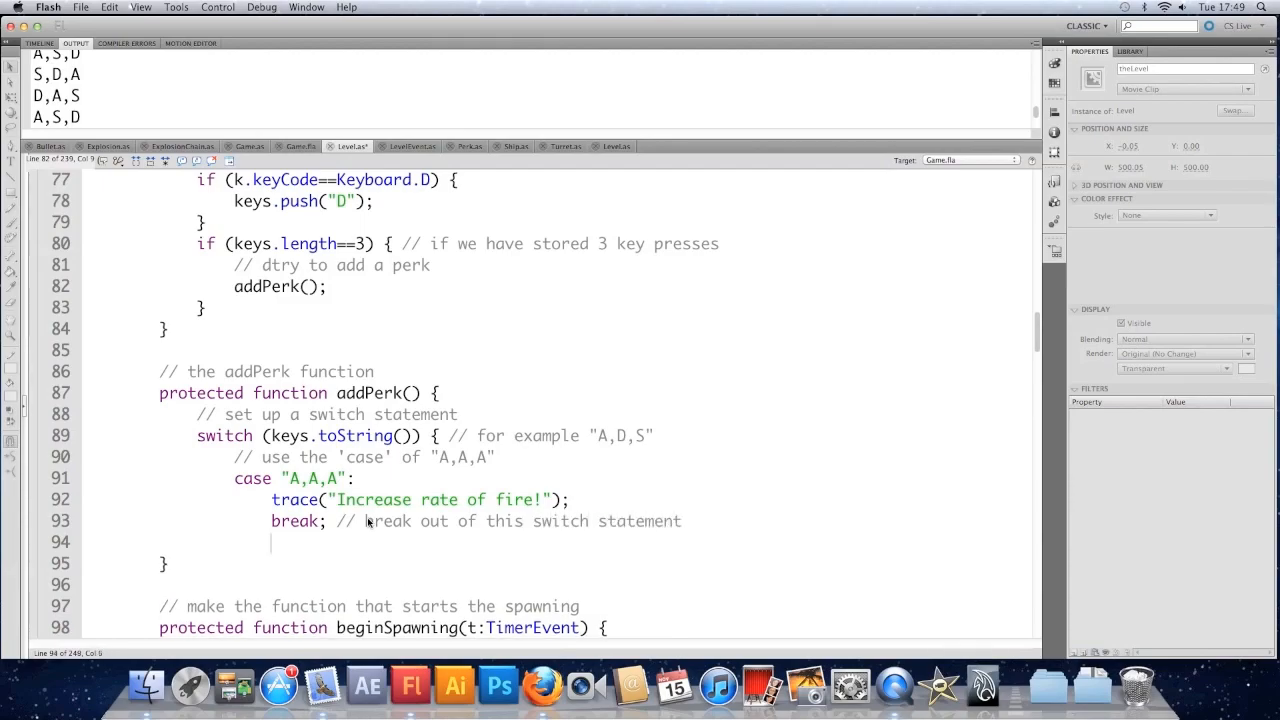
- Add a default-behaviour comment and a default case tracing "That's not a valid combo"
{"action": "type", "text": "// sh"}
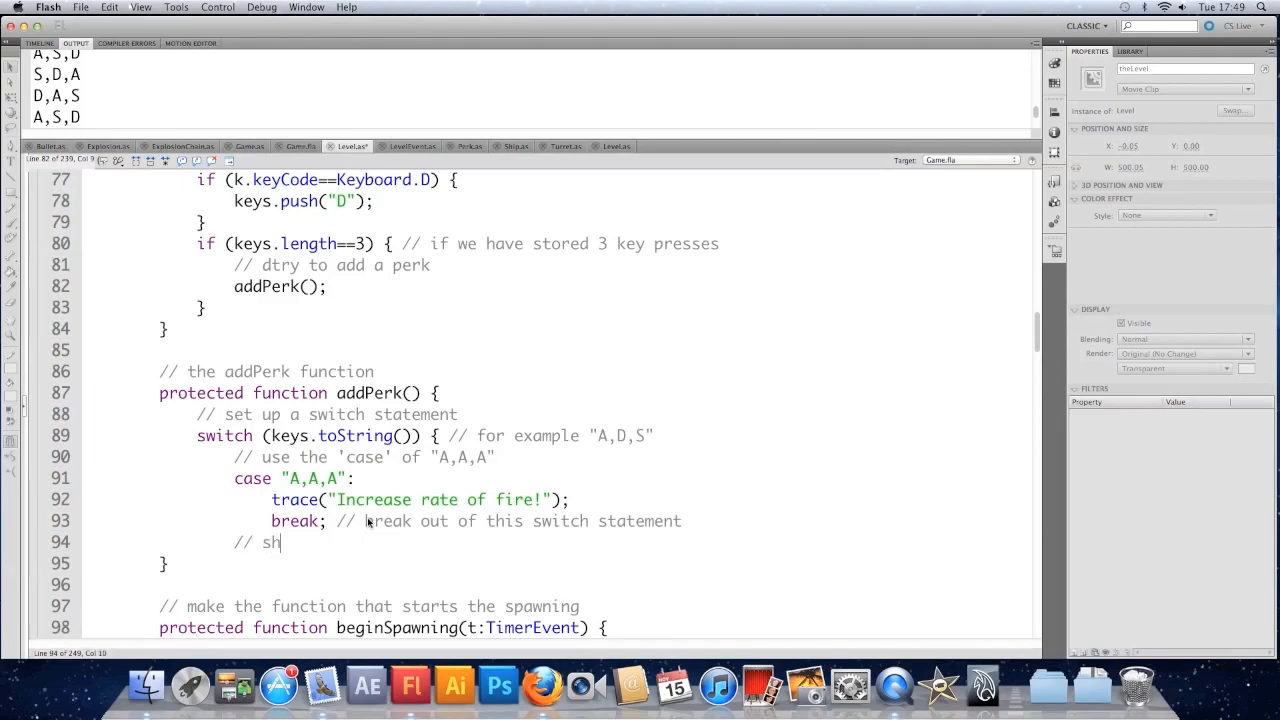
{"action": "type", "text": "we should have"}
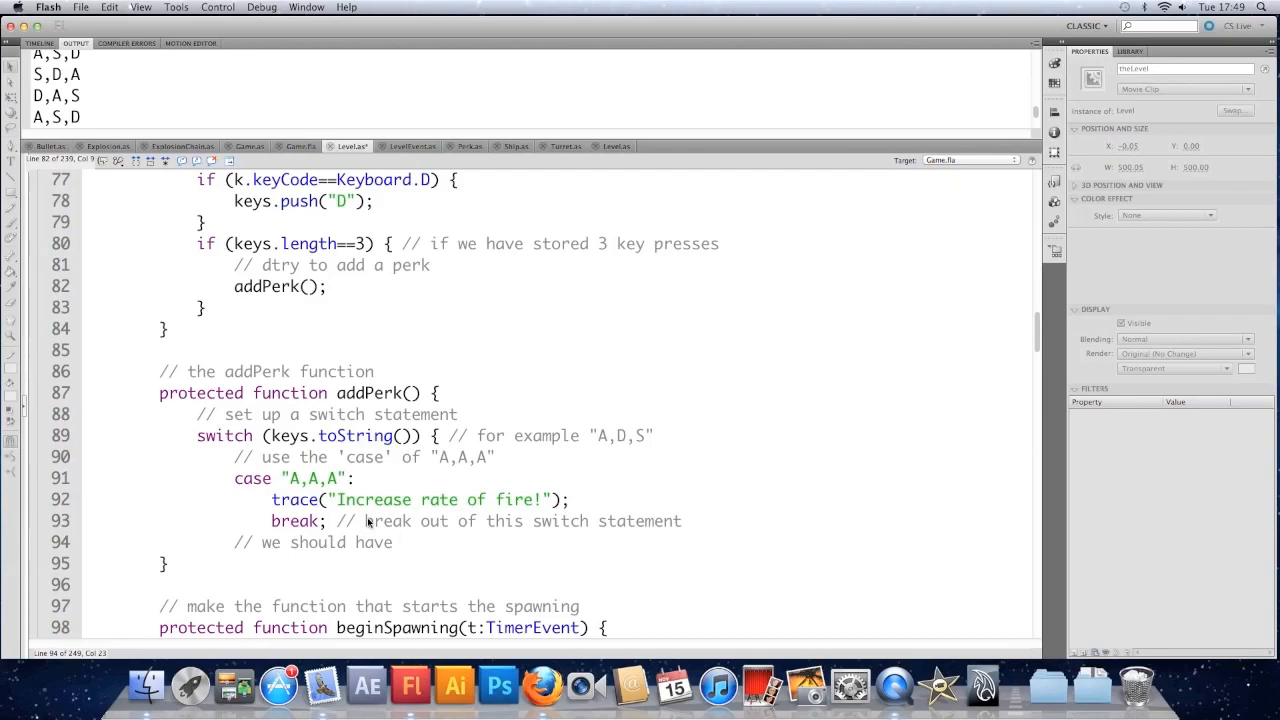
{"action": "type", "text": "some default bev"}
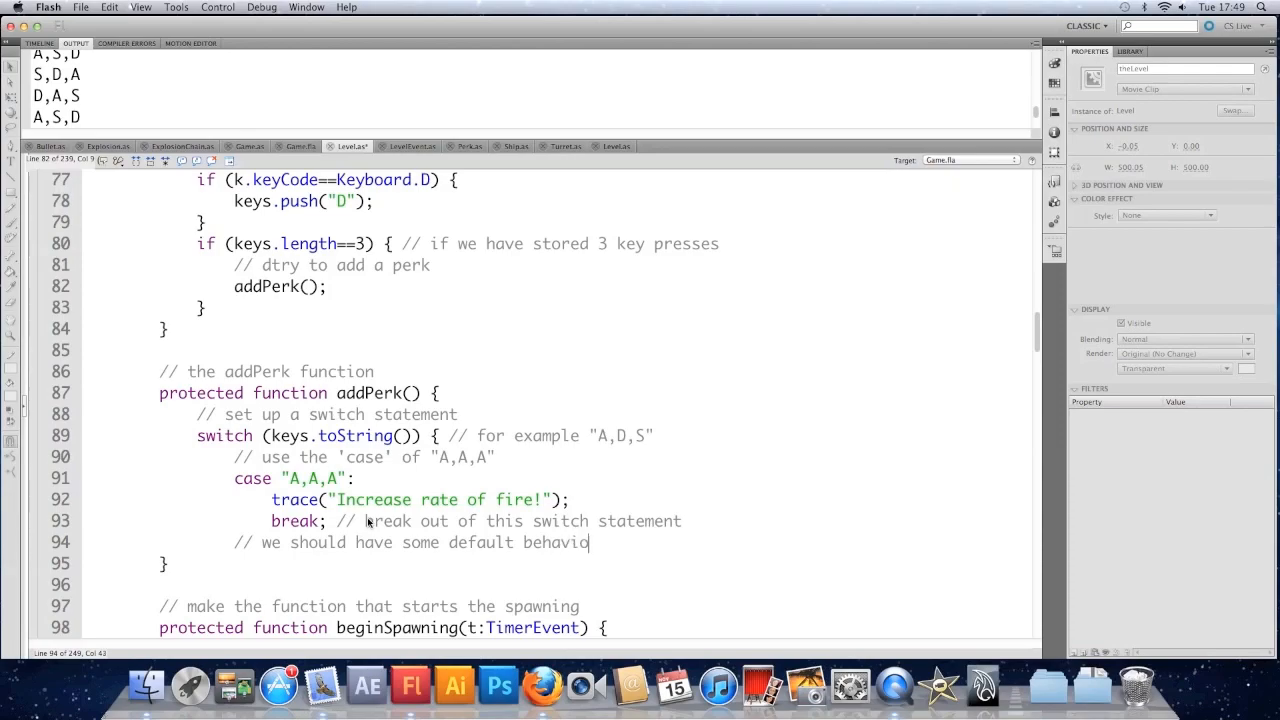
{"action": "type", "text": "ur"}
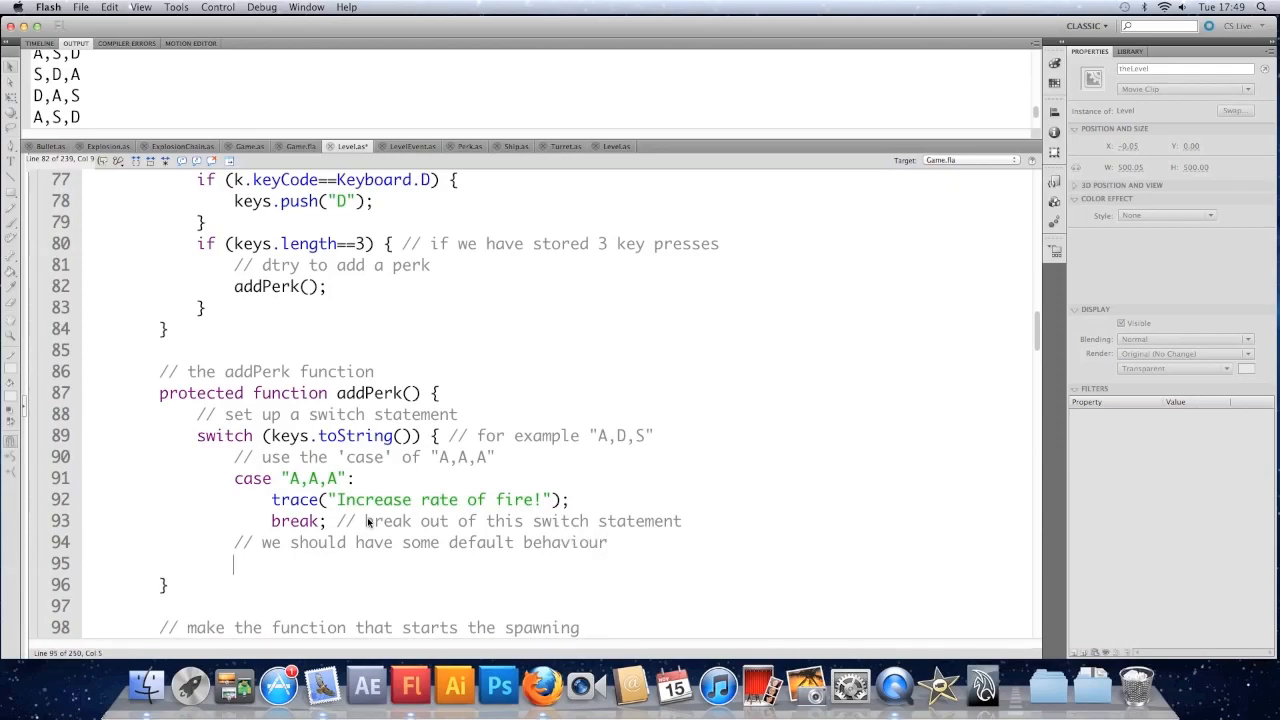
{"action": "type", "text": "default:"}
{"action": "type", "text": "trace"}
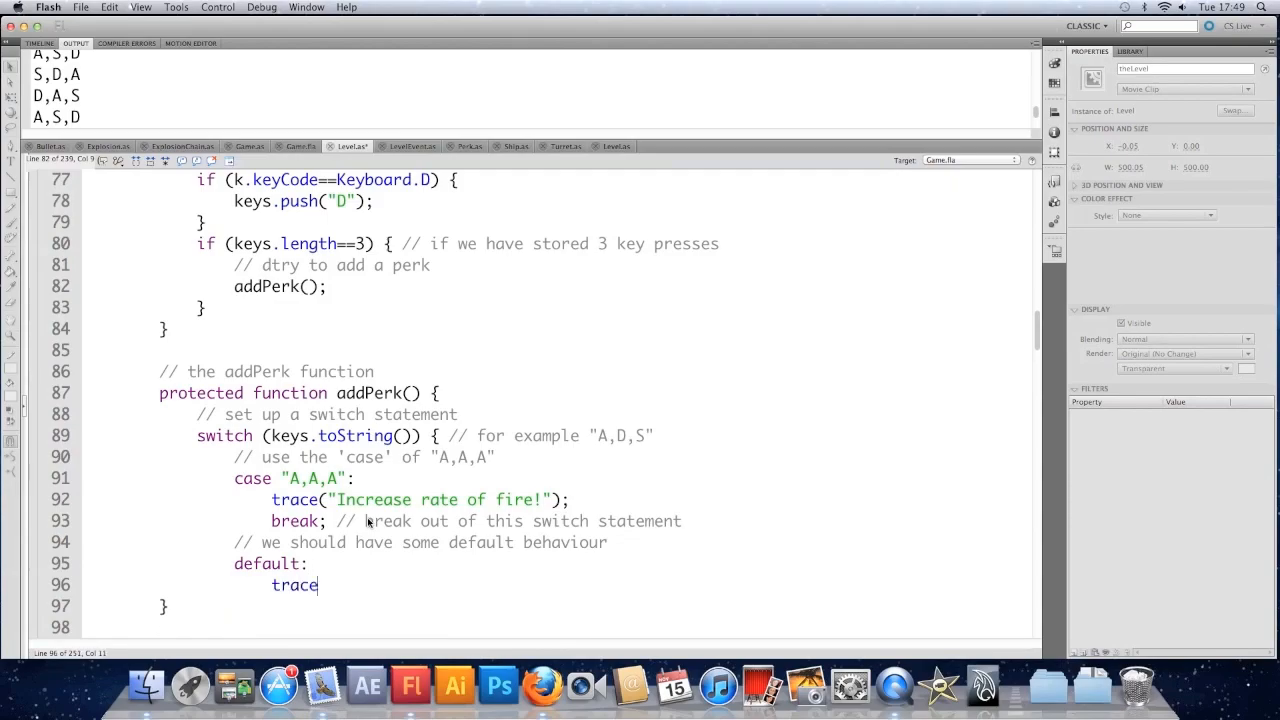
{"action": "type", "text": "(\"T"}
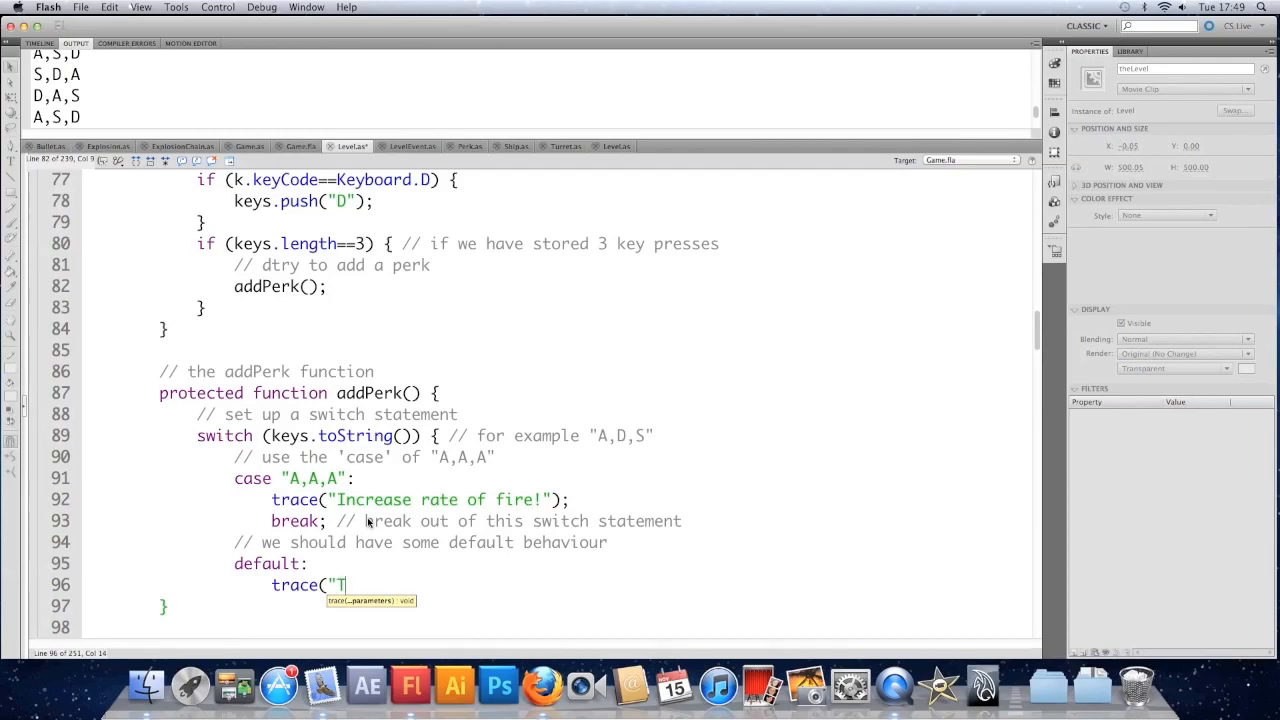
{"action": "type", "text": "hat's"}
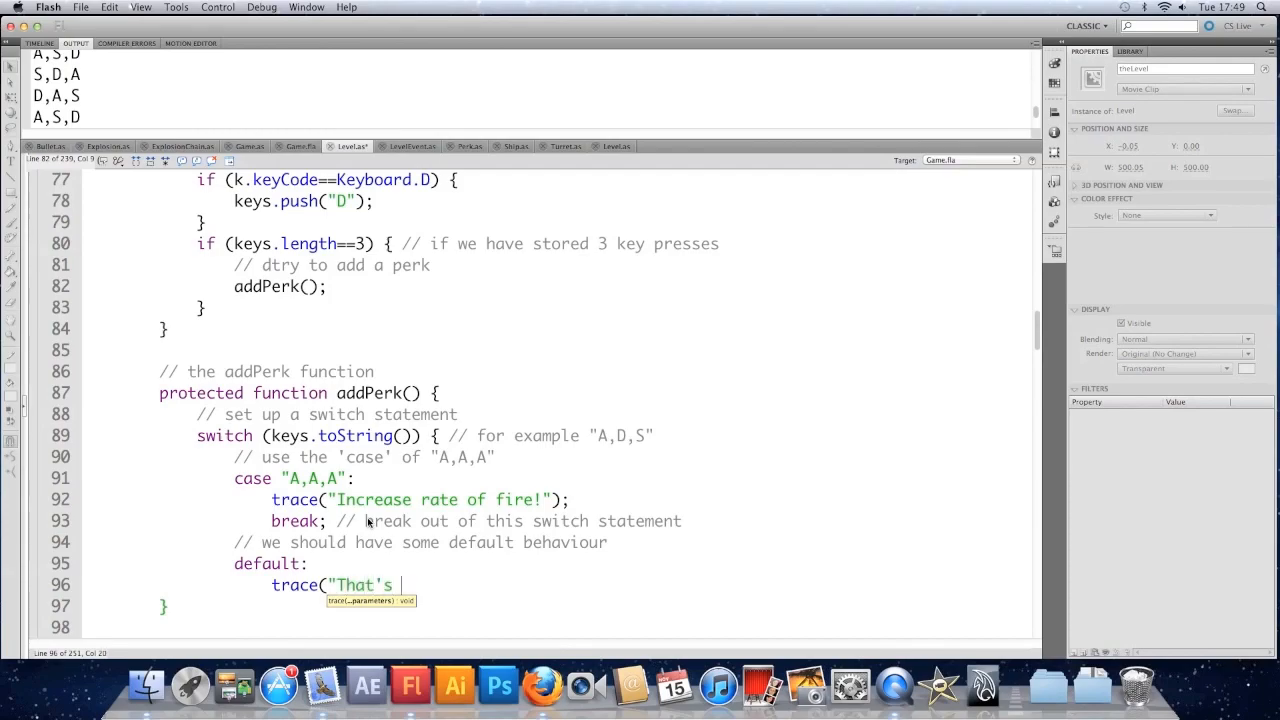
{"action": "type", "text": "not a v"}
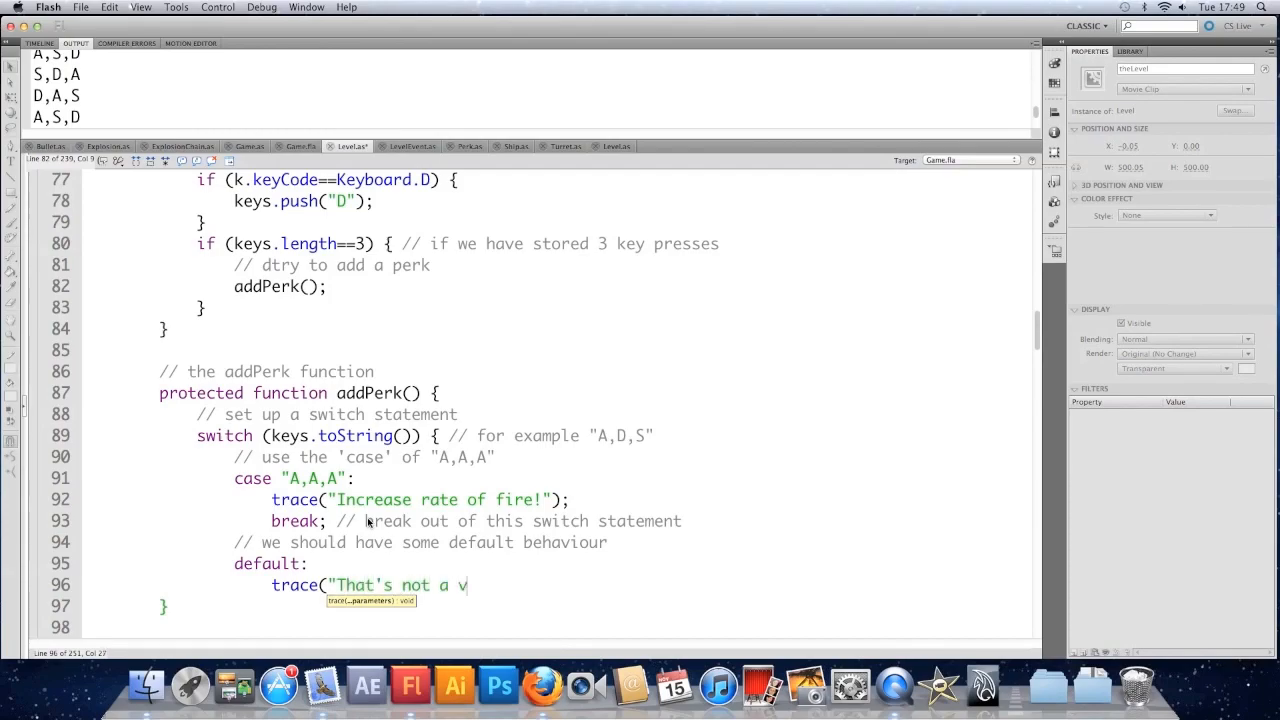
{"action": "type", "text": "alid combo\""}
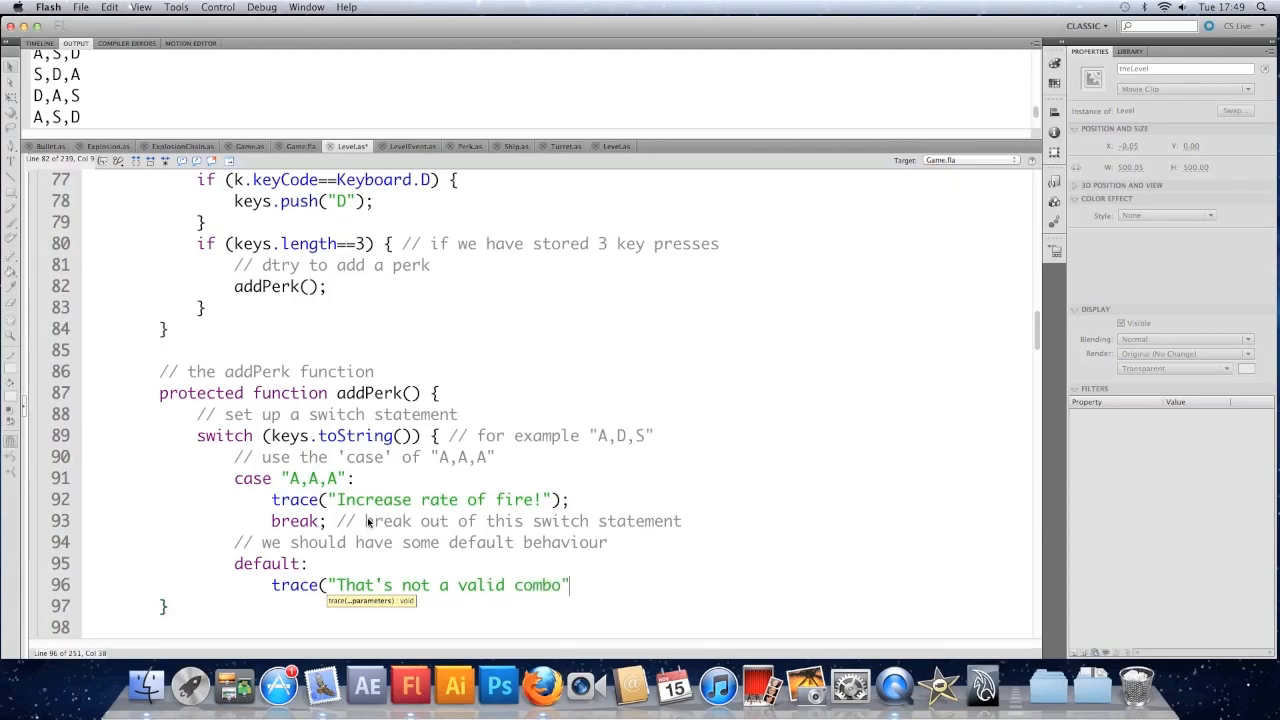
{"action": "type", "text": ");"}
{"action": "type", "text": "}"}
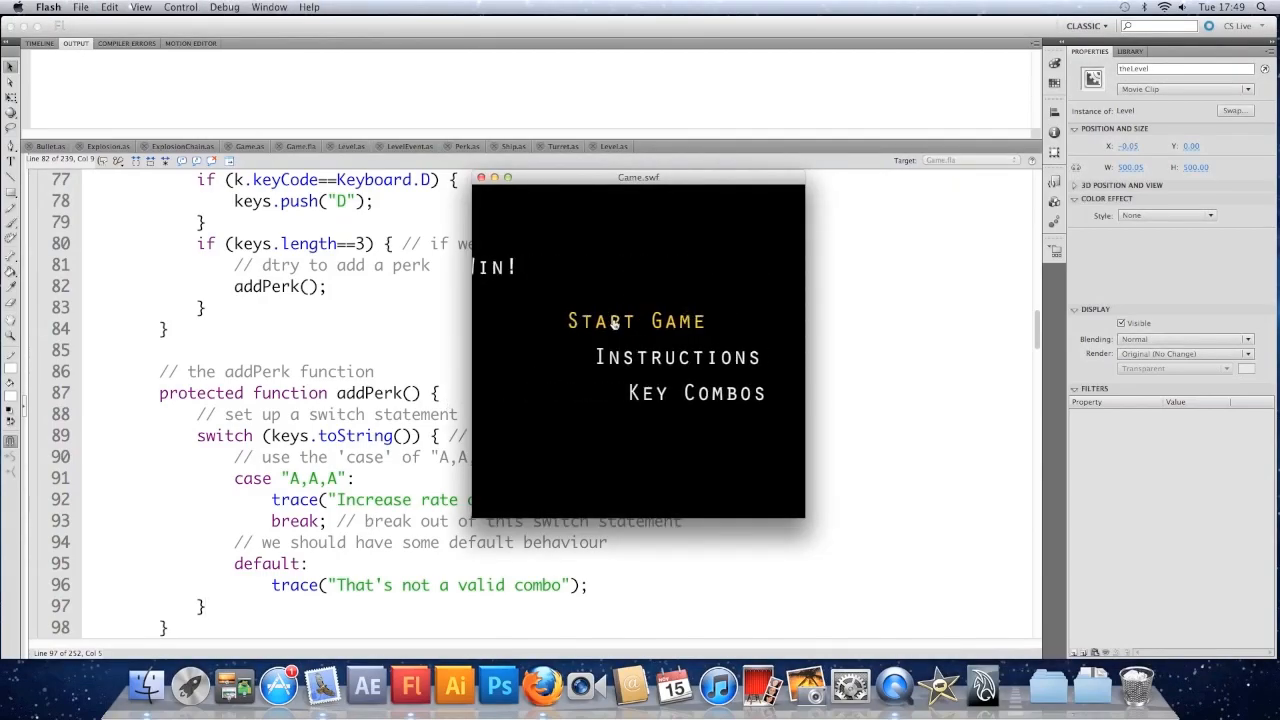
- Start a test game and enter A,A,A to log "Increase rate of fire!"
{"action": "left_click", "coordinate": [636, 320]}
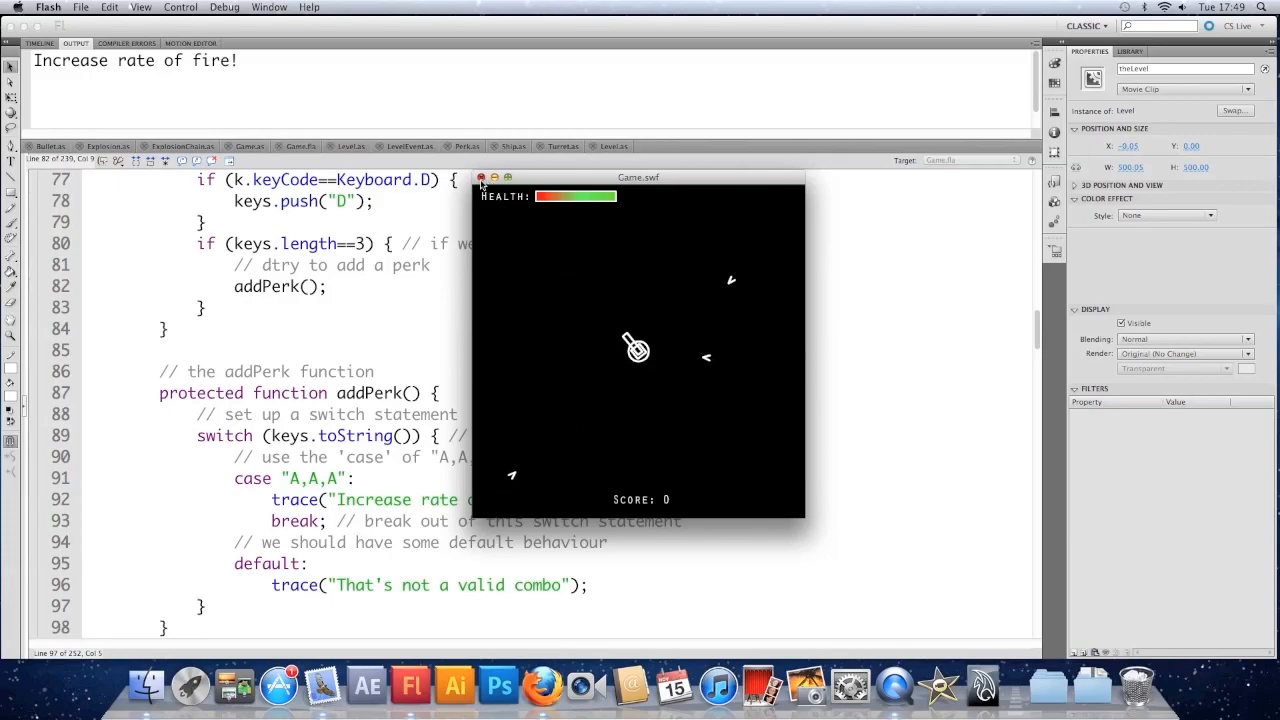
{"action": "left_click", "coordinate": [481, 177]}
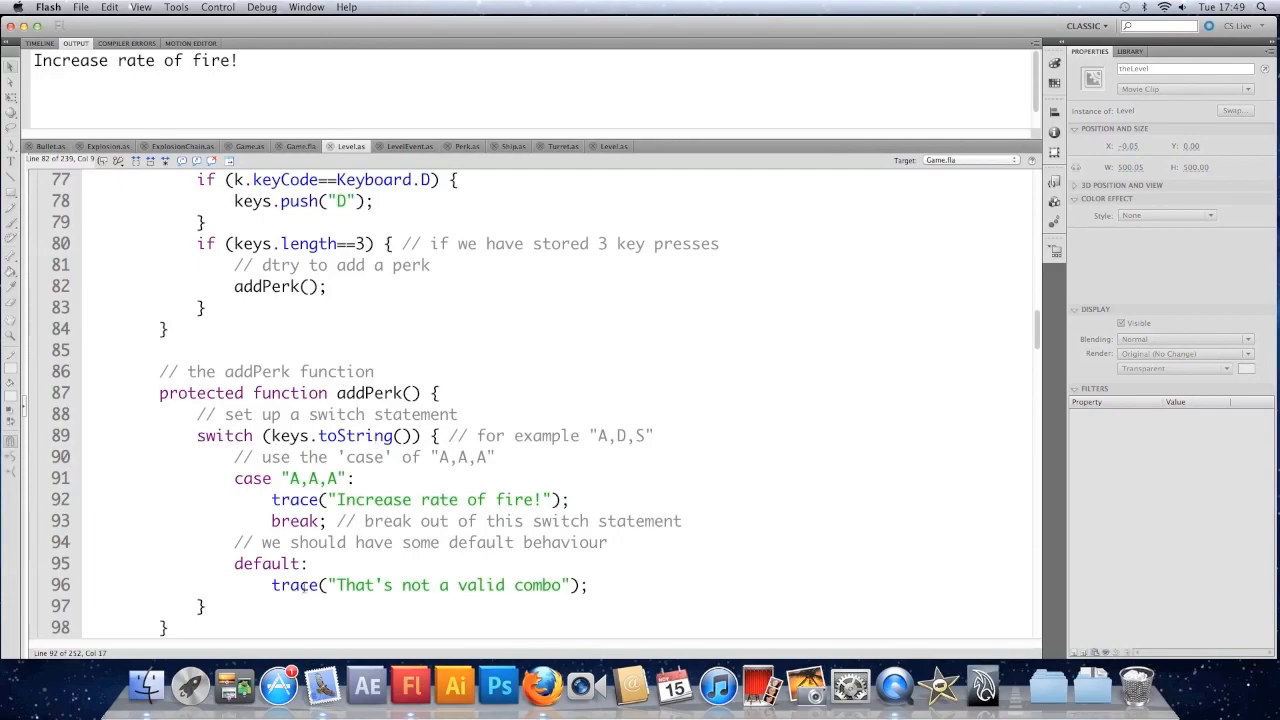
- Add keys = new Array(); // wipe the array after the addPerk switch
{"action": "scroll", "scroll_direction": "up", "scroll_amount": 3}
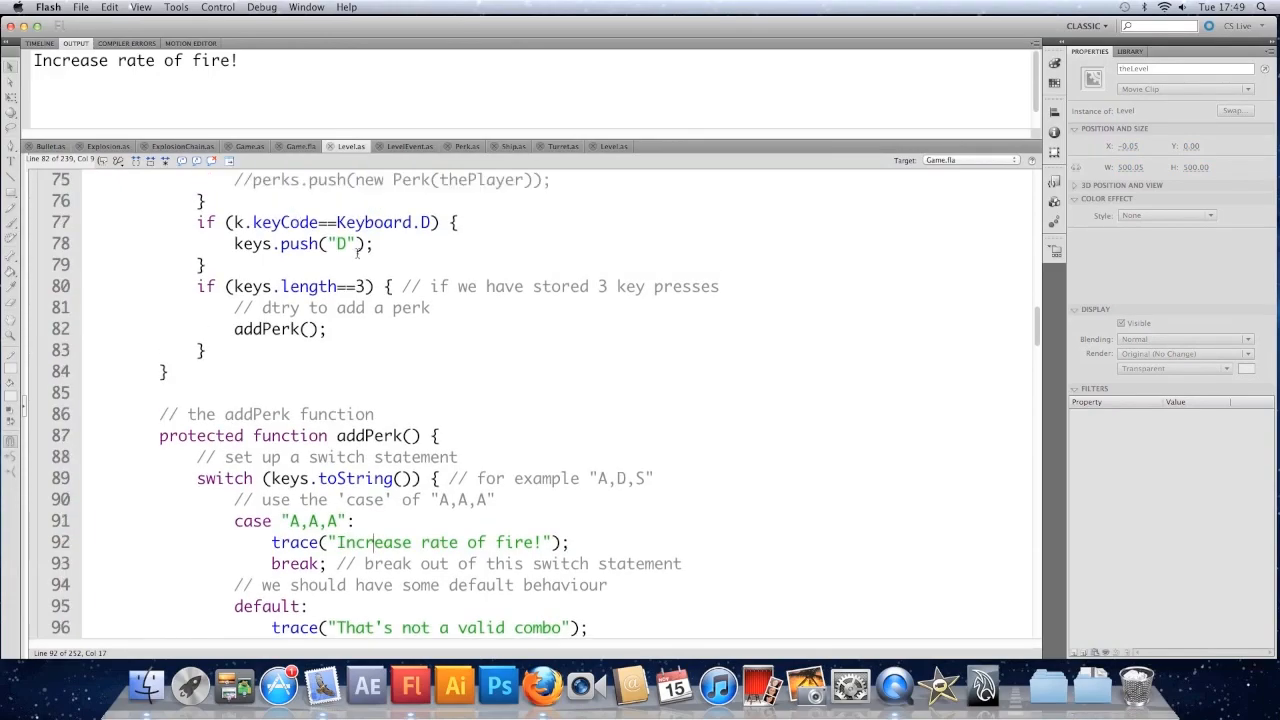
{"action": "scroll", "scroll_direction": "down", "scroll_amount": 3}
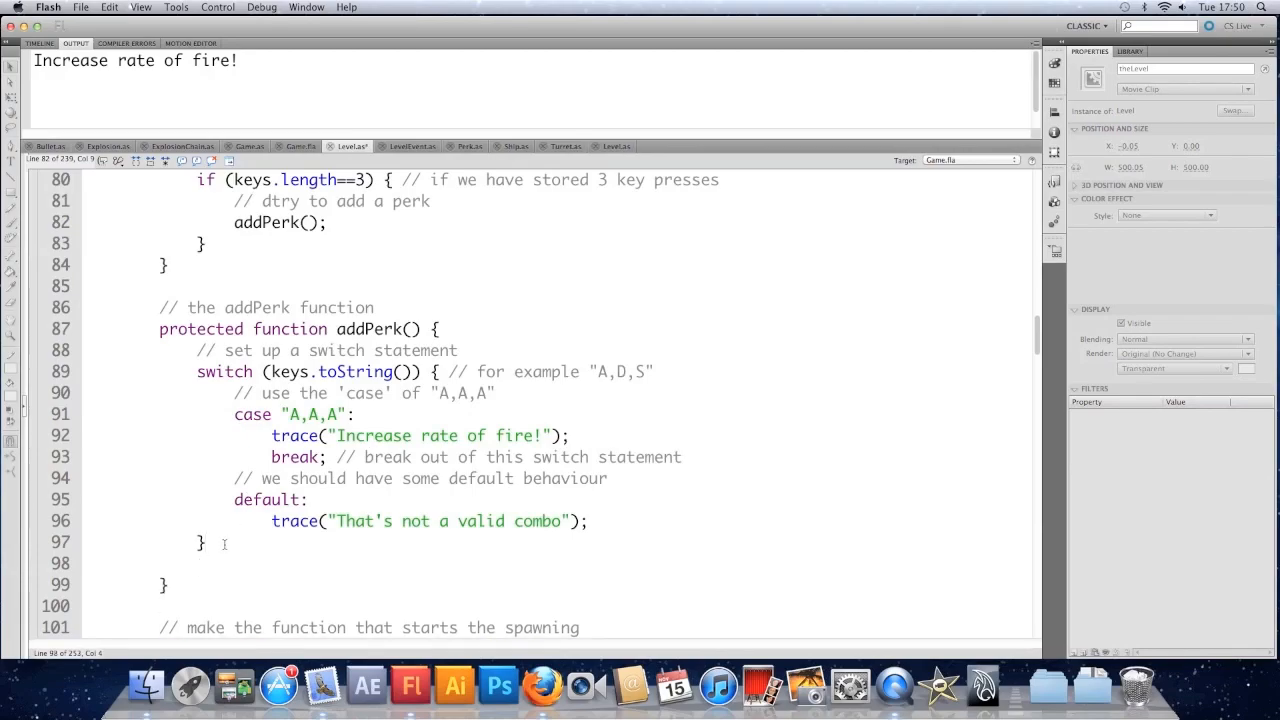
{"action": "type", "text": "keys"}
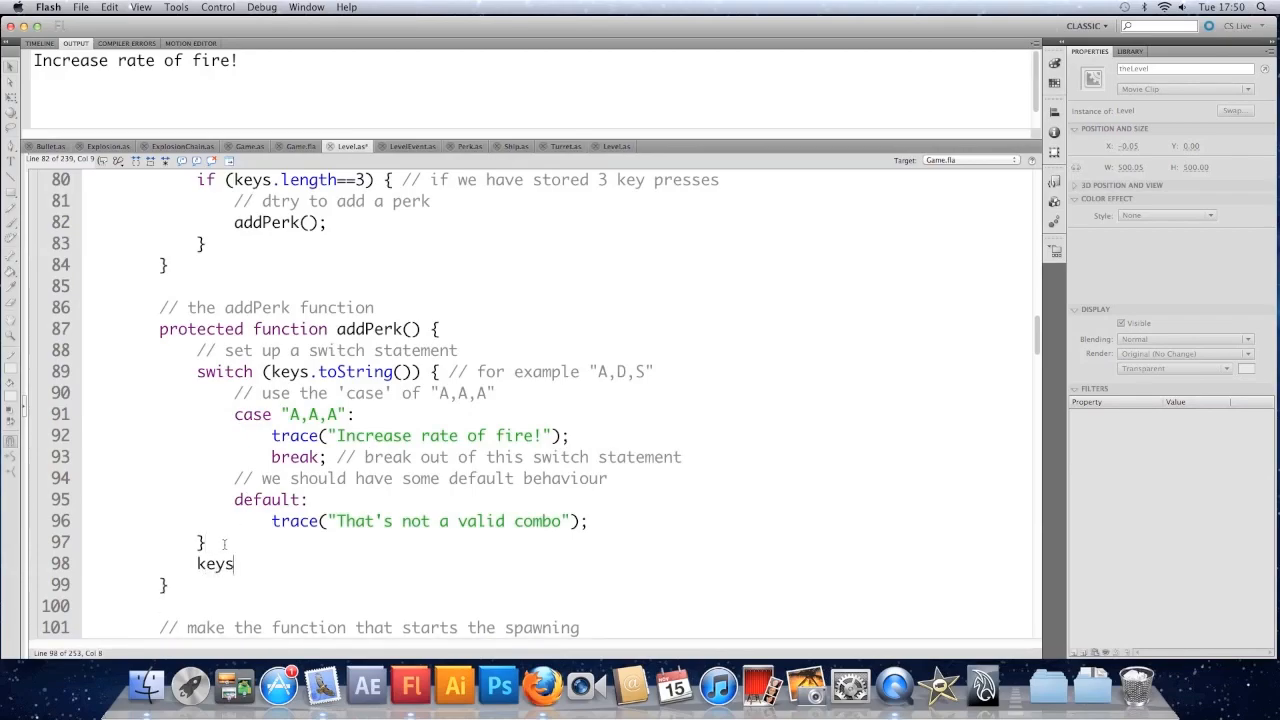
{"action": "type", "text": "=new Array();"}
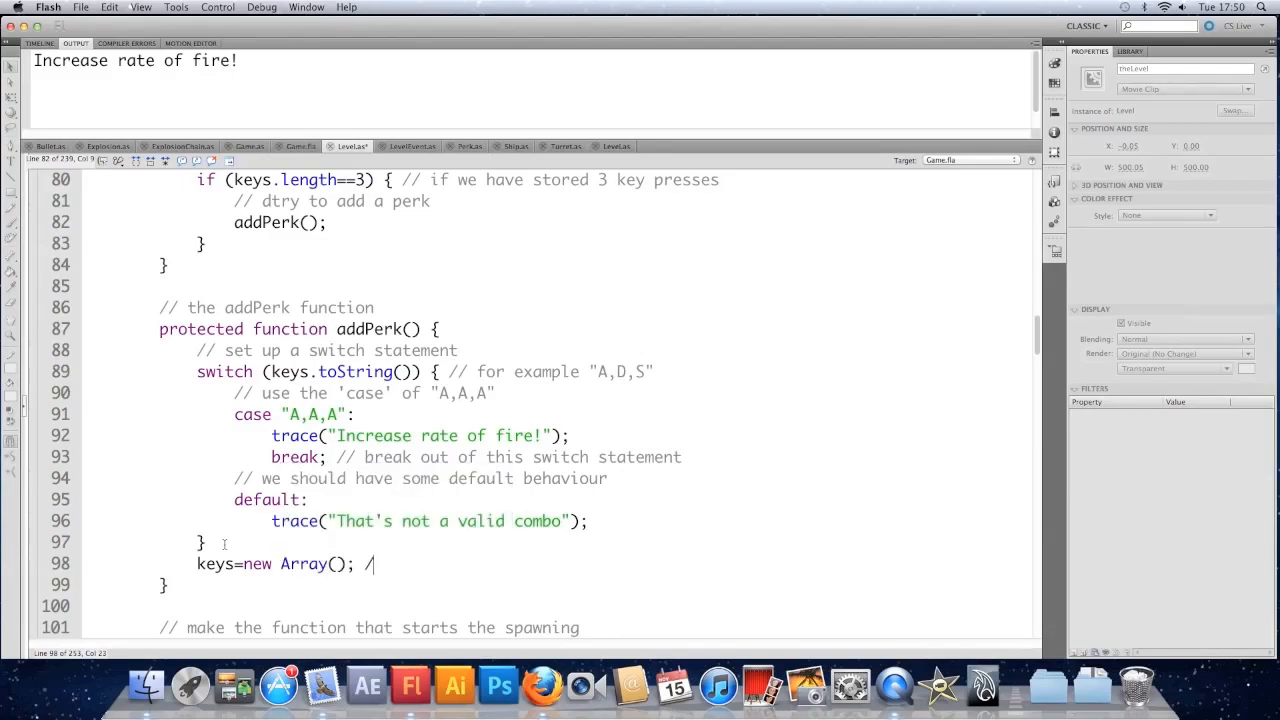
{"action": "type", "text": "/ wipe the array"}
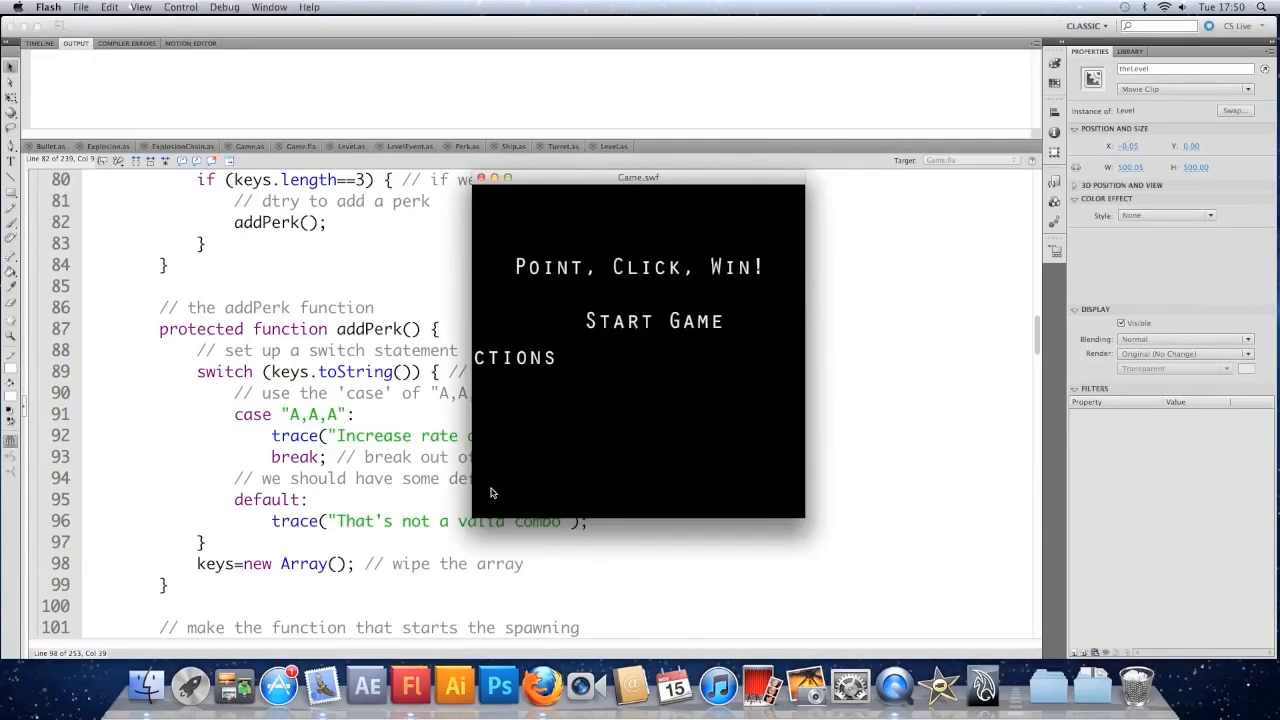
- Start a test game and enter an invalid combo and A,A,A to check both traces
{"action": "left_click", "coordinate": [654, 320]}
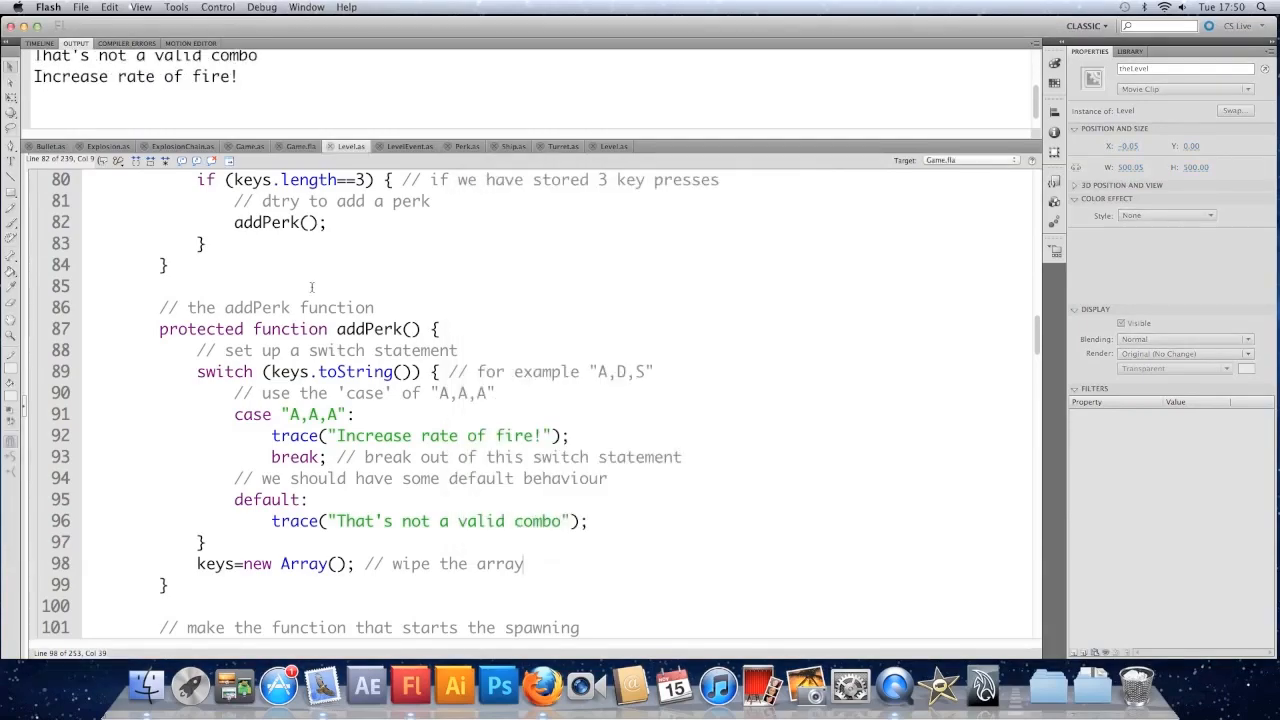
{"action": "scroll", "scroll_direction": "down", "scroll_amount": 3}
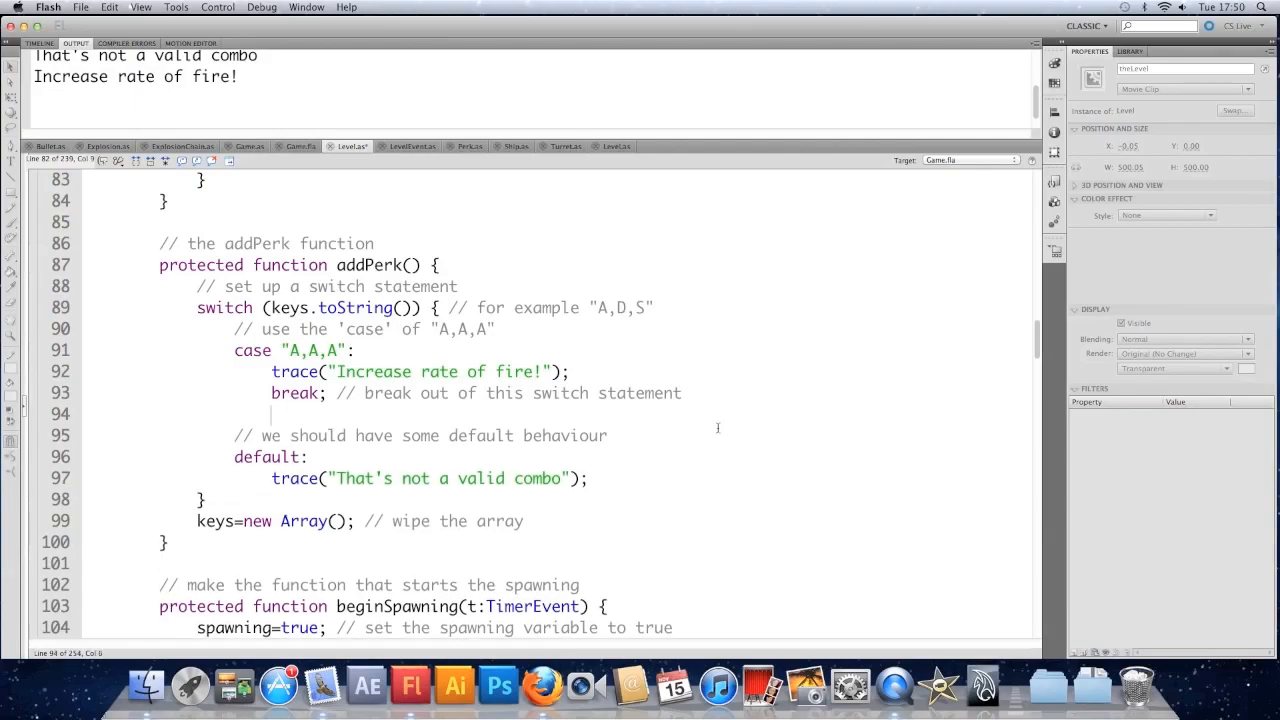
- Add case "S,S,S": tracing "Increase amount of shots!" with a commented break, then test
{"action": "type", "text": "cas"}
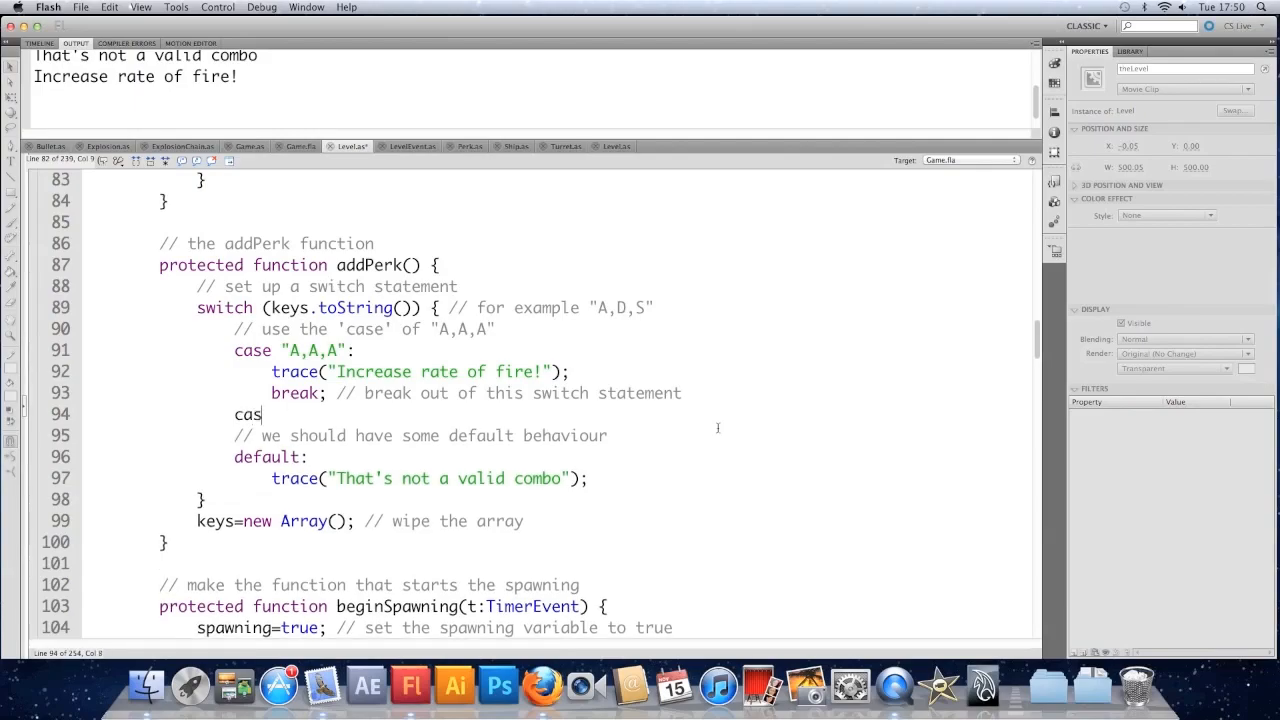
{"action": "type", "text": "e \""}
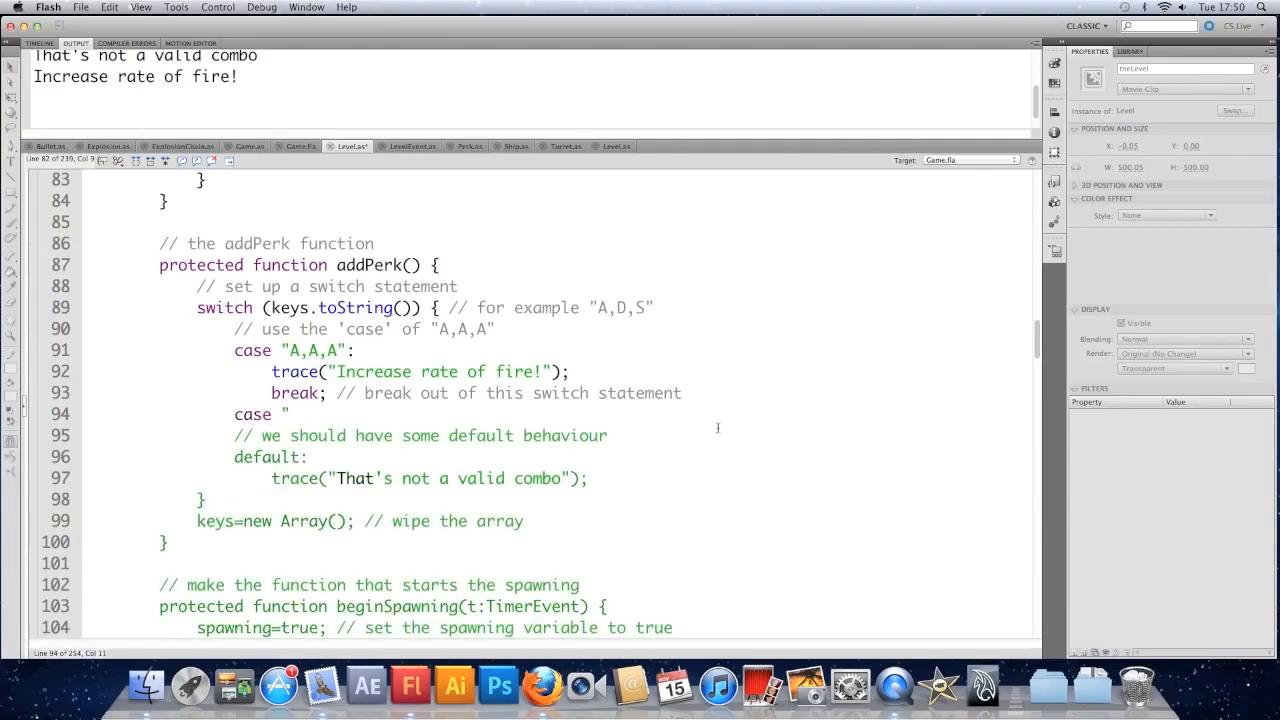
{"action": "type", "text": "S"}
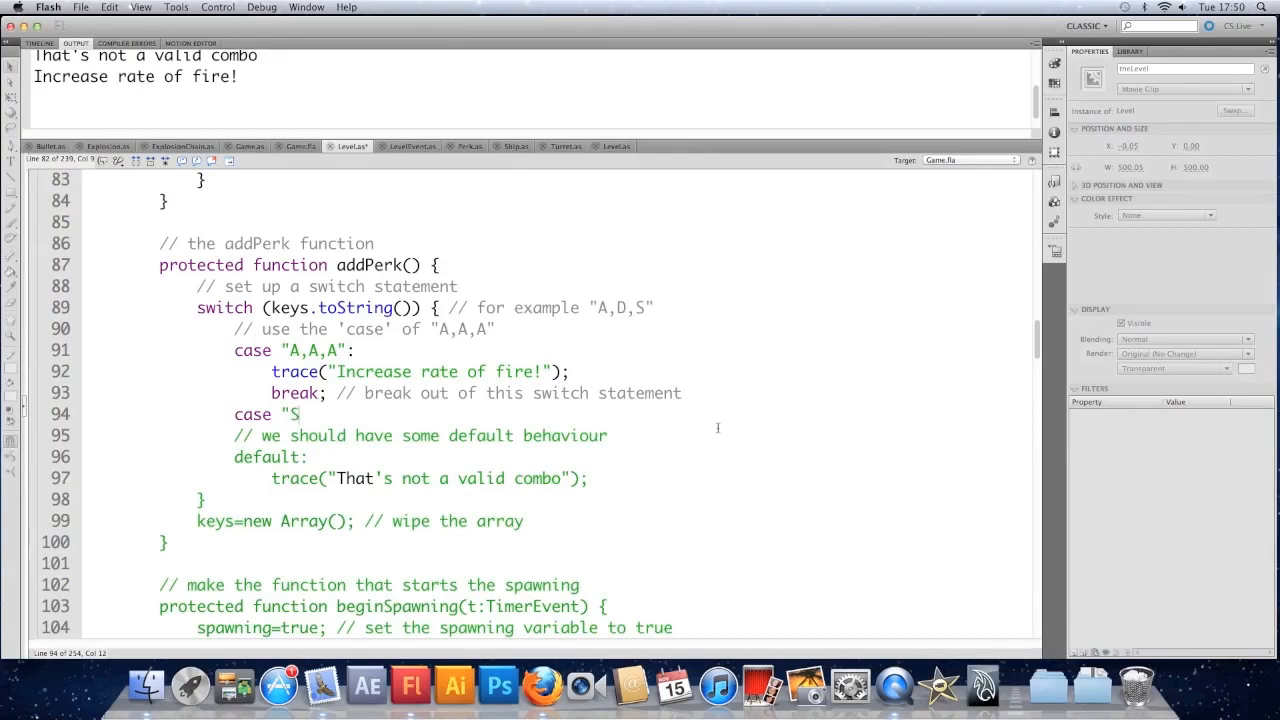
{"action": "type", "text": ",S,S"}
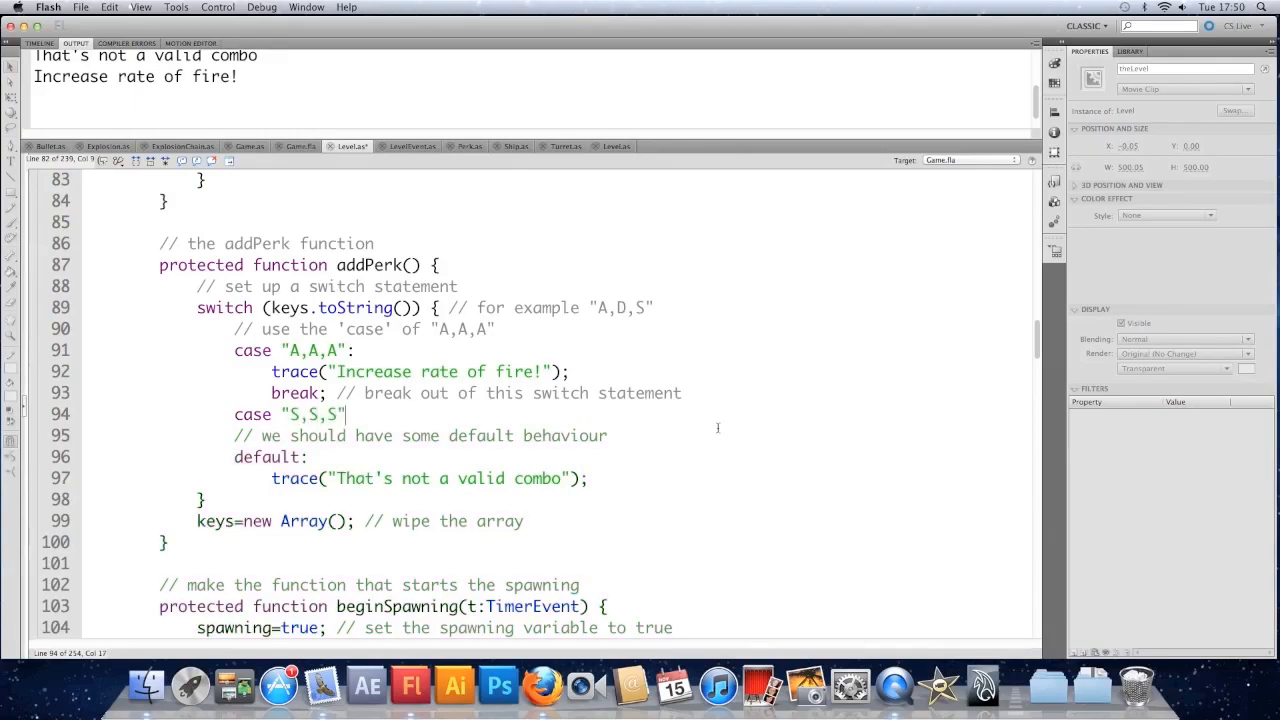
{"action": "key", "text": "Return"}
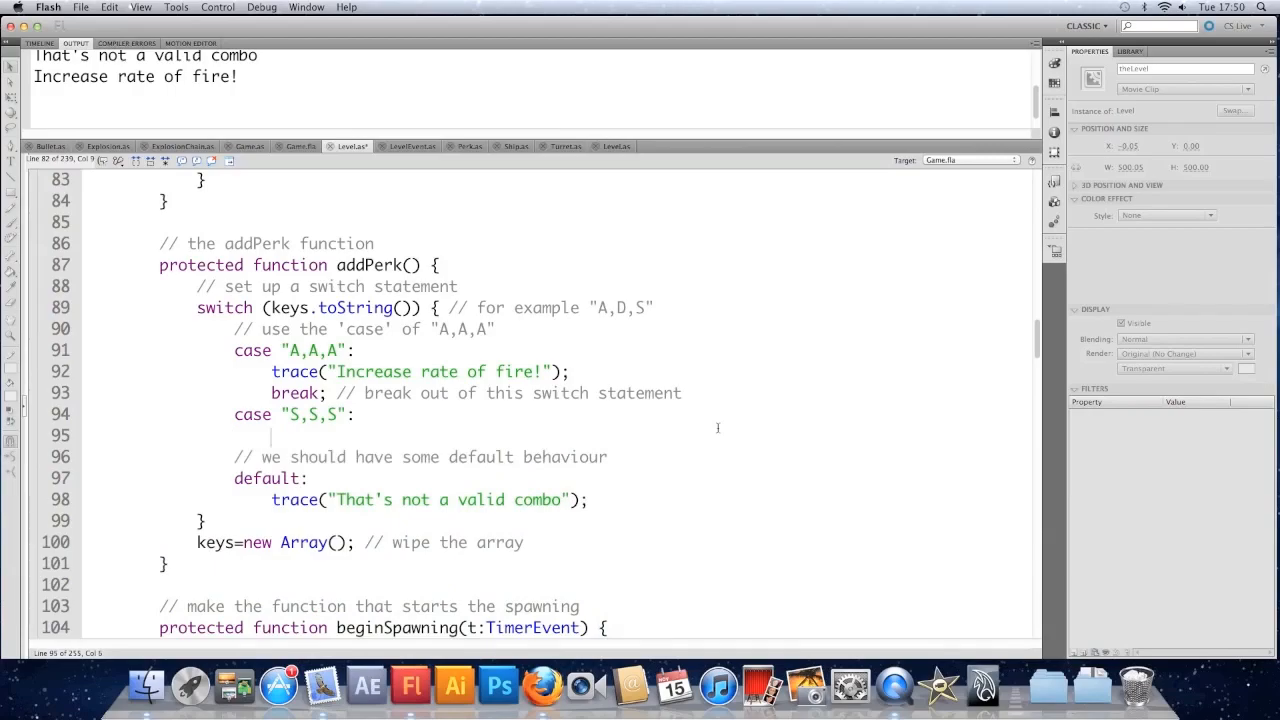
{"action": "type", "text": "trace(\""}
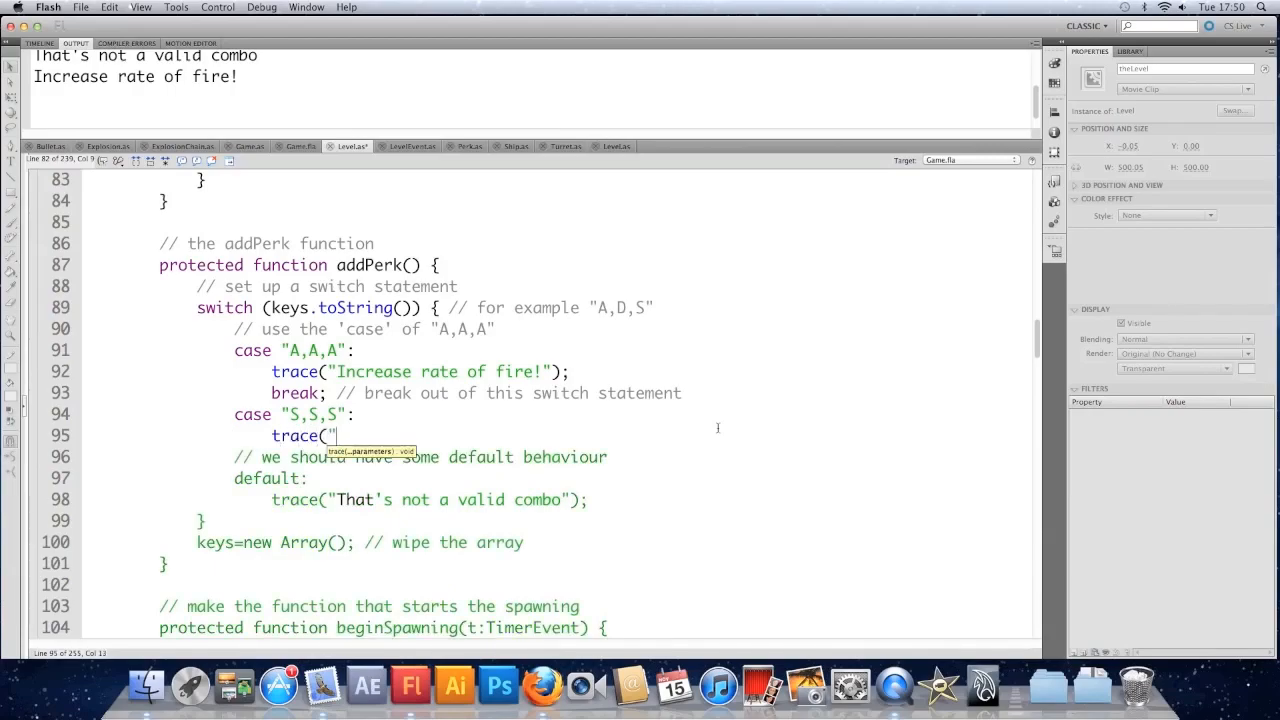
{"action": "type", "text": "Increase amount"}
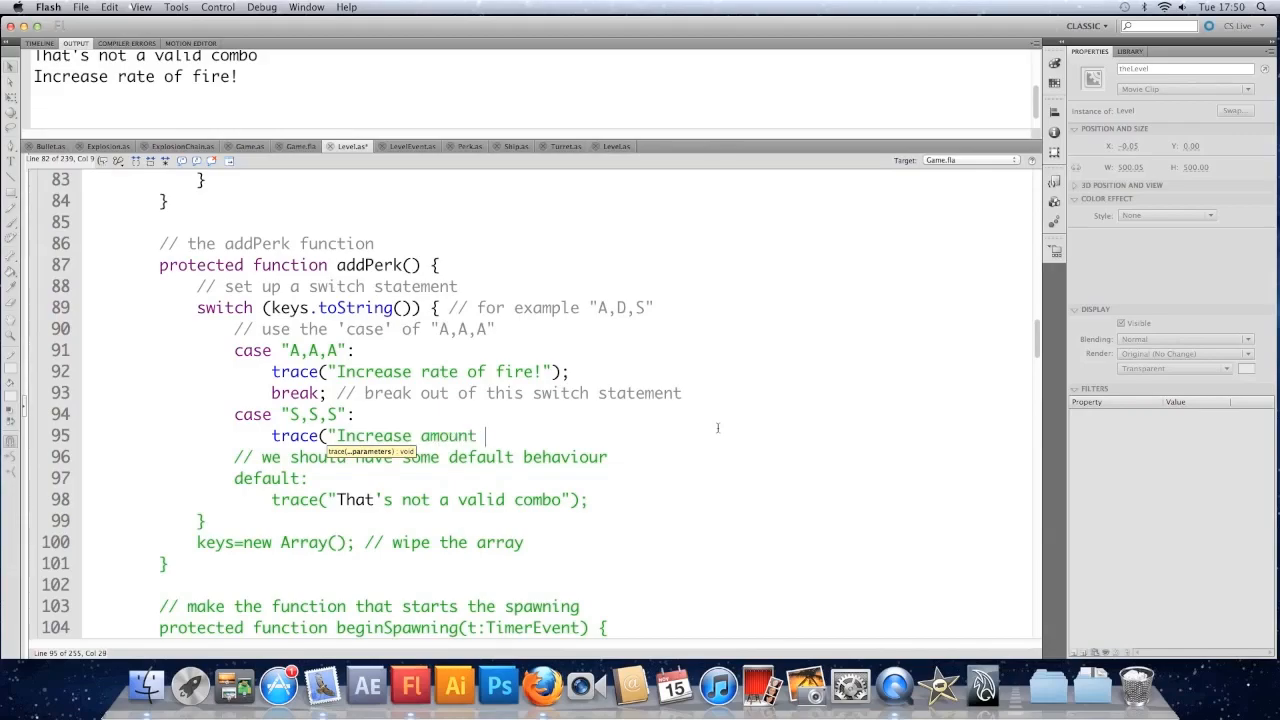
{"action": "type", "text": "of shots!"}
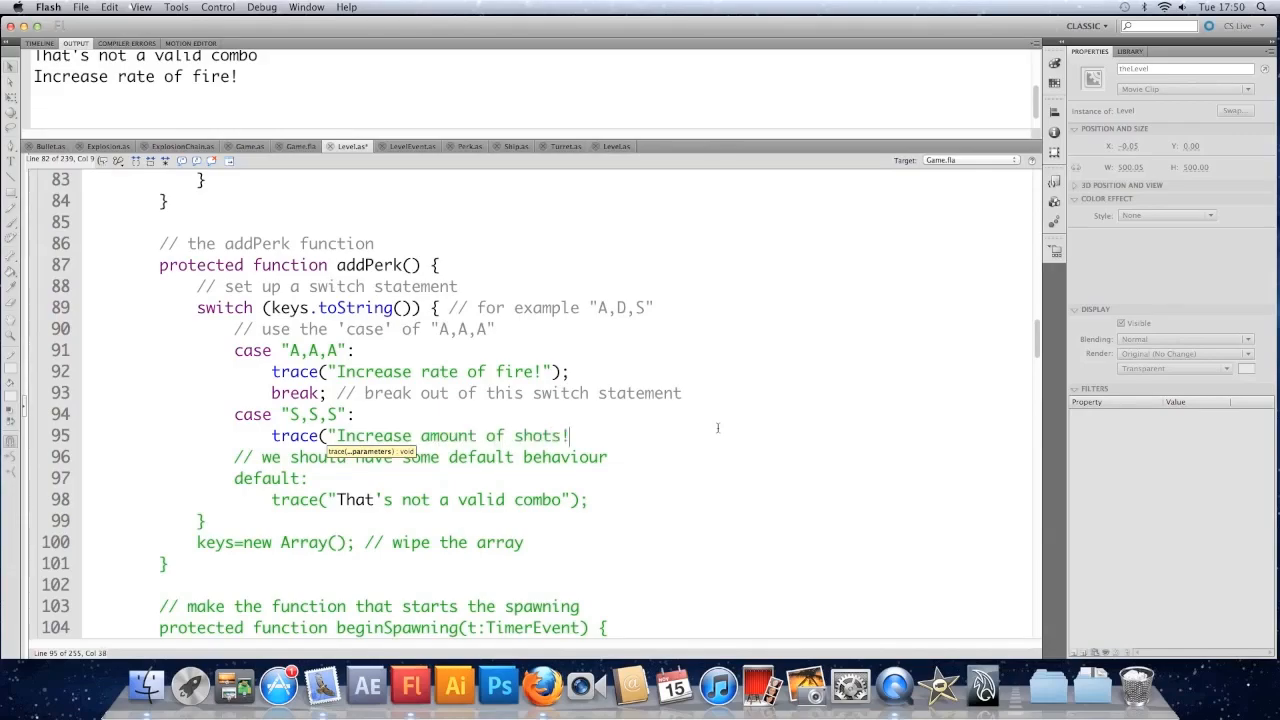
{"action": "type", "text": "\");"}
{"action": "type", "text": "br"}
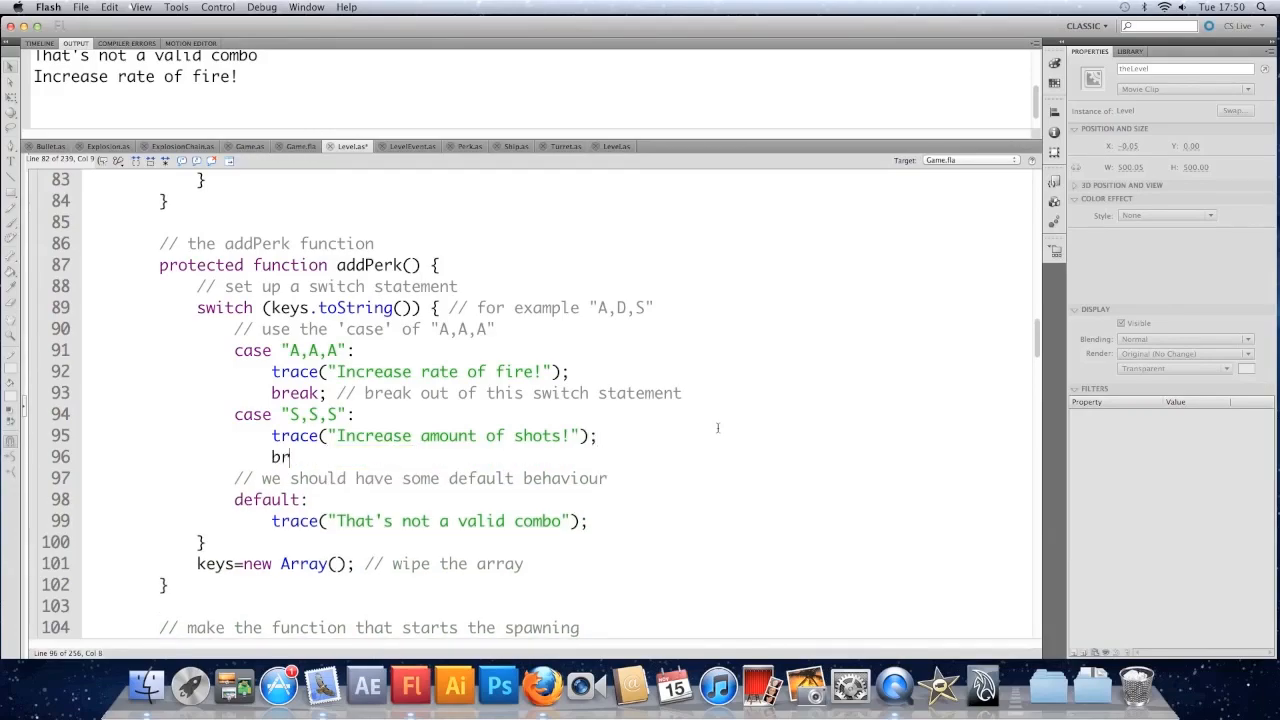
{"action": "type", "text": "eak; //"}
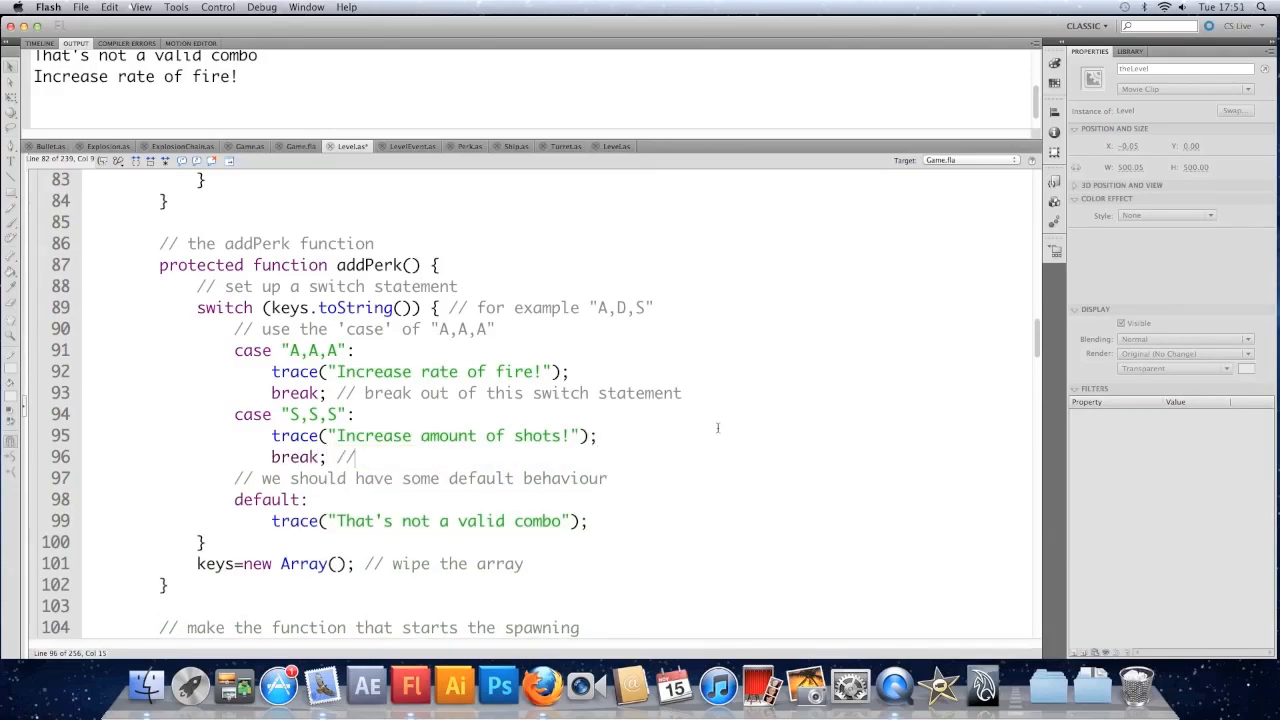
{"action": "type", "text": "break from th"}
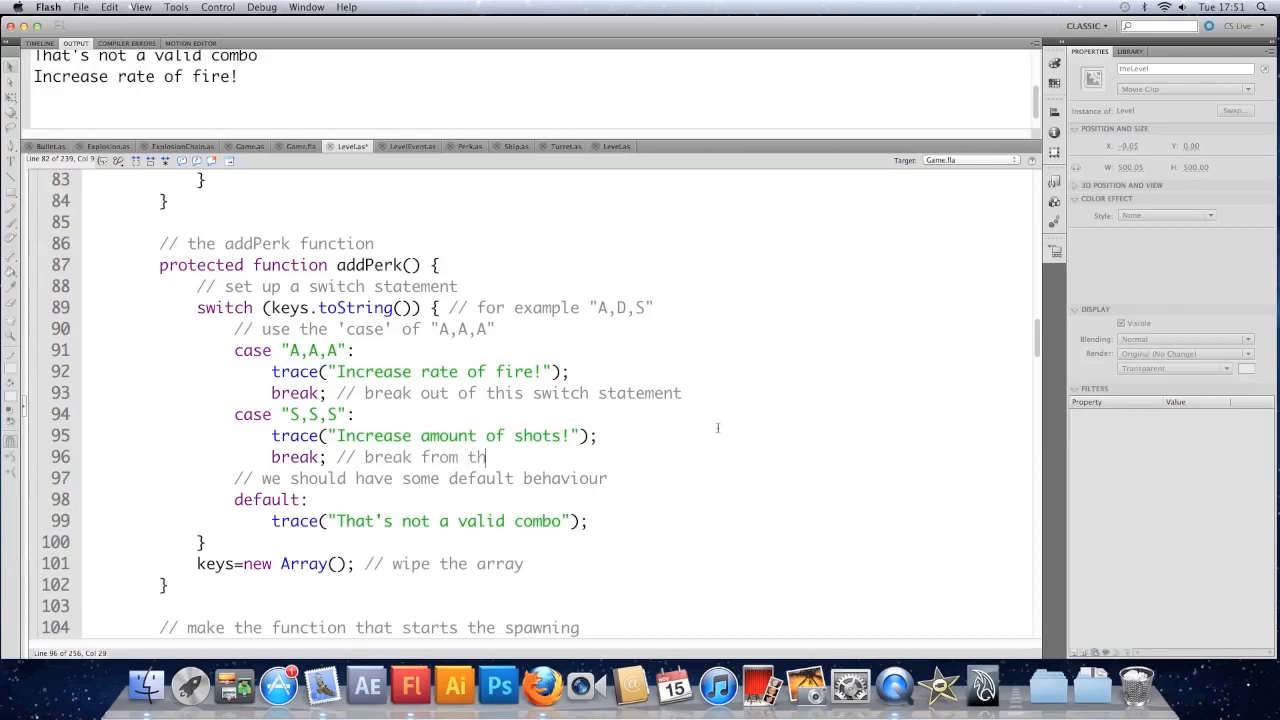
{"action": "left_click", "coordinate": [217, 7]}
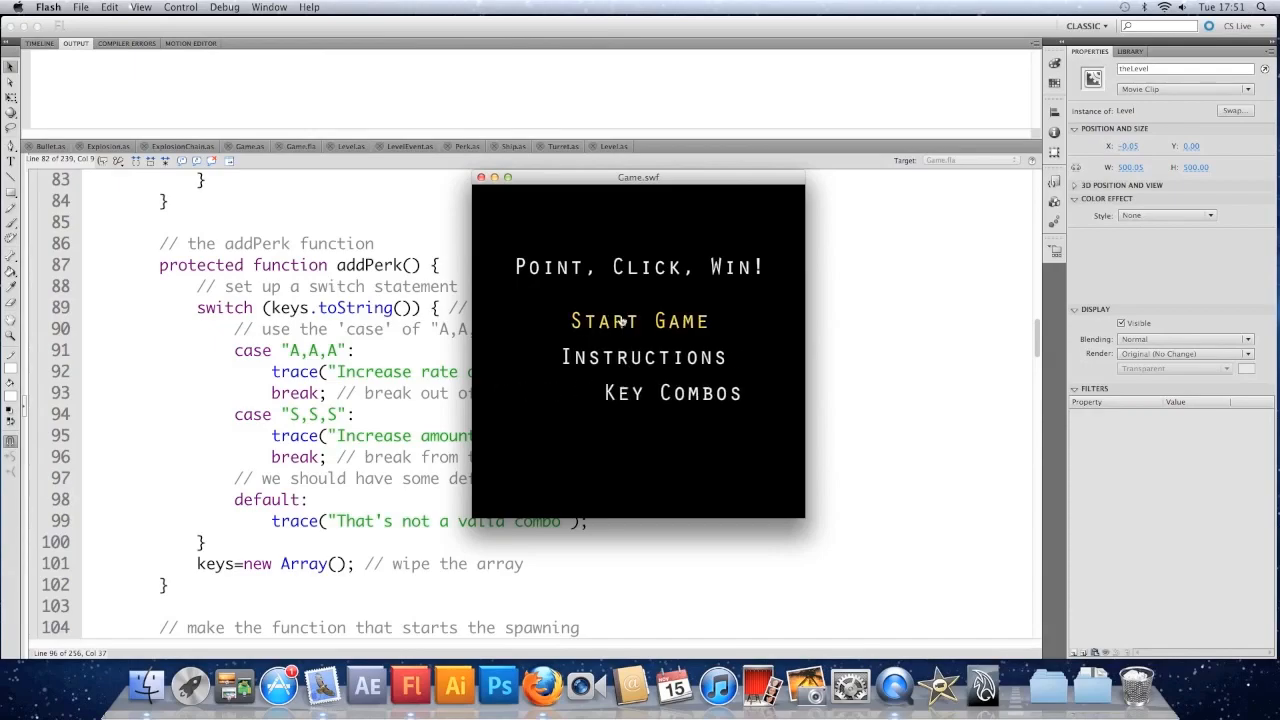
- Start a new game, enter the S,S,S combo, and close the test window
{"action": "left_click", "coordinate": [639, 320]}
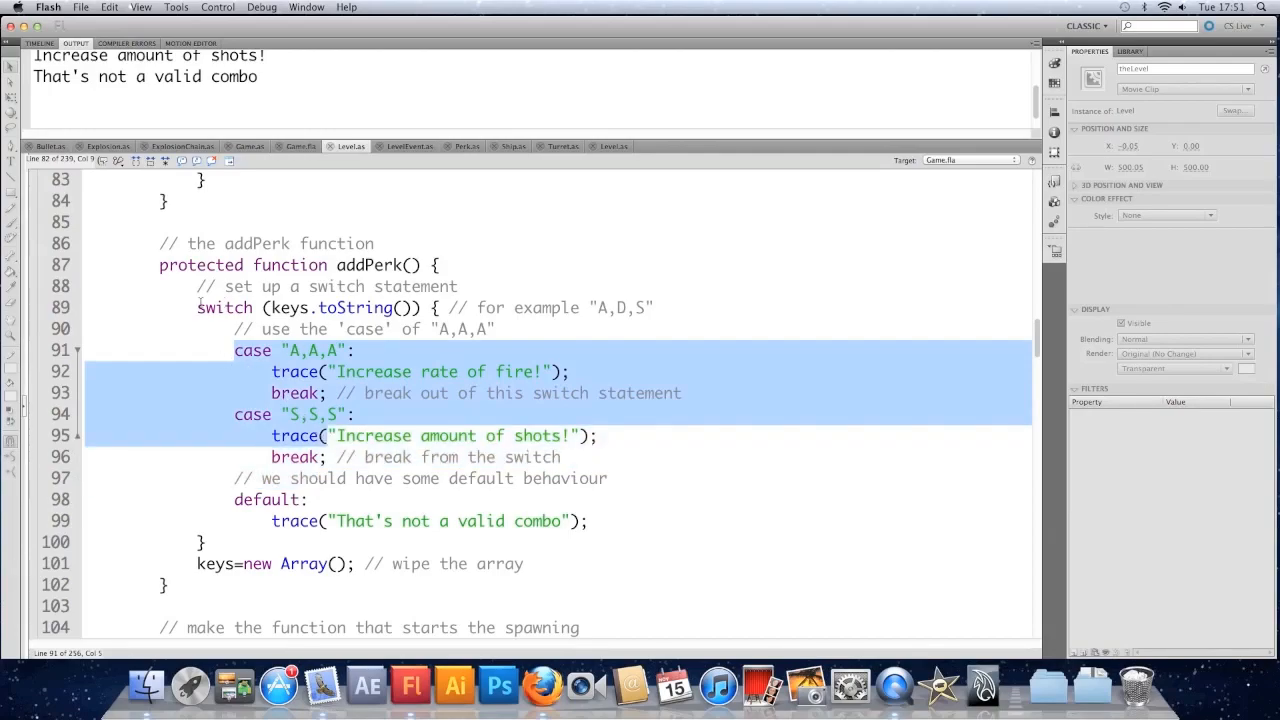
- Replace the A,A,A trace with perks.push(new Perk(thePlayer, 0.1, "bonusFiringSpeed", "Rapid Fire"))
{"action": "left_click", "coordinate": [348, 414]}
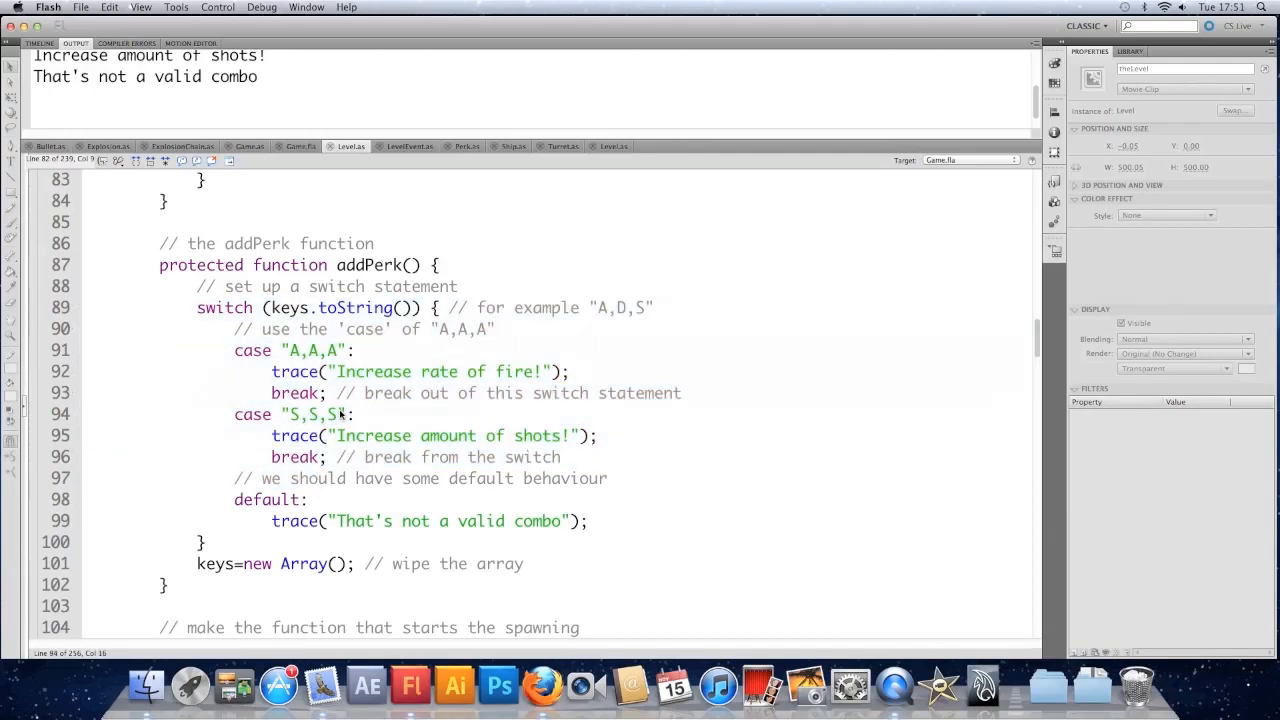
{"action": "scroll", "scroll_direction": "up", "scroll_amount": 3}
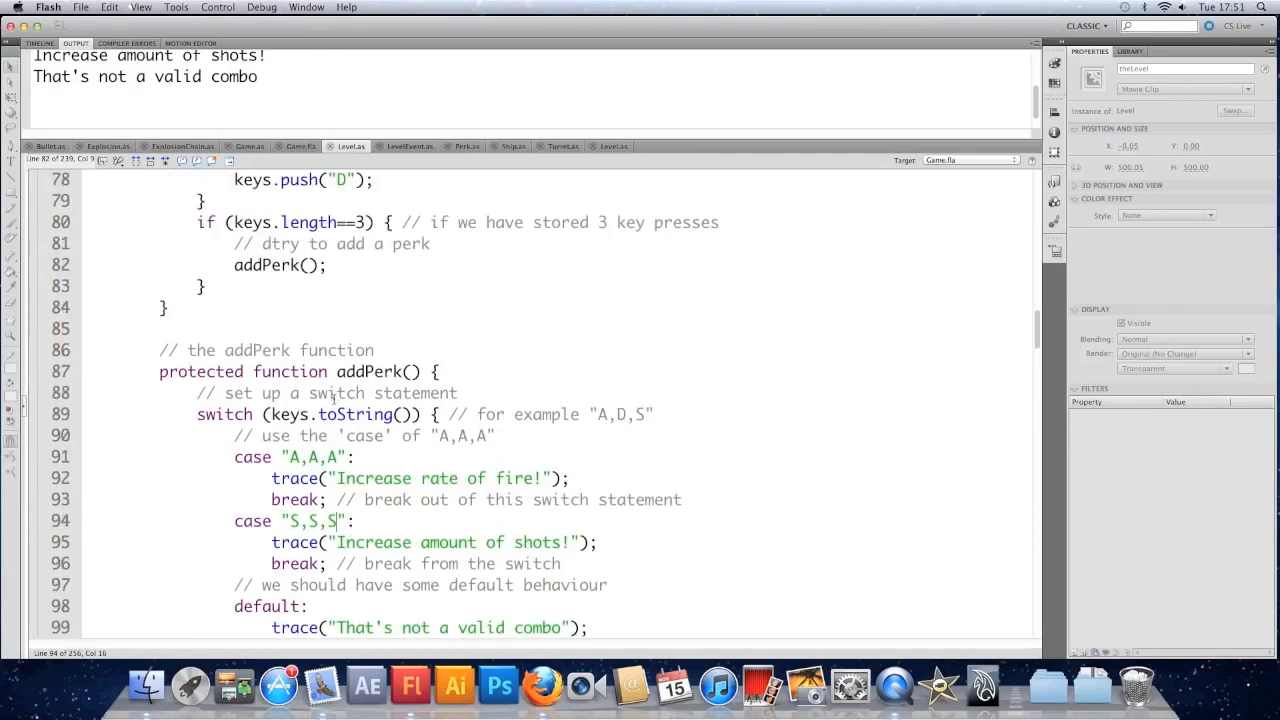
{"action": "scroll", "scroll_direction": "up", "scroll_amount": 3}
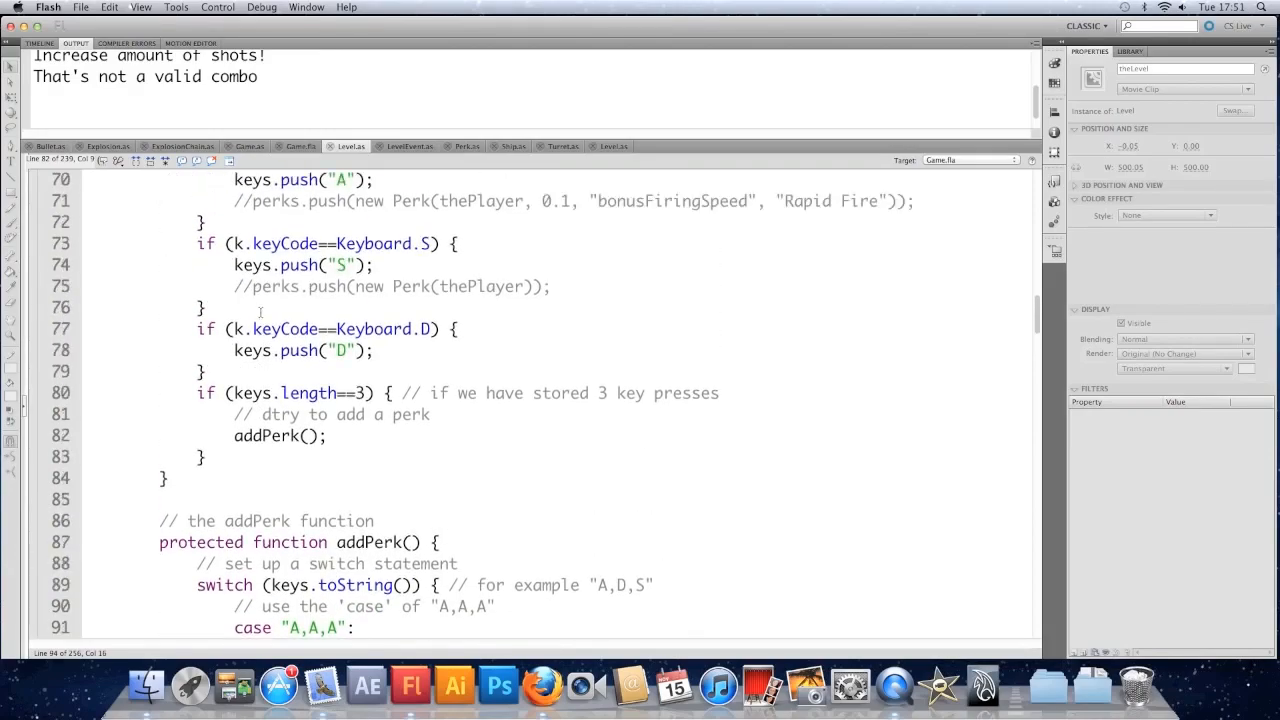
{"action": "scroll", "scroll_direction": "up", "scroll_amount": 3}
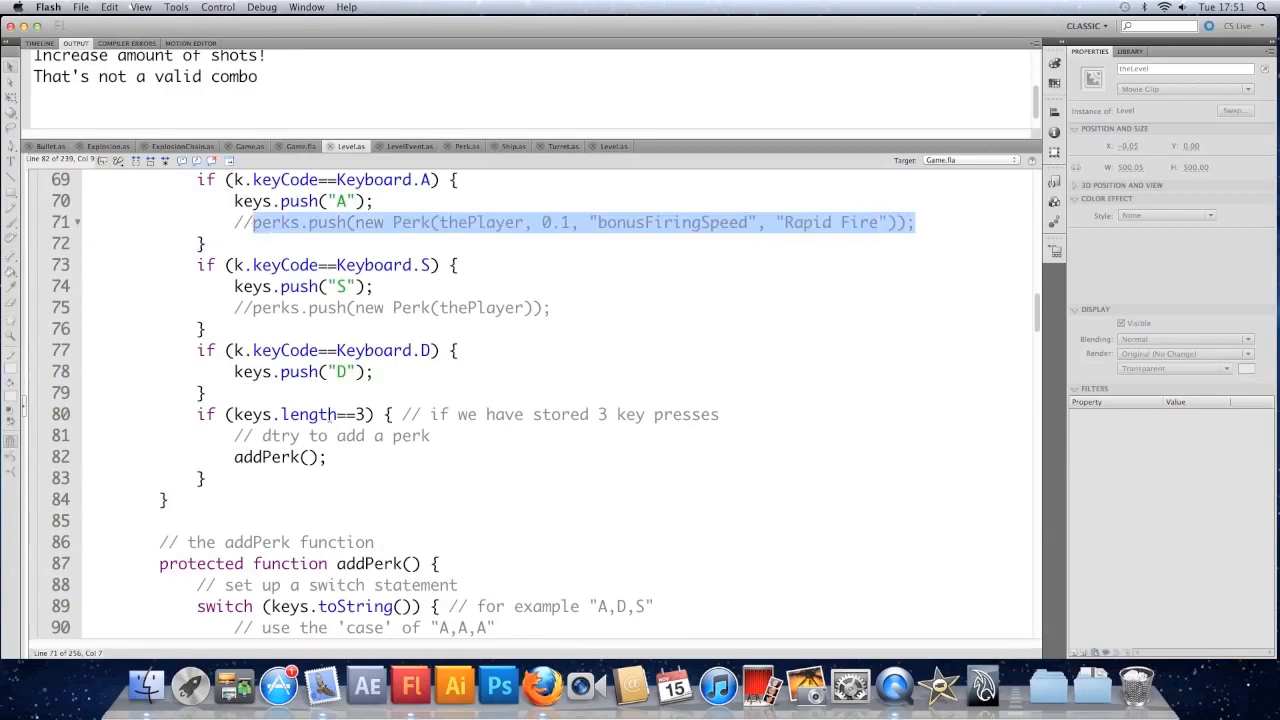
{"action": "scroll", "scroll_direction": "down", "scroll_amount": 3}
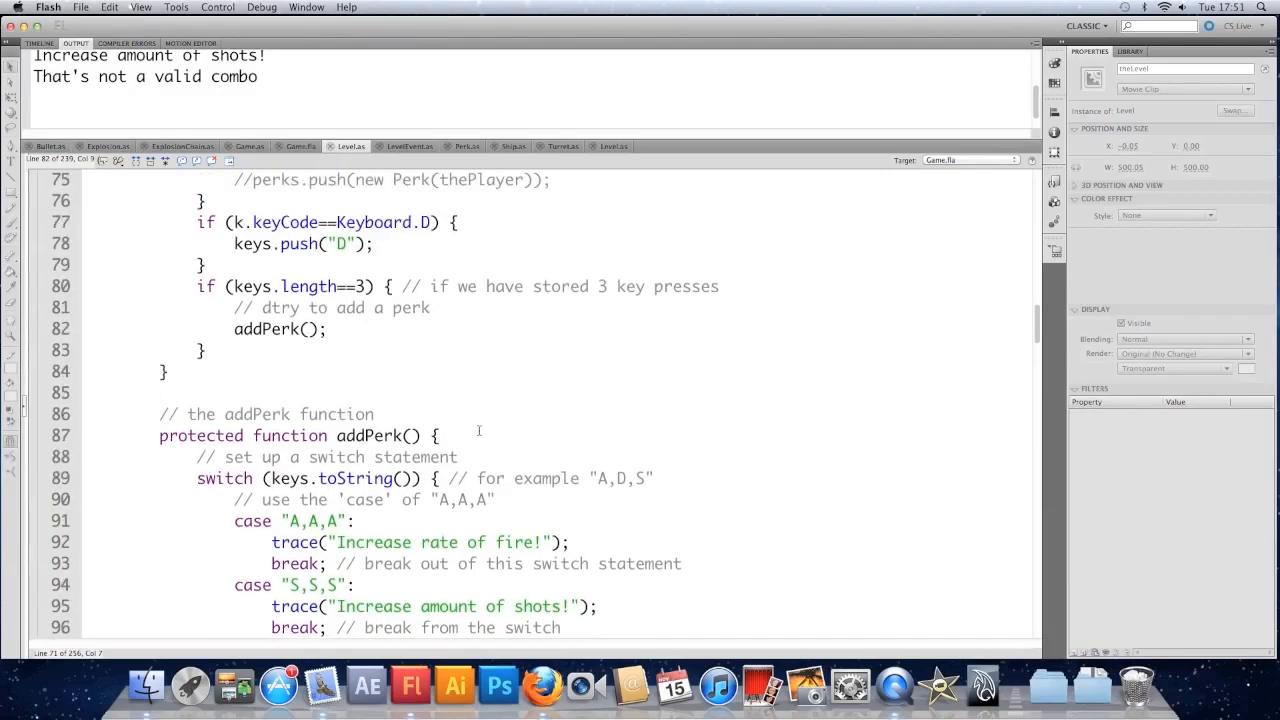
{"action": "scroll", "scroll_direction": "down", "scroll_amount": 3}
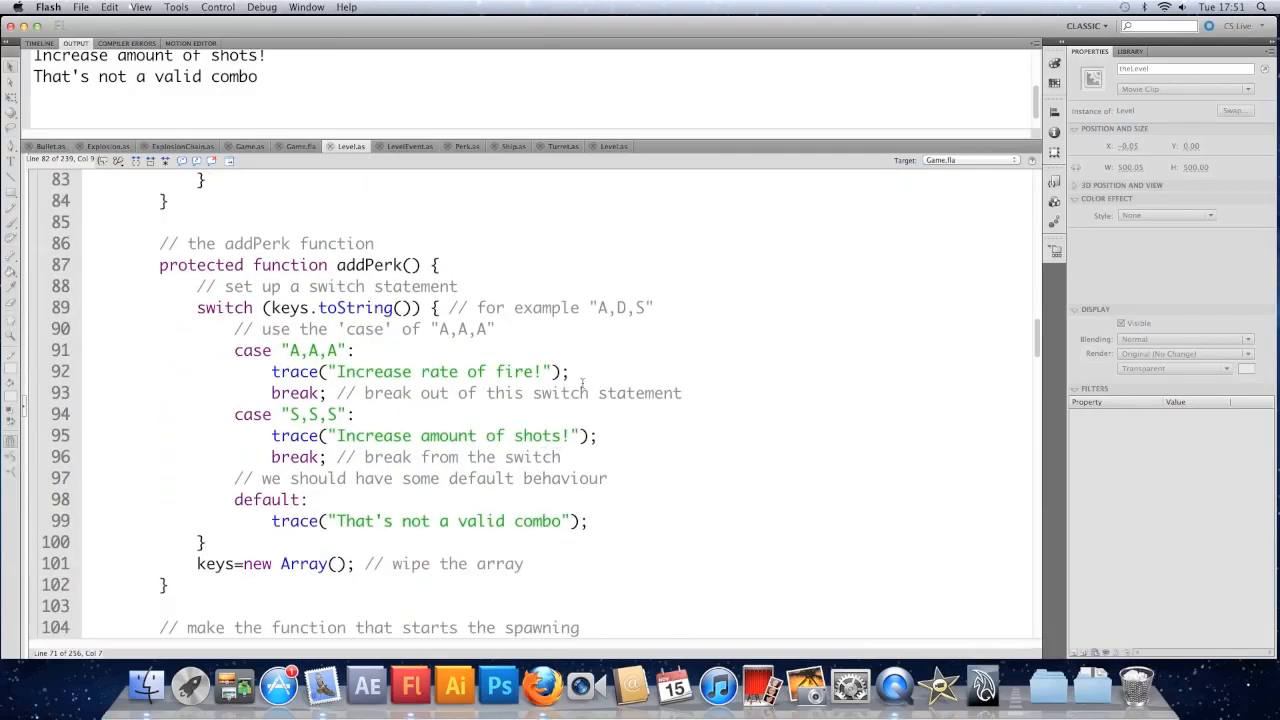
{"action": "type", "text": "perks.push(new Perk(thePlayer, 0.1, \"bonusFiringSpeed\", \"Rapid Fire\"));"}
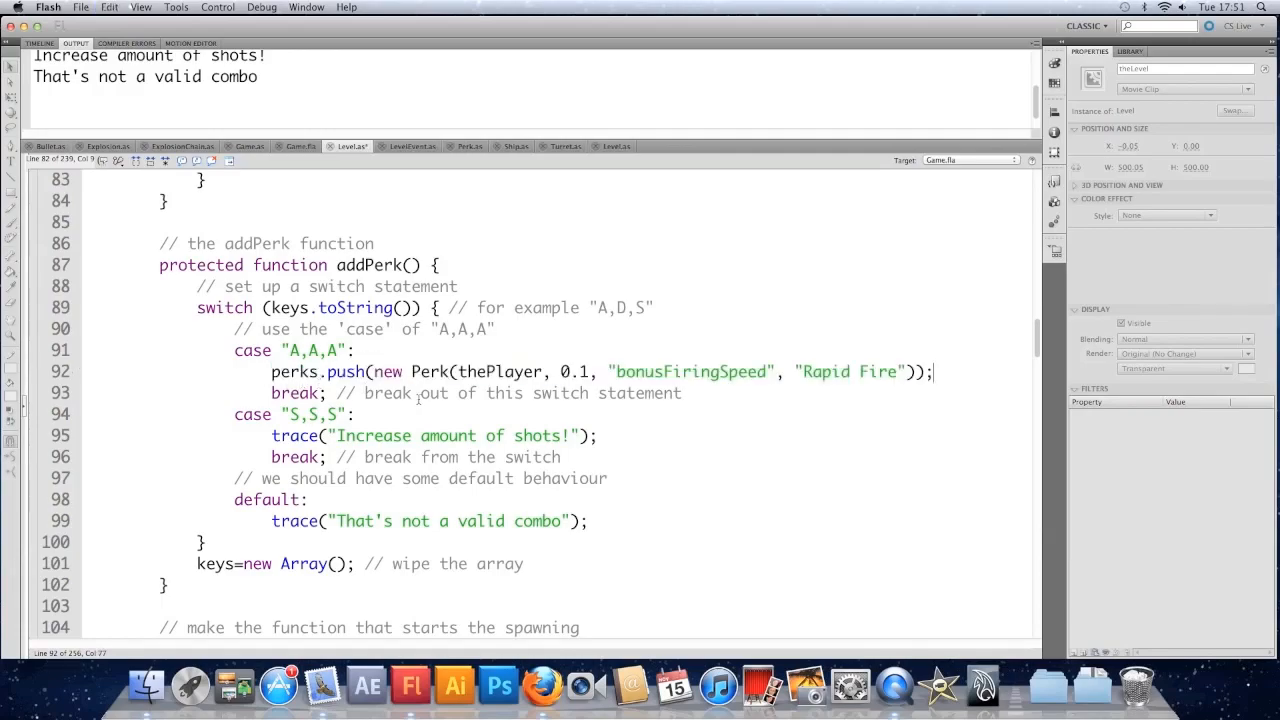
{"action": "scroll", "scroll_direction": "up", "scroll_amount": 3}
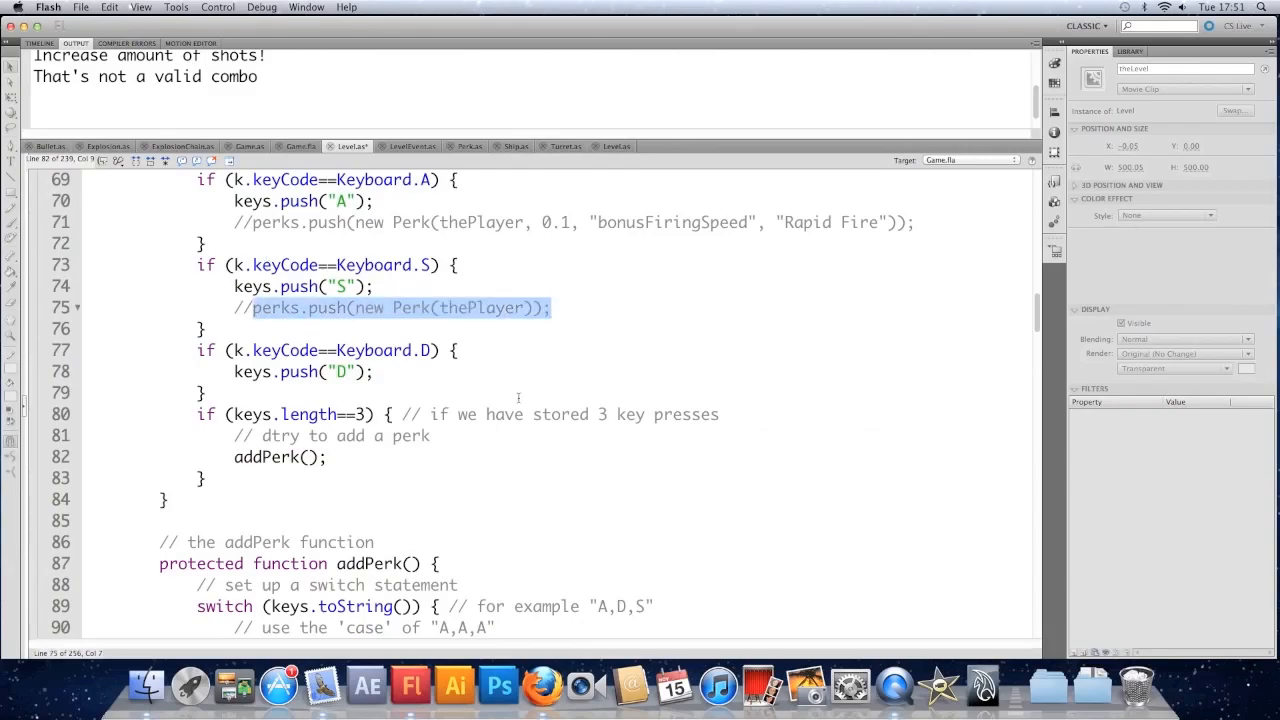
{"action": "scroll", "scroll_direction": "down", "scroll_amount": 3}
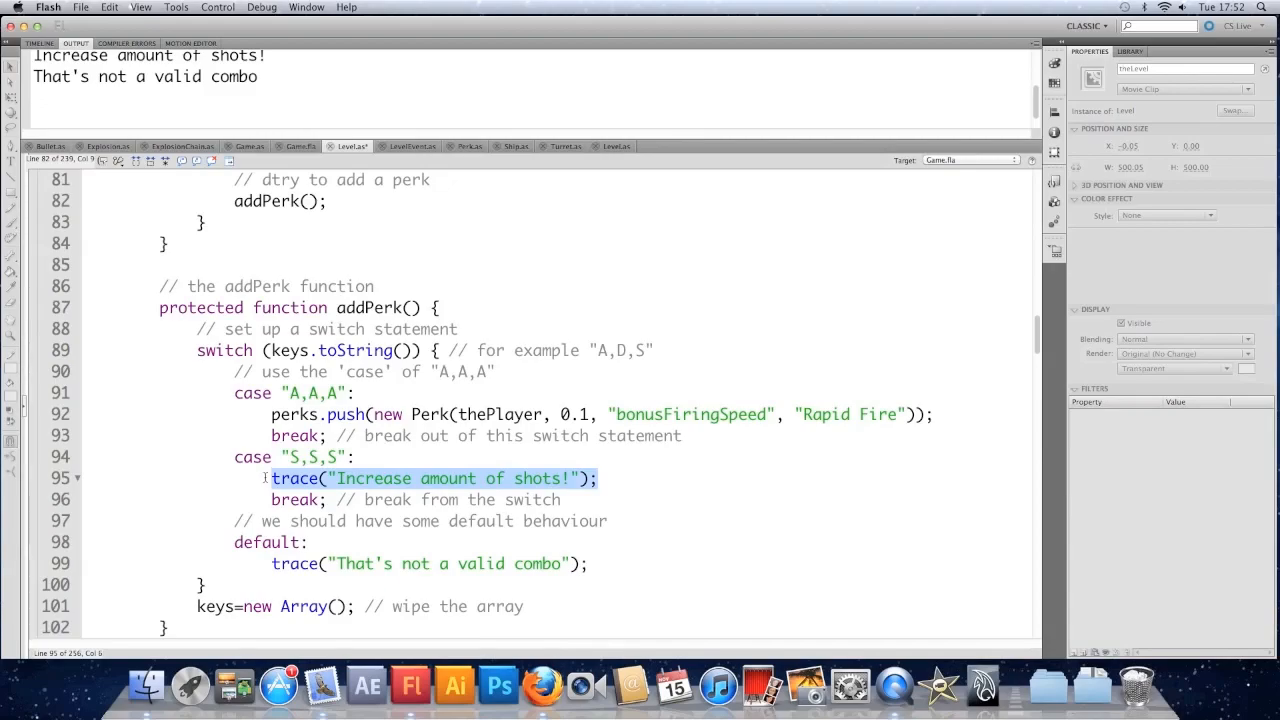
{"action": "left_click", "coordinate": [217, 7]}
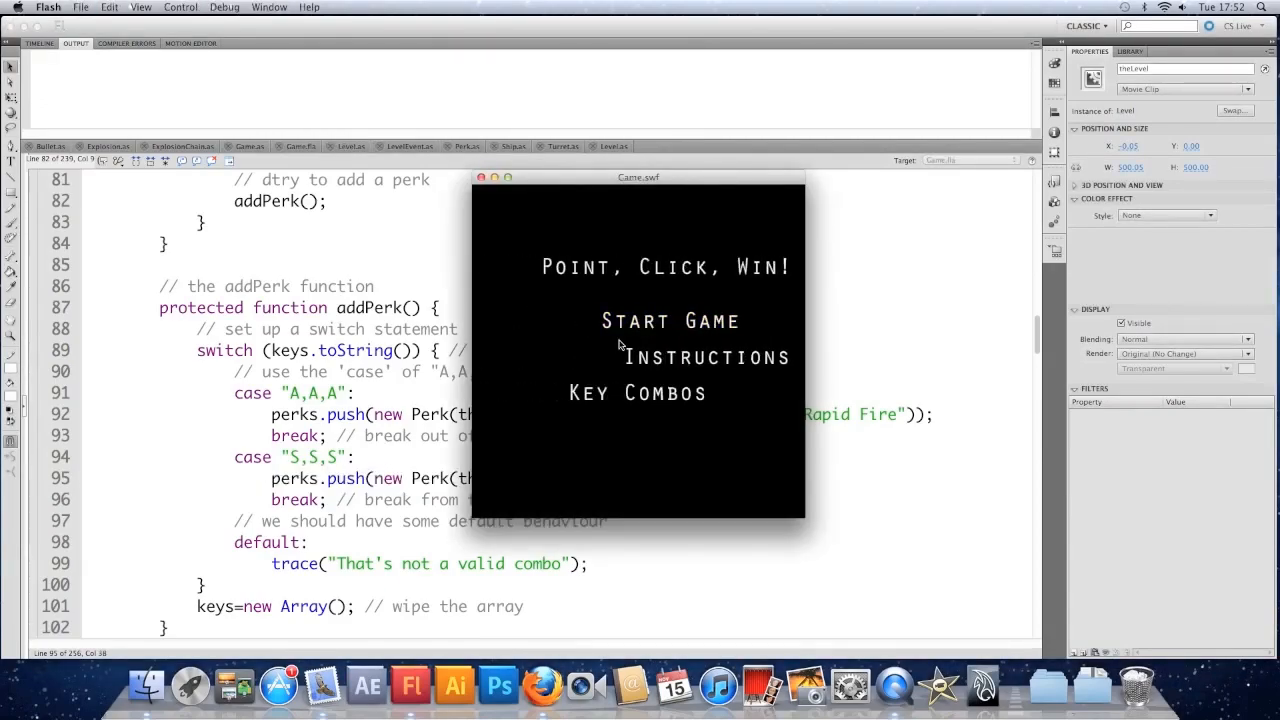
- Start a test game, try a key combo, then close the Game.swf window
{"action": "left_click", "coordinate": [670, 320]}
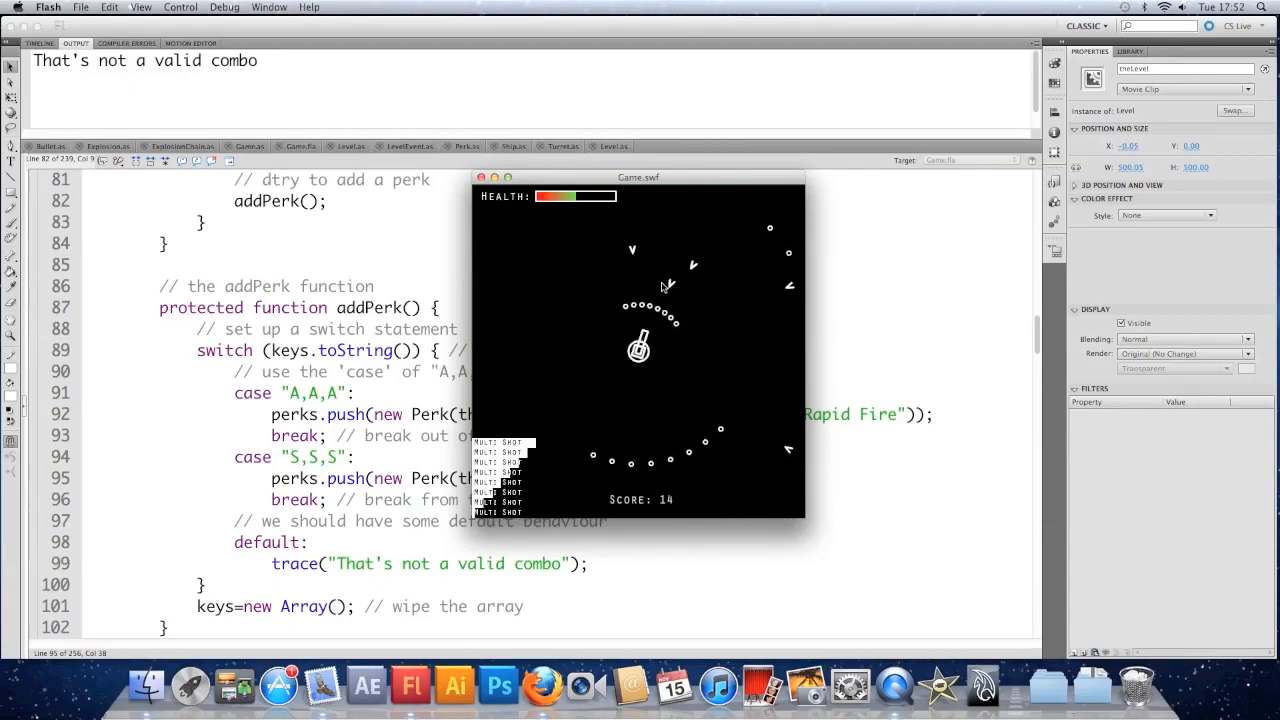
{"action": "left_click", "coordinate": [481, 177]}
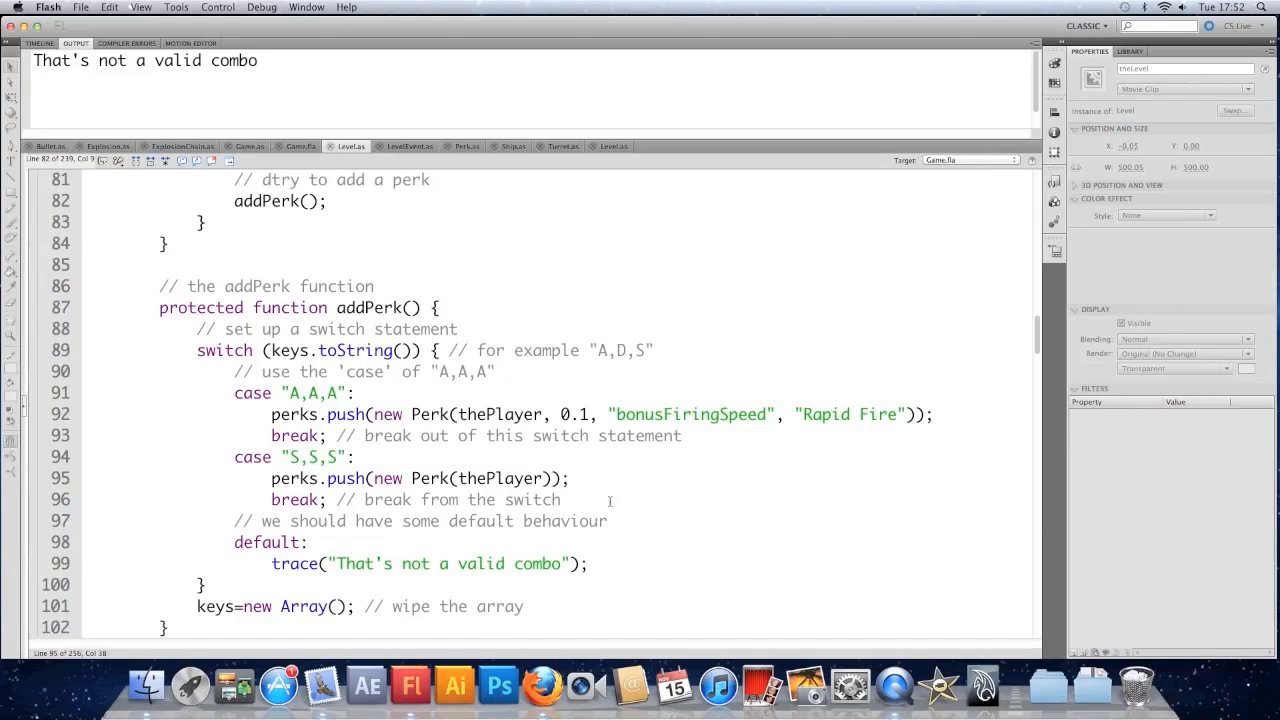
- Add case "A,S,D": with trace("Adrenaline!") and break; after the S,S,S case
{"action": "key", "text": "Return"}
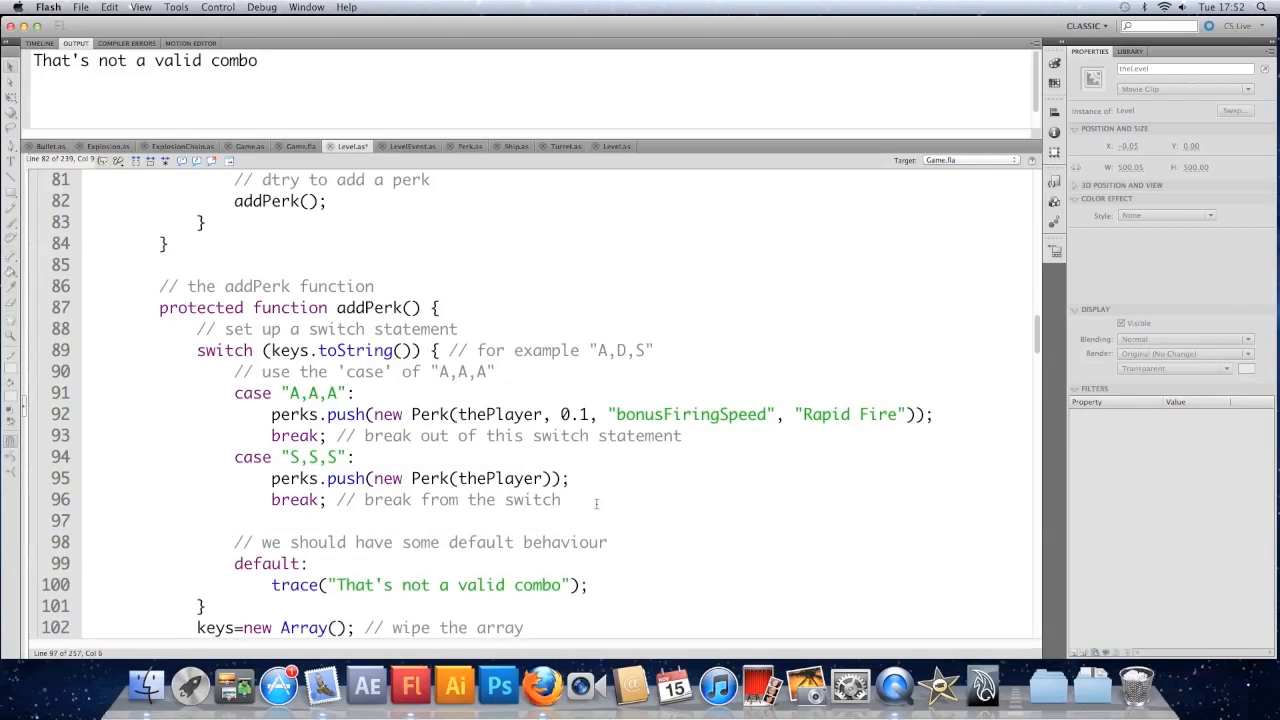
{"action": "type", "text": "c"}
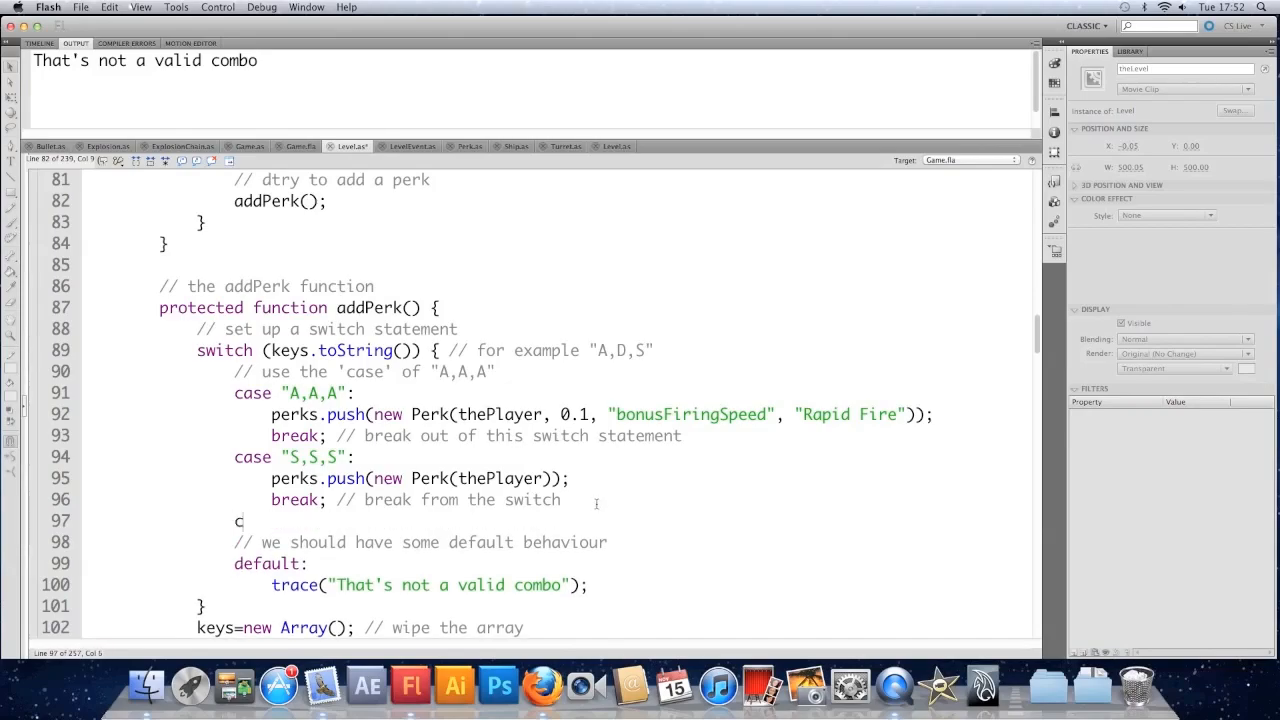
{"action": "type", "text": "ase"}
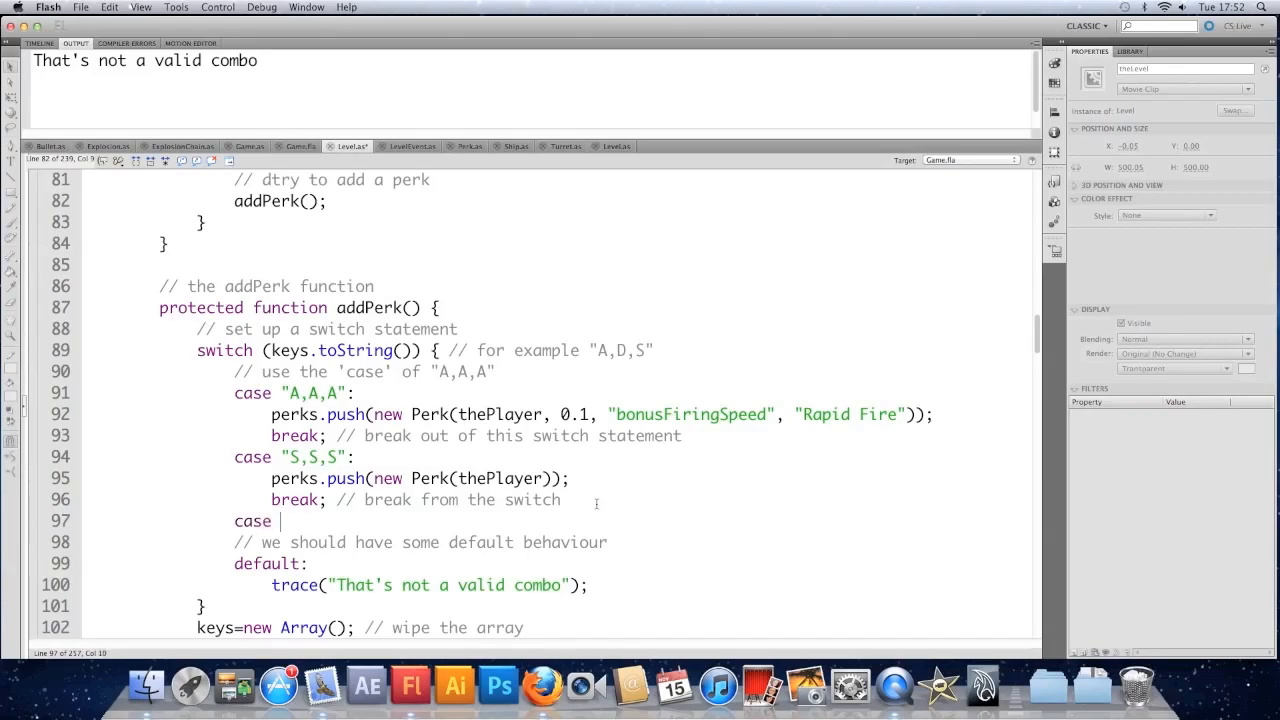
{"action": "type", "text": "\"A,S"}
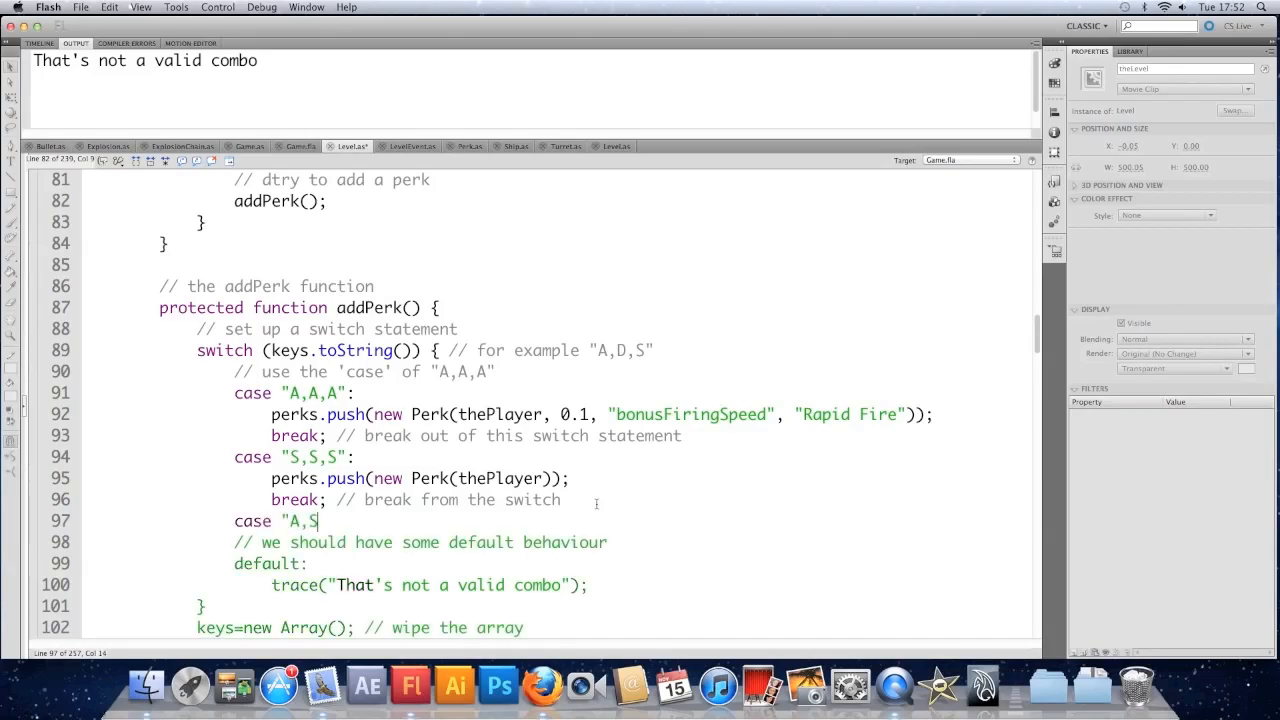
{"action": "type", "text": ",D\""}
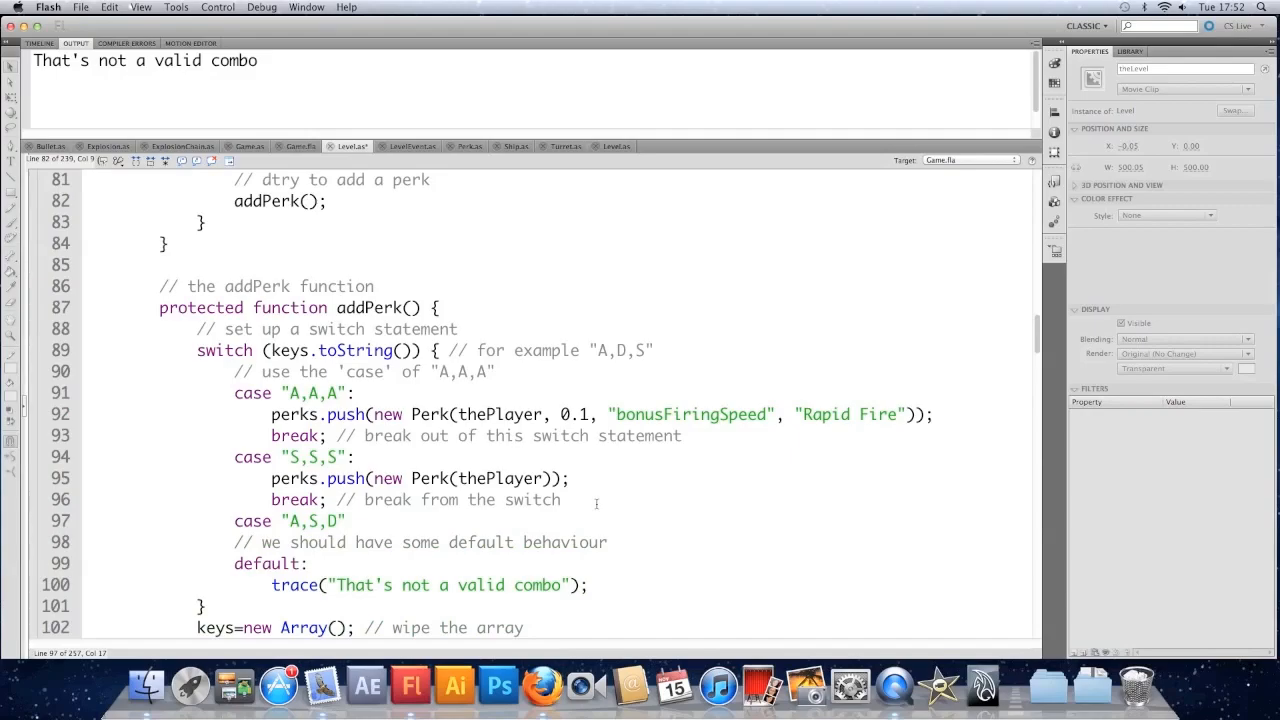
{"action": "key", "text": "Return"}
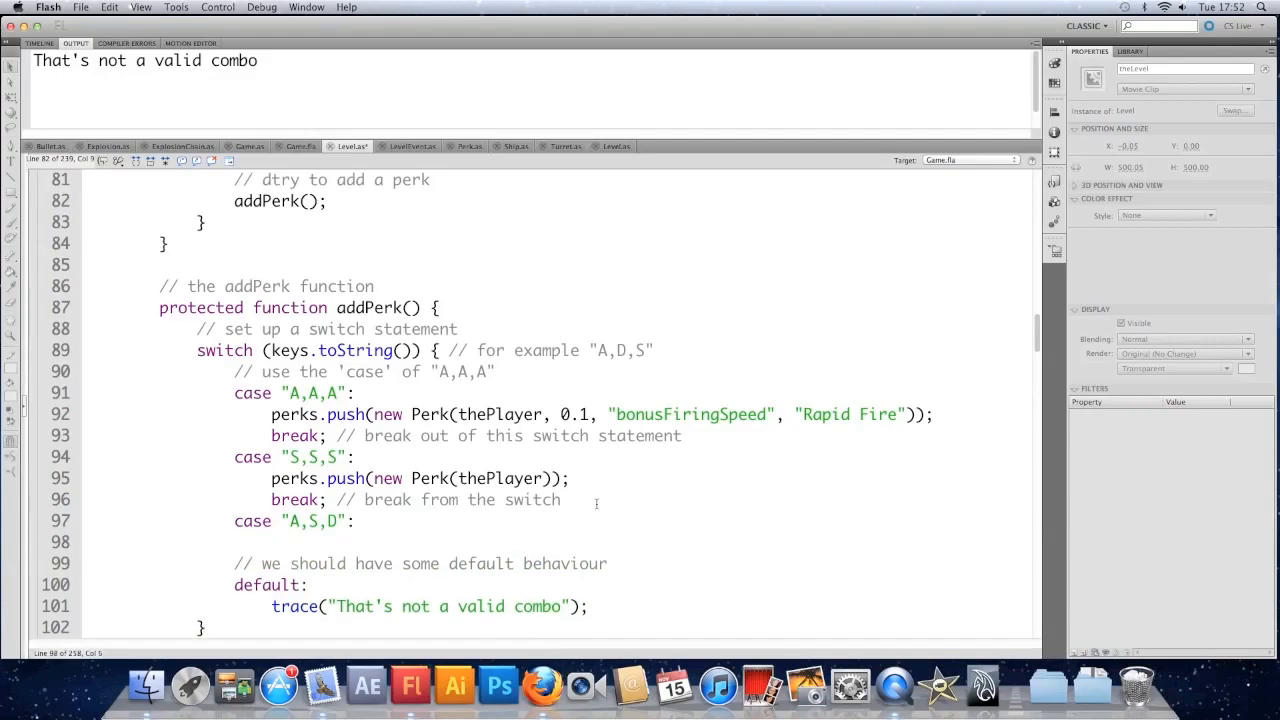
{"action": "type", "text": "trace(\""}
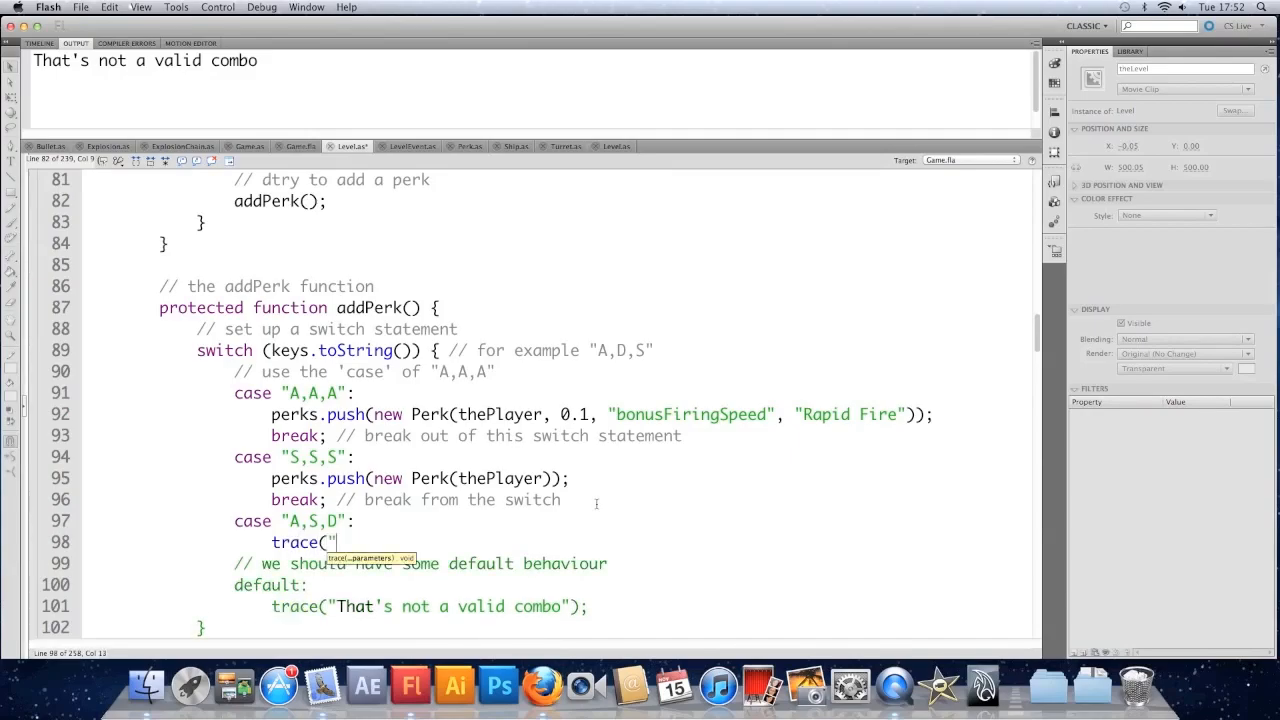
{"action": "type", "text": "Adr"}
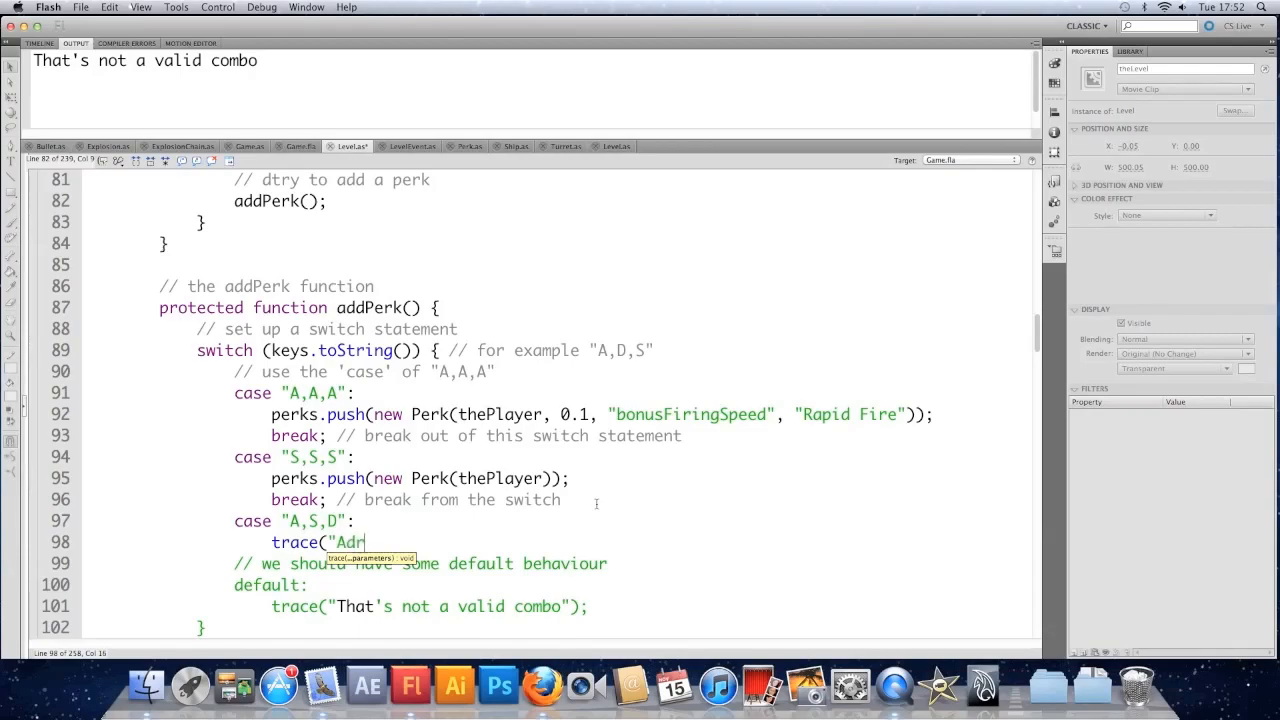
{"action": "type", "text": "enaline!\");"}
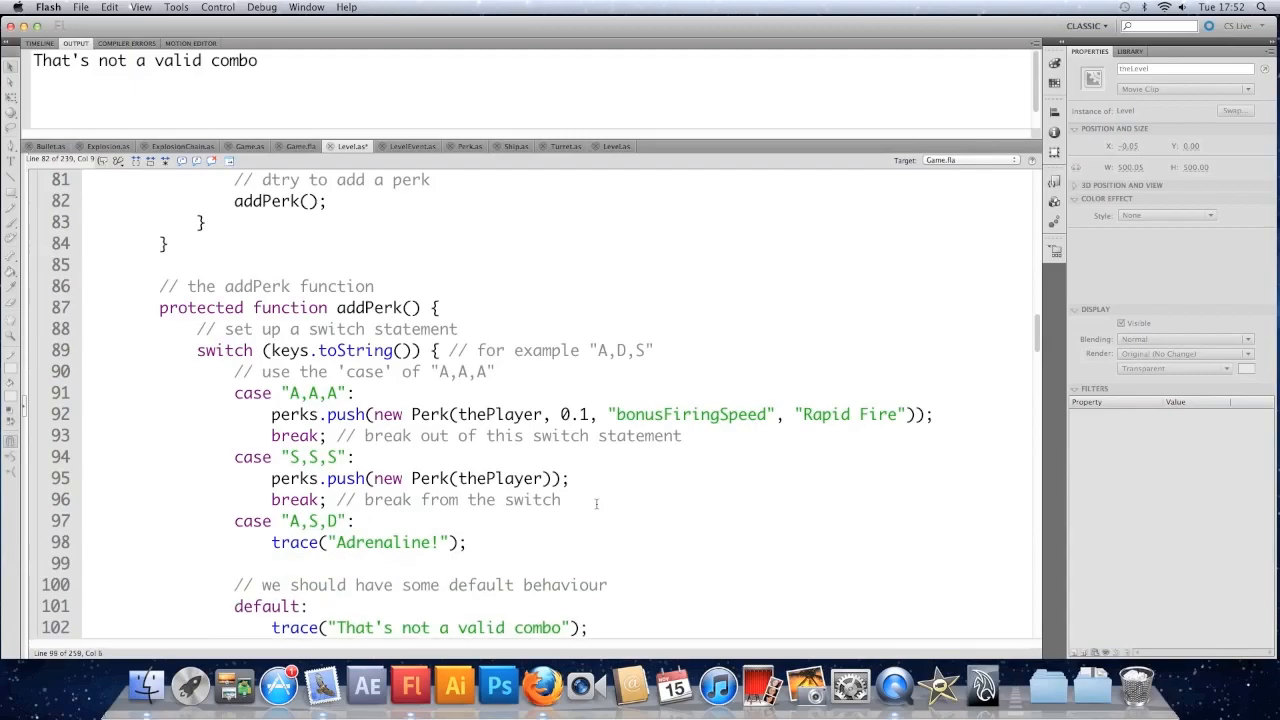
{"action": "type", "text": "break;"}
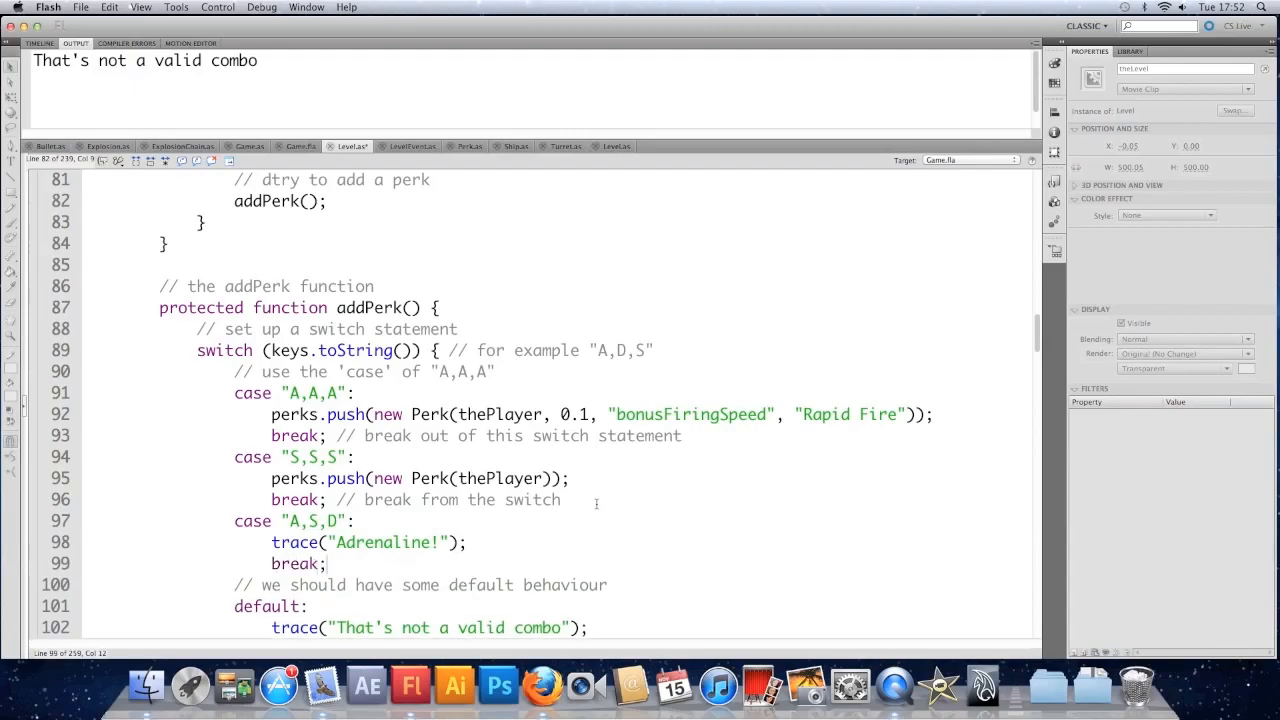
{"action": "double_click", "coordinate": [294, 499]}
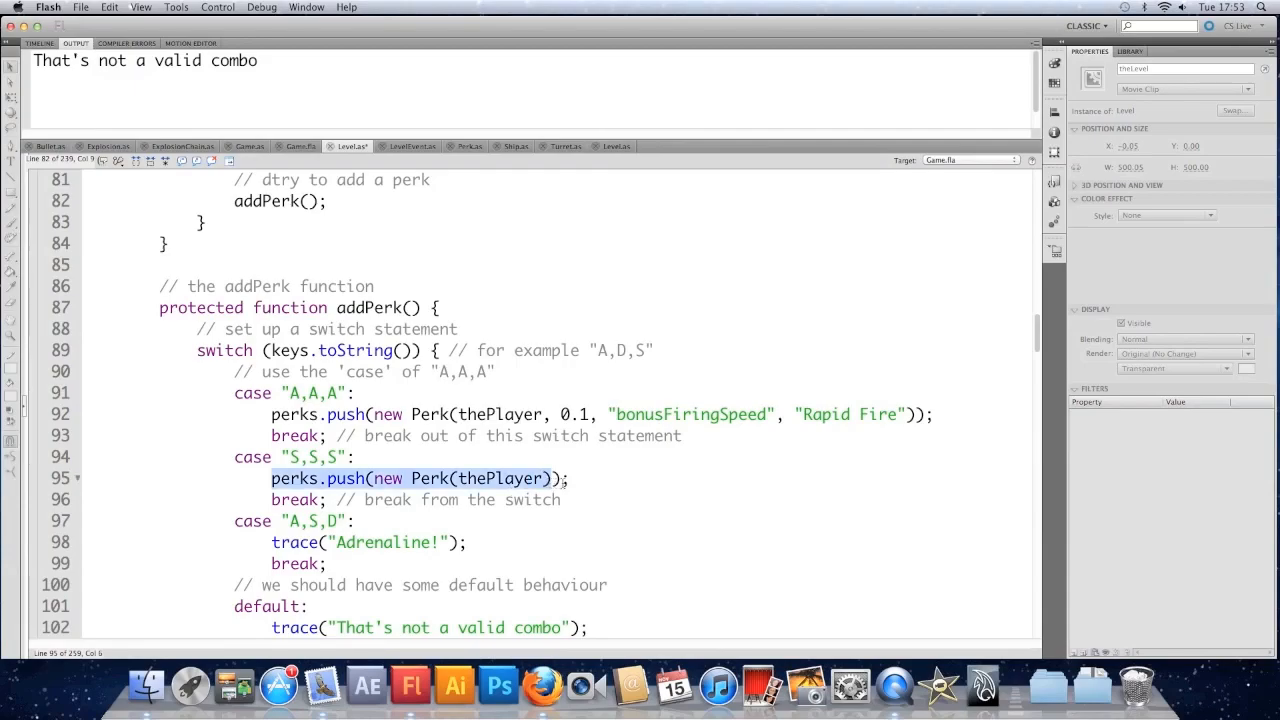
- Test the movie, enter the A,S,D combo to log "Adrenaline!", and close the game
{"action": "left_click", "coordinate": [318, 496]}
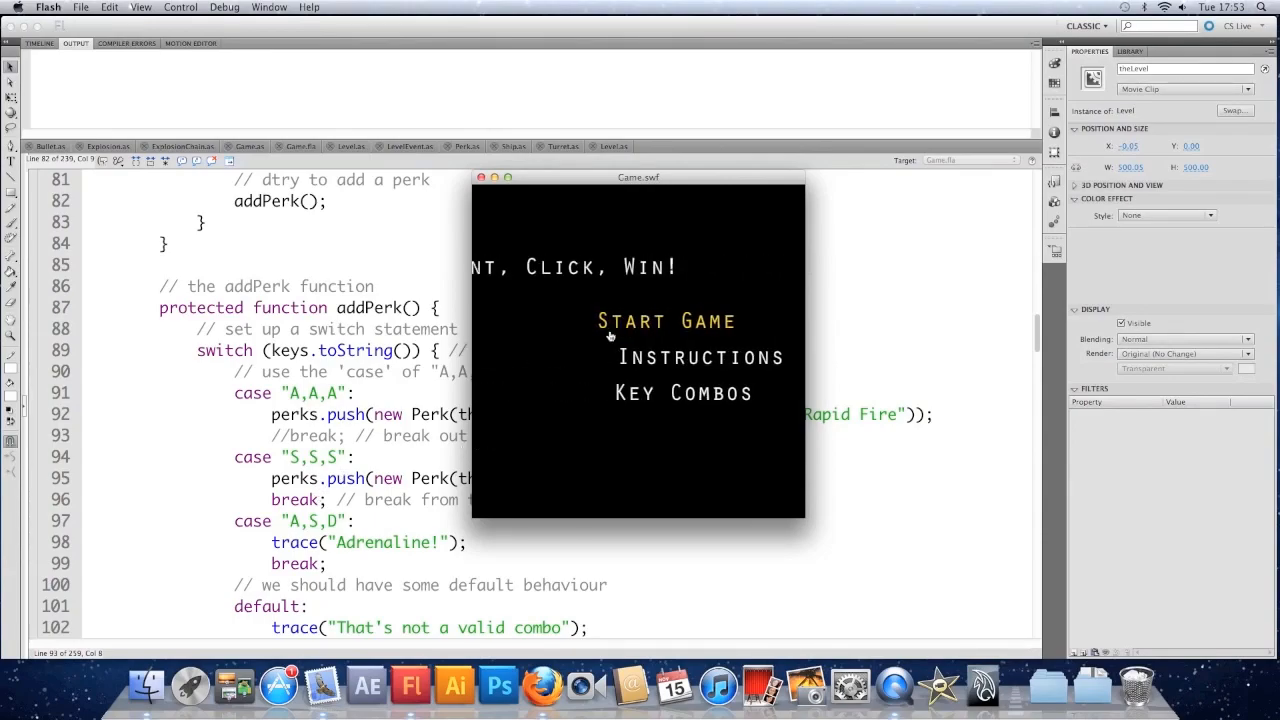
{"action": "left_click", "coordinate": [665, 321]}
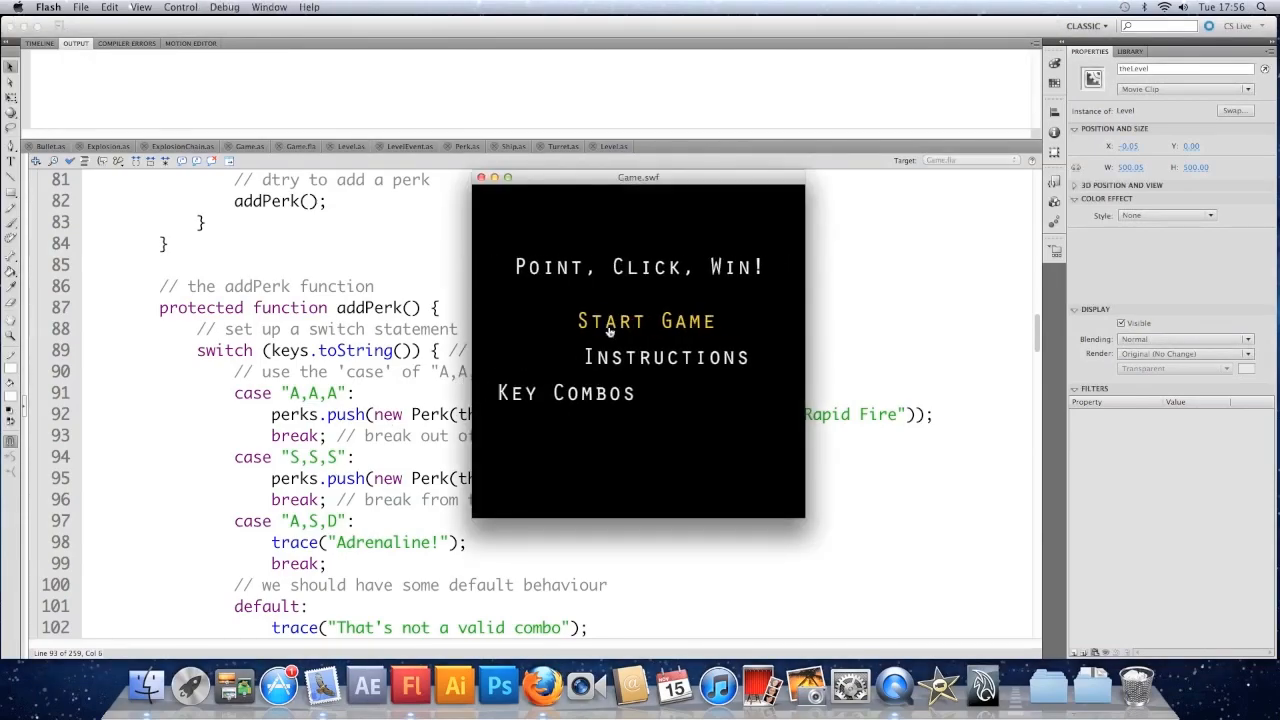
{"action": "left_click", "coordinate": [645, 320]}
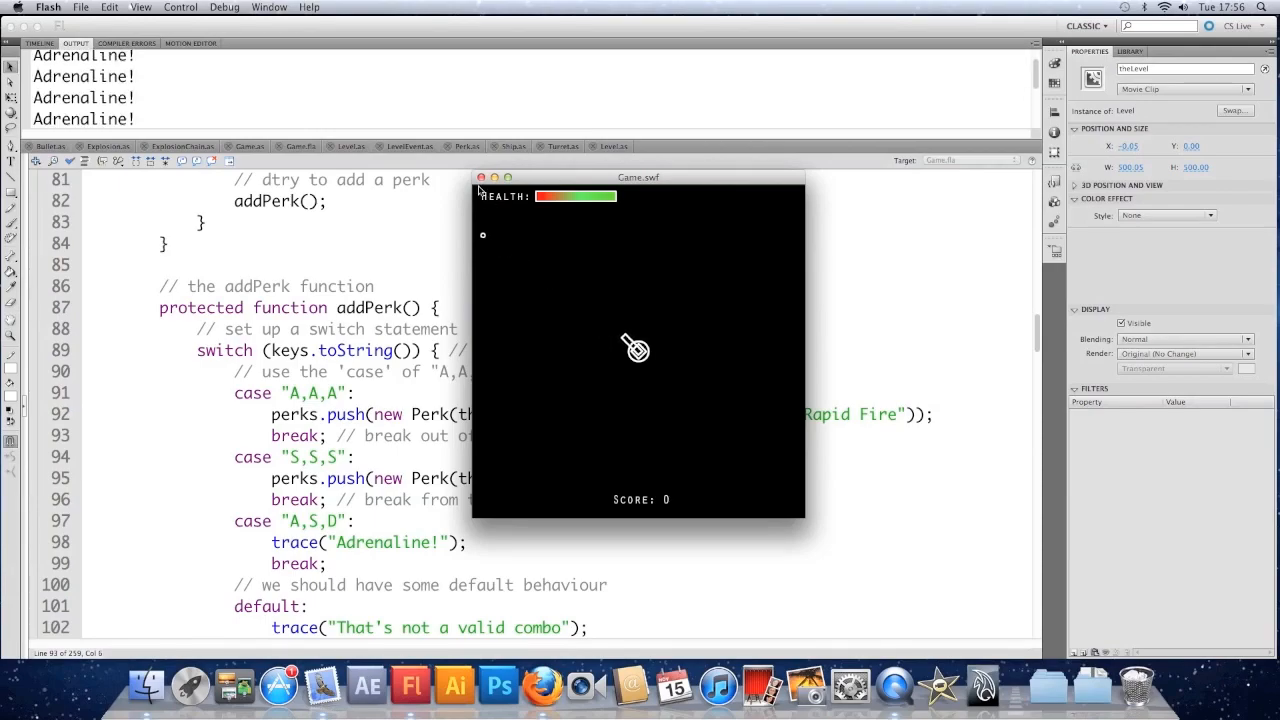
{"action": "left_click", "coordinate": [481, 177]}
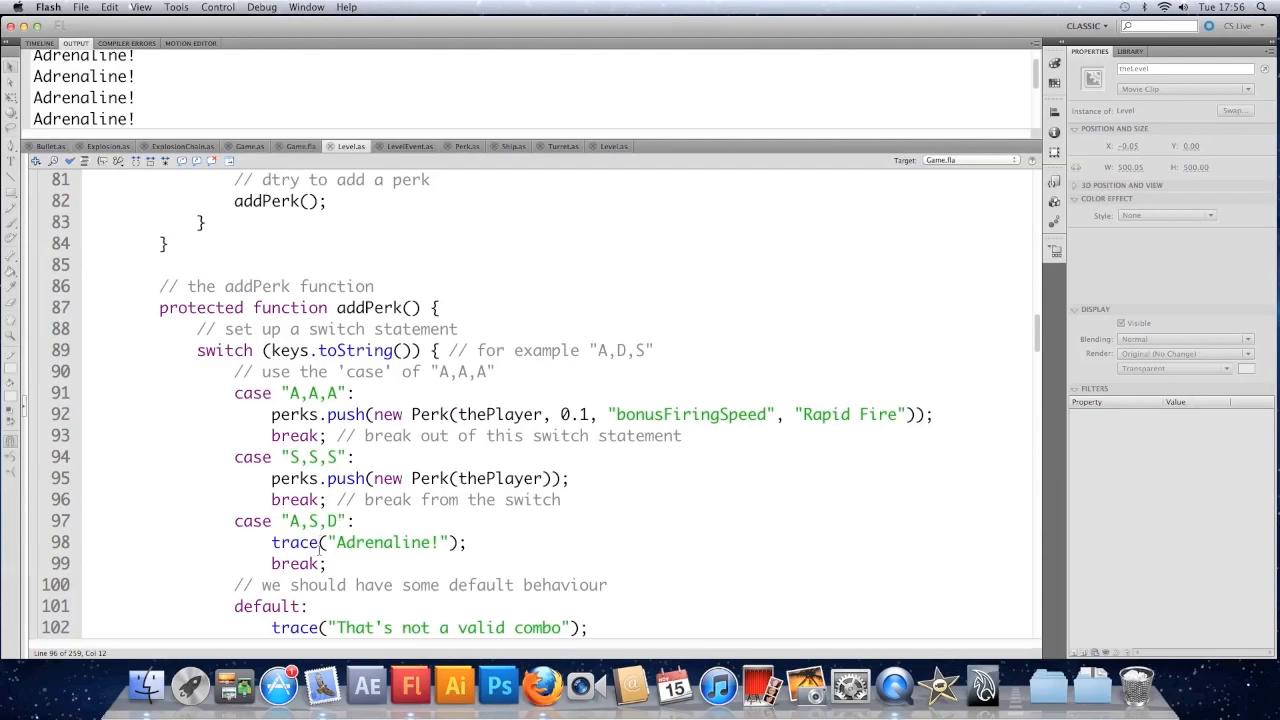
- Add break; after the default case's invalid-combo trace in addPerk
{"action": "scroll", "scroll_direction": "down", "scroll_amount": 3}
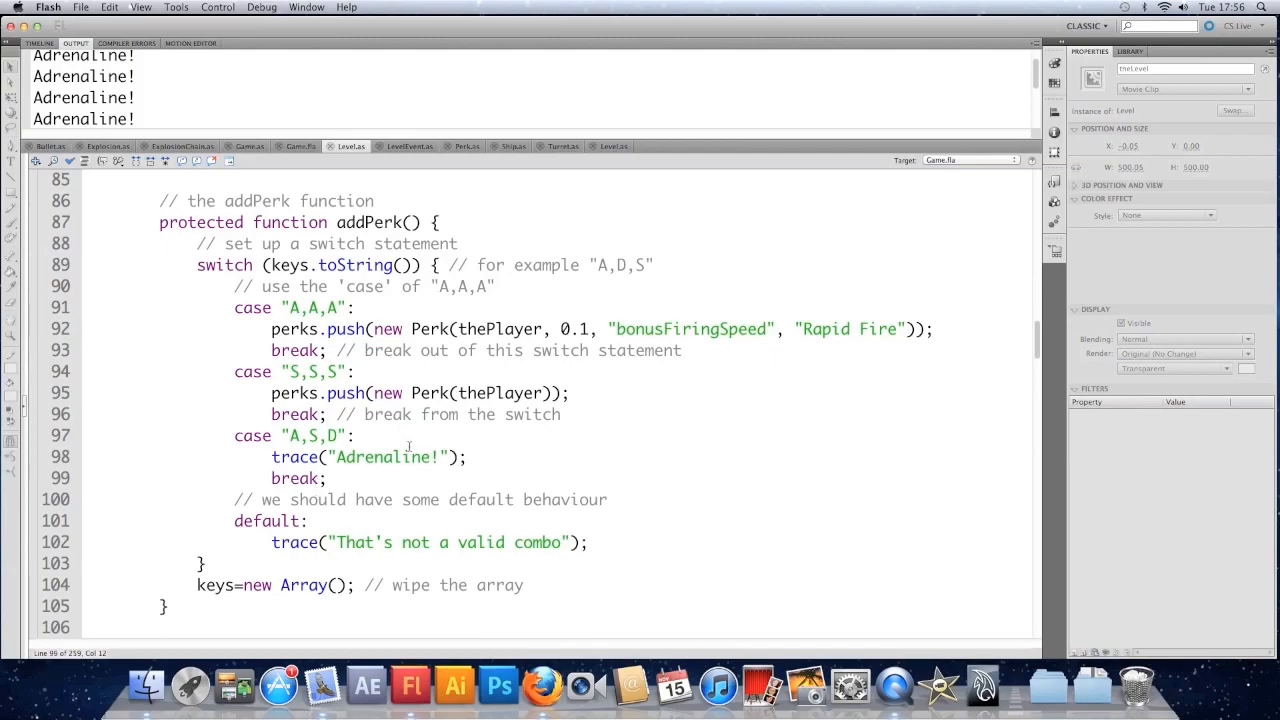
{"action": "left_click", "coordinate": [357, 435]}
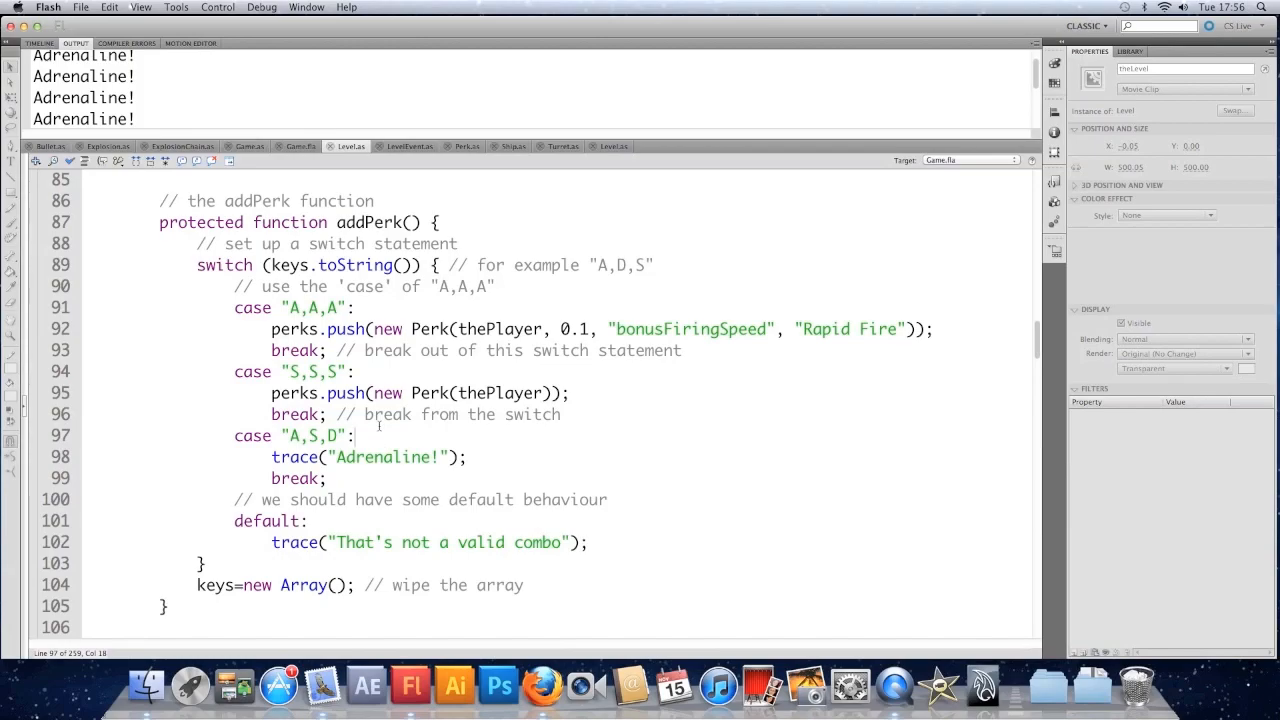
{"action": "left_click", "coordinate": [375, 372]}
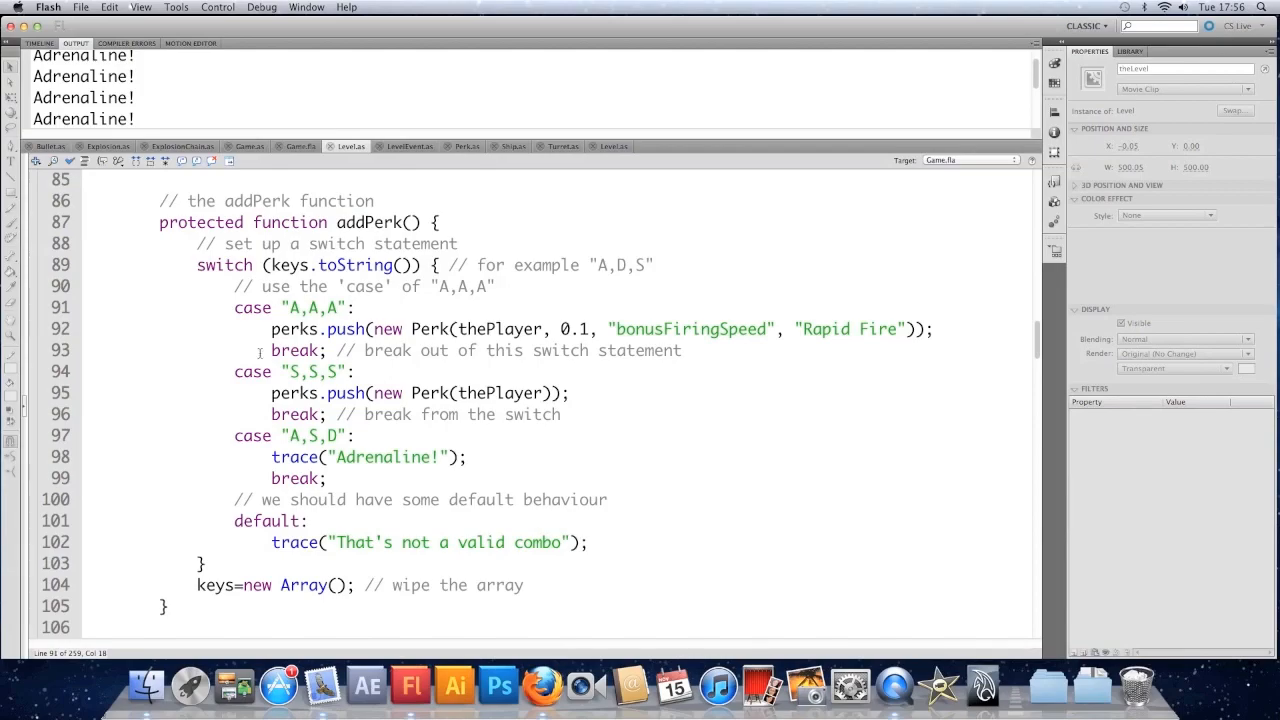
{"action": "mouse_move", "coordinate": [245, 328]}
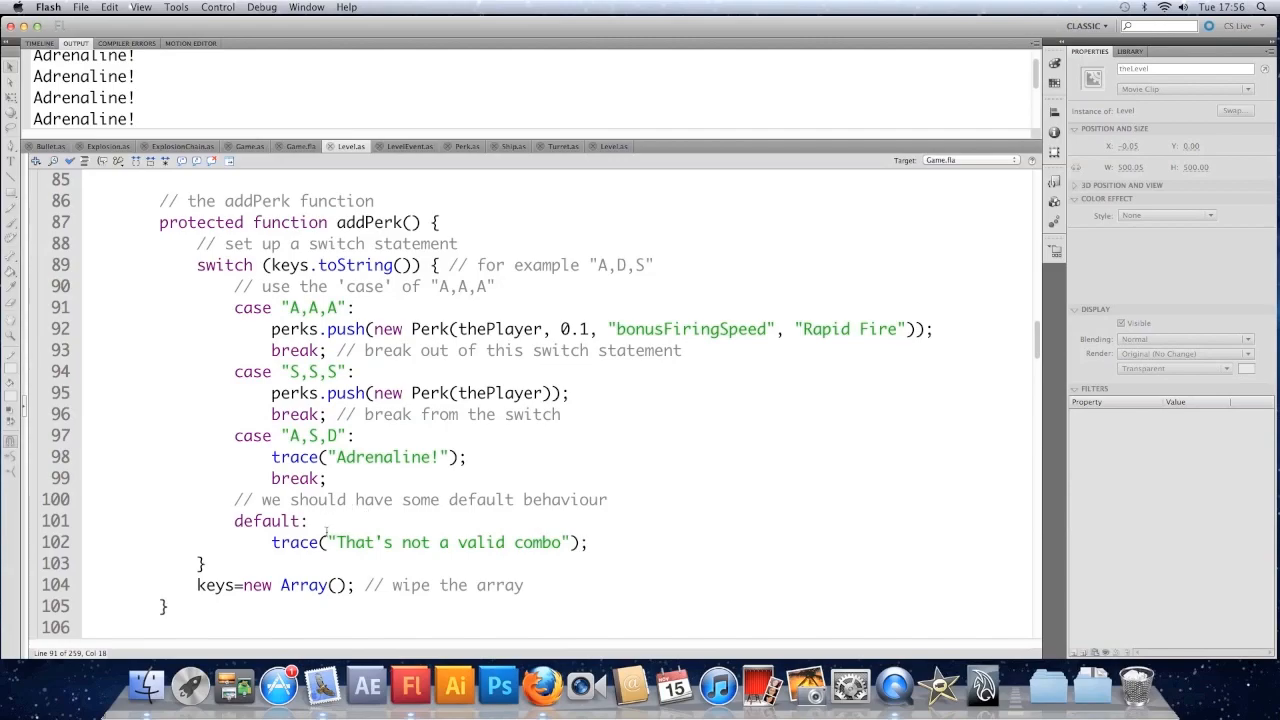
{"action": "left_click", "coordinate": [590, 543]}
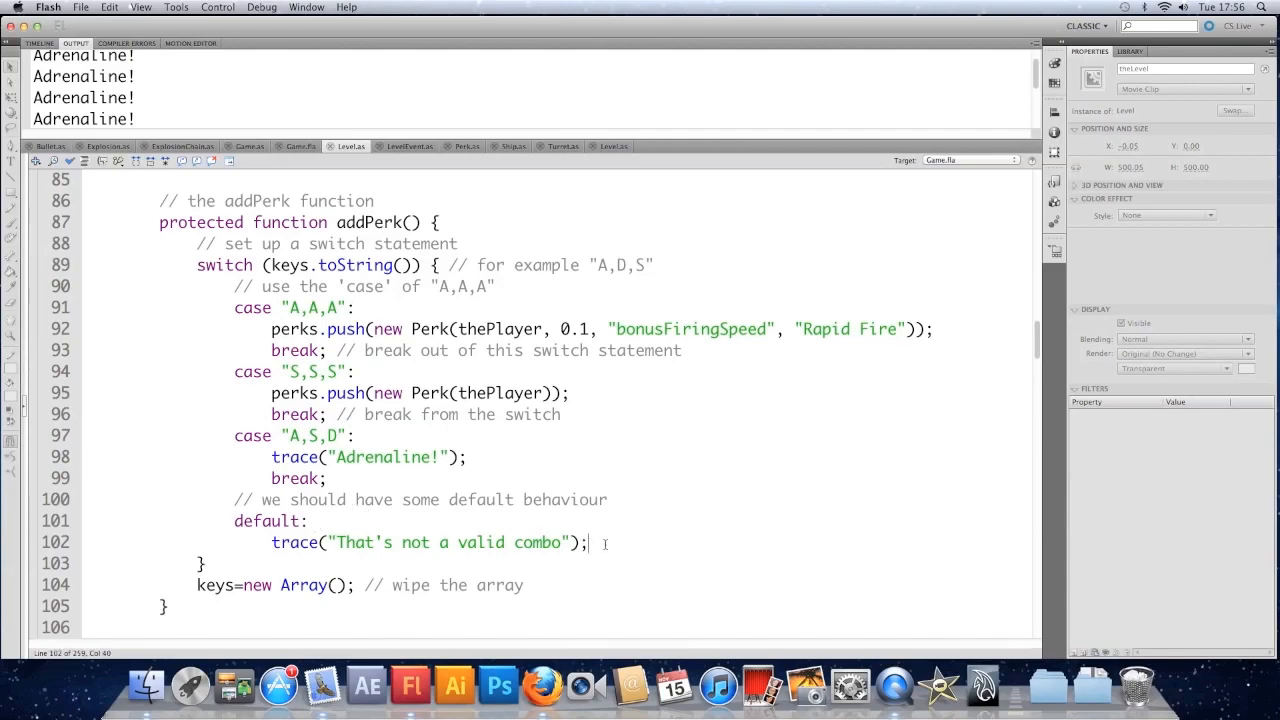
{"action": "type", "text": "brea"}
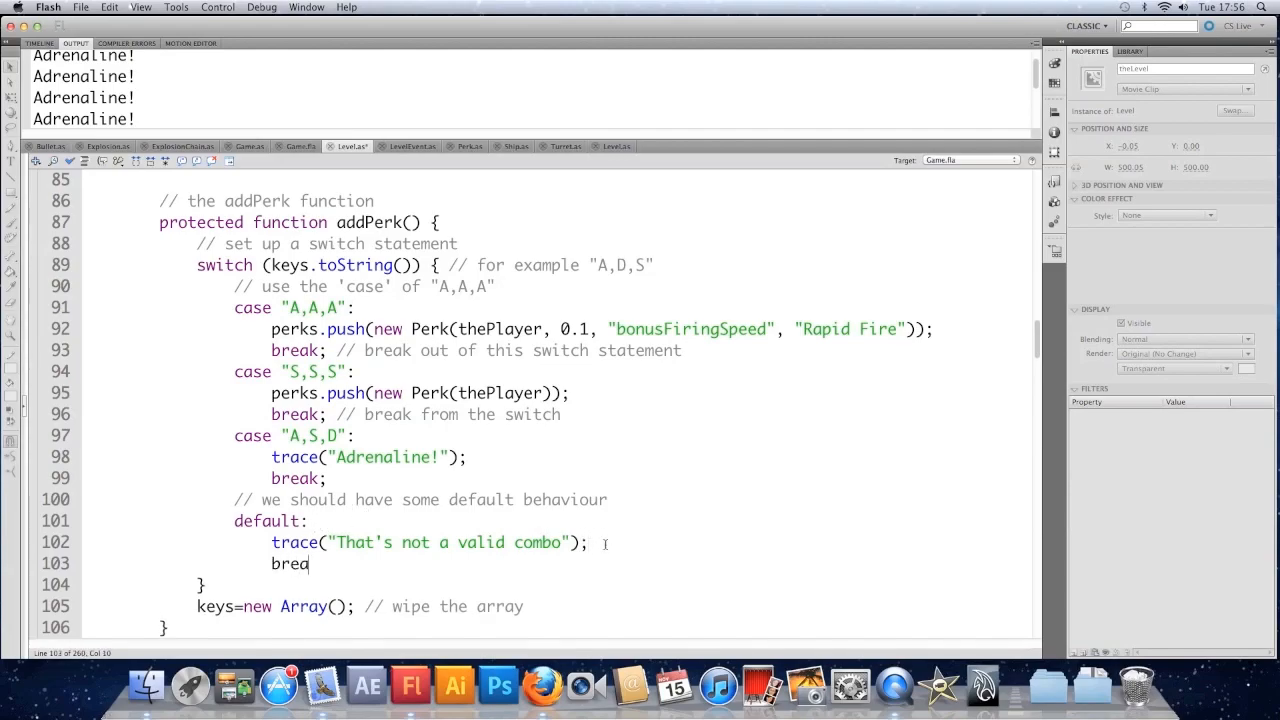
{"action": "type", "text": "k;"}
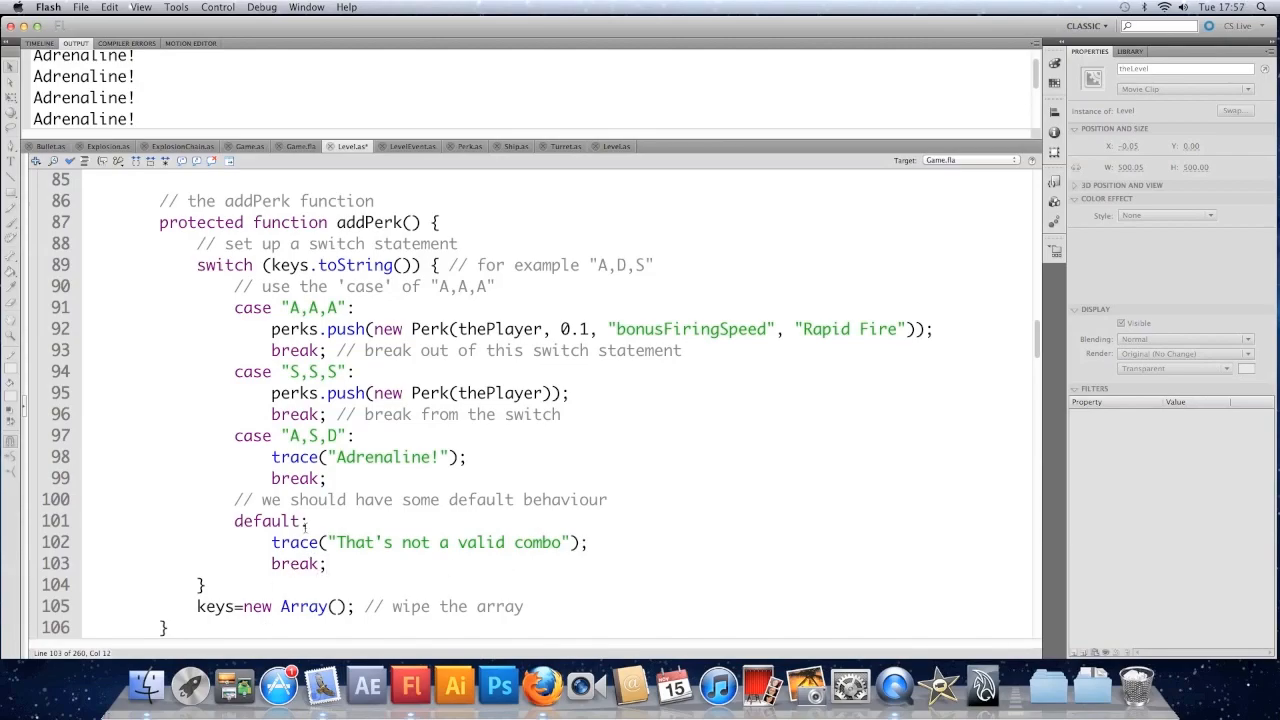
{"action": "left_click", "coordinate": [310, 521]}
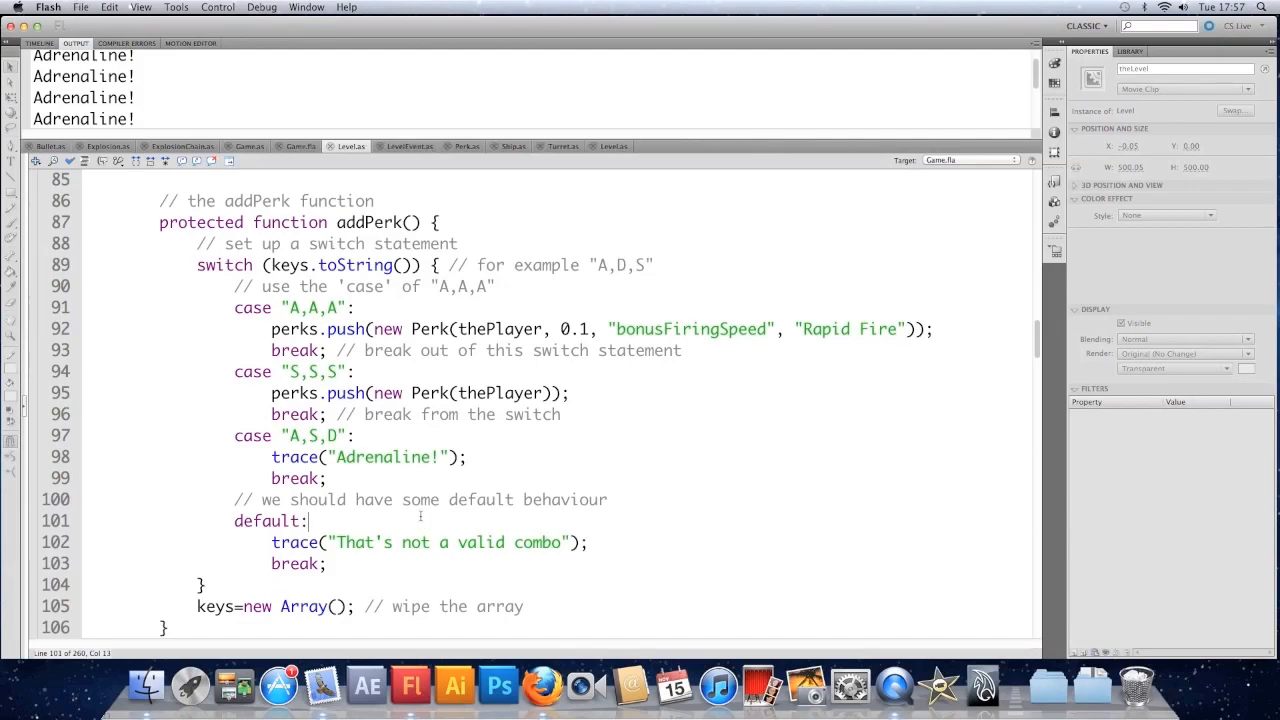
{"action": "left_click", "coordinate": [420, 499]}
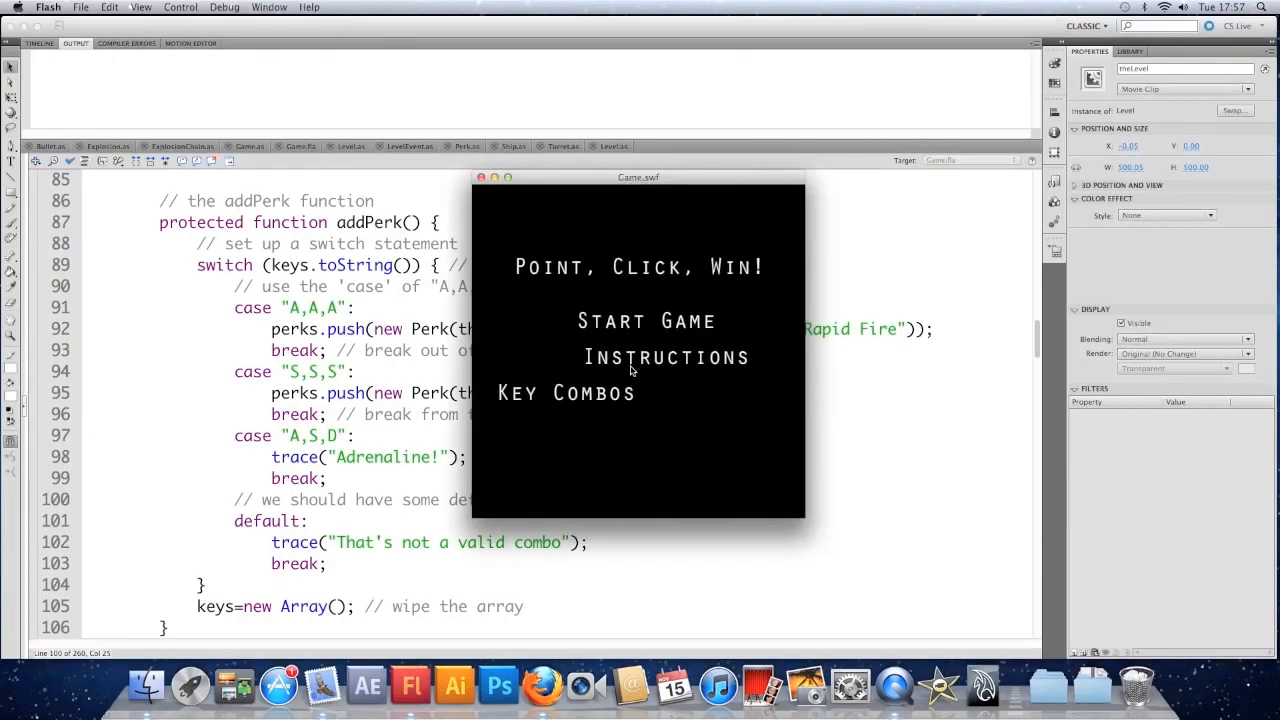
- Click past the game's title menu in the Game.swf test window
{"action": "left_click", "coordinate": [646, 321]}
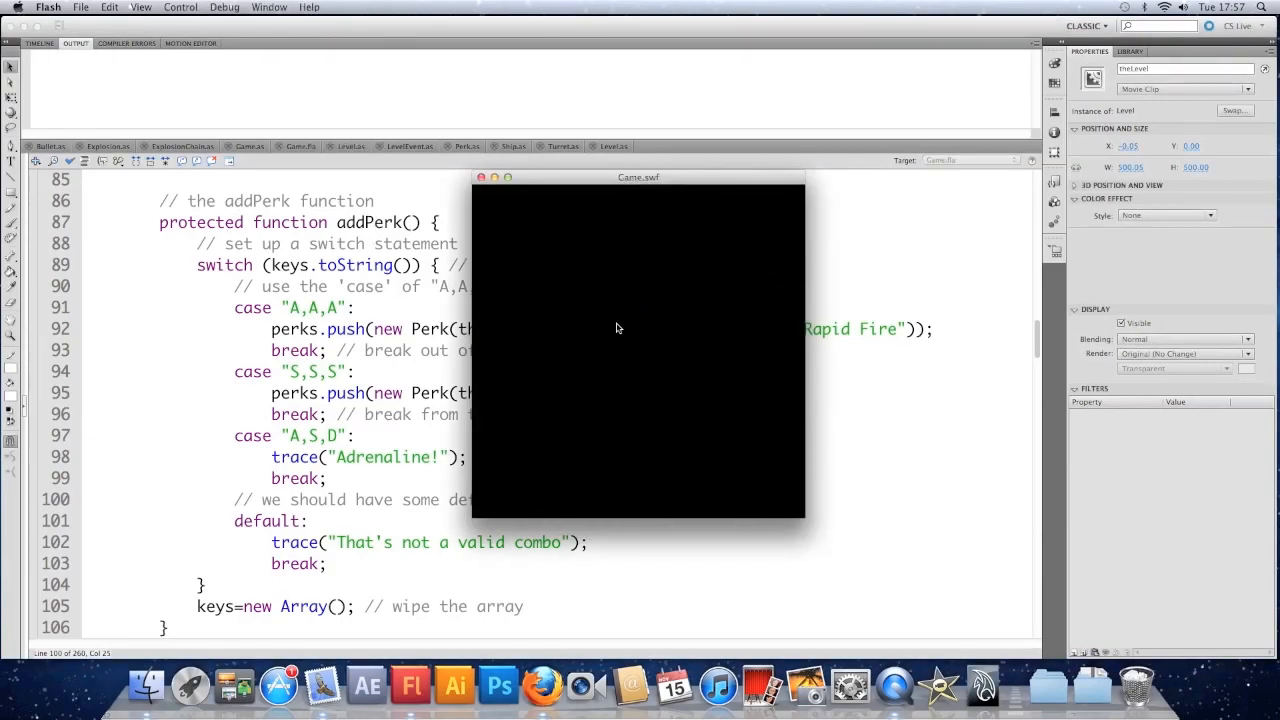